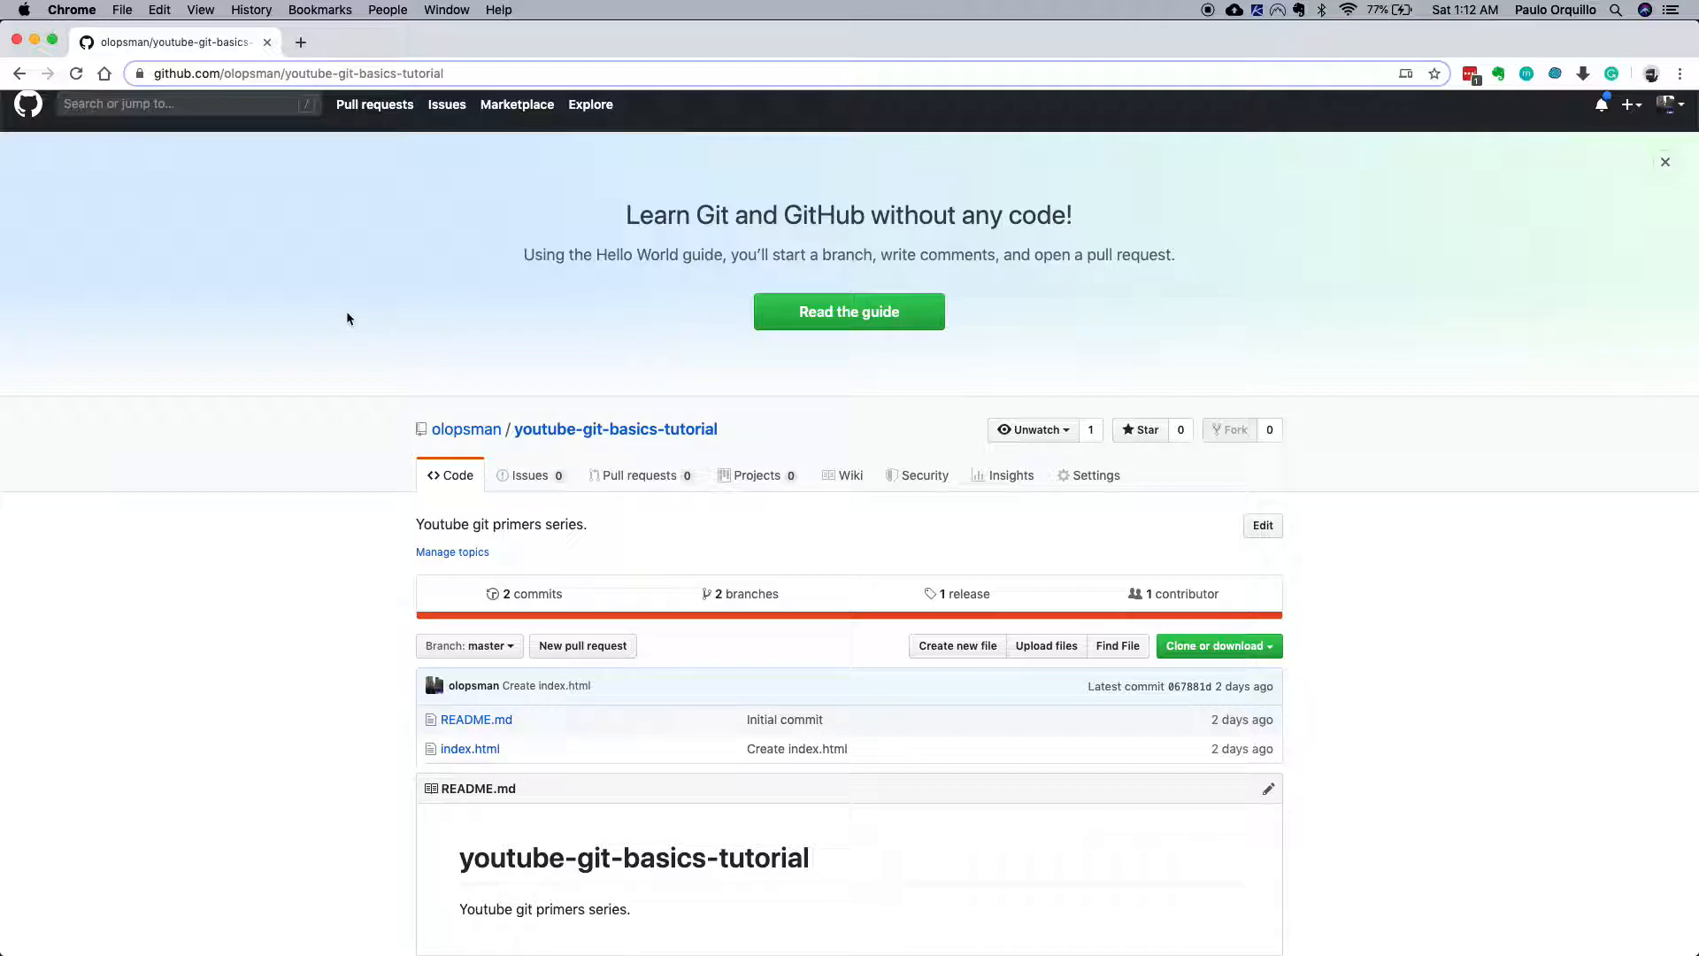
pyautogui.moveTo(318, 342)
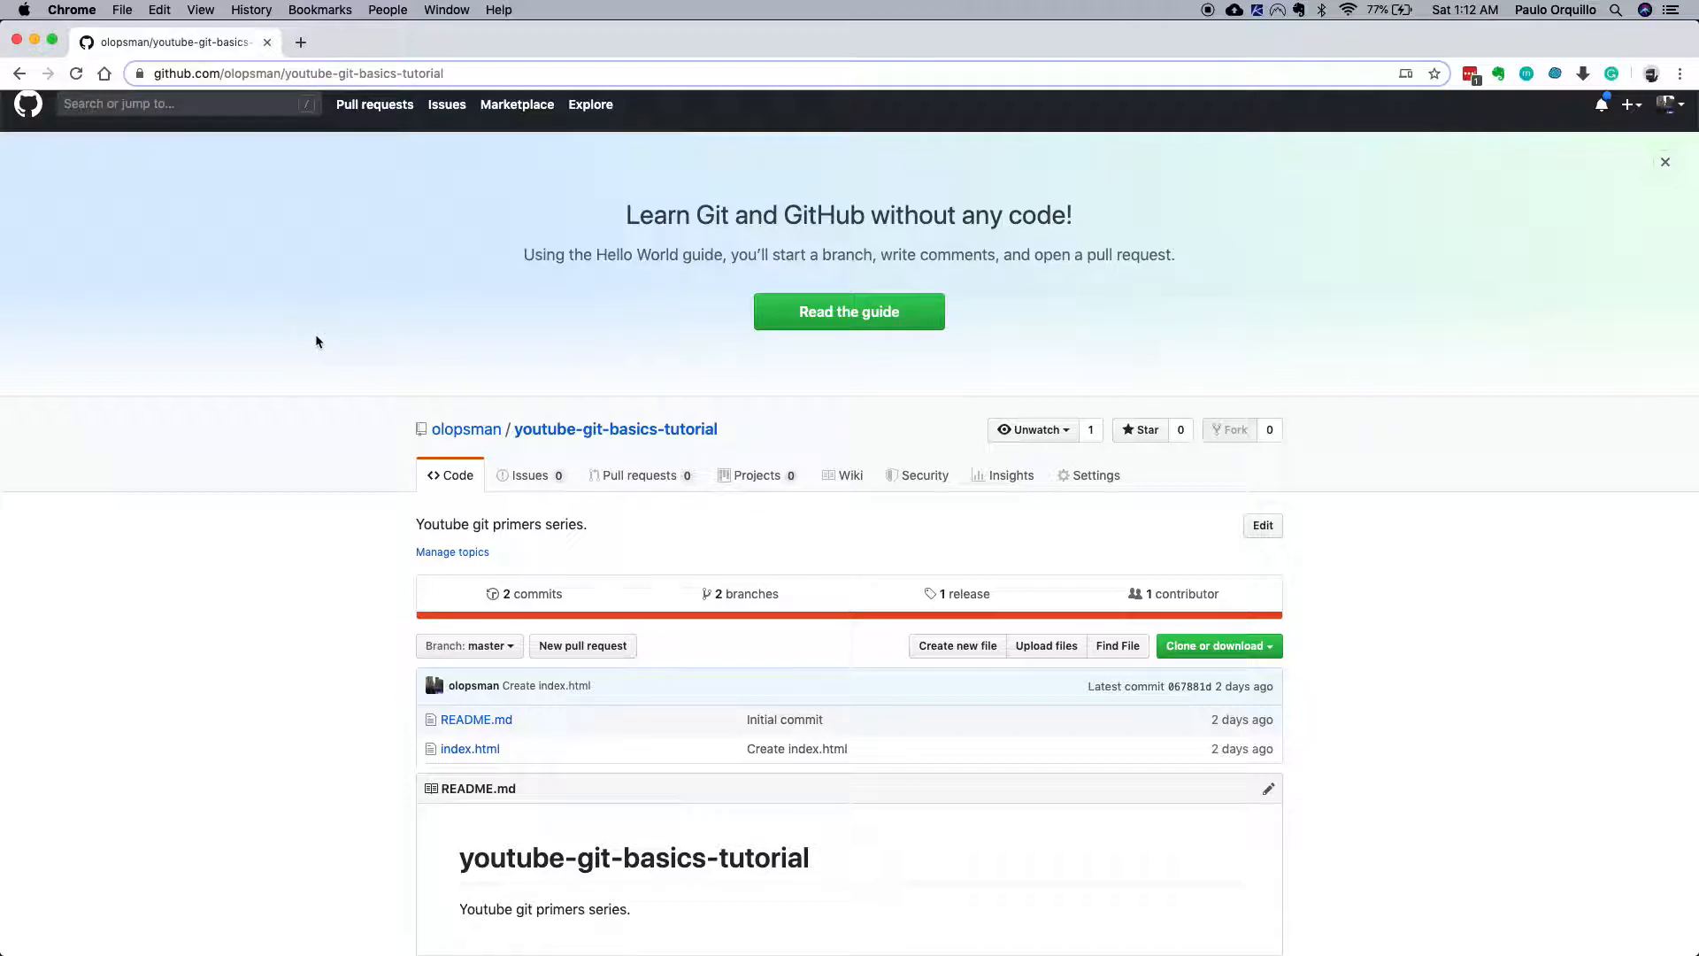
pyautogui.moveTo(878, 447)
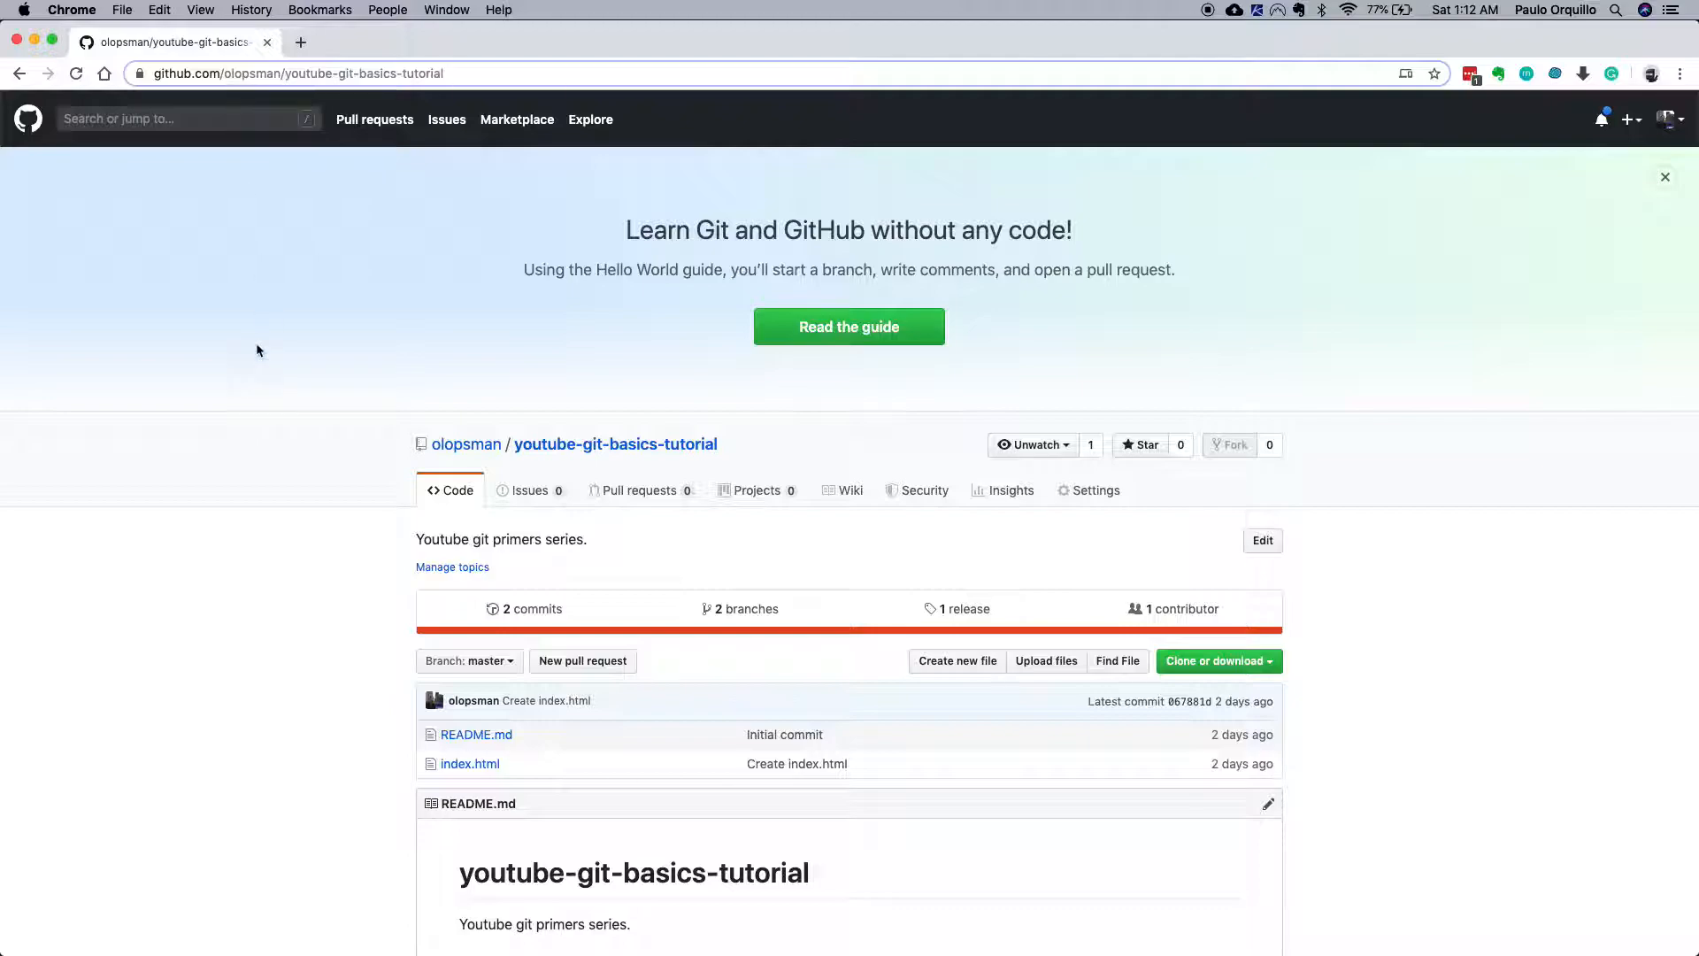
# Step: Open Clone or download and toggle SSH/HTTPS, ending on the HTTPS clone URL
pyautogui.scroll(-3)
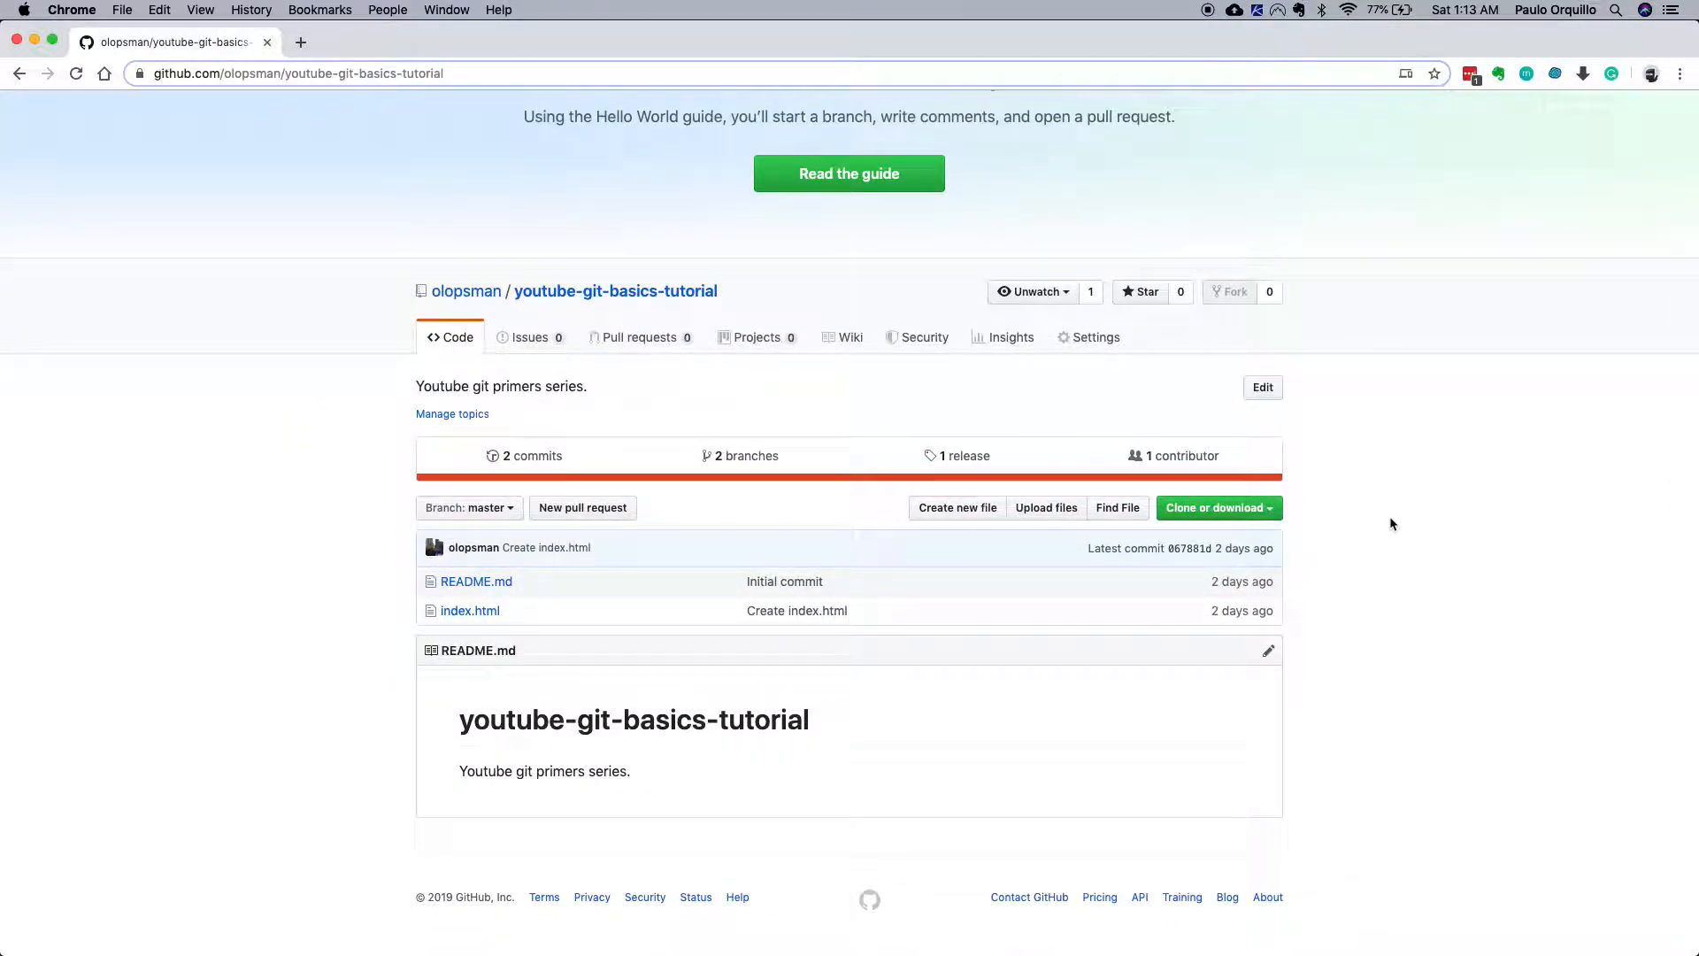
pyautogui.moveTo(778, 531)
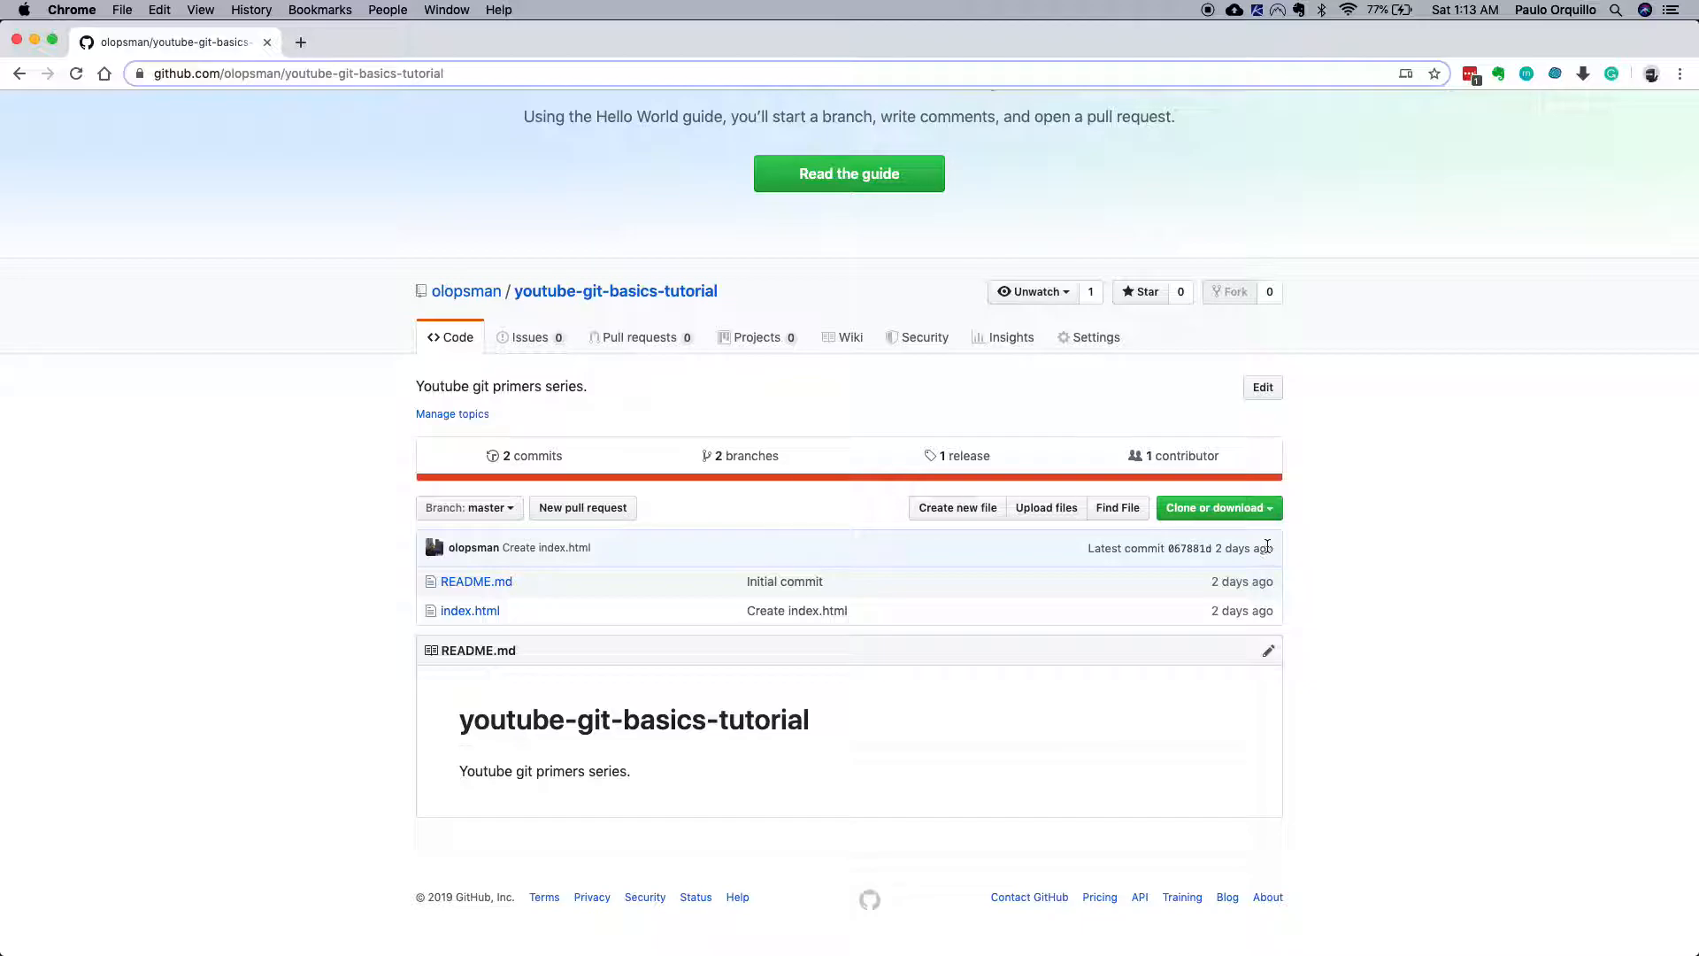
pyautogui.click(1217, 507)
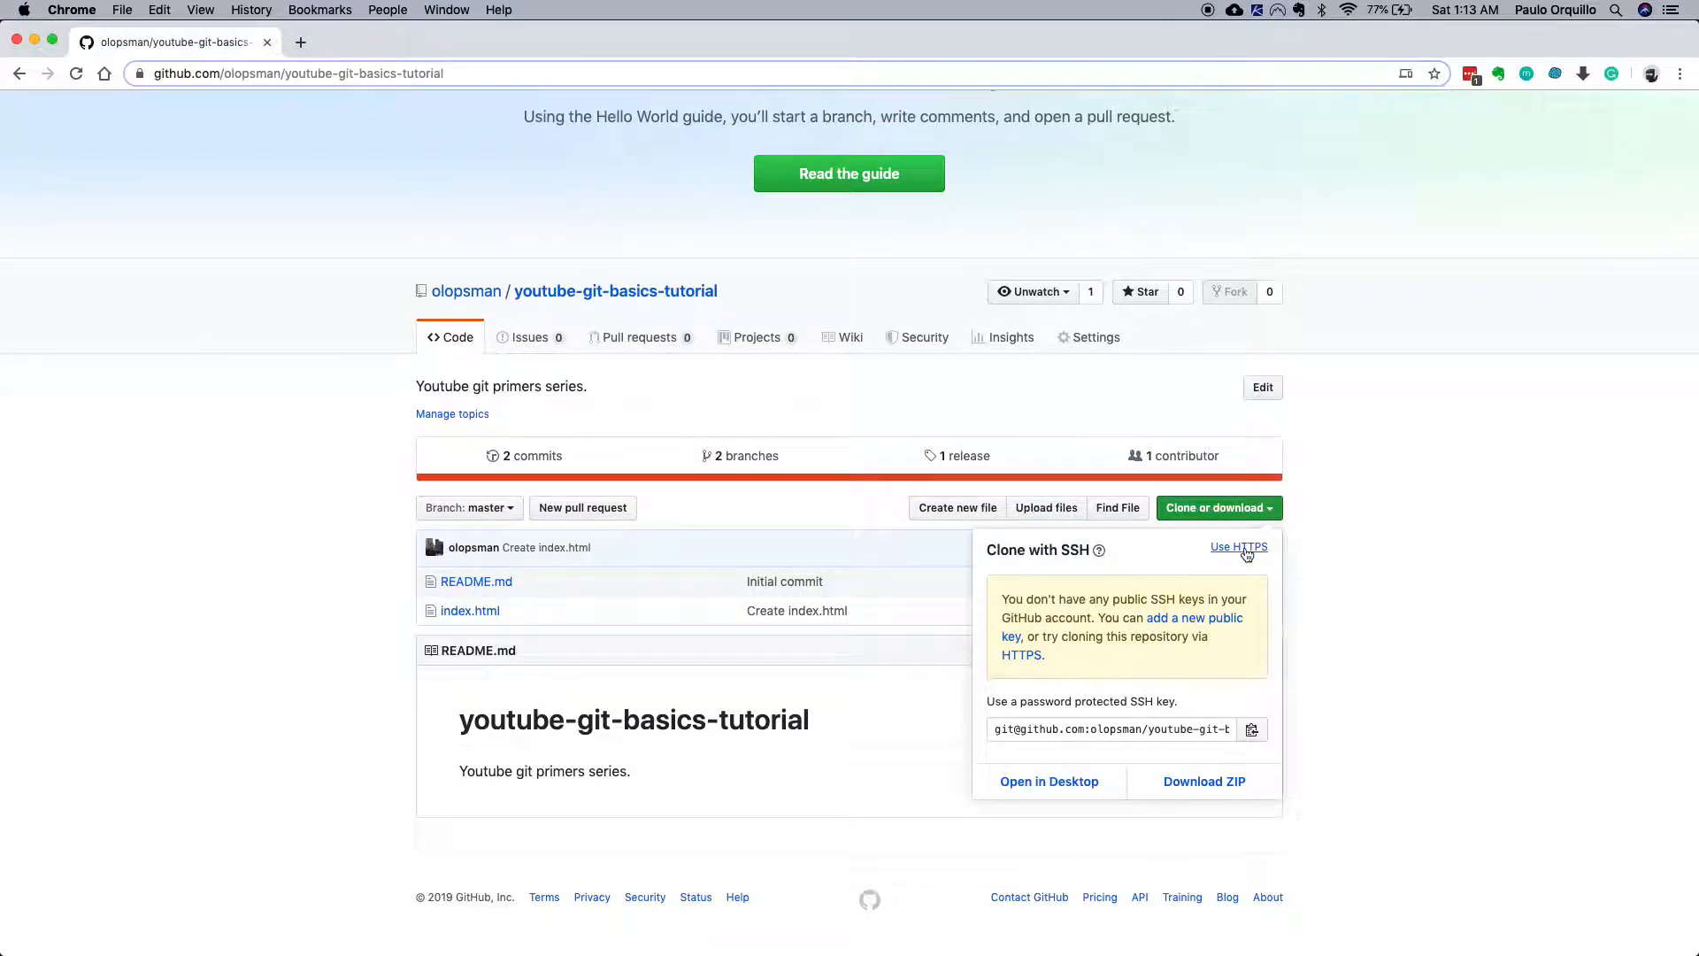
pyautogui.click(1239, 546)
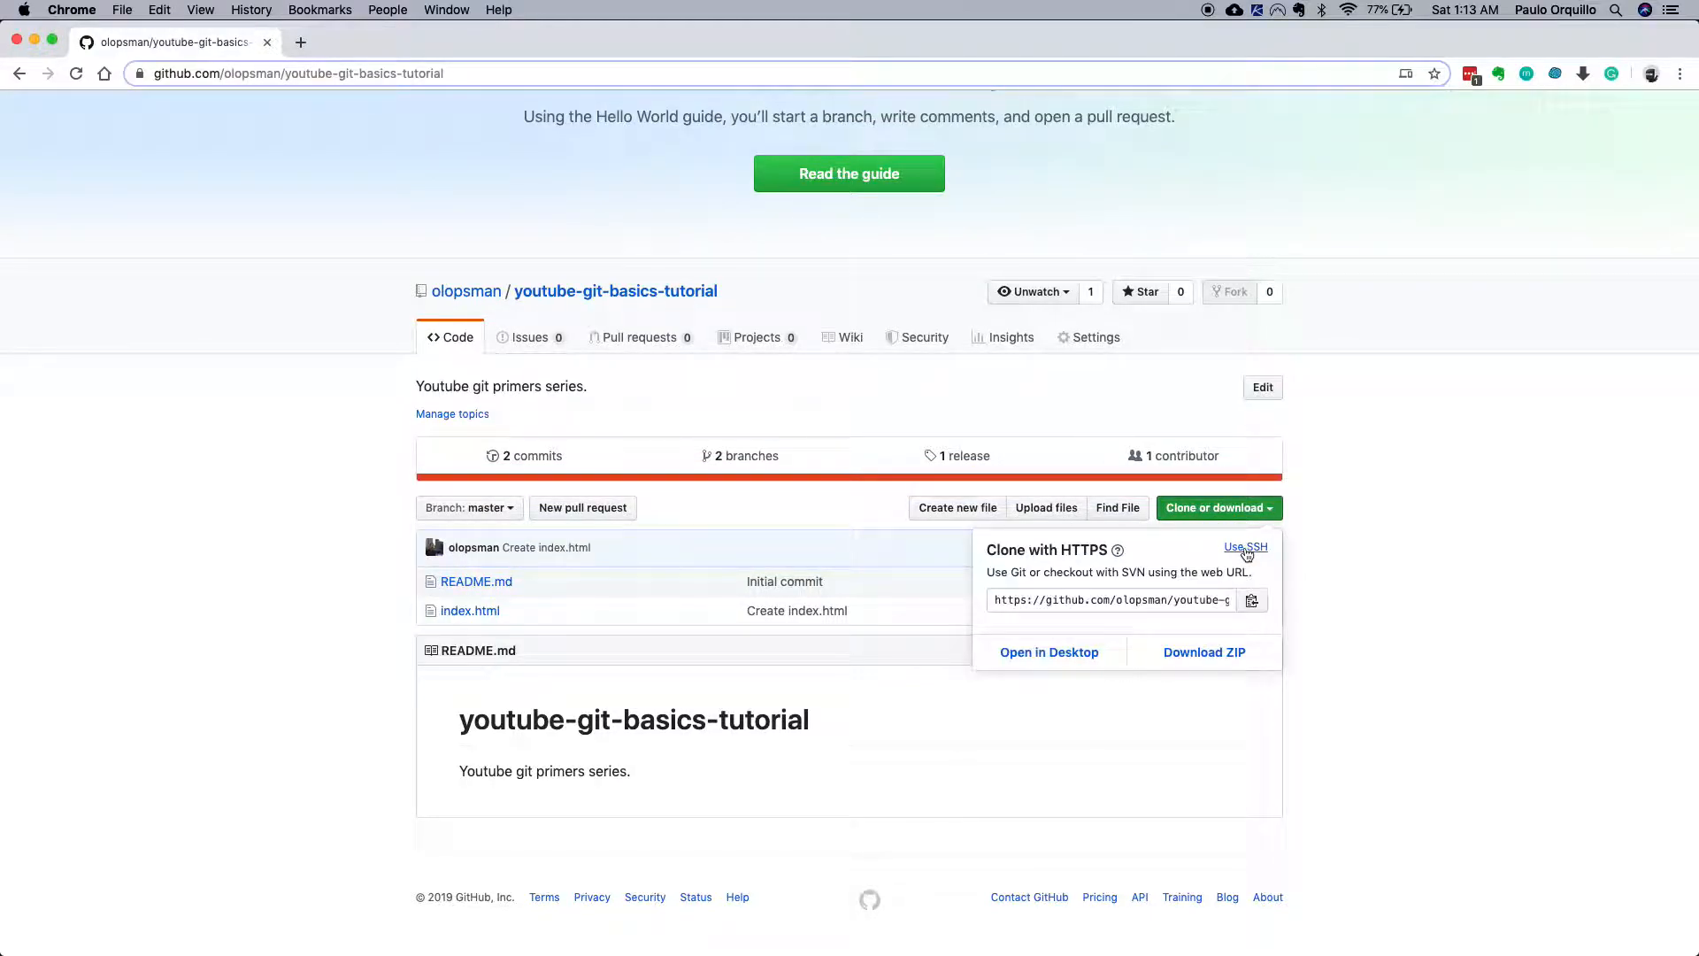
pyautogui.click(1246, 546)
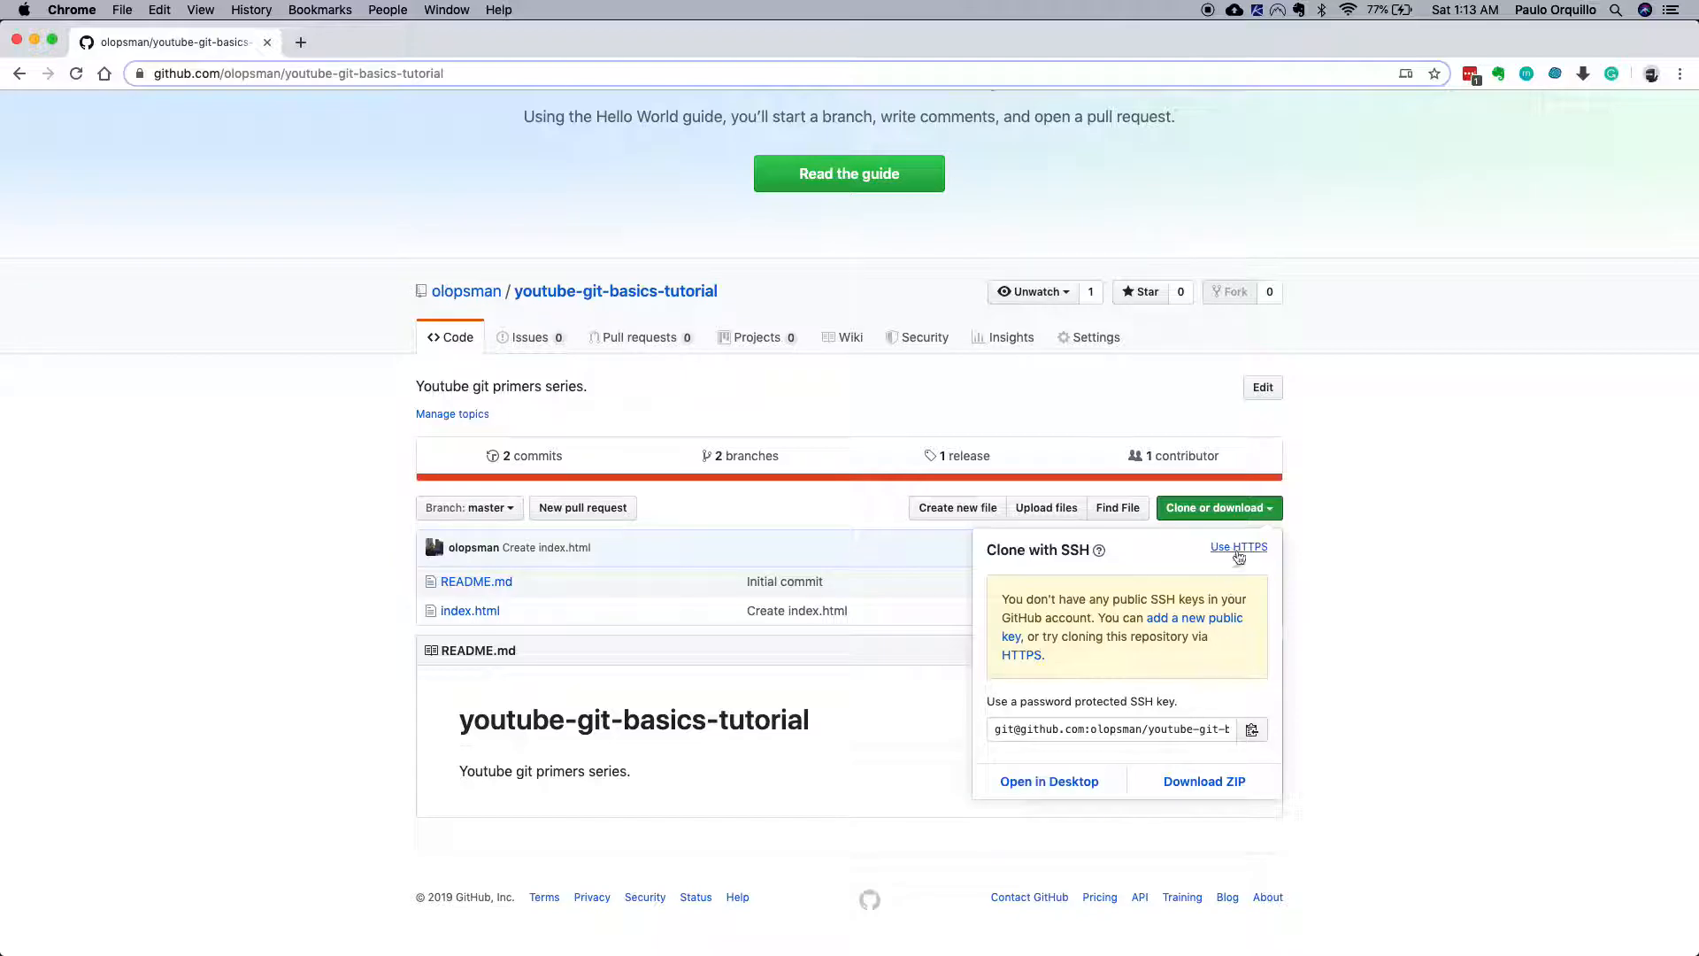
pyautogui.click(1237, 546)
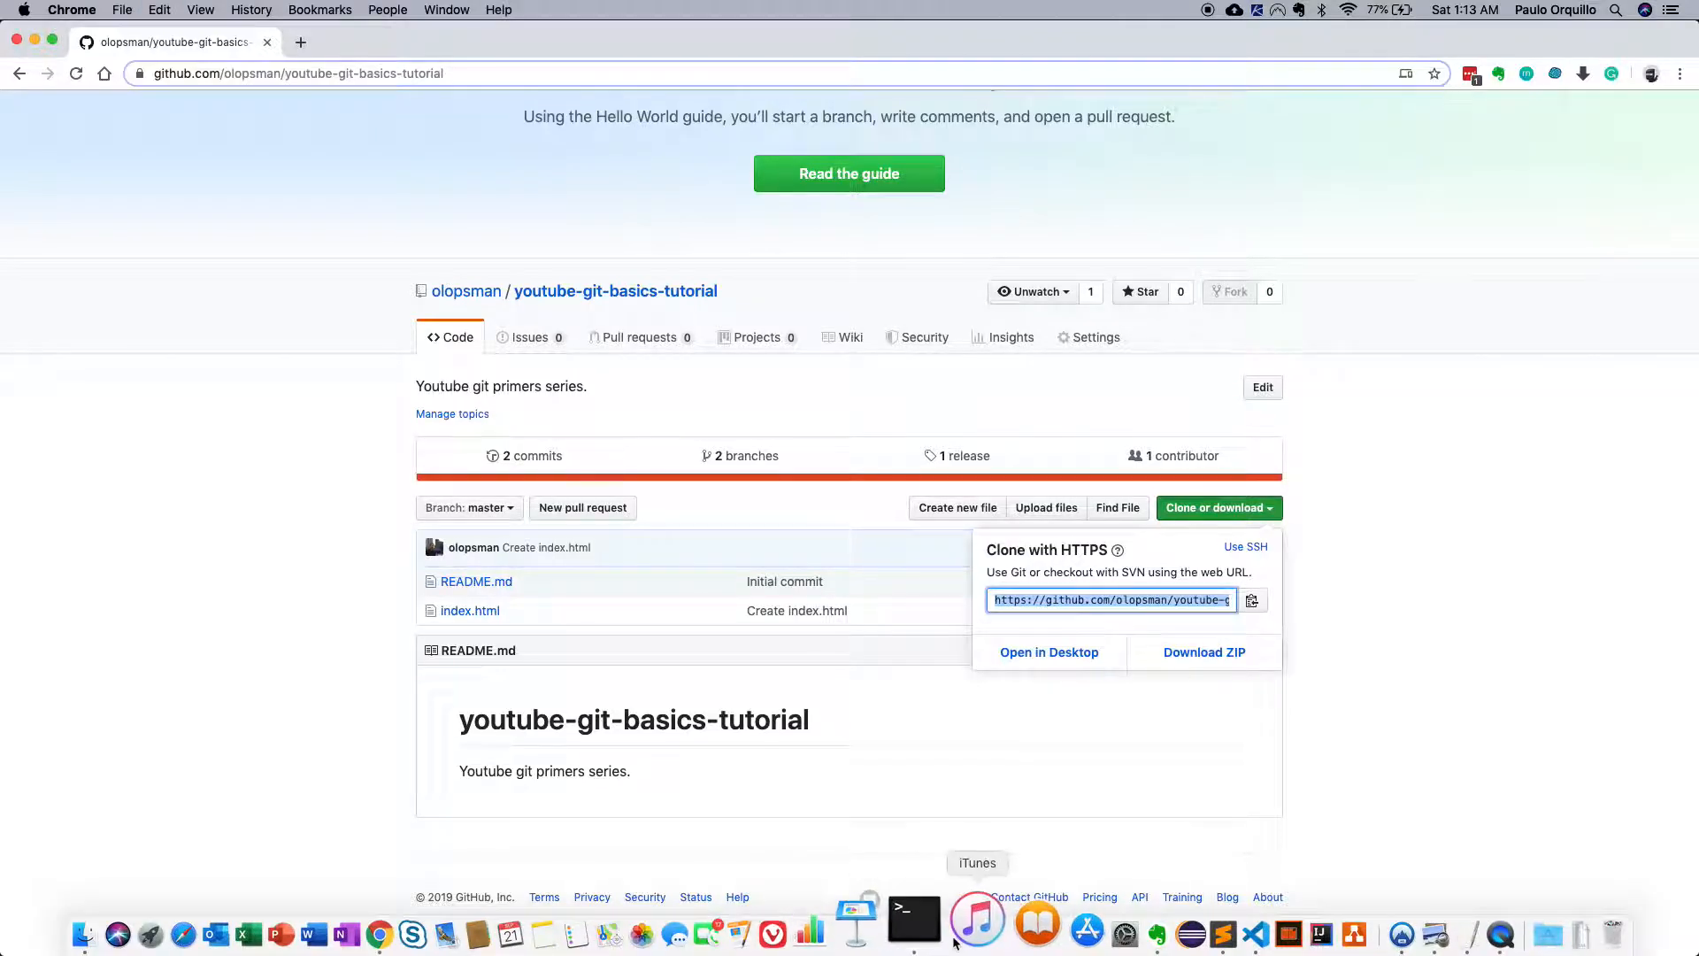
# Step: From Finder, launch a Terminal window at the Git folder via Services
pyautogui.click(912, 920)
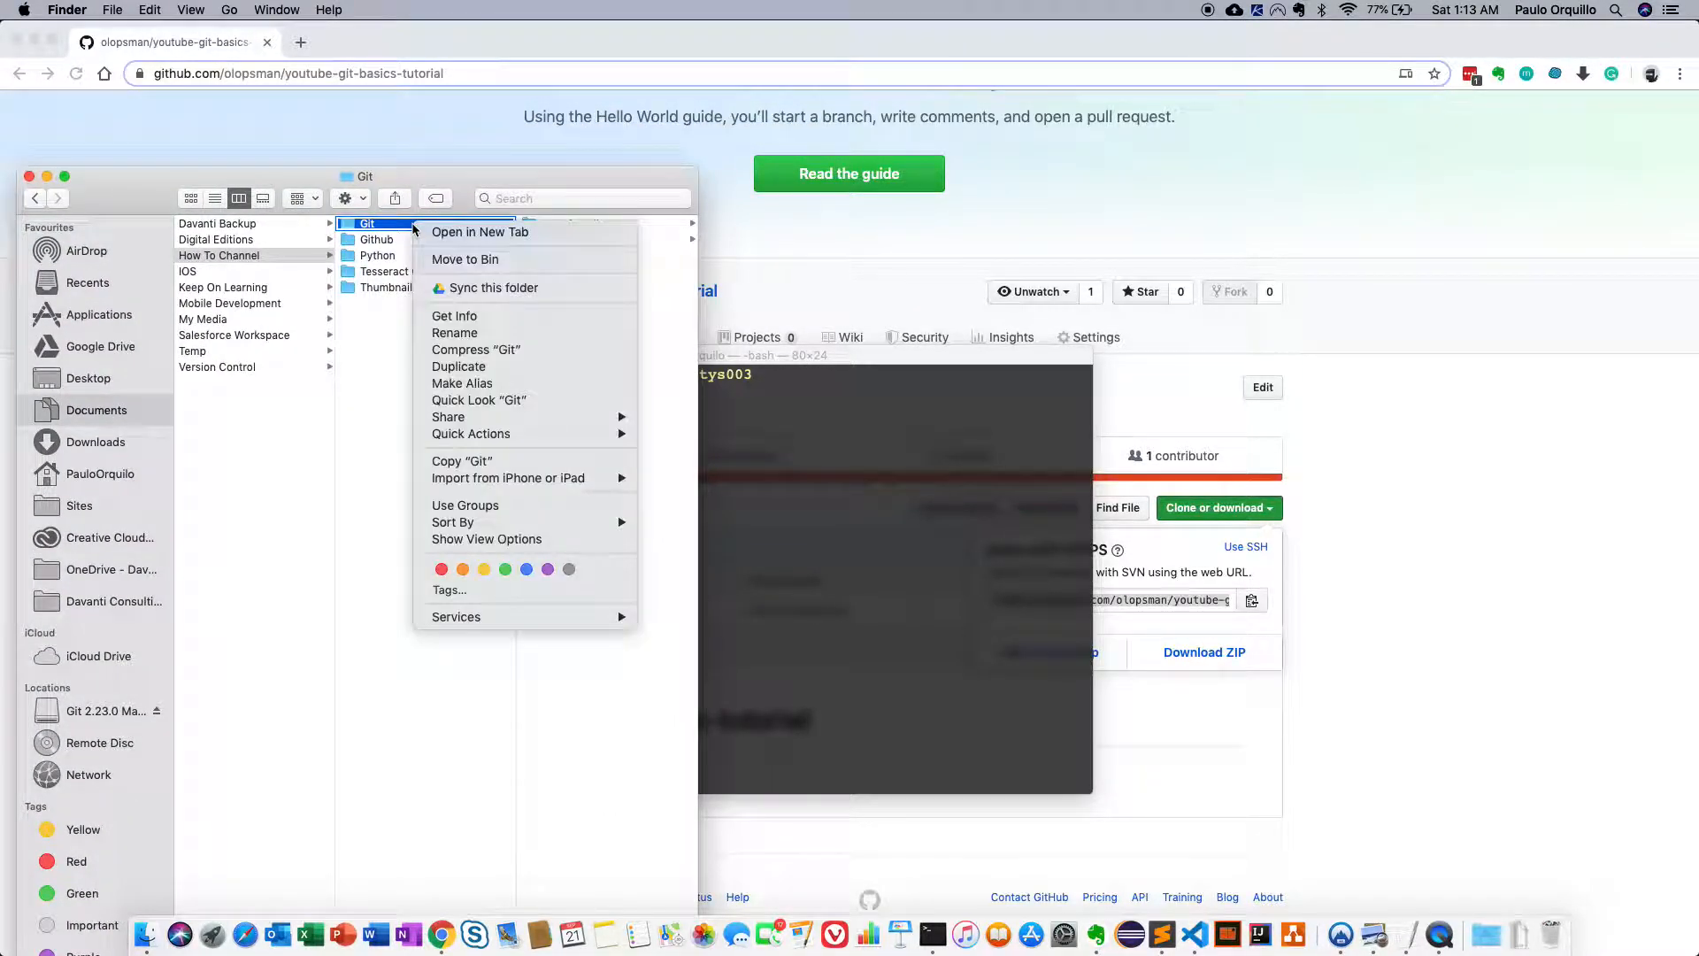
pyautogui.moveTo(471, 616)
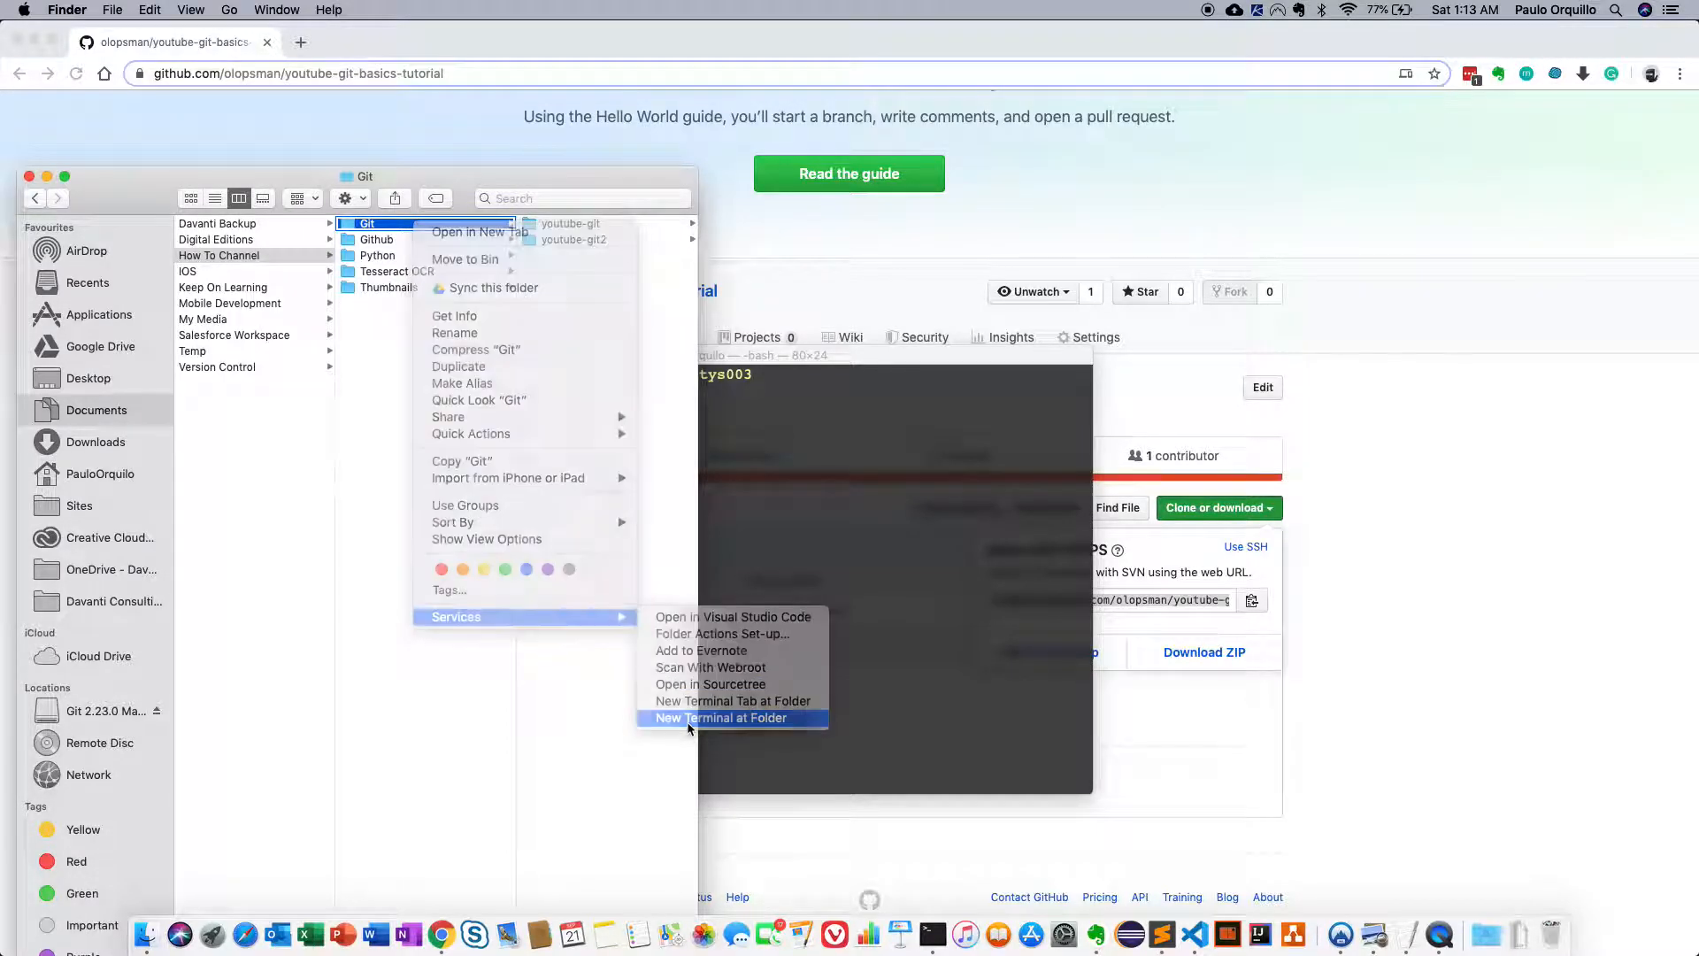
pyautogui.click(722, 717)
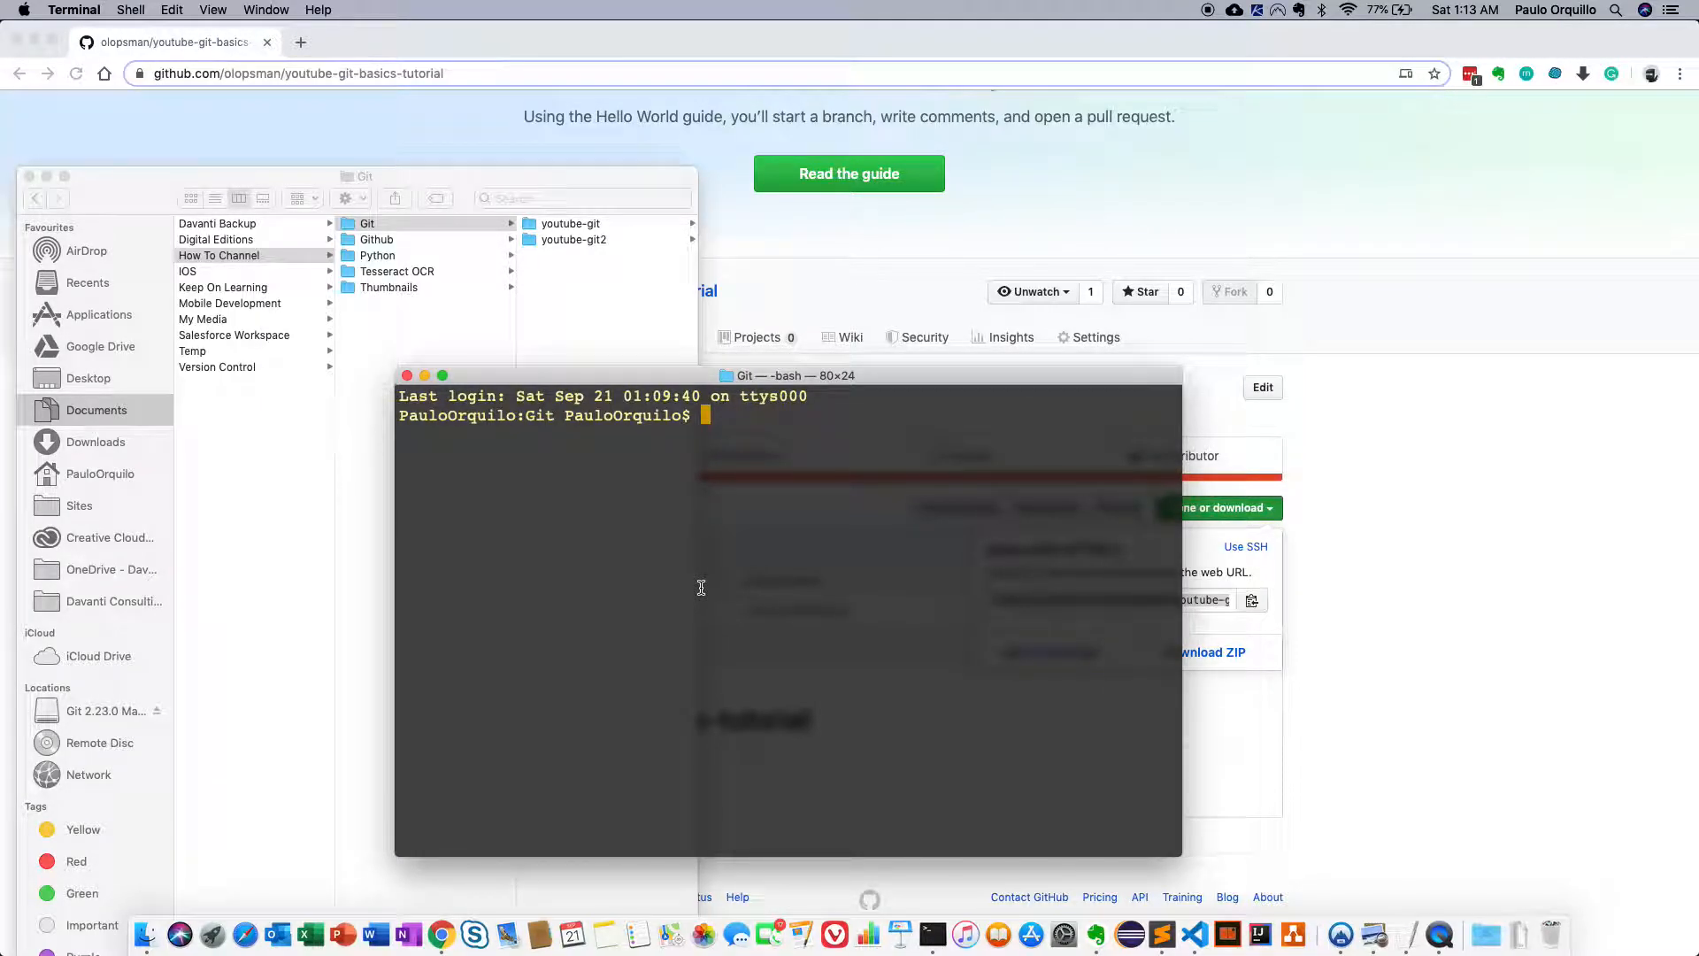
# Step: Clone youtube-git-basics-tutorial over HTTPS twice, the second time into myproject, then clear
pyautogui.write('git clone https://github.com/olopsman/youtube-git-basics-tutorial.git')
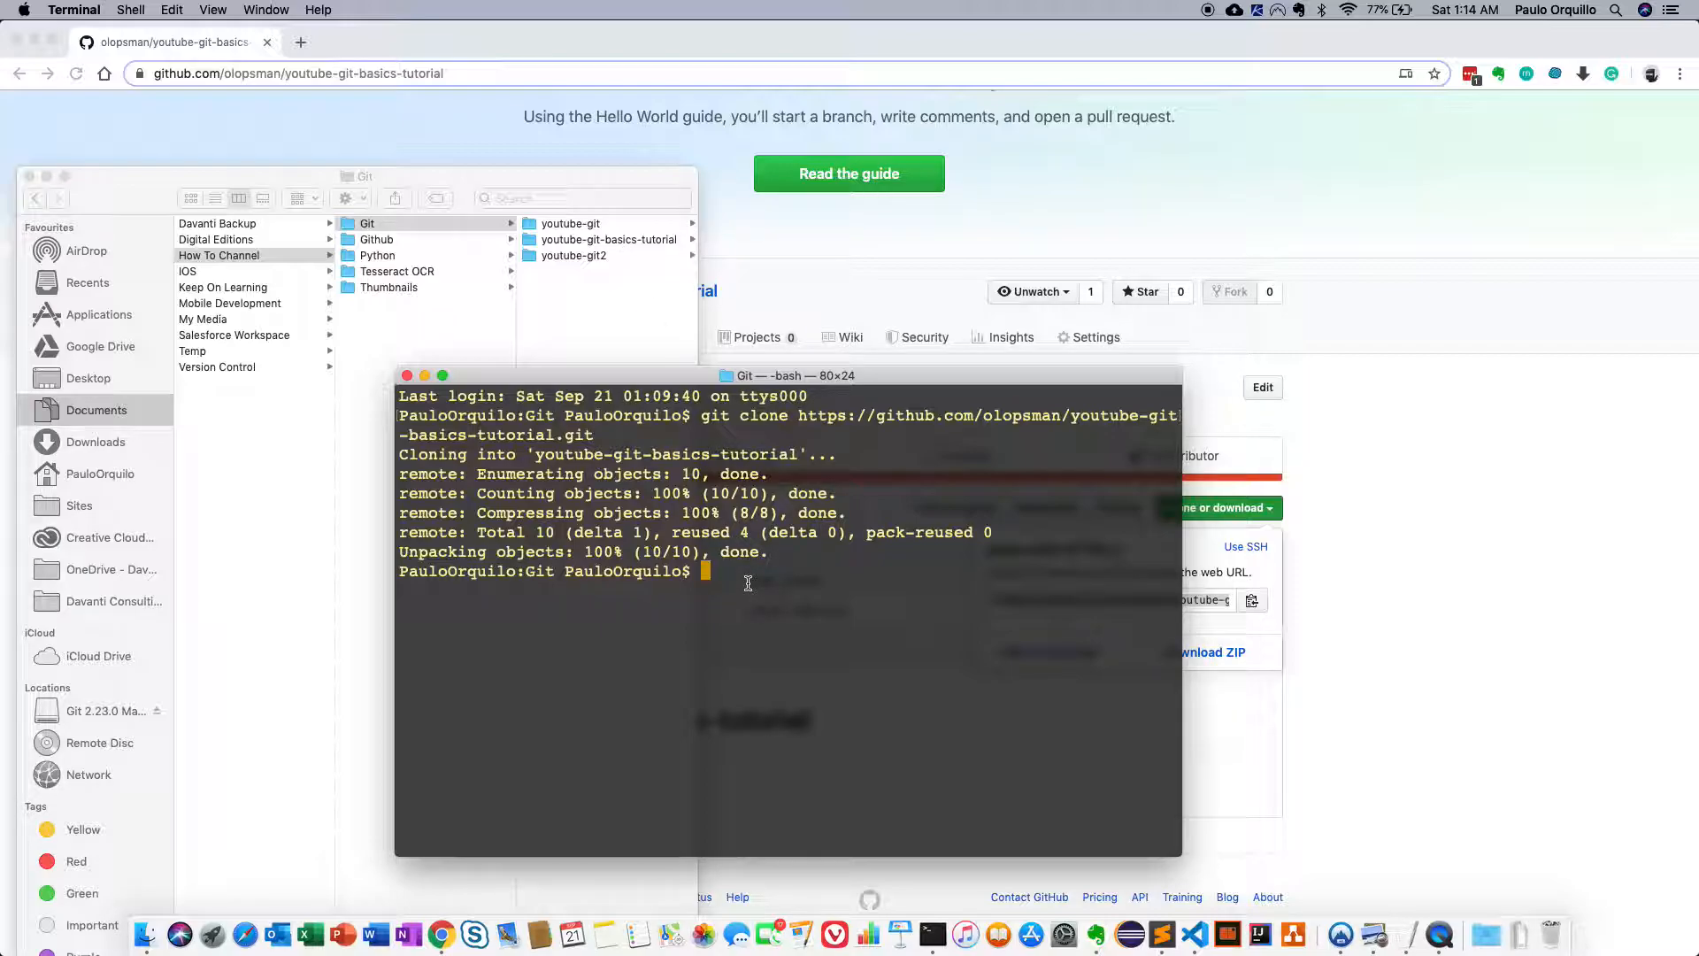
pyautogui.write('git clone https://github.com/olopsman/youtube-git-basics-tutorial.git')
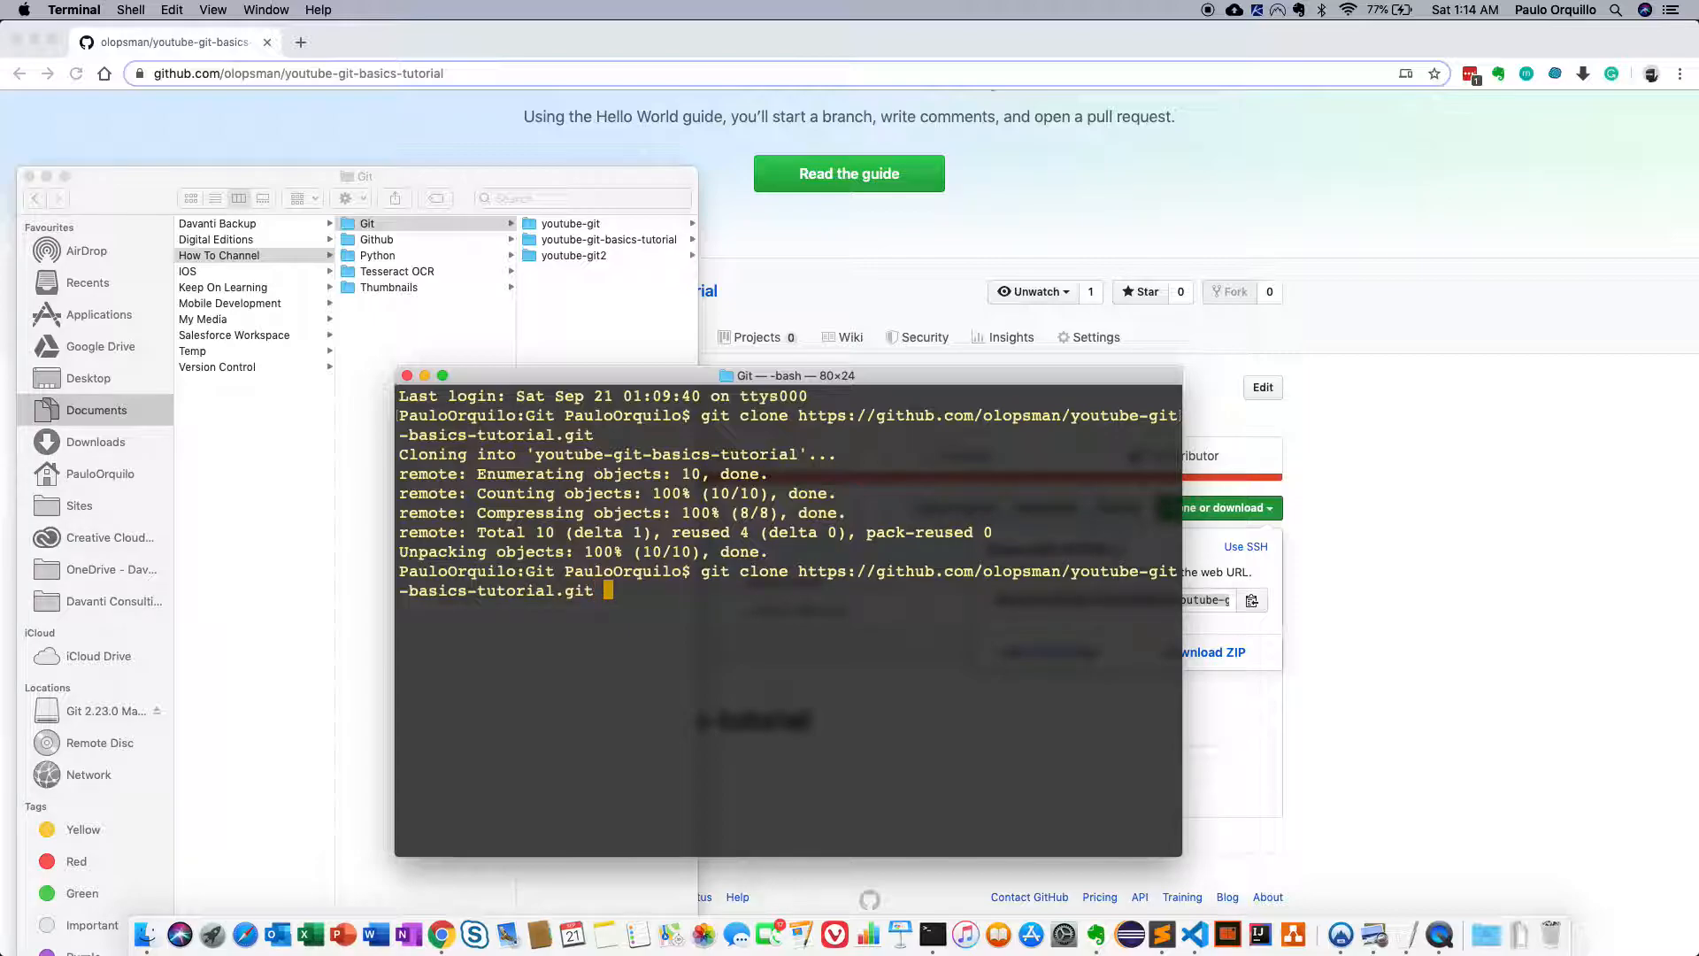
pyautogui.write('myproject')
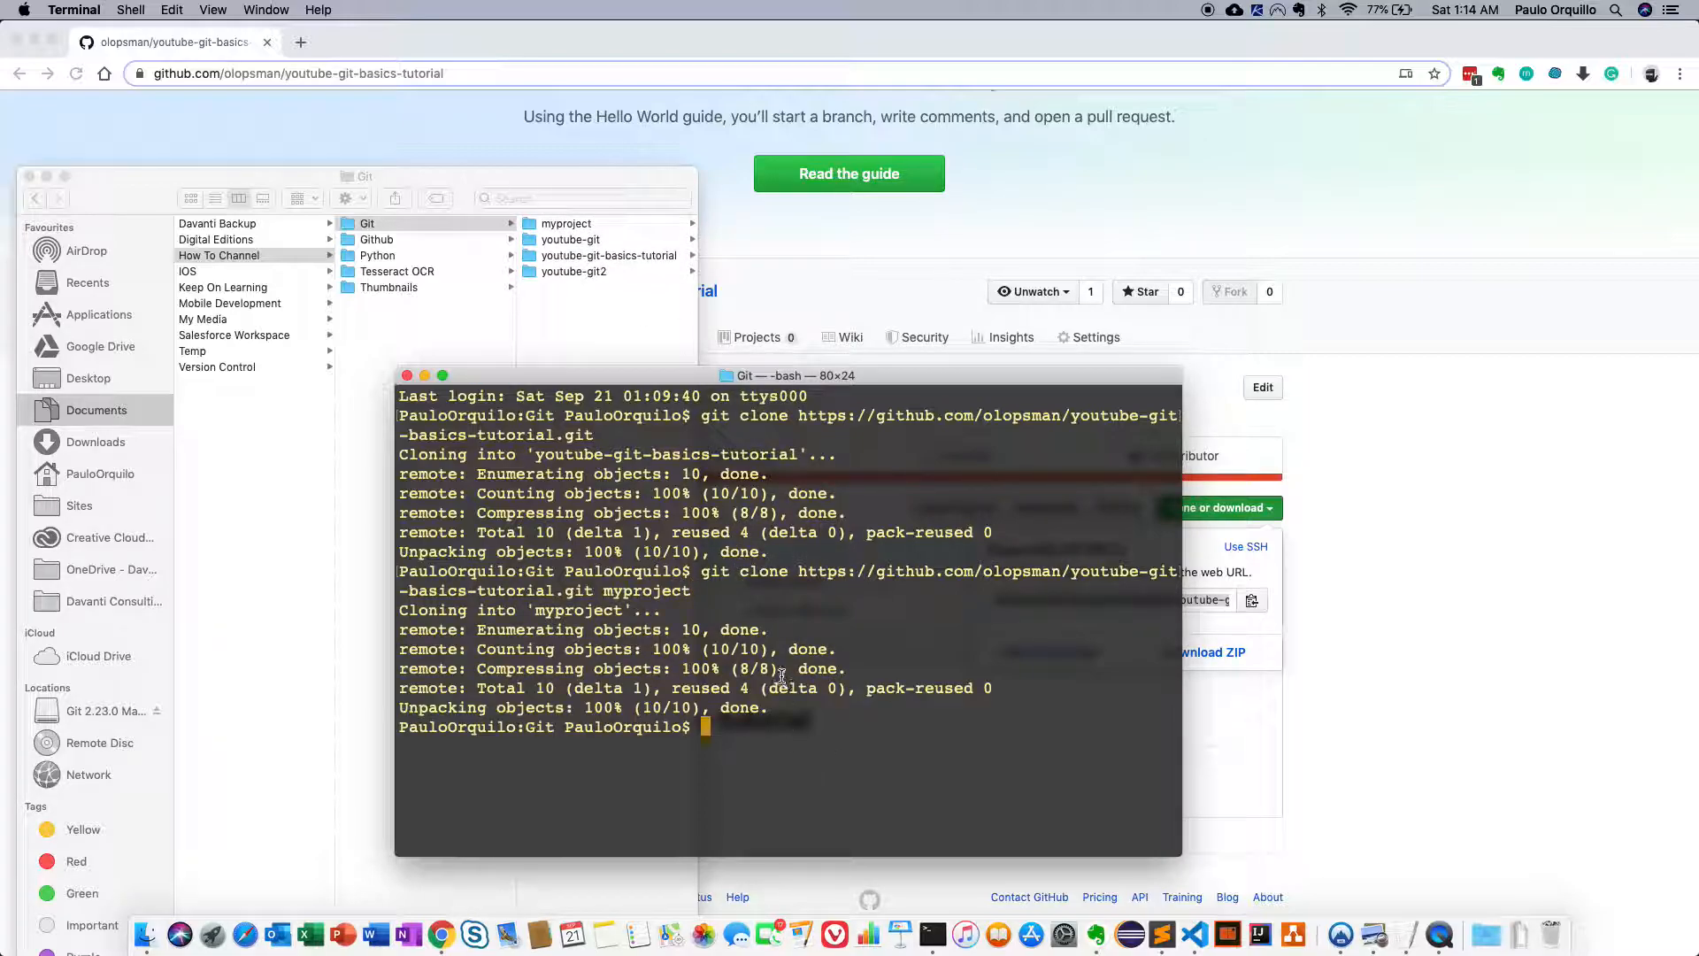
pyautogui.doubleClick(820, 571)
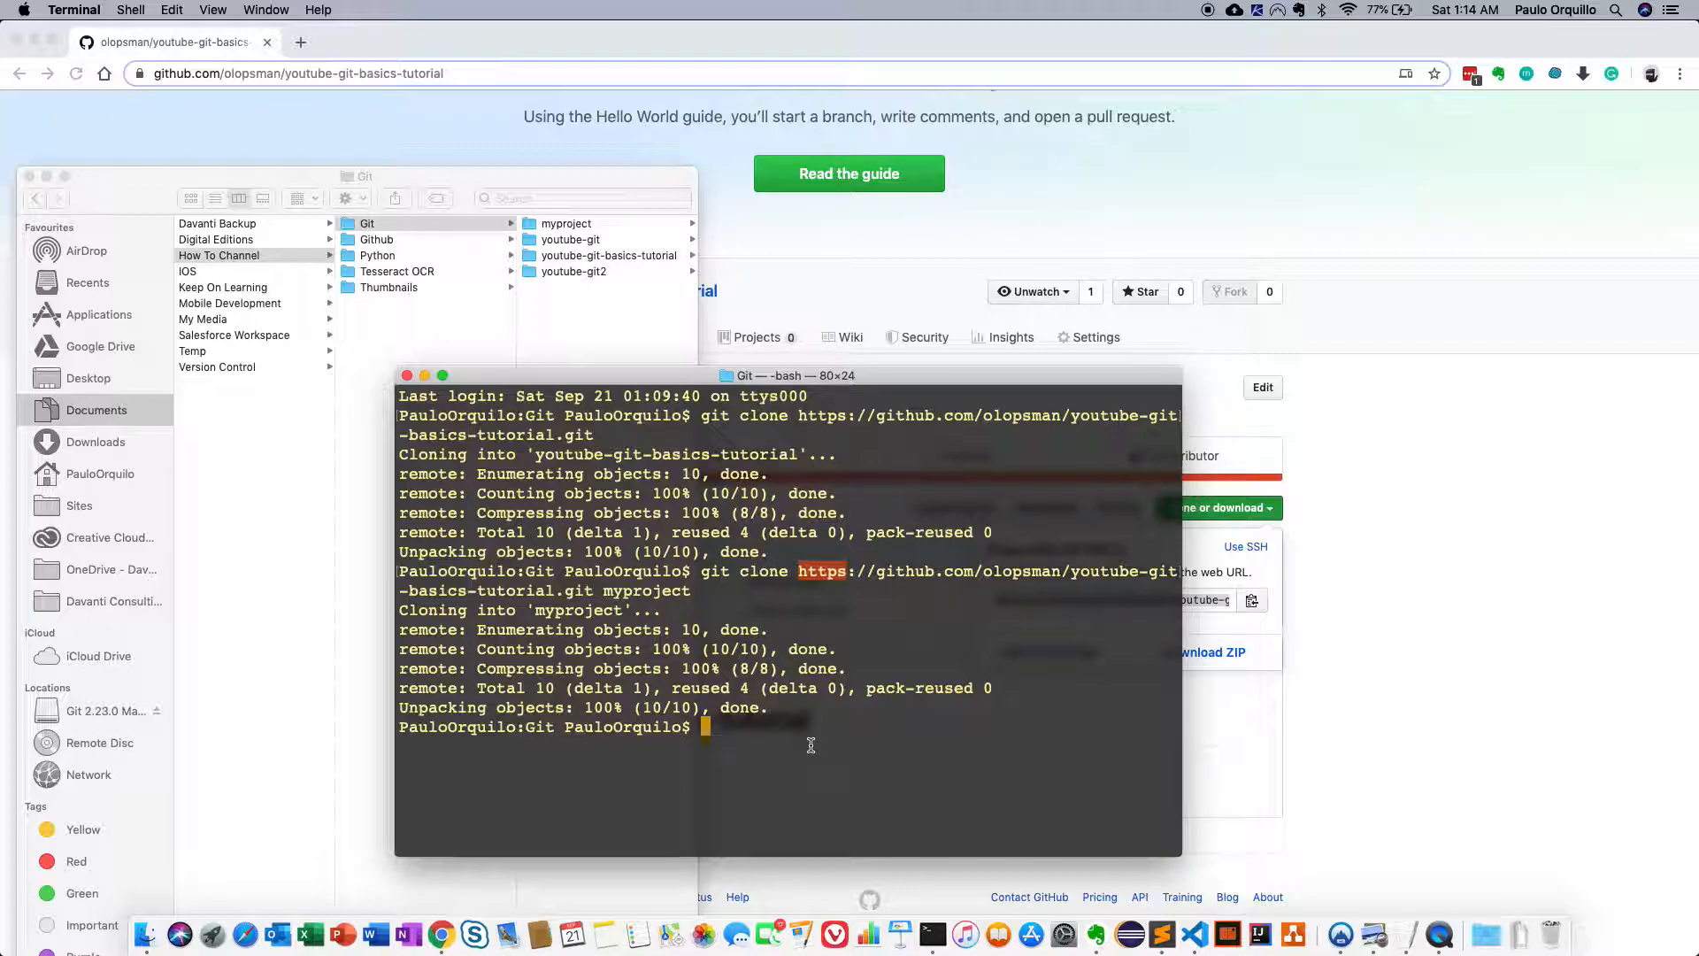
pyautogui.write('clea')
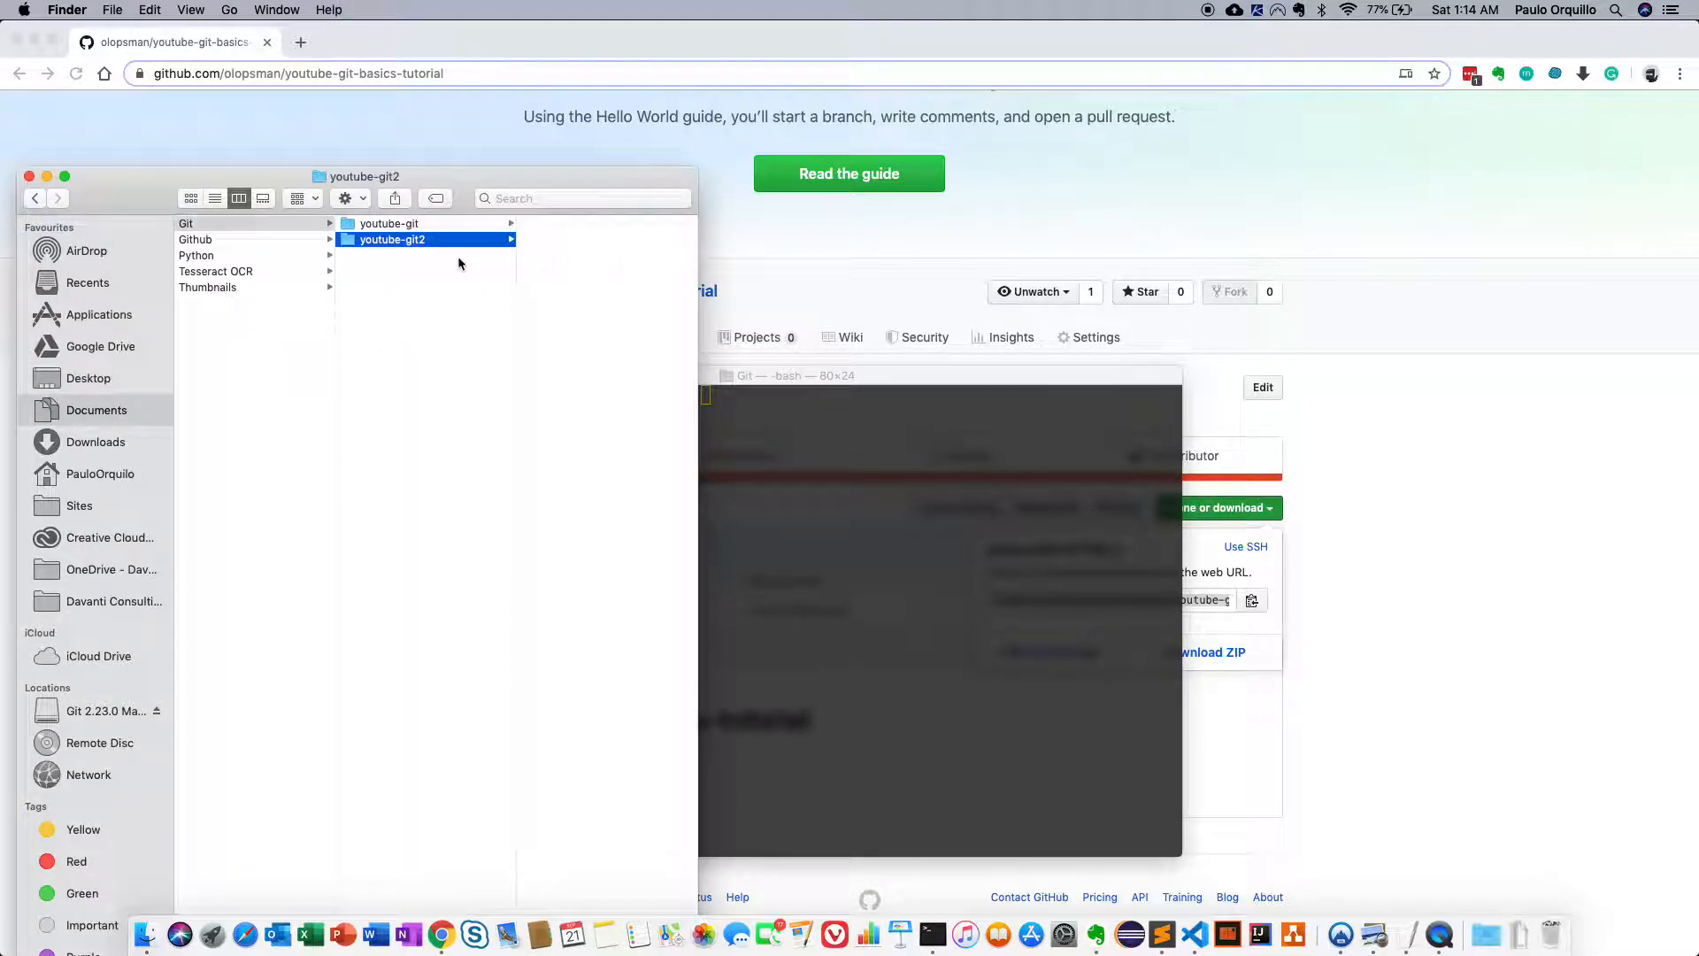
pyautogui.moveTo(743, 599)
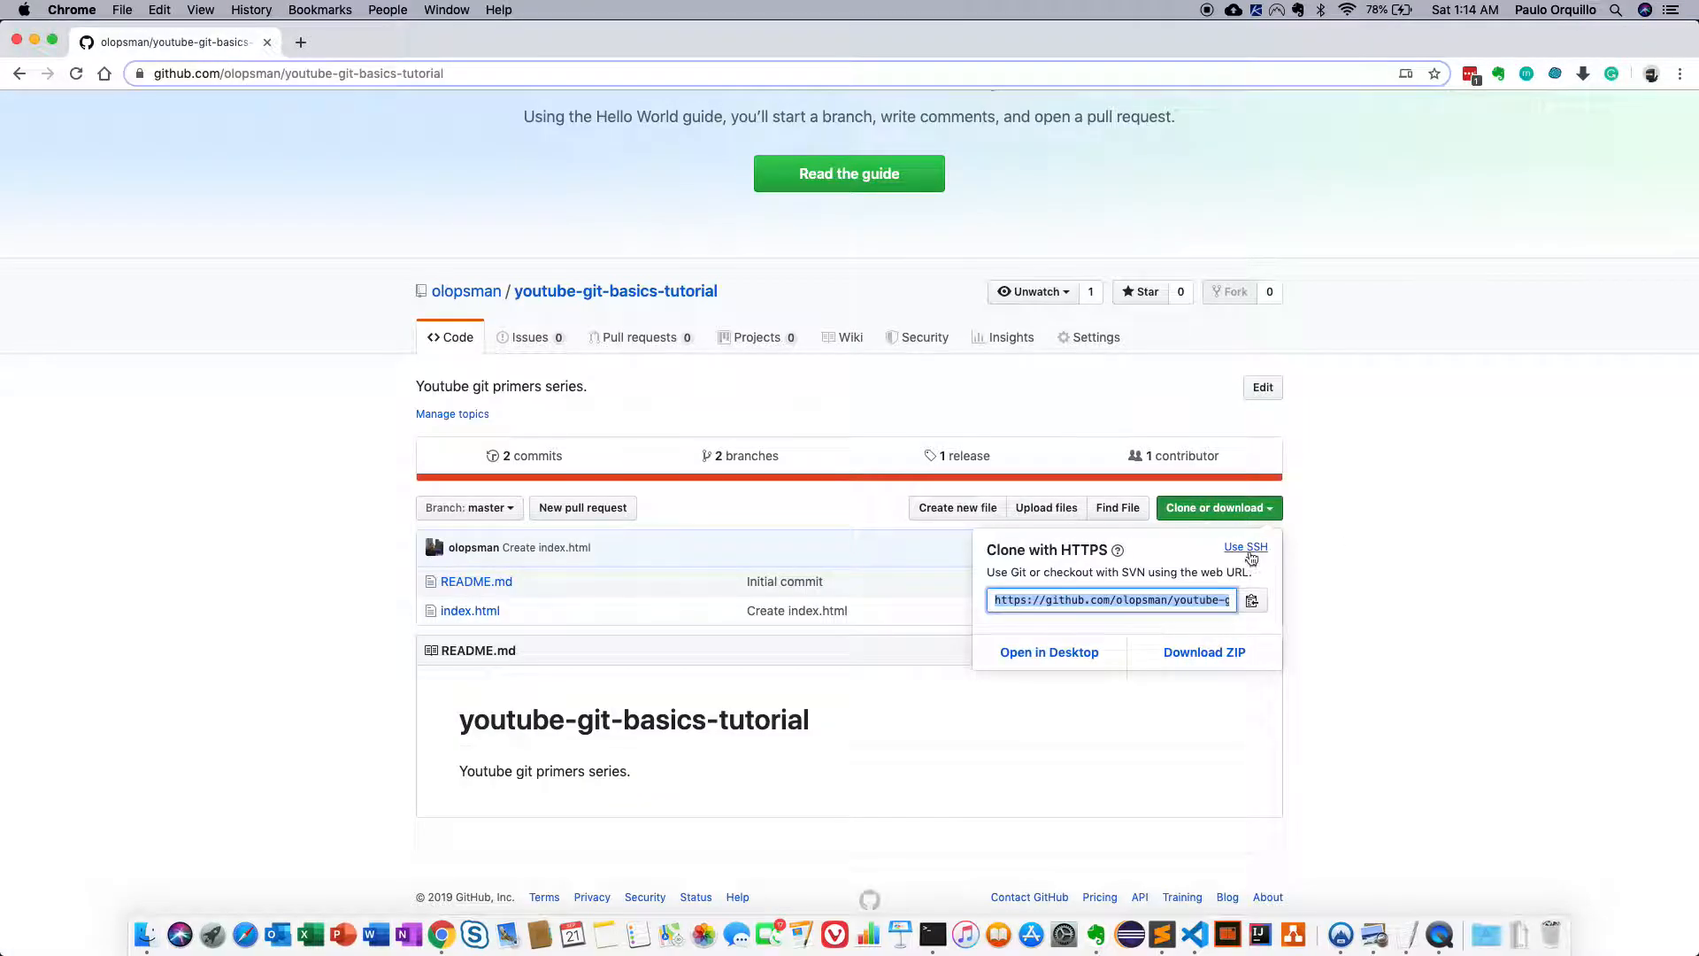
# Step: Switch the clone panel to Use SSH, revealing the no-public-keys warning
pyautogui.click(1246, 546)
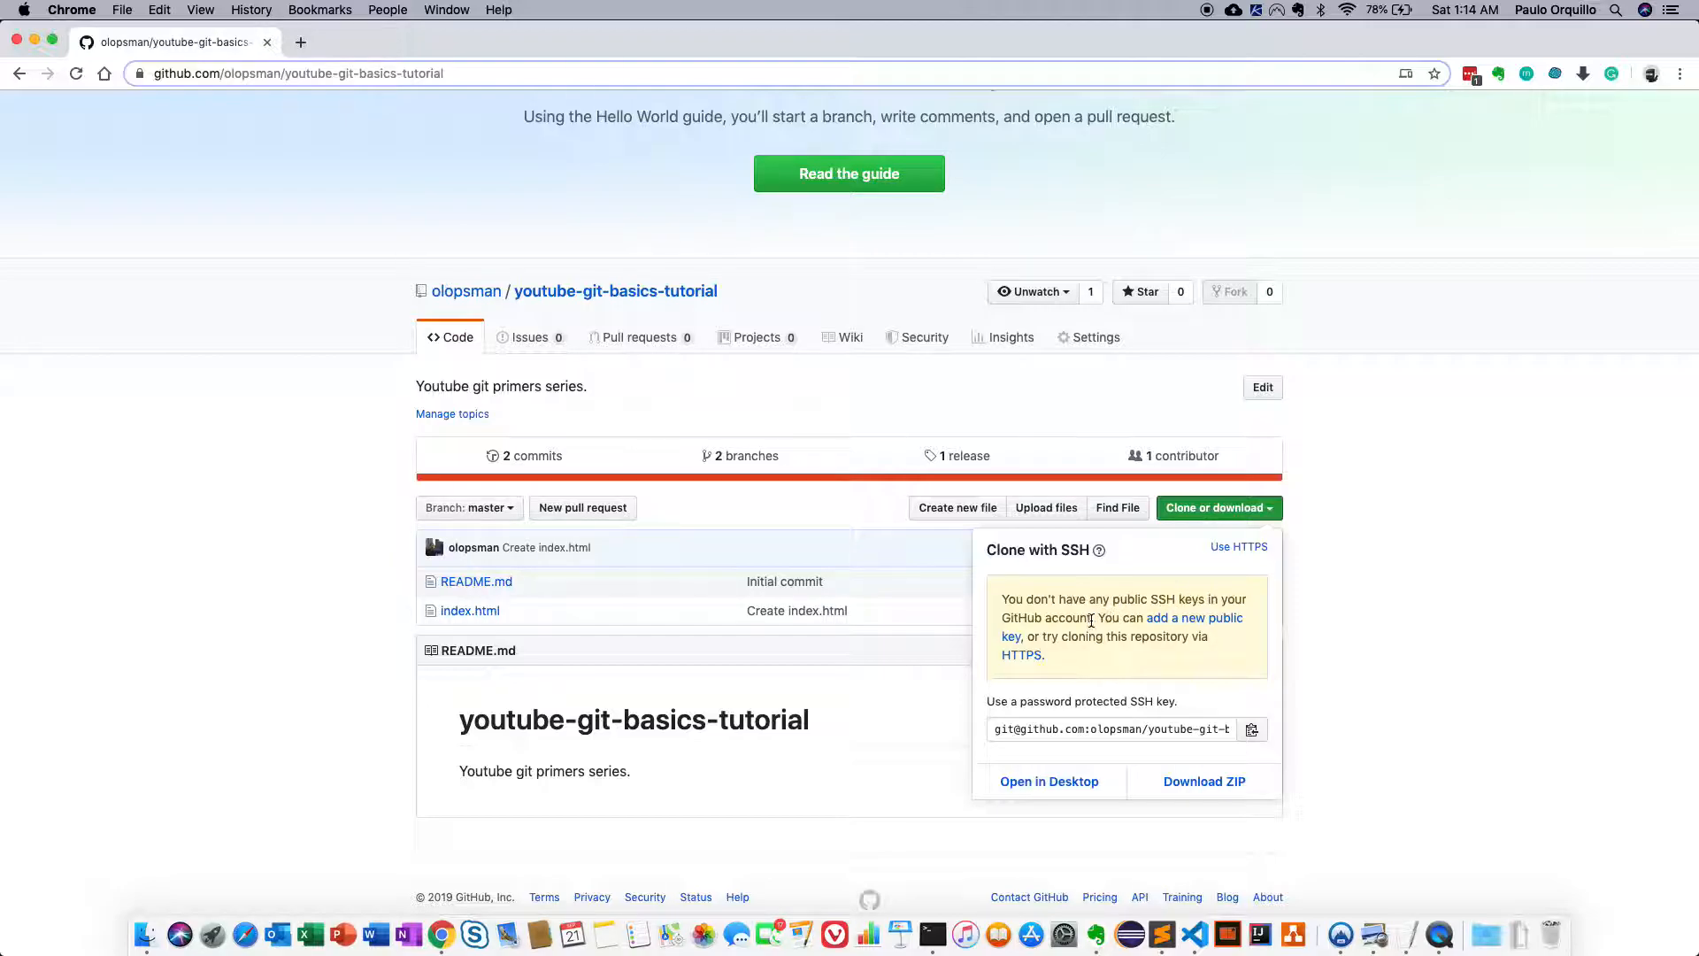
pyautogui.moveTo(1187, 632)
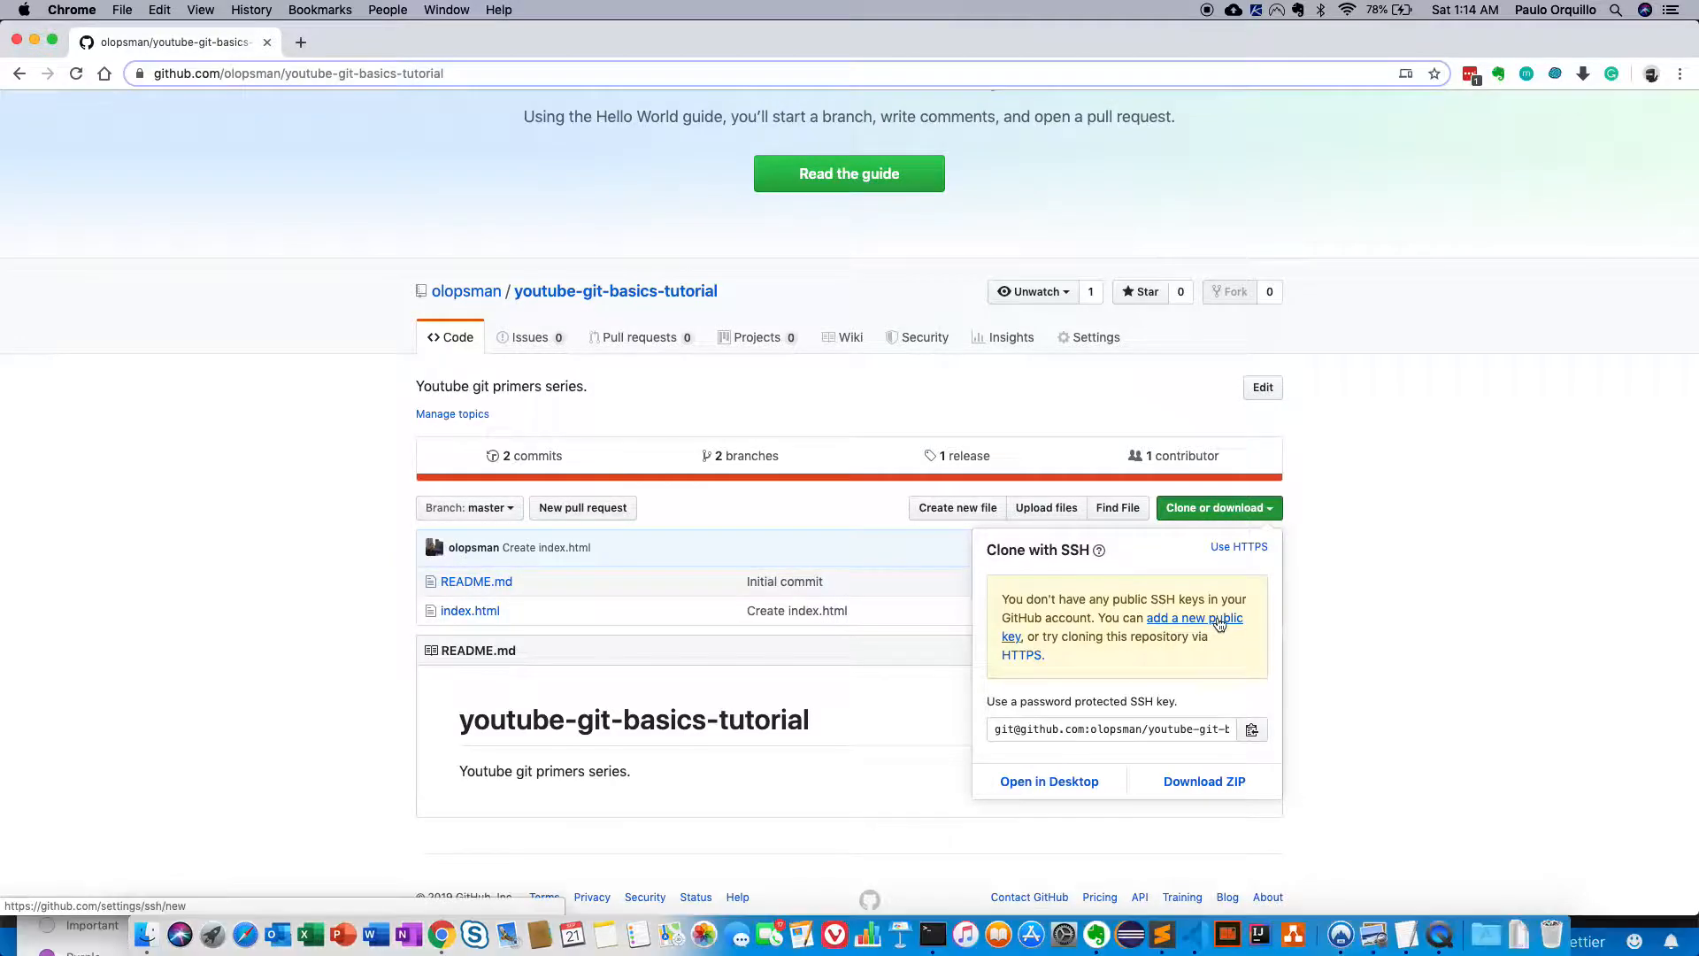
# Step: Reach the Add new SSH key form via Settings > SSH and GPG keys, closing the duplicate tab
pyautogui.click(1191, 618)
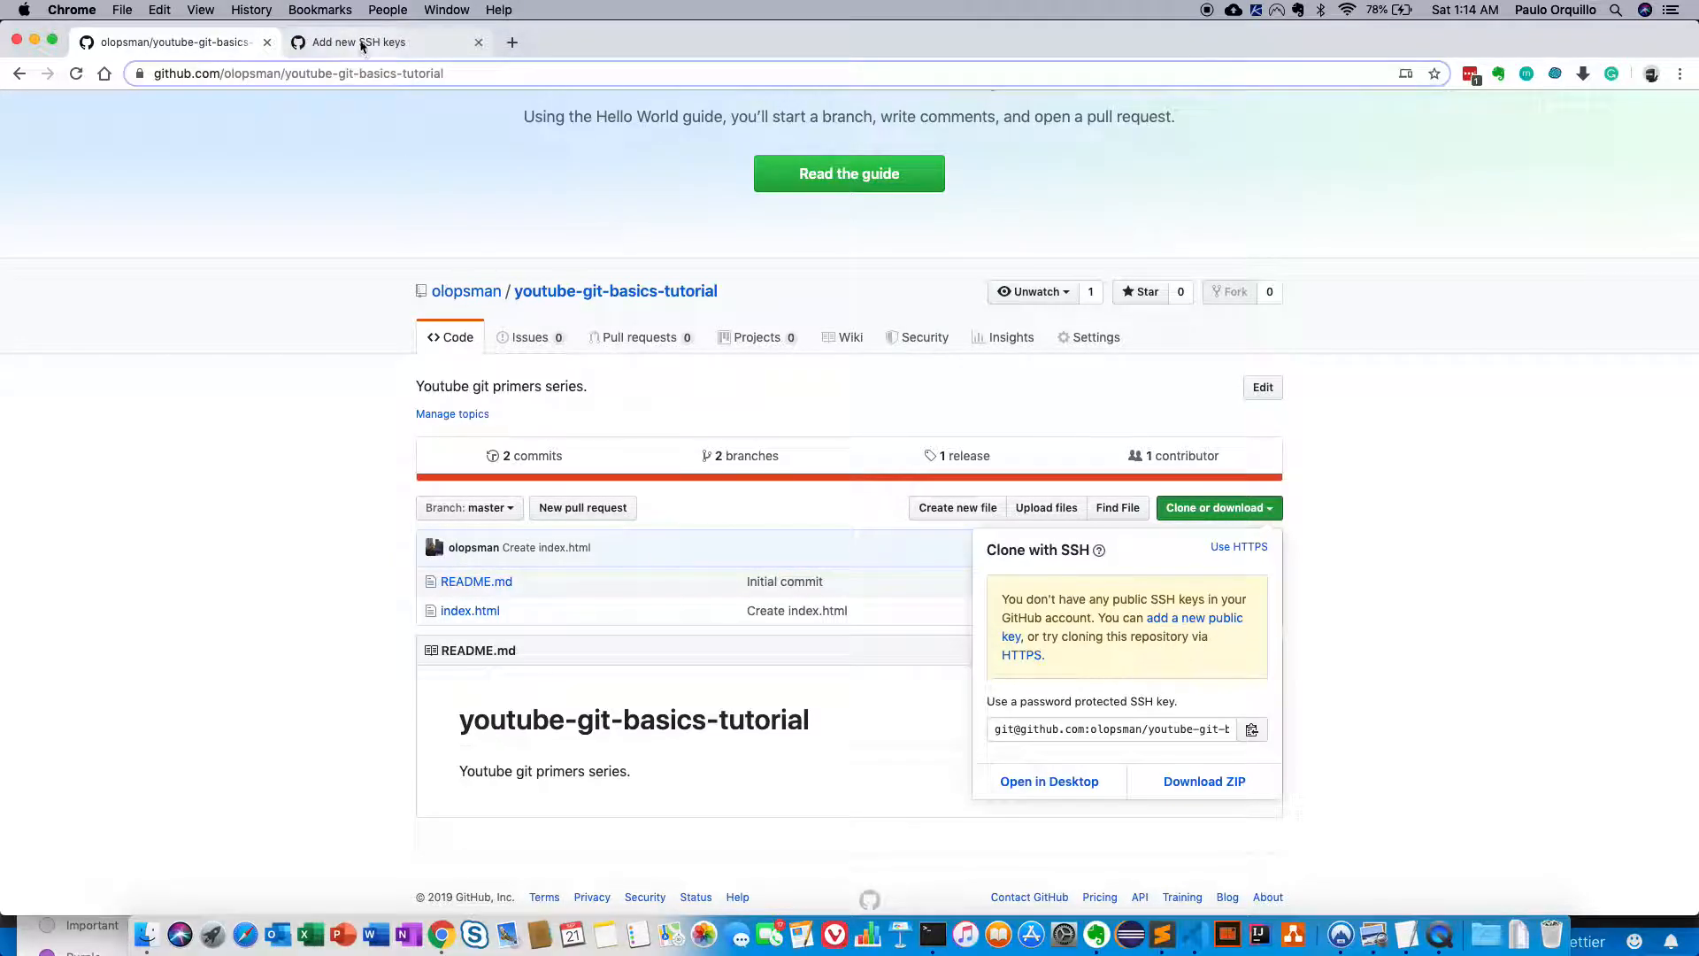
pyautogui.click(385, 42)
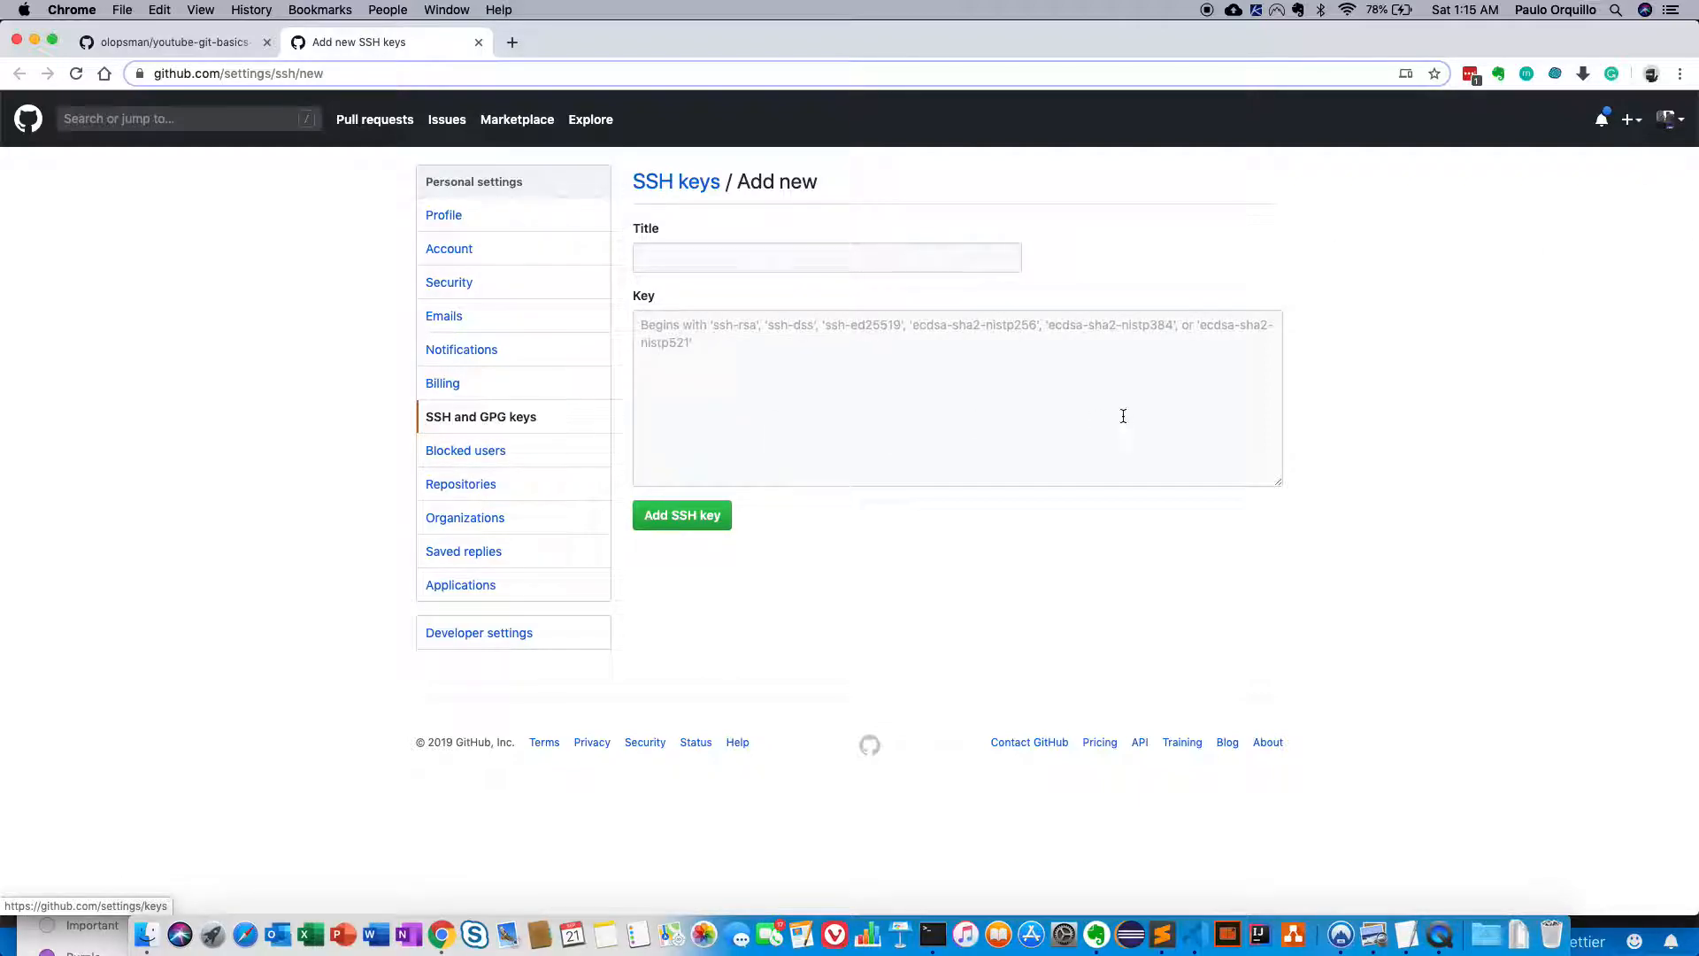
pyautogui.click(1666, 120)
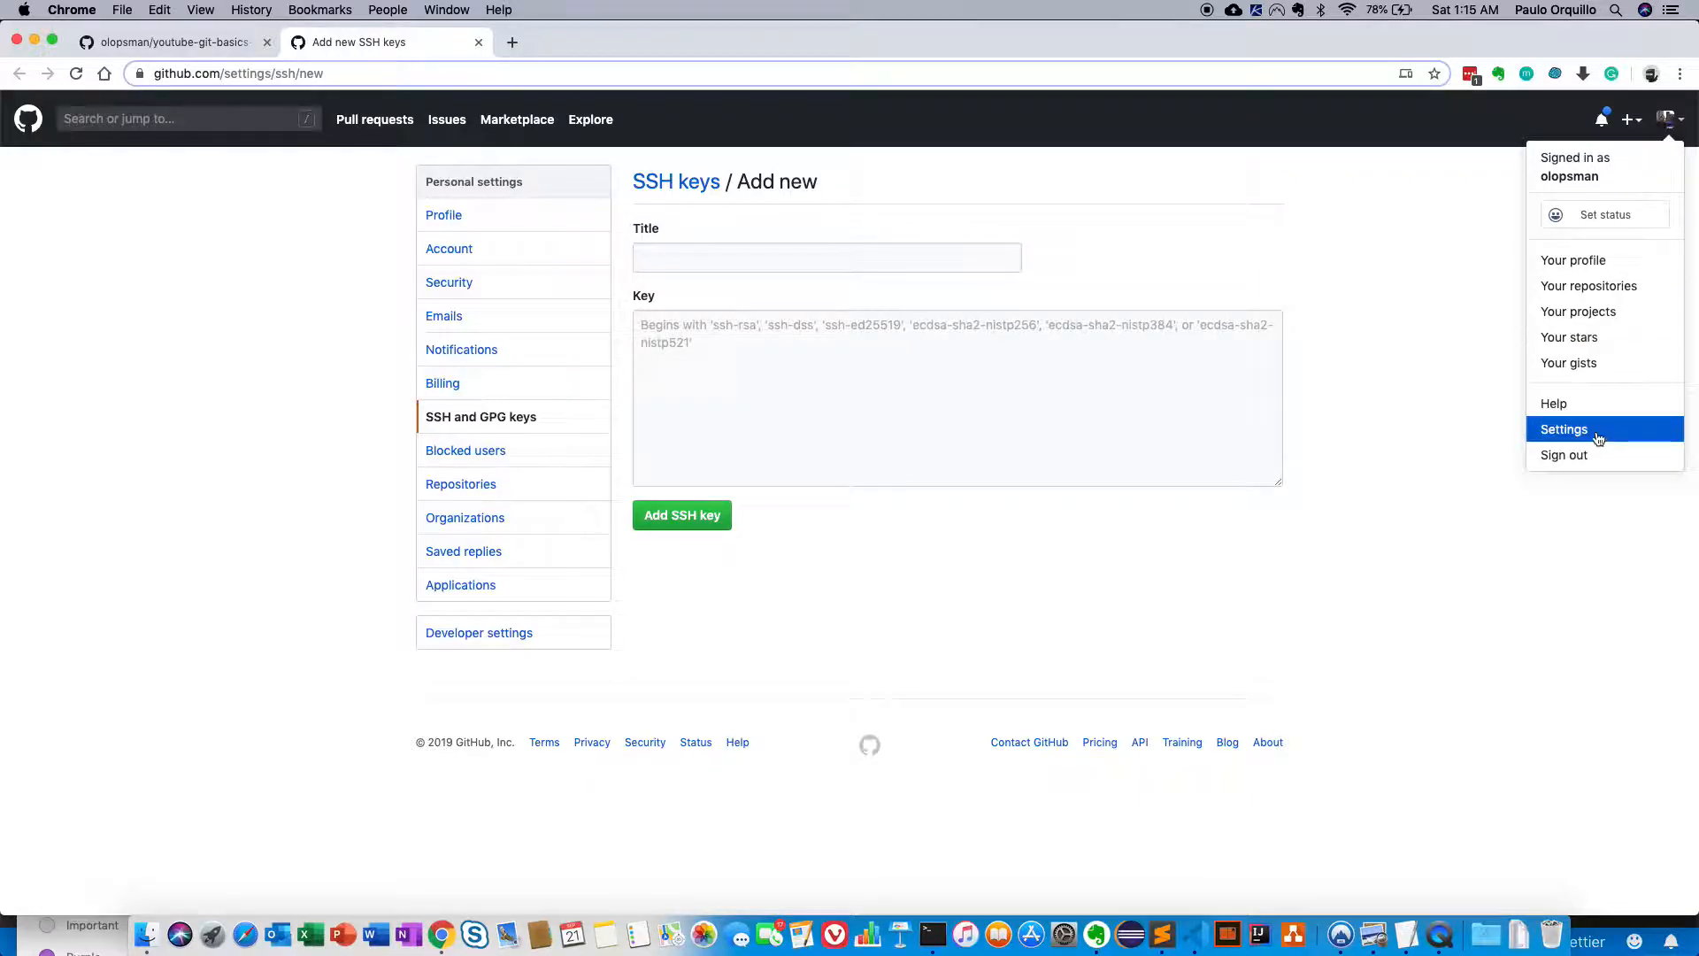
pyautogui.click(1562, 428)
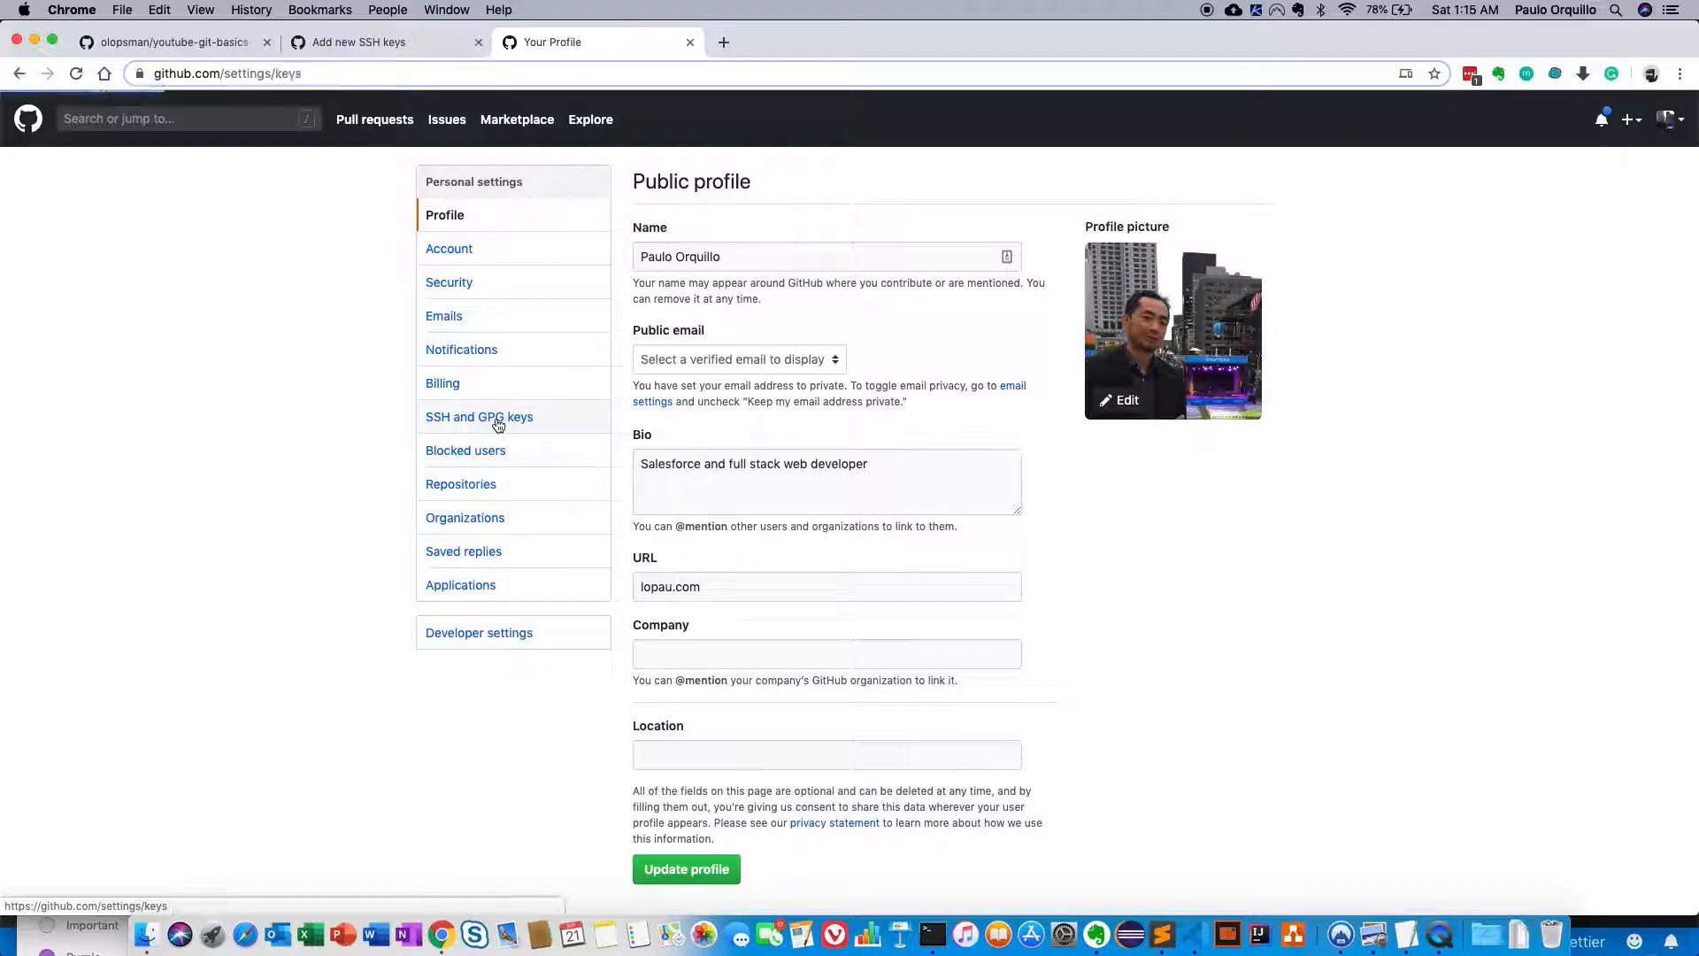
pyautogui.click(478, 415)
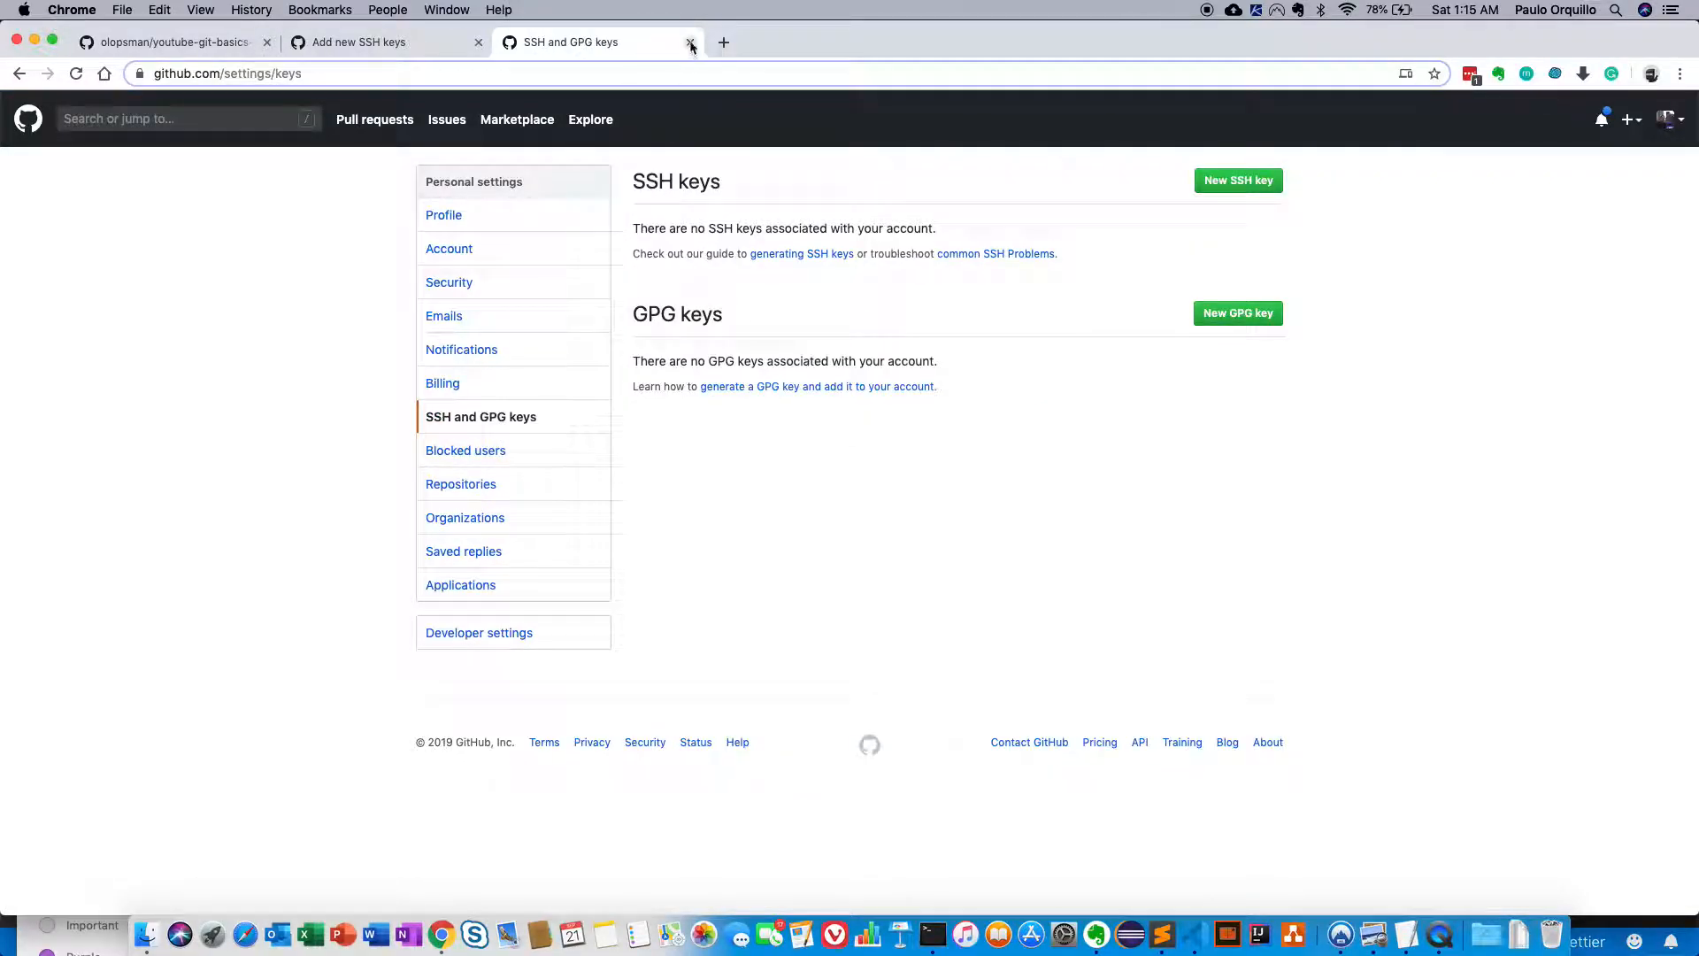
pyautogui.click(1237, 180)
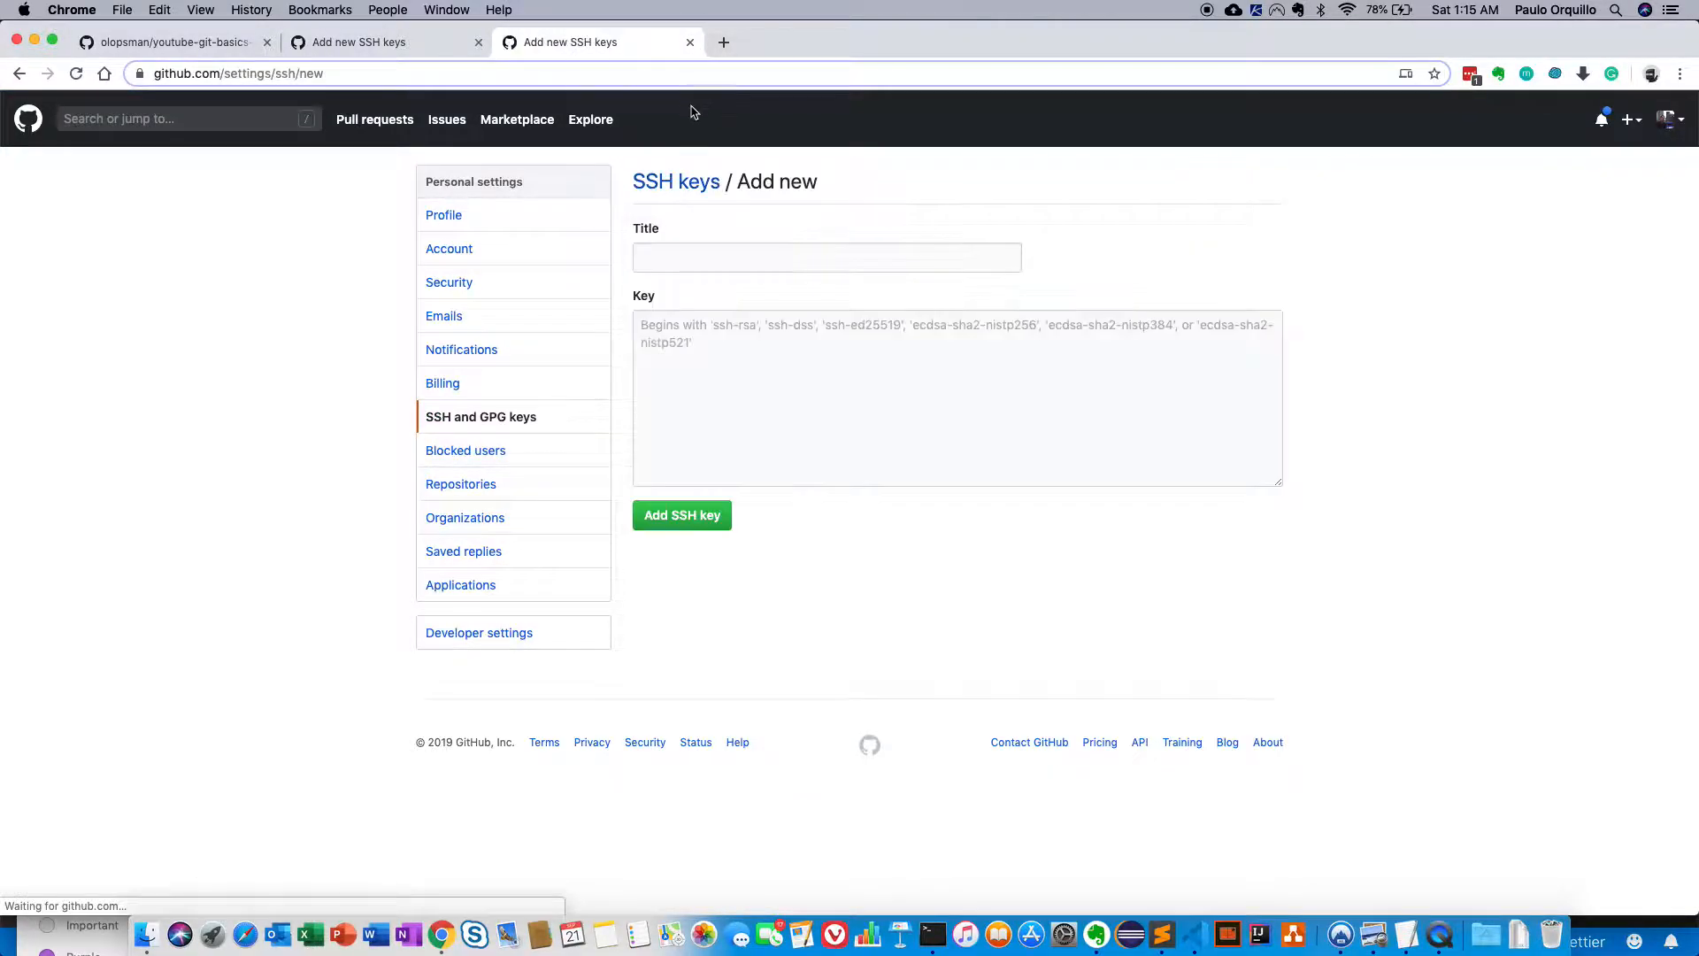
pyautogui.click(958, 397)
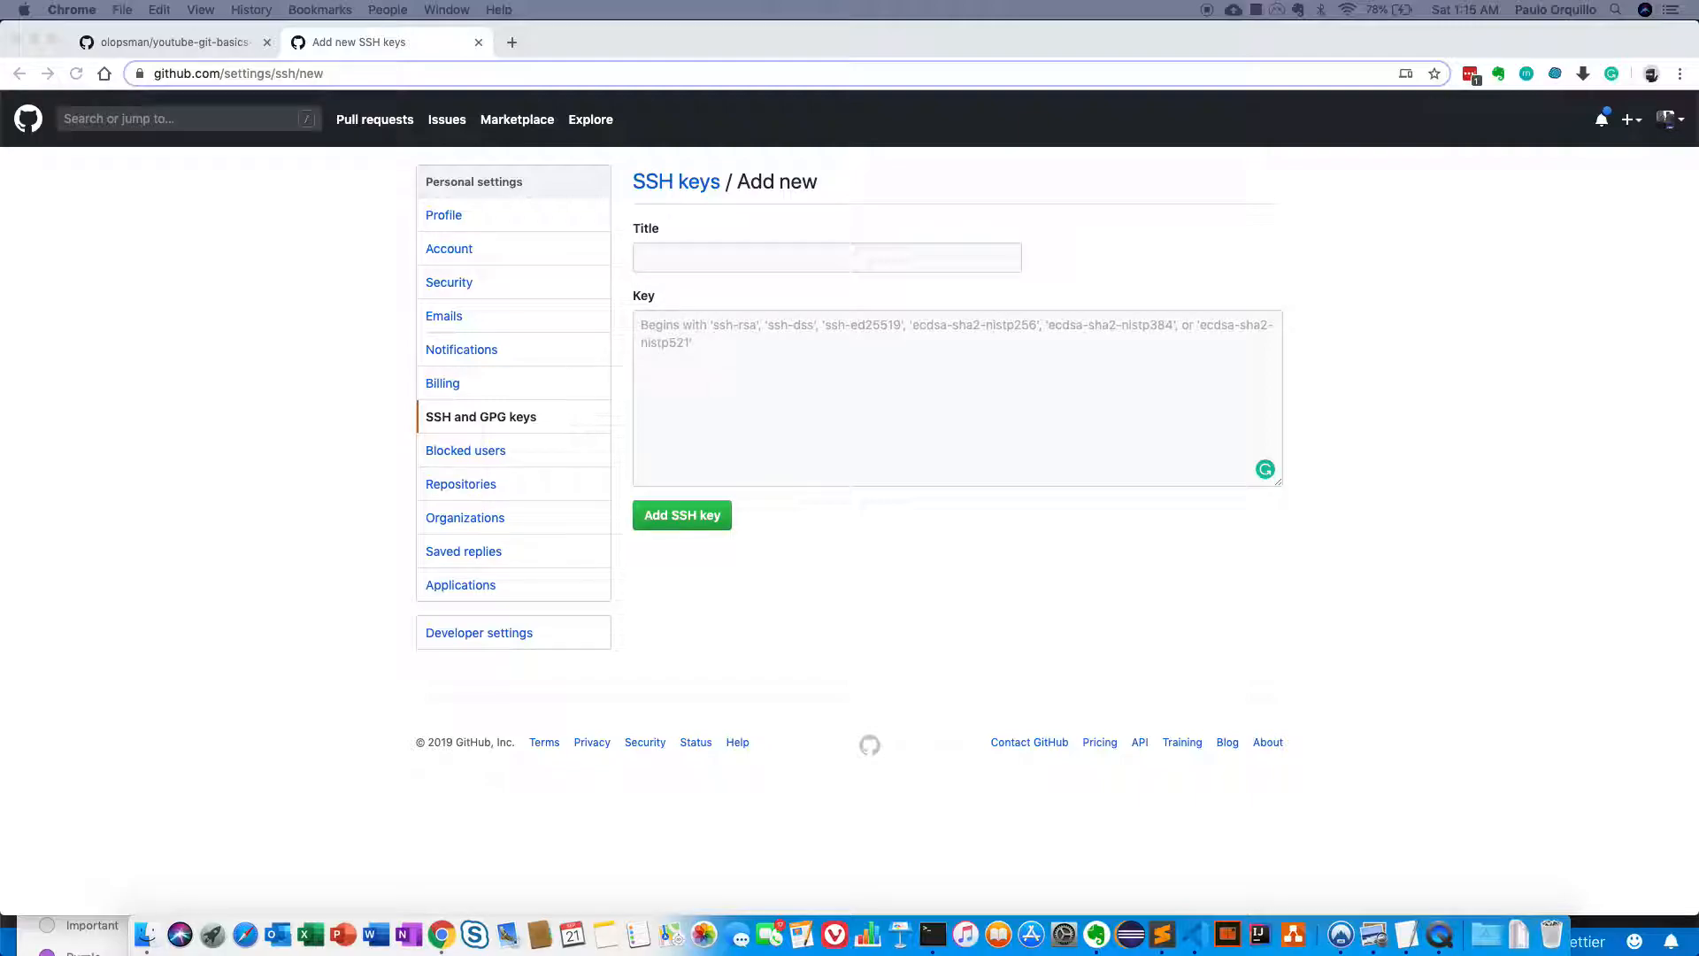
pyautogui.click(955, 398)
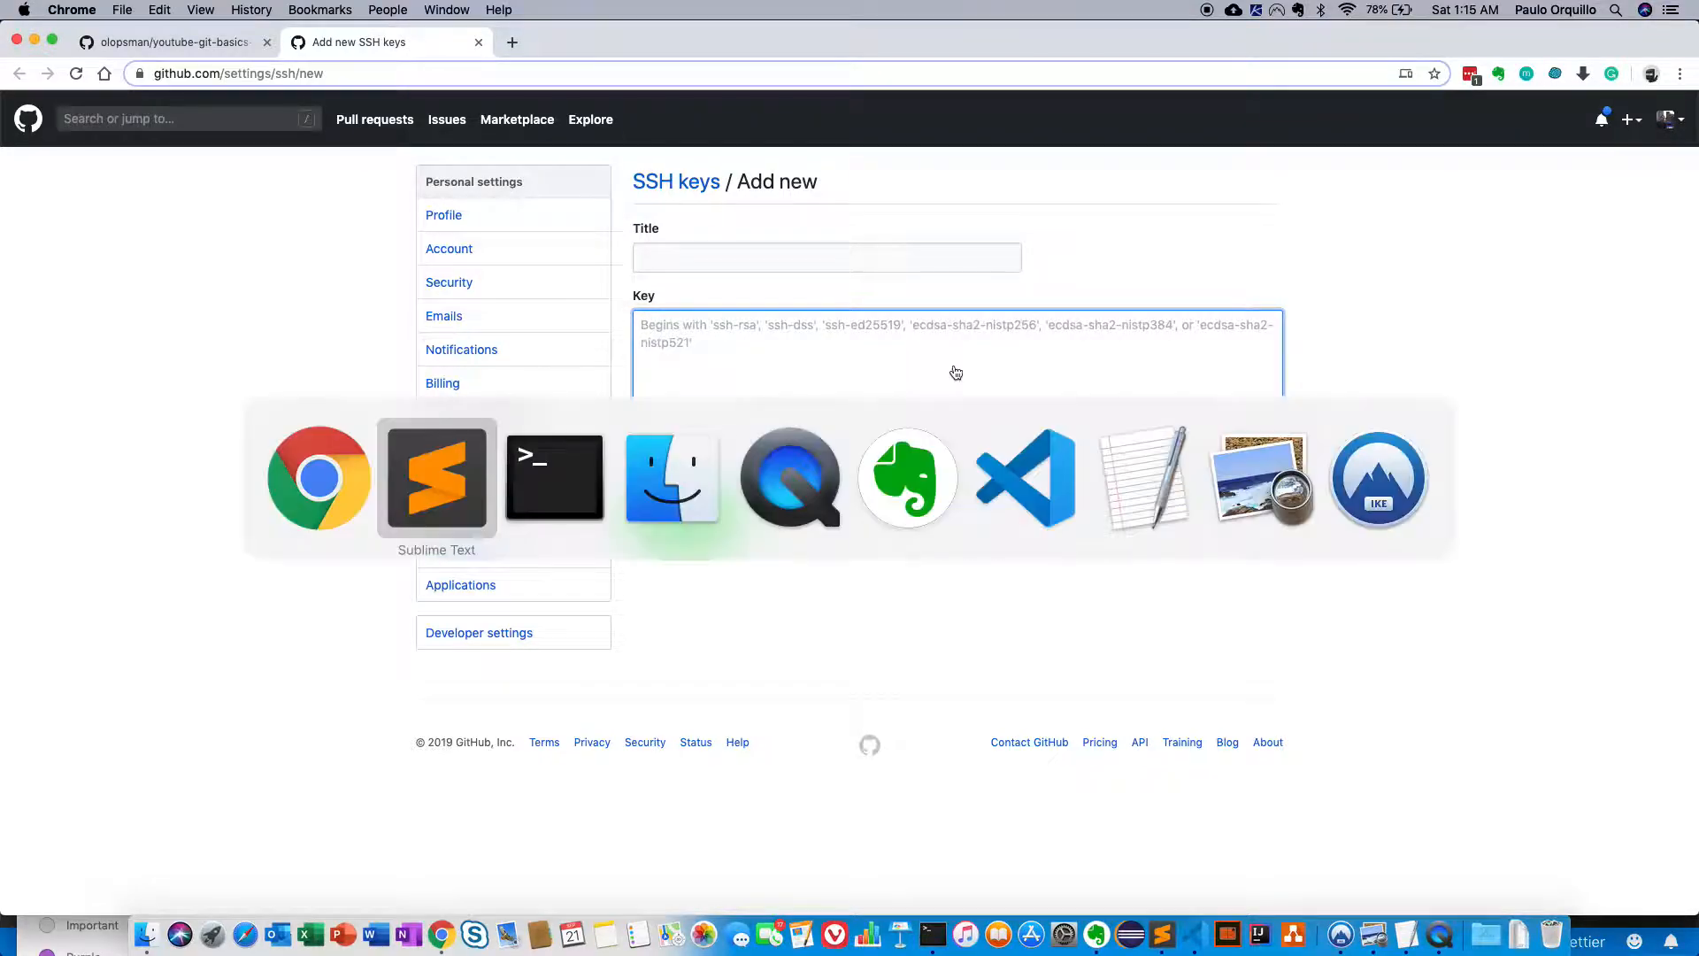
# Step: Move the shell into ~/.ssh after a failed attempt with /.ssh
pyautogui.click(554, 476)
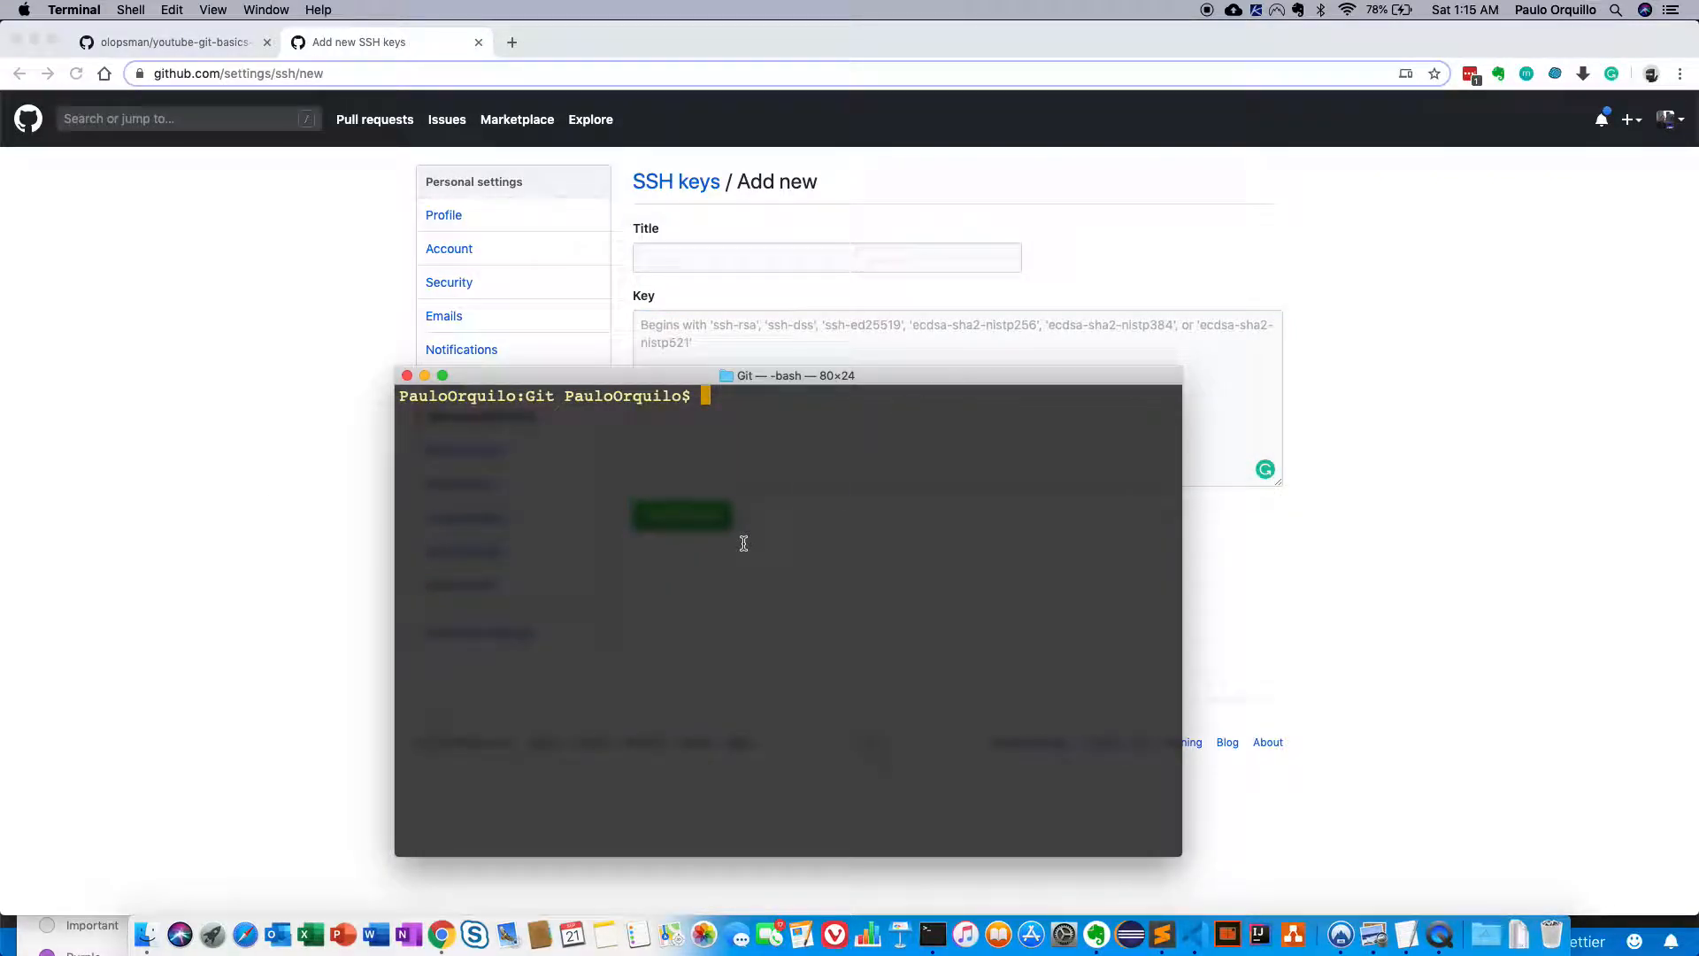
pyautogui.write('ss')
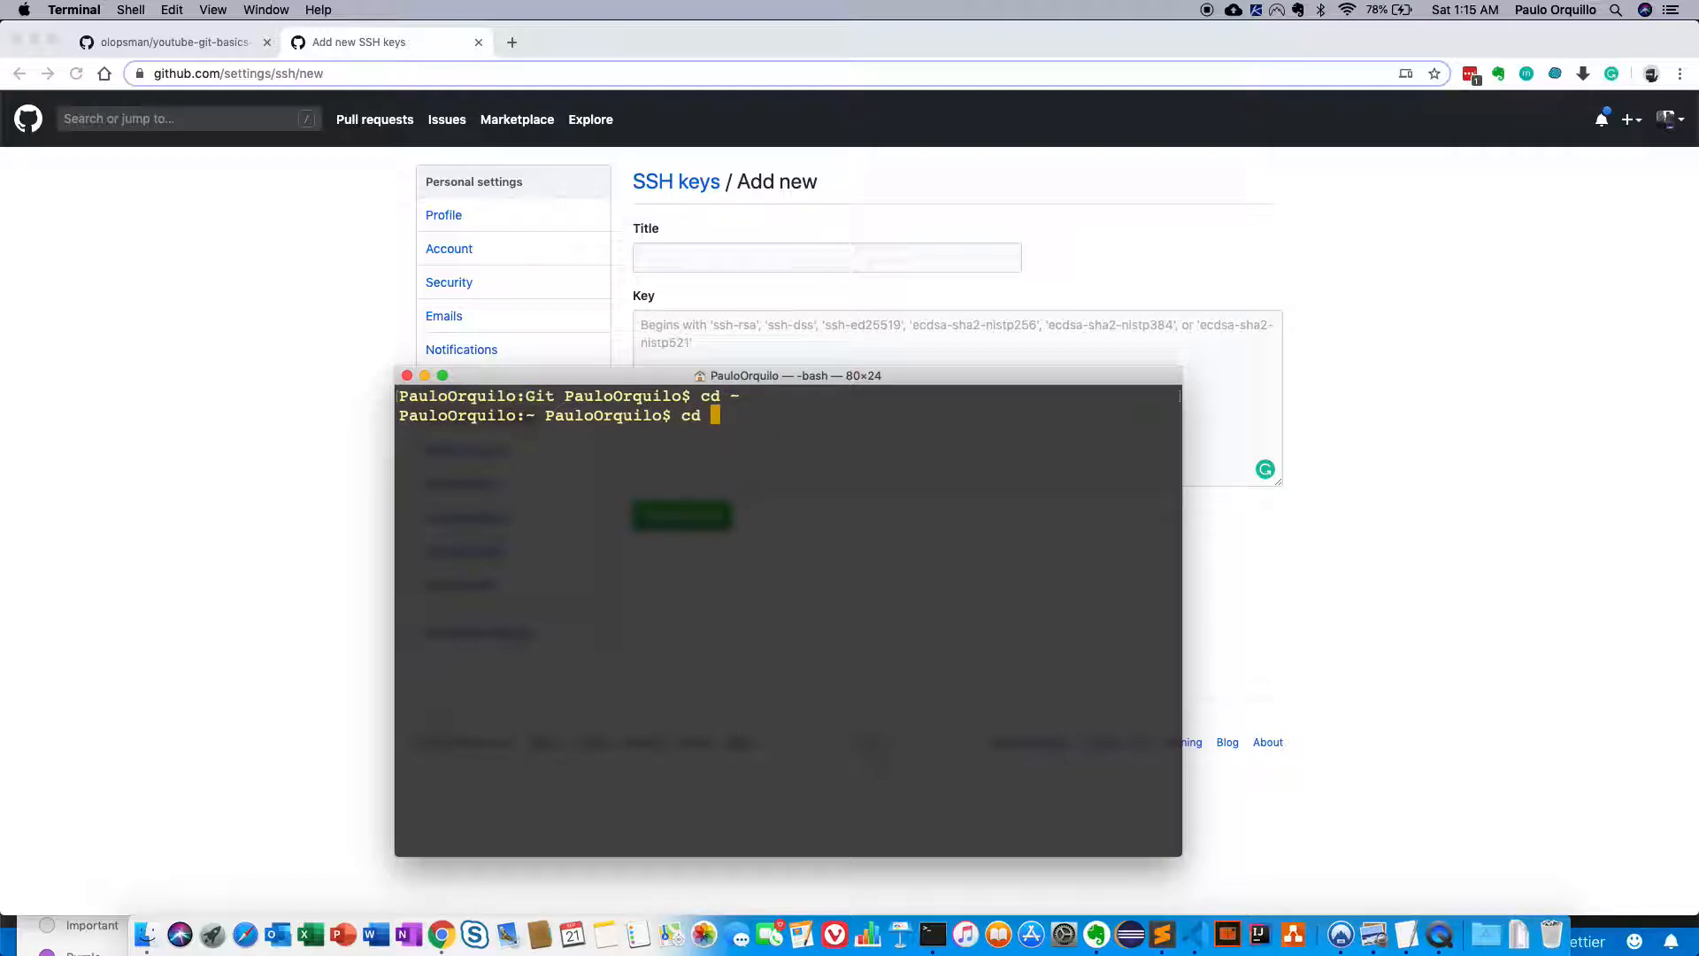
pyautogui.write('./')
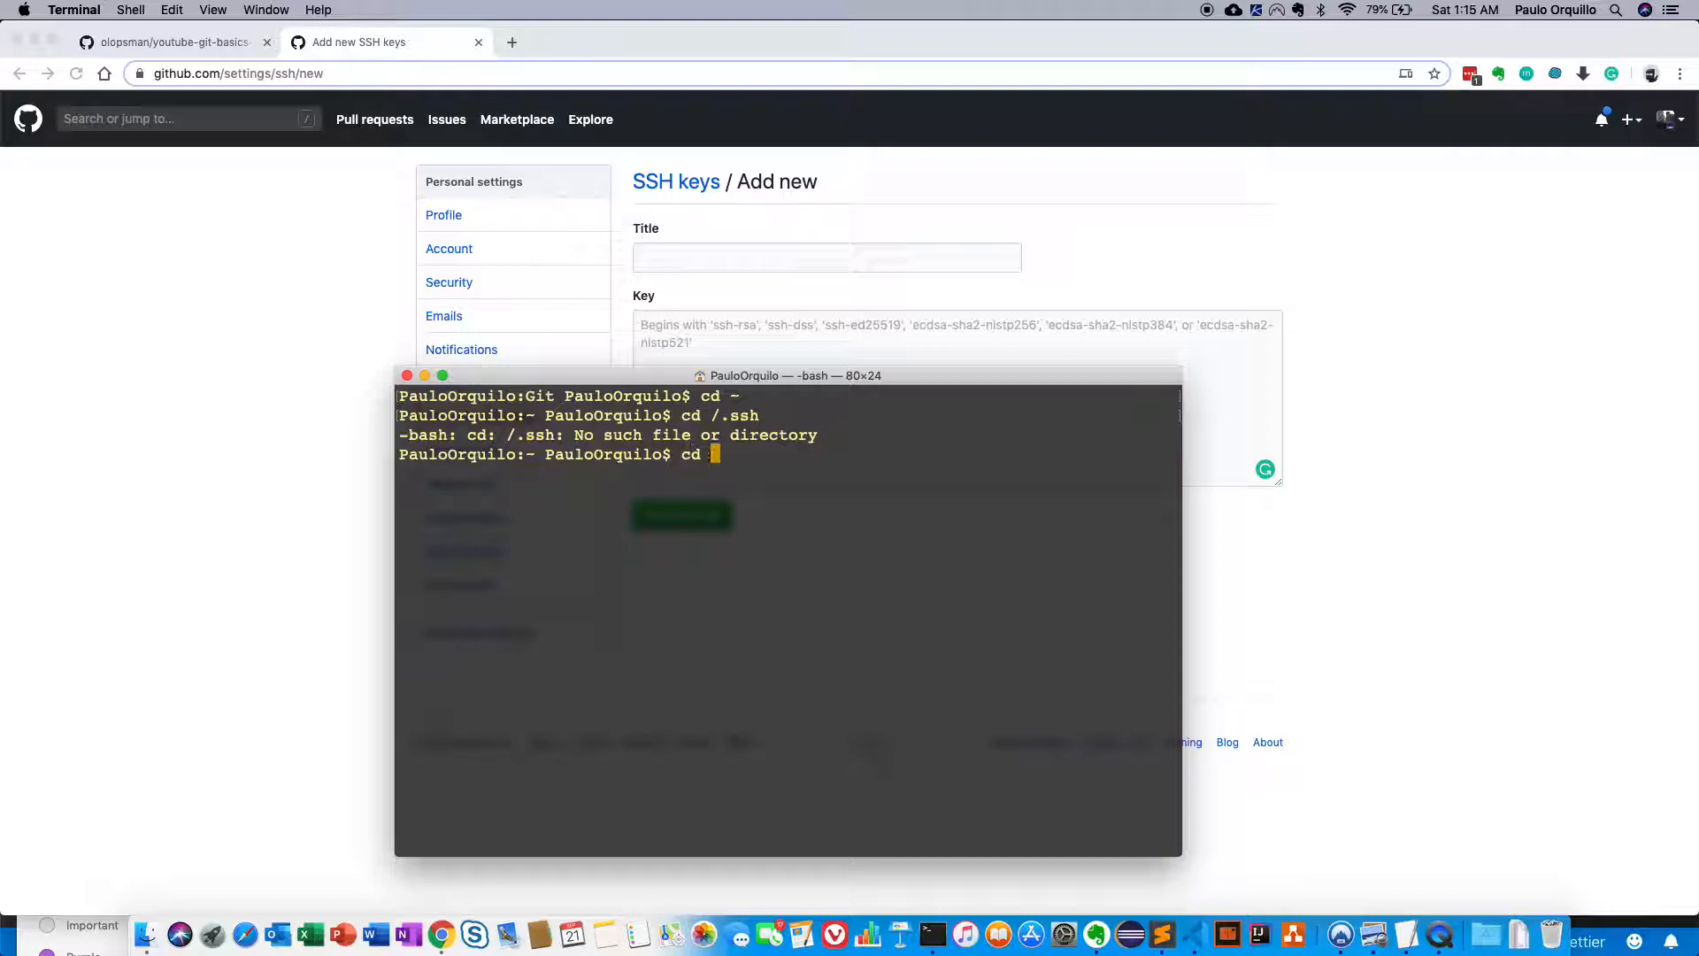
pyautogui.write('./ss')
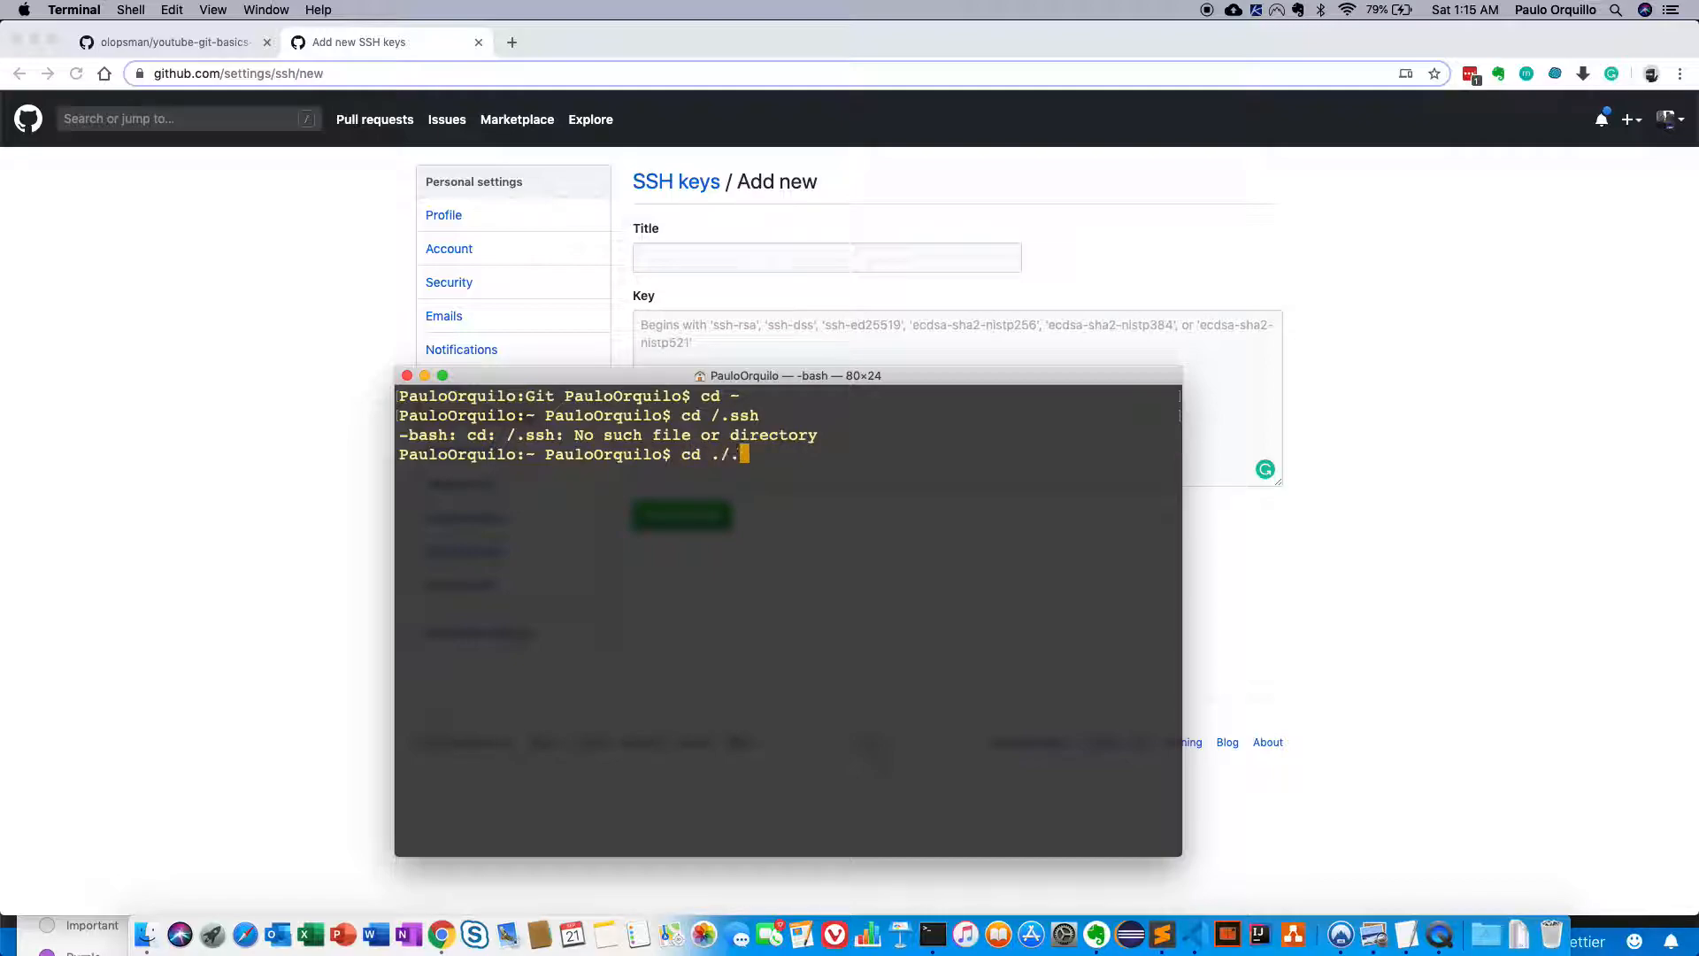
pyautogui.write('ss')
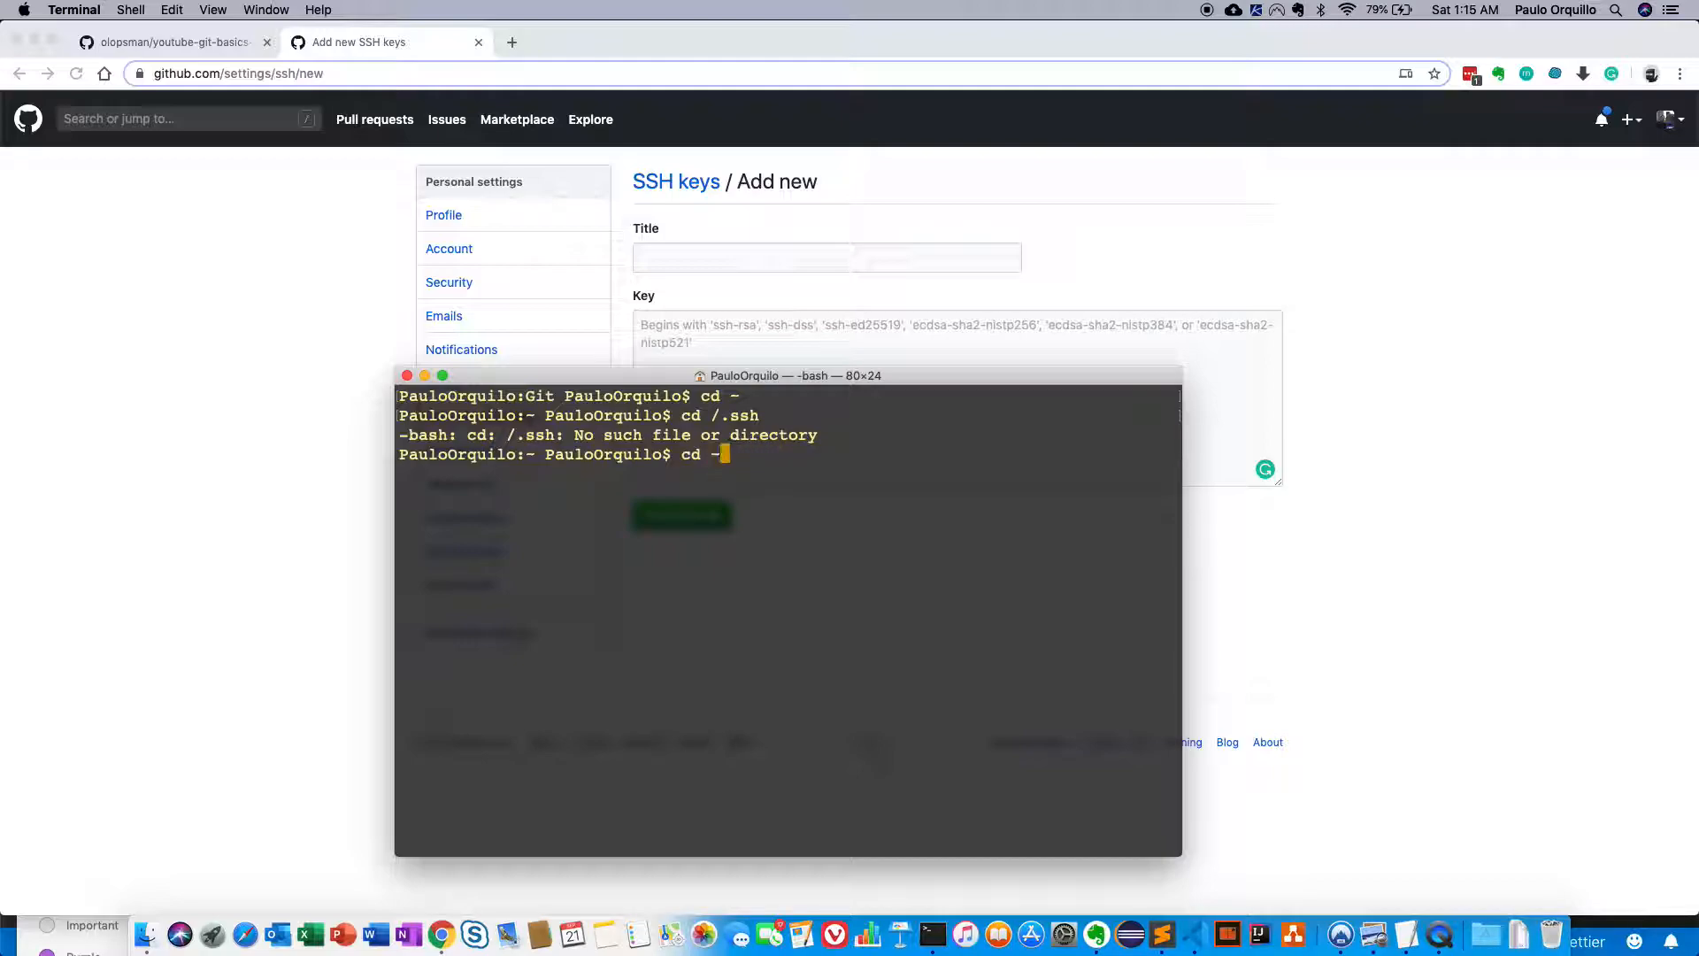
pyautogui.write('~/.ssh')
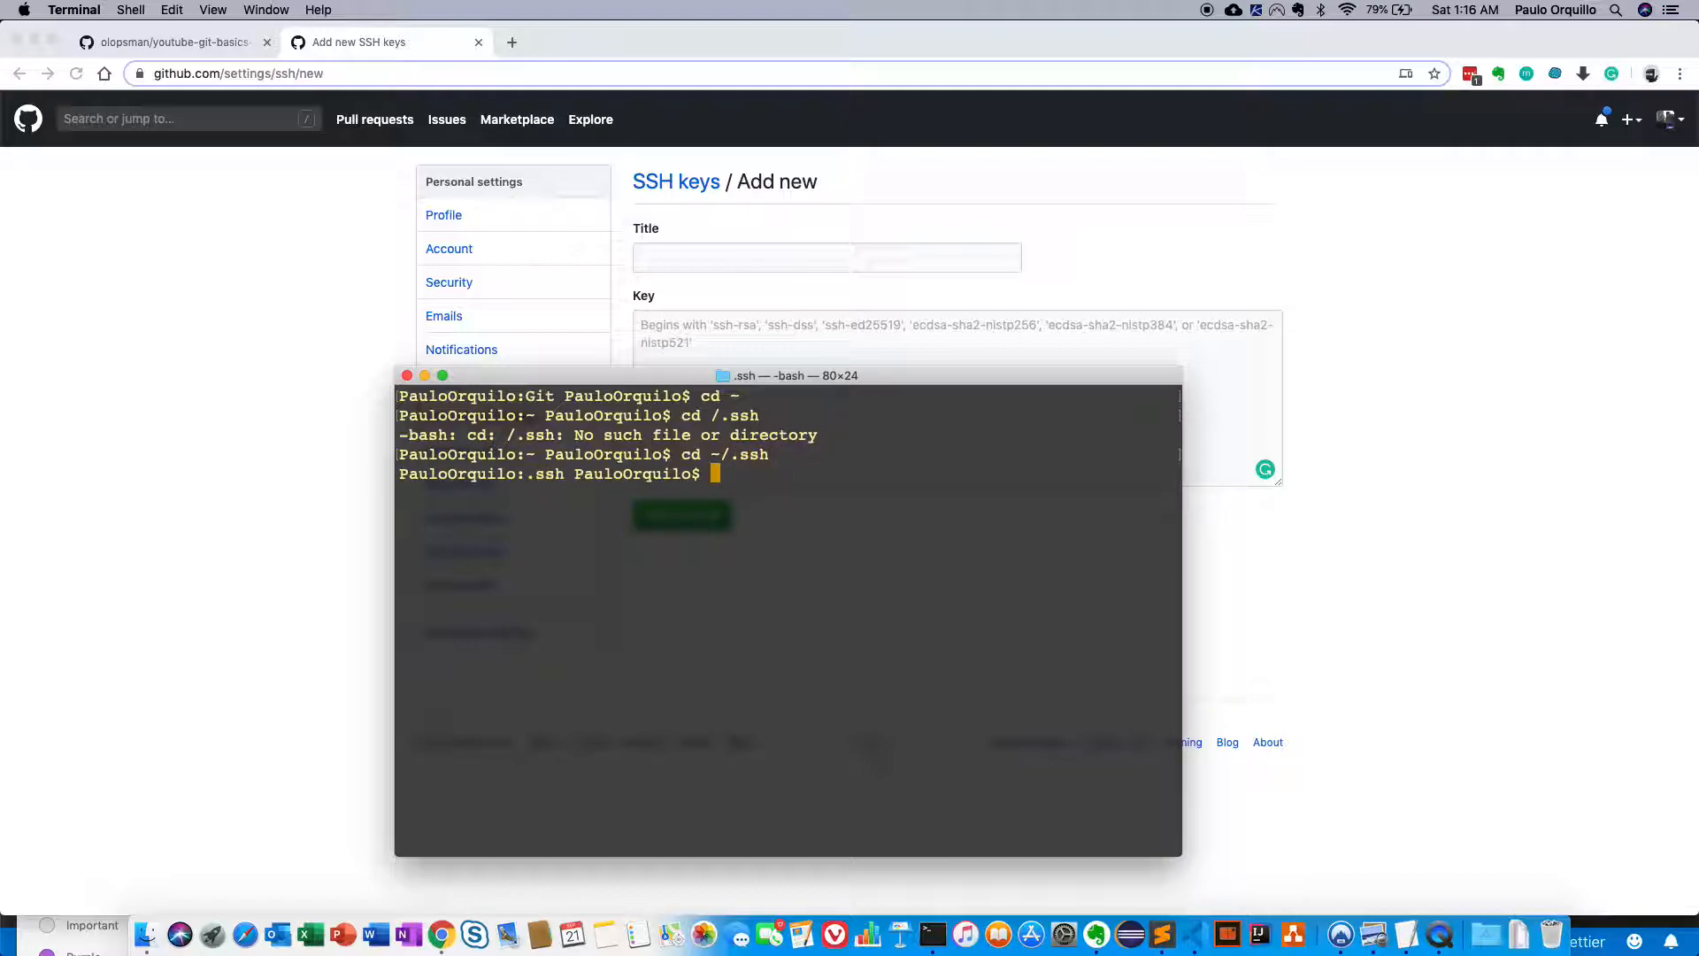
# Step: List the ~/.ssh files and print id_rsa.pub with cat
pyautogui.write('ls')
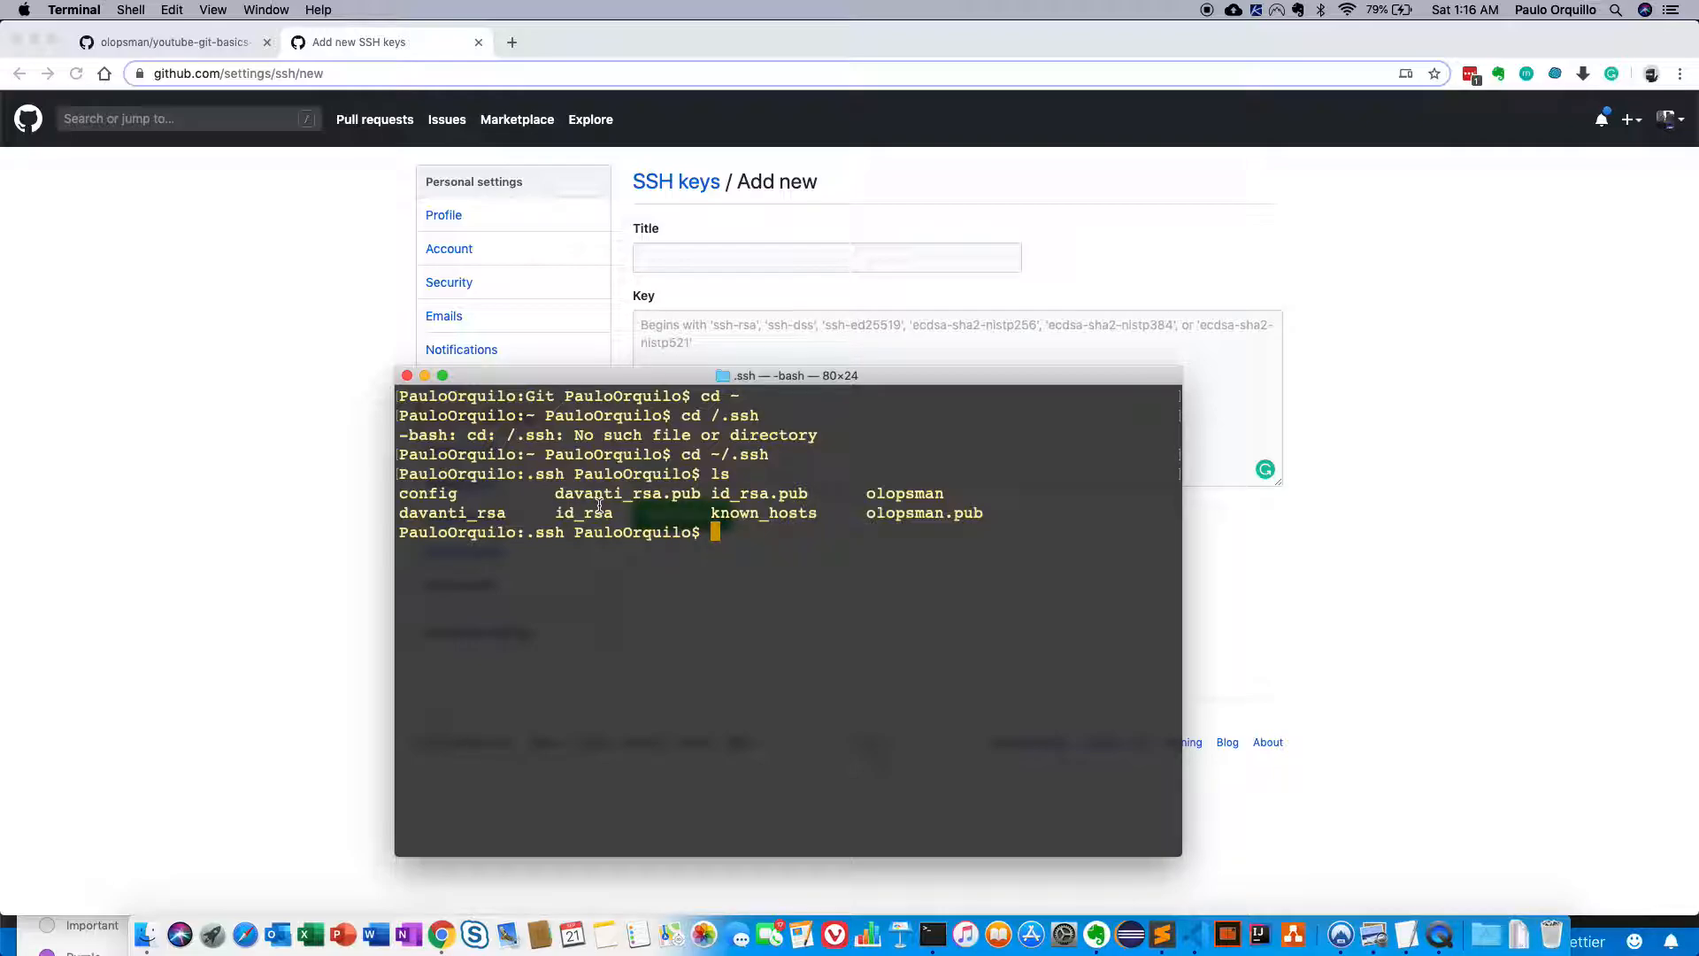
pyautogui.doubleClick(583, 512)
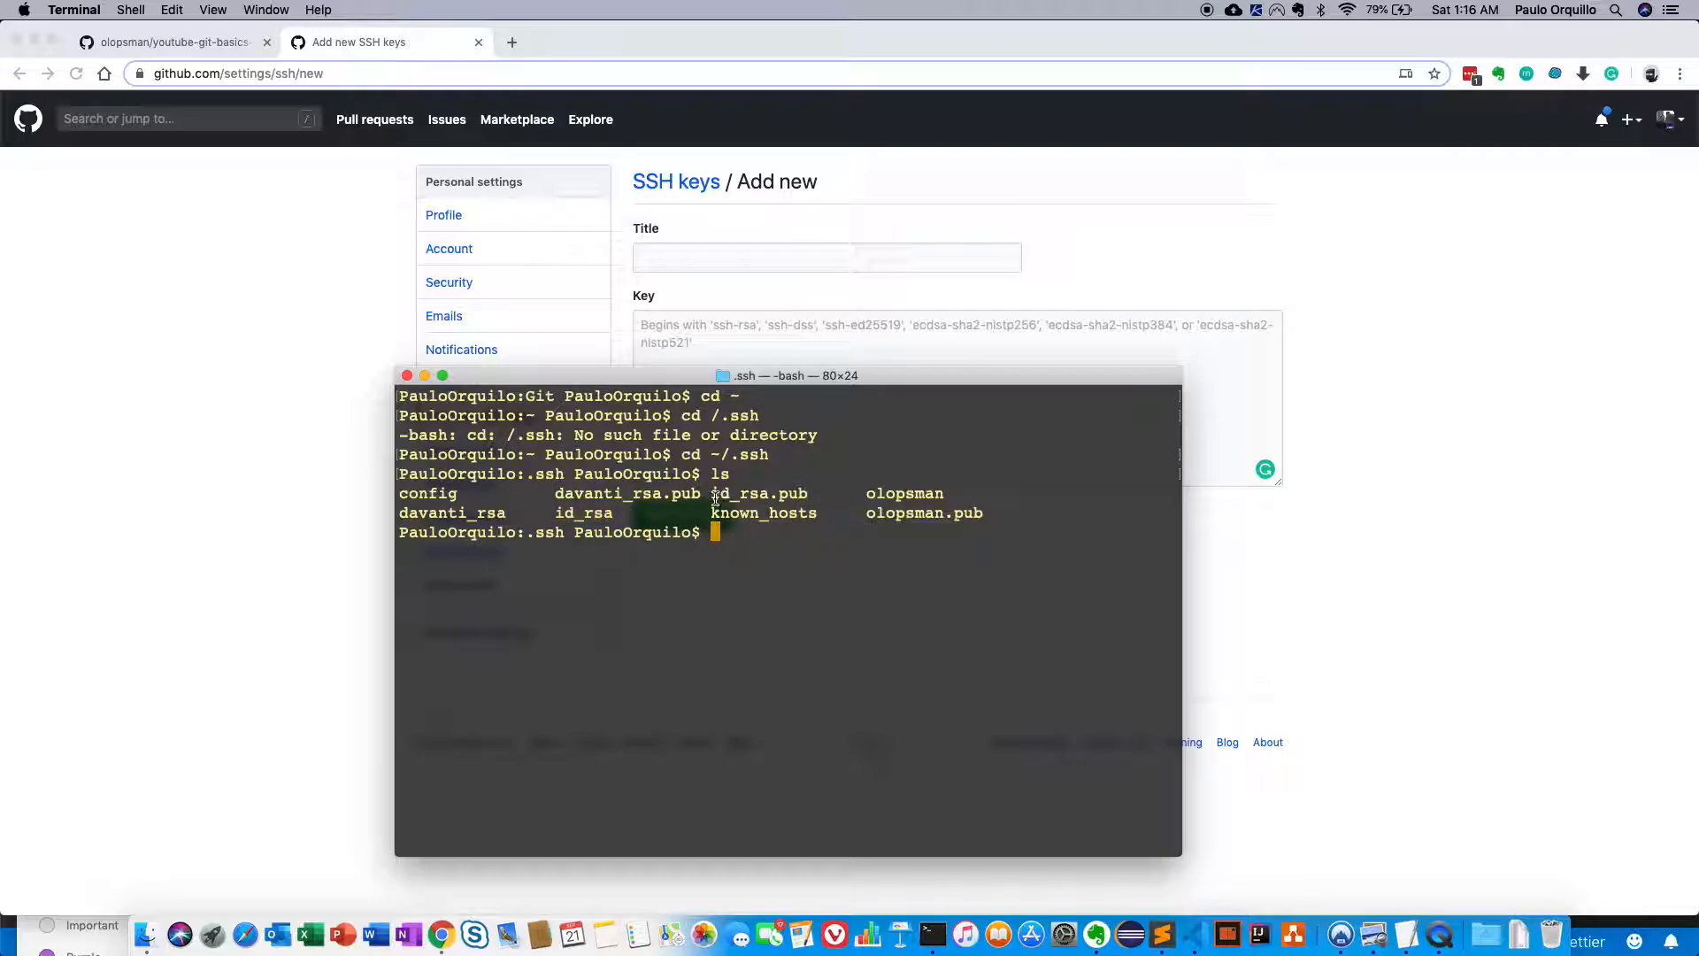
pyautogui.doubleClick(758, 493)
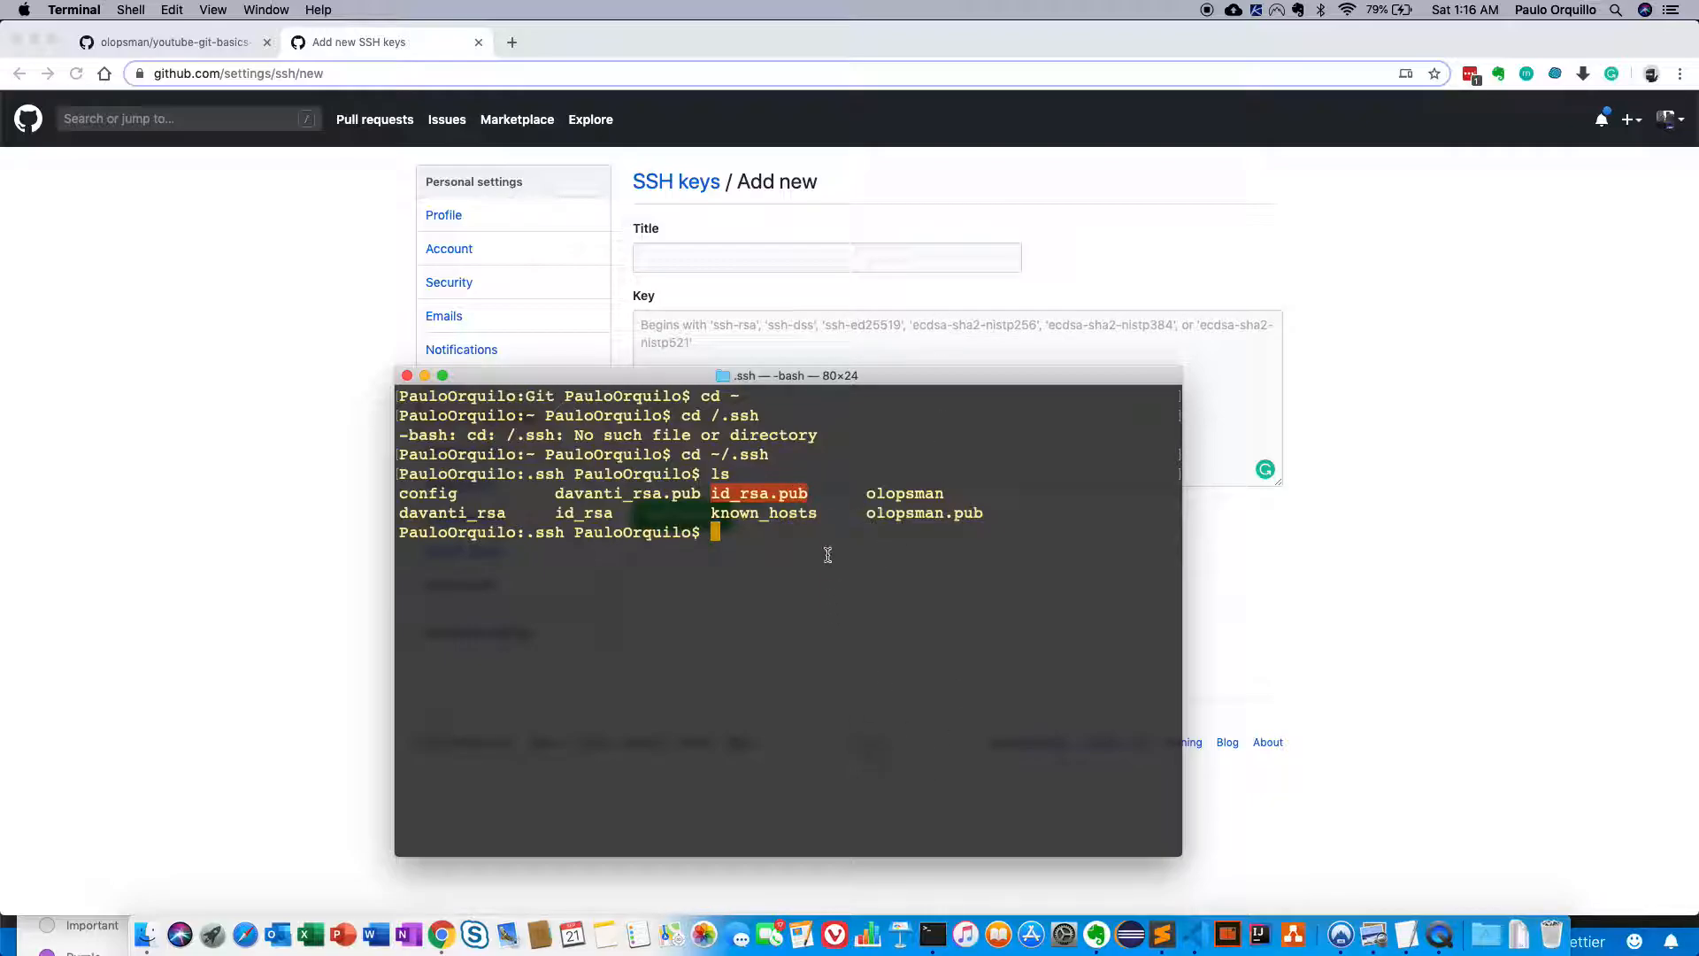
pyautogui.write('cat')
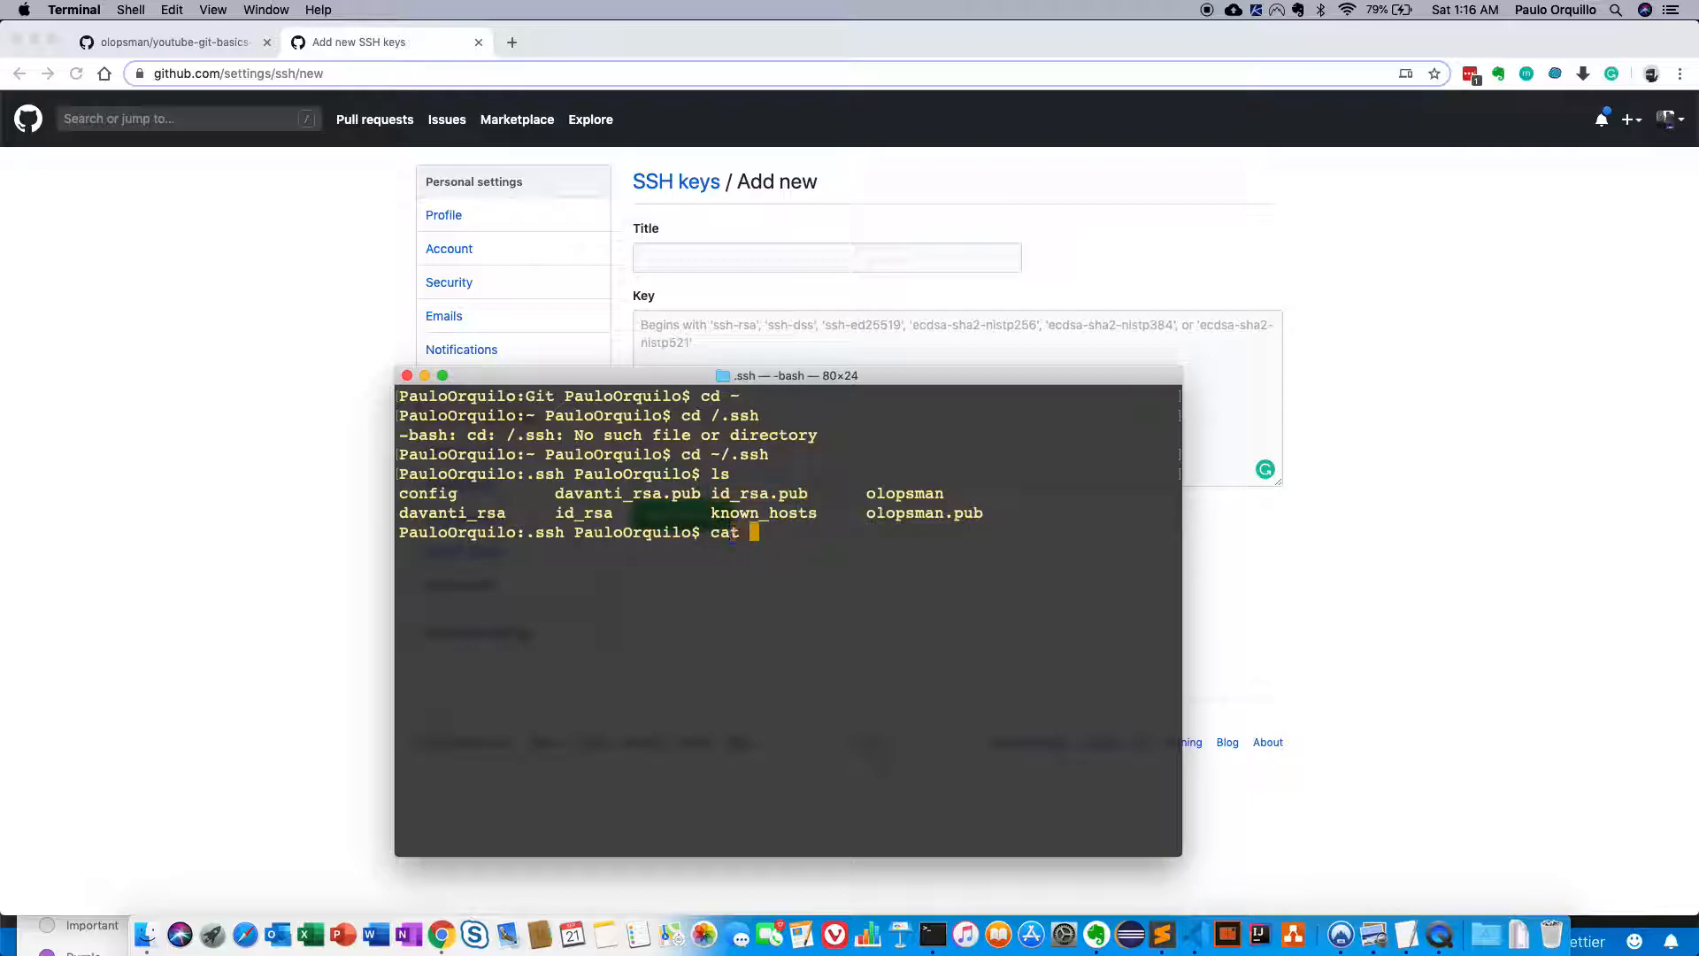
pyautogui.write('id_rsa,')
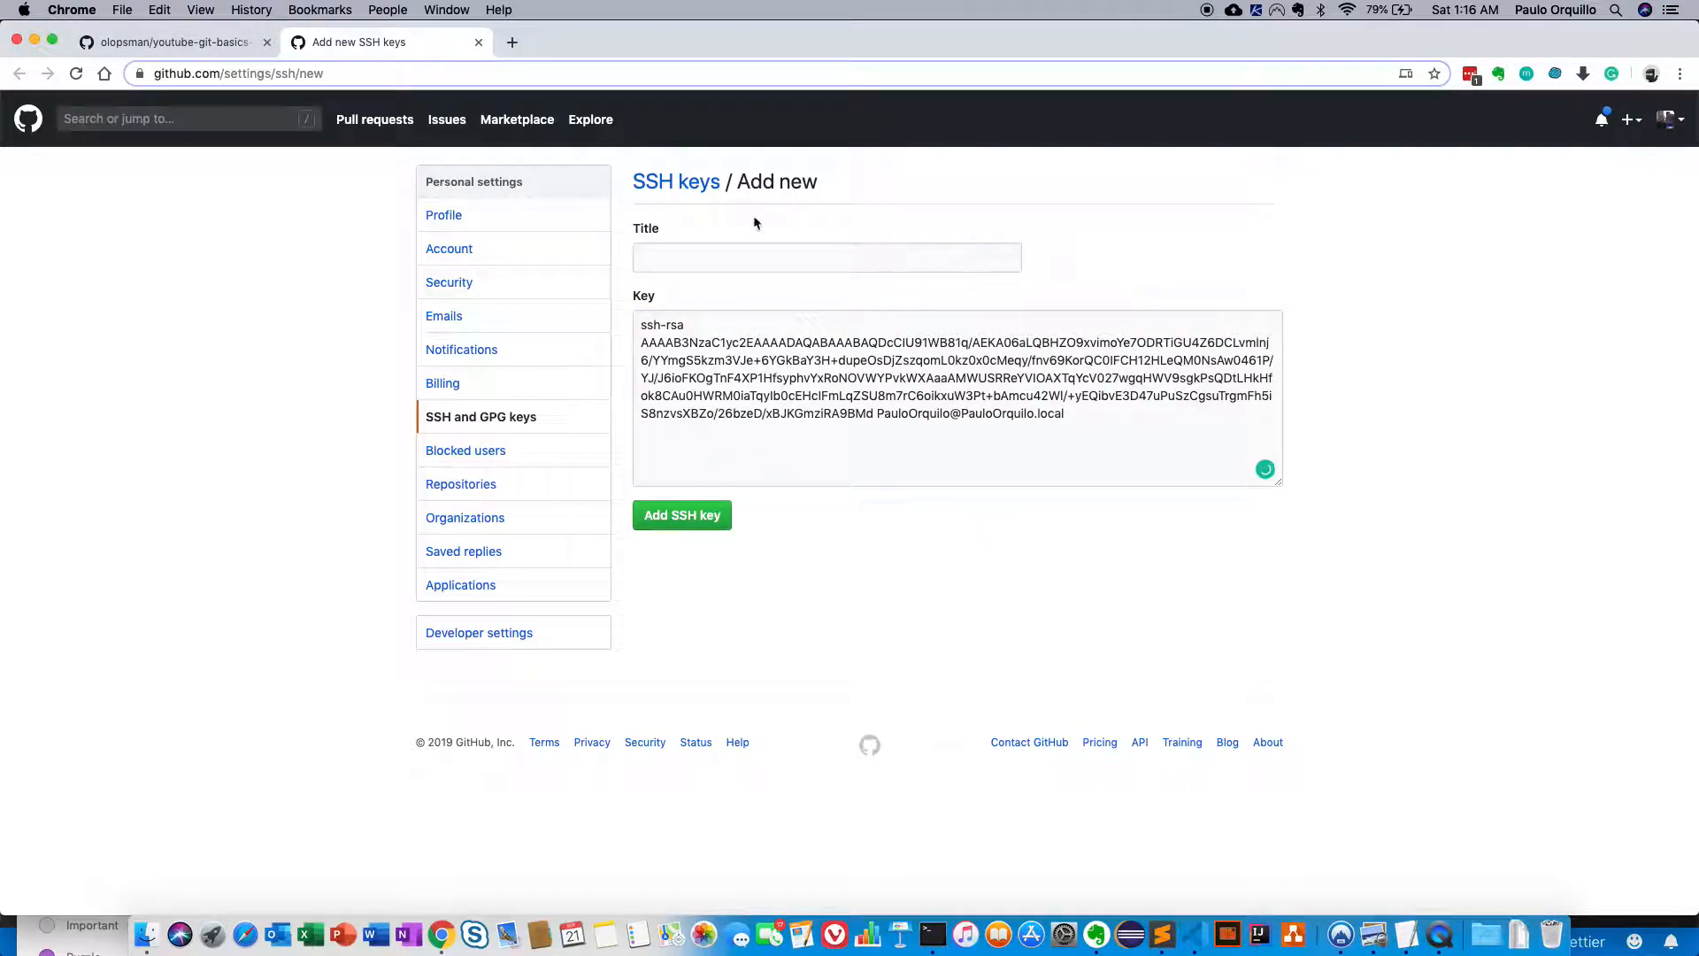
# Step: Add the pasted public key titled 'macbook', then delete it again
pyautogui.write('maco')
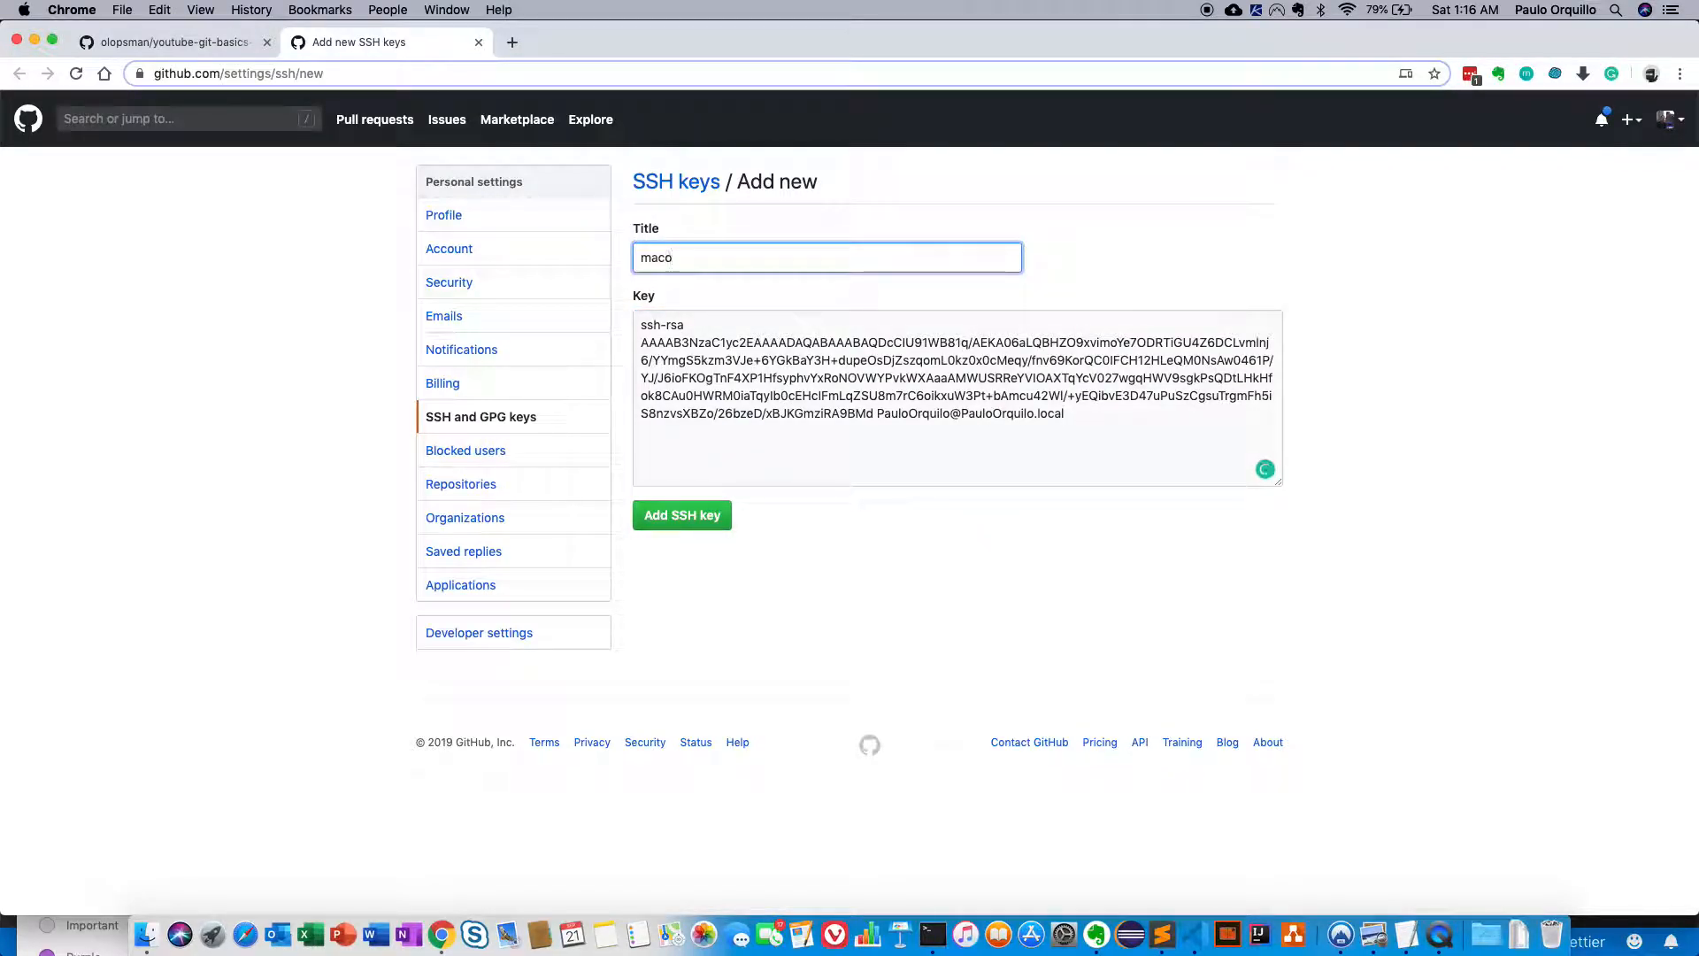
pyautogui.click(681, 515)
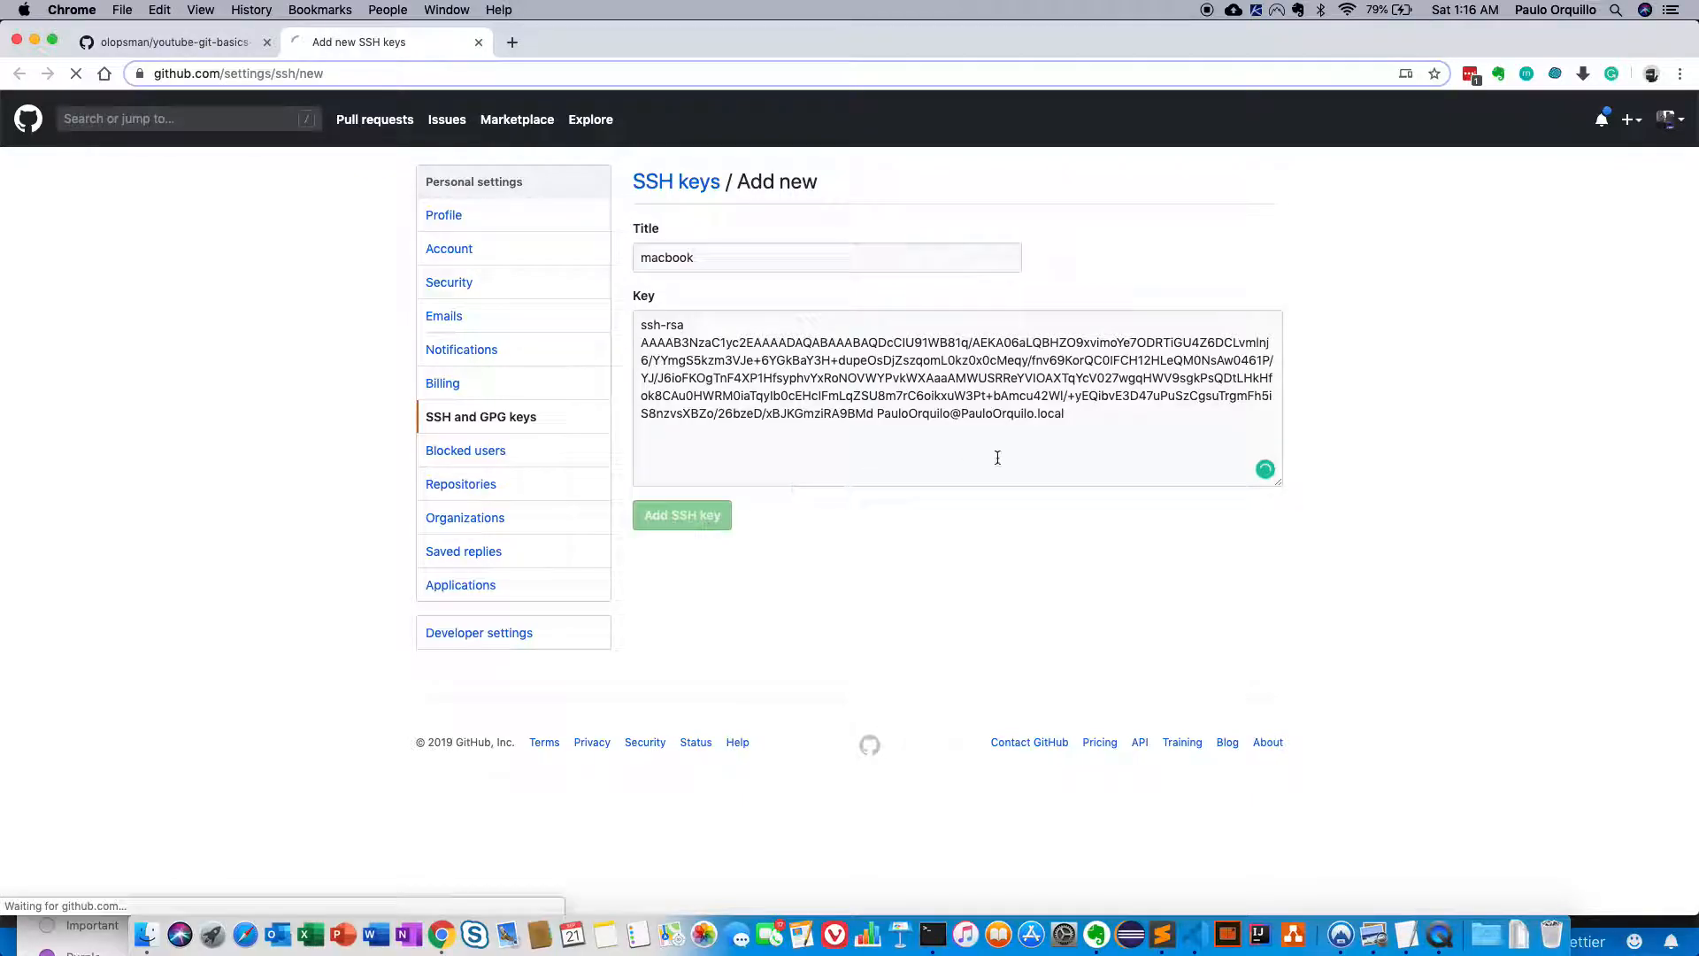
pyautogui.click(682, 515)
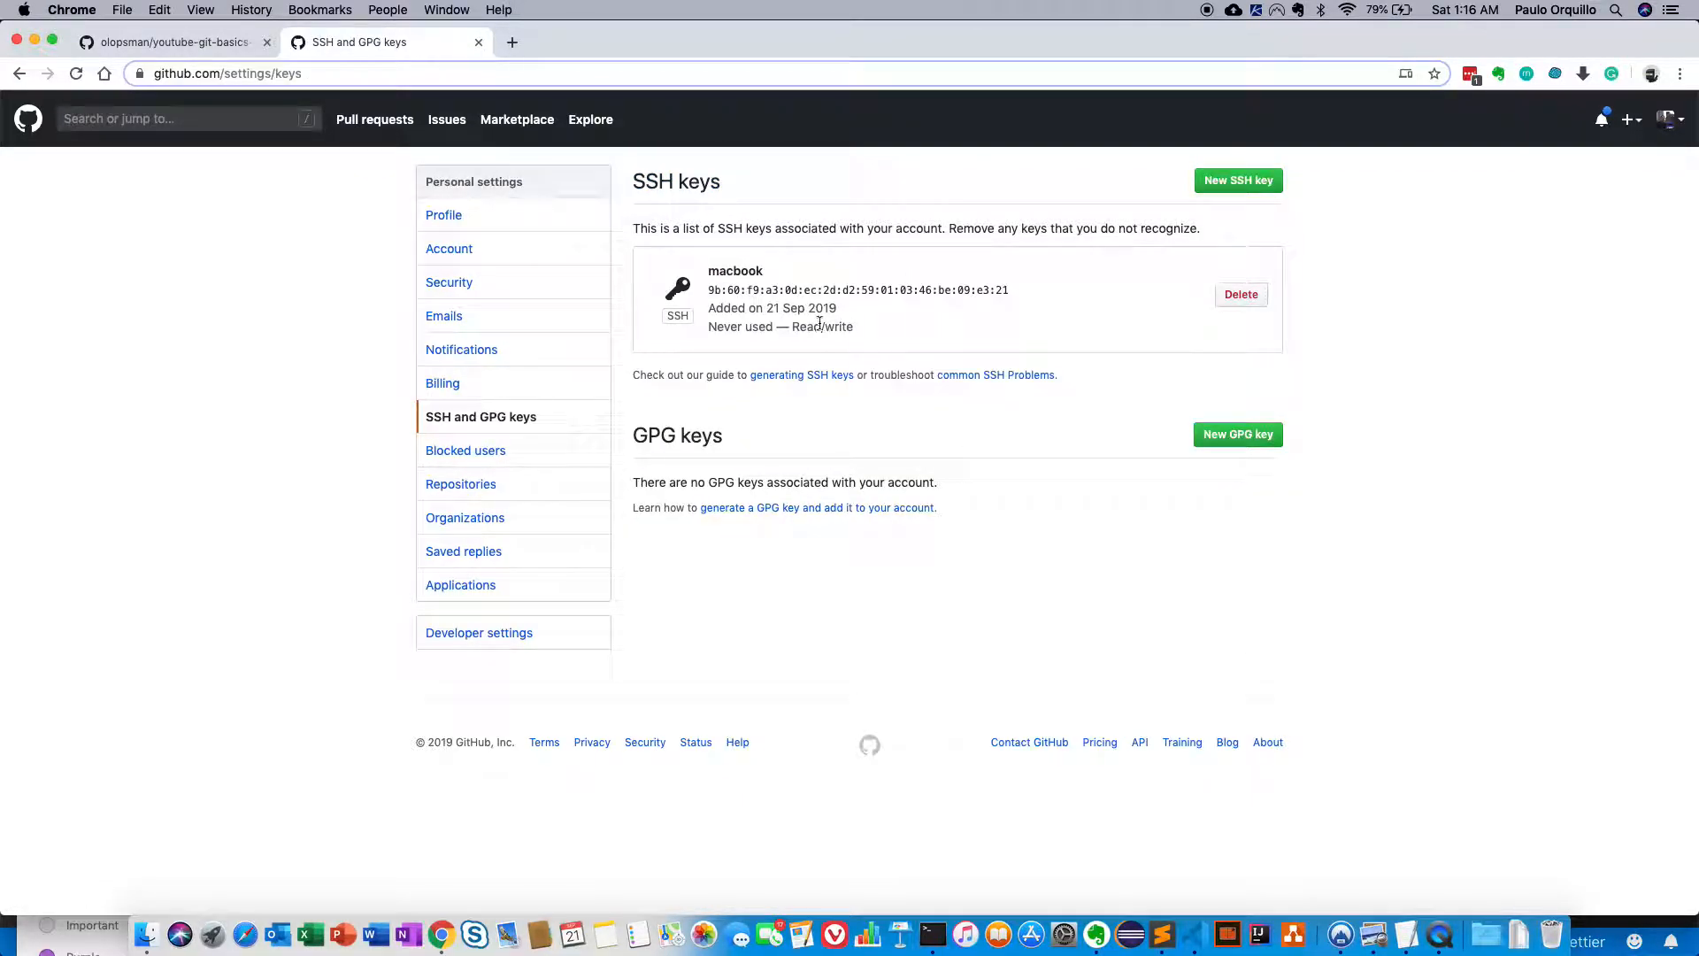
pyautogui.moveTo(1240, 293)
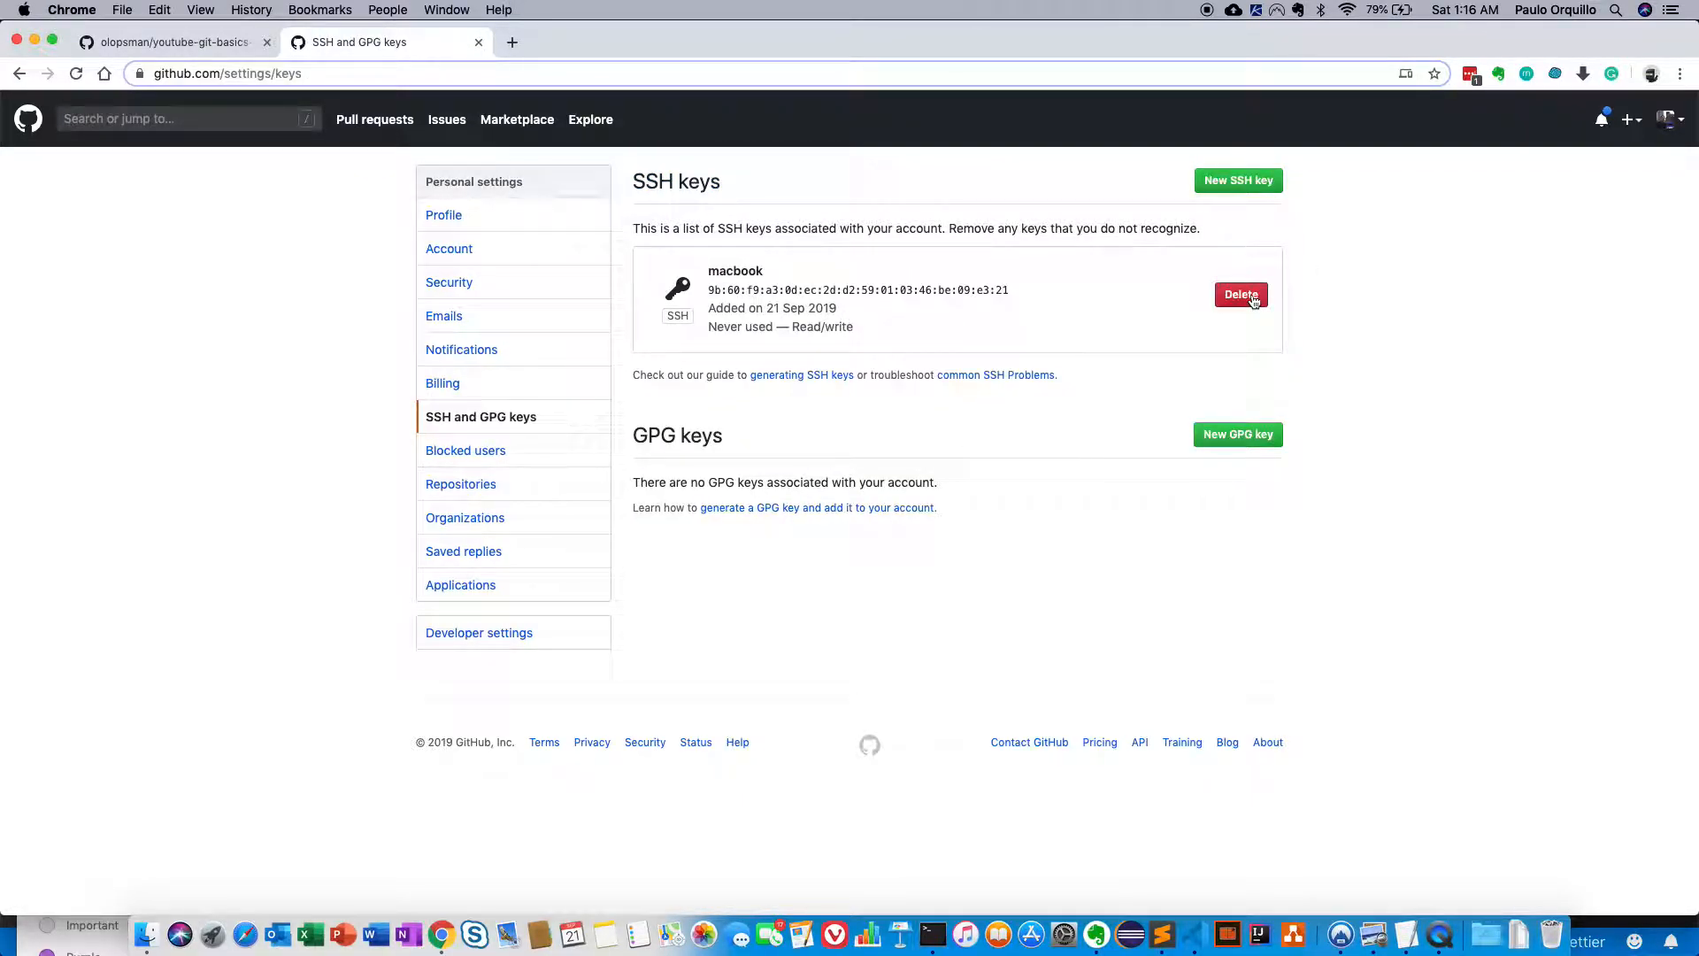
pyautogui.click(1241, 294)
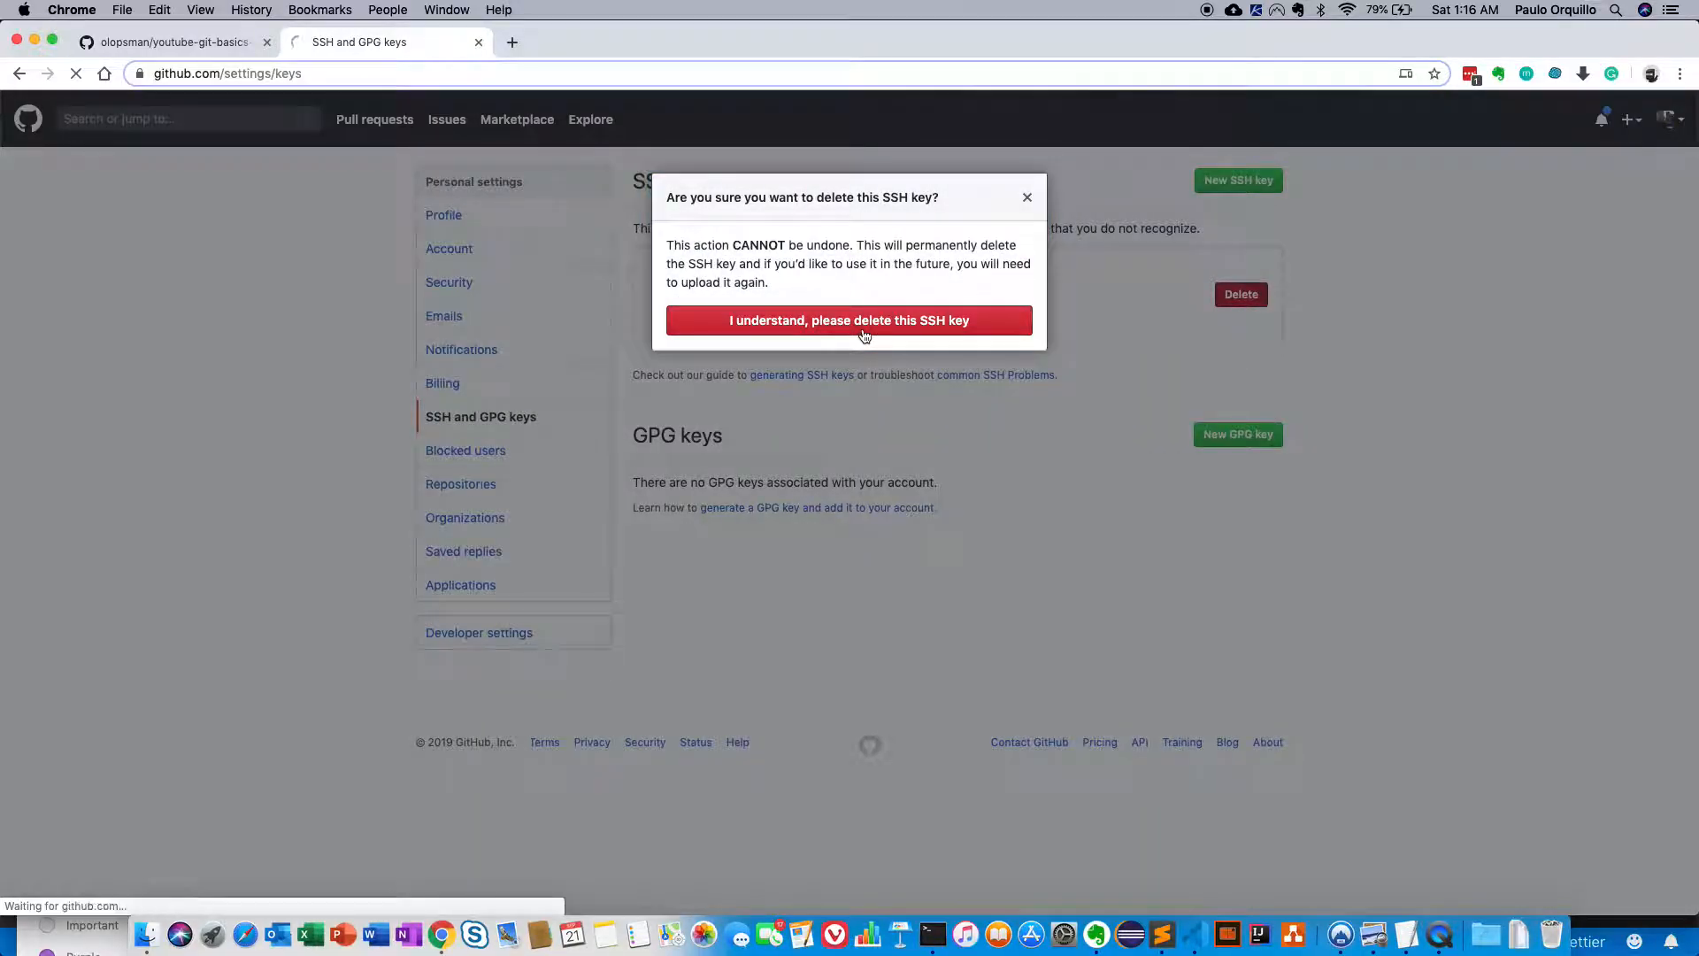
pyautogui.click(848, 320)
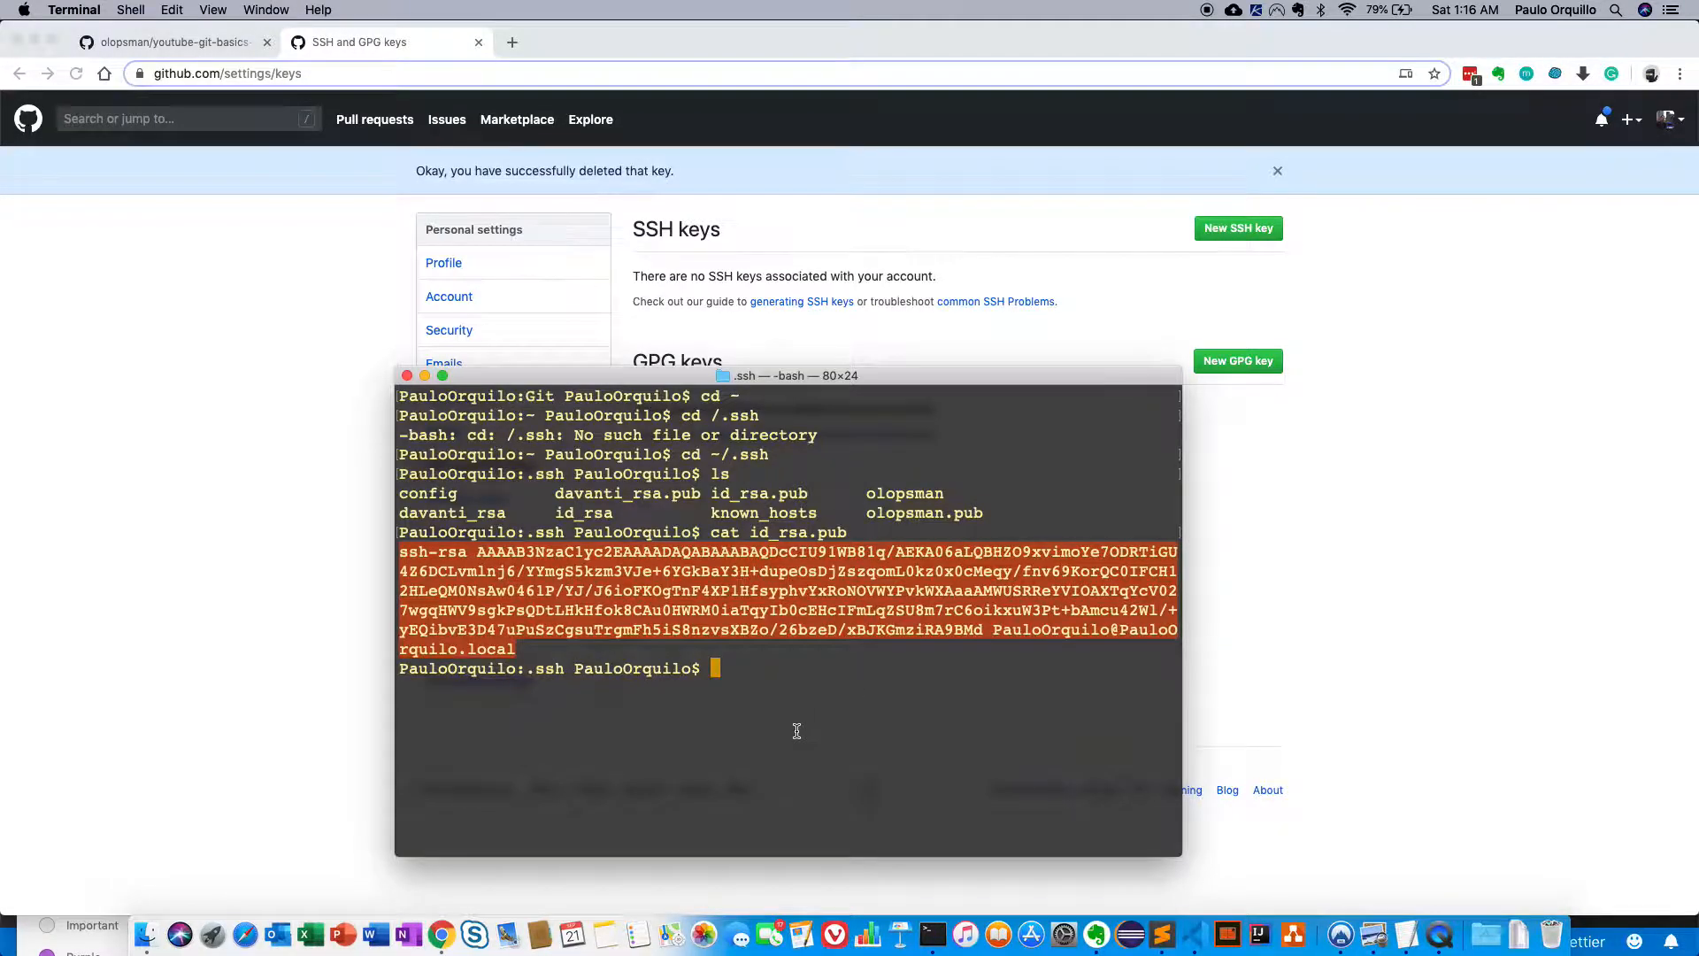
# Step: Clear the terminal, read the ssh-keygen manual page, and quit it
pyautogui.write('cldar')
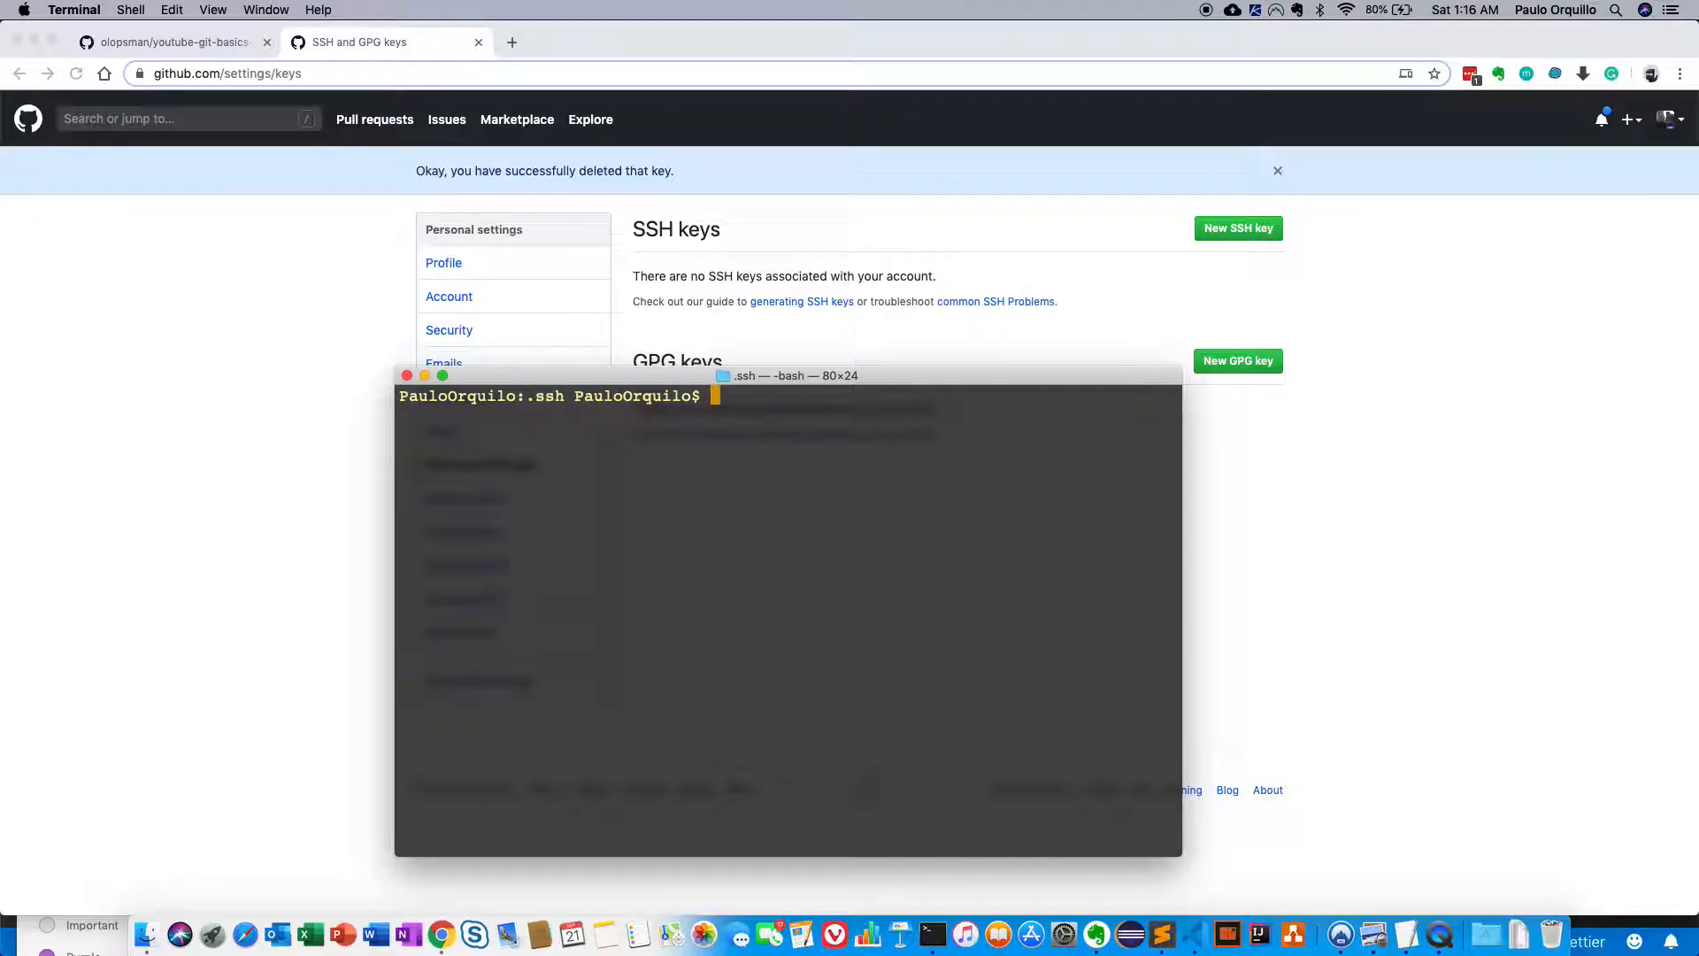
pyautogui.write('man')
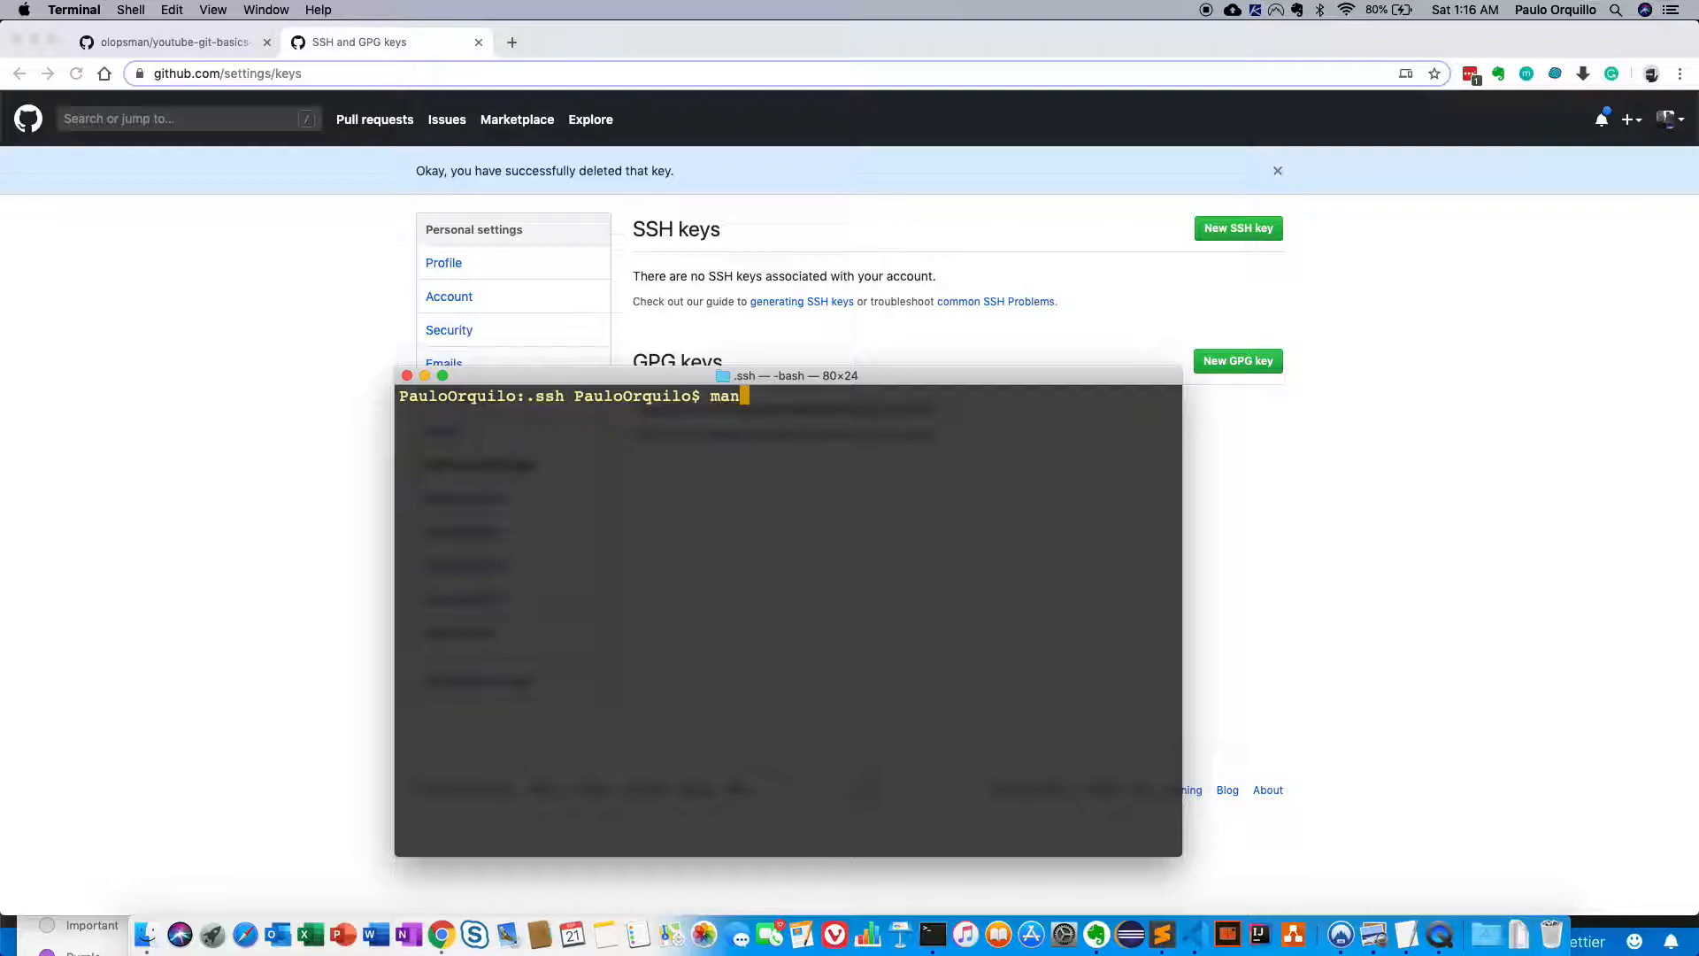
pyautogui.write('ssh0')
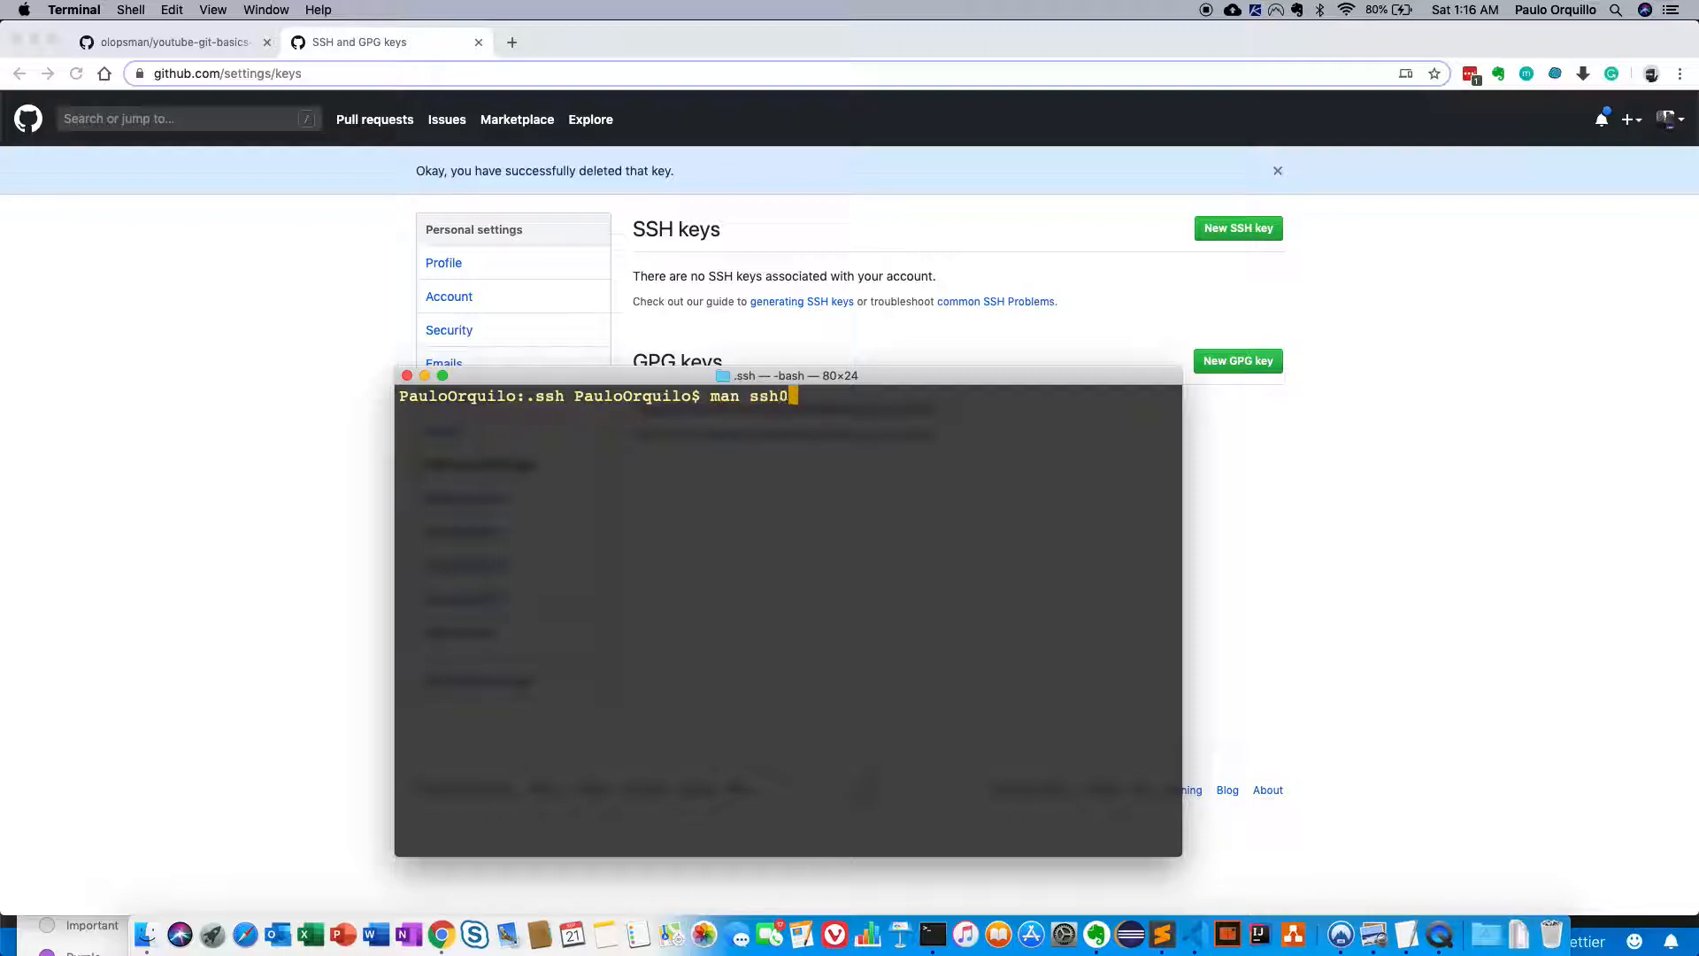
pyautogui.write('-')
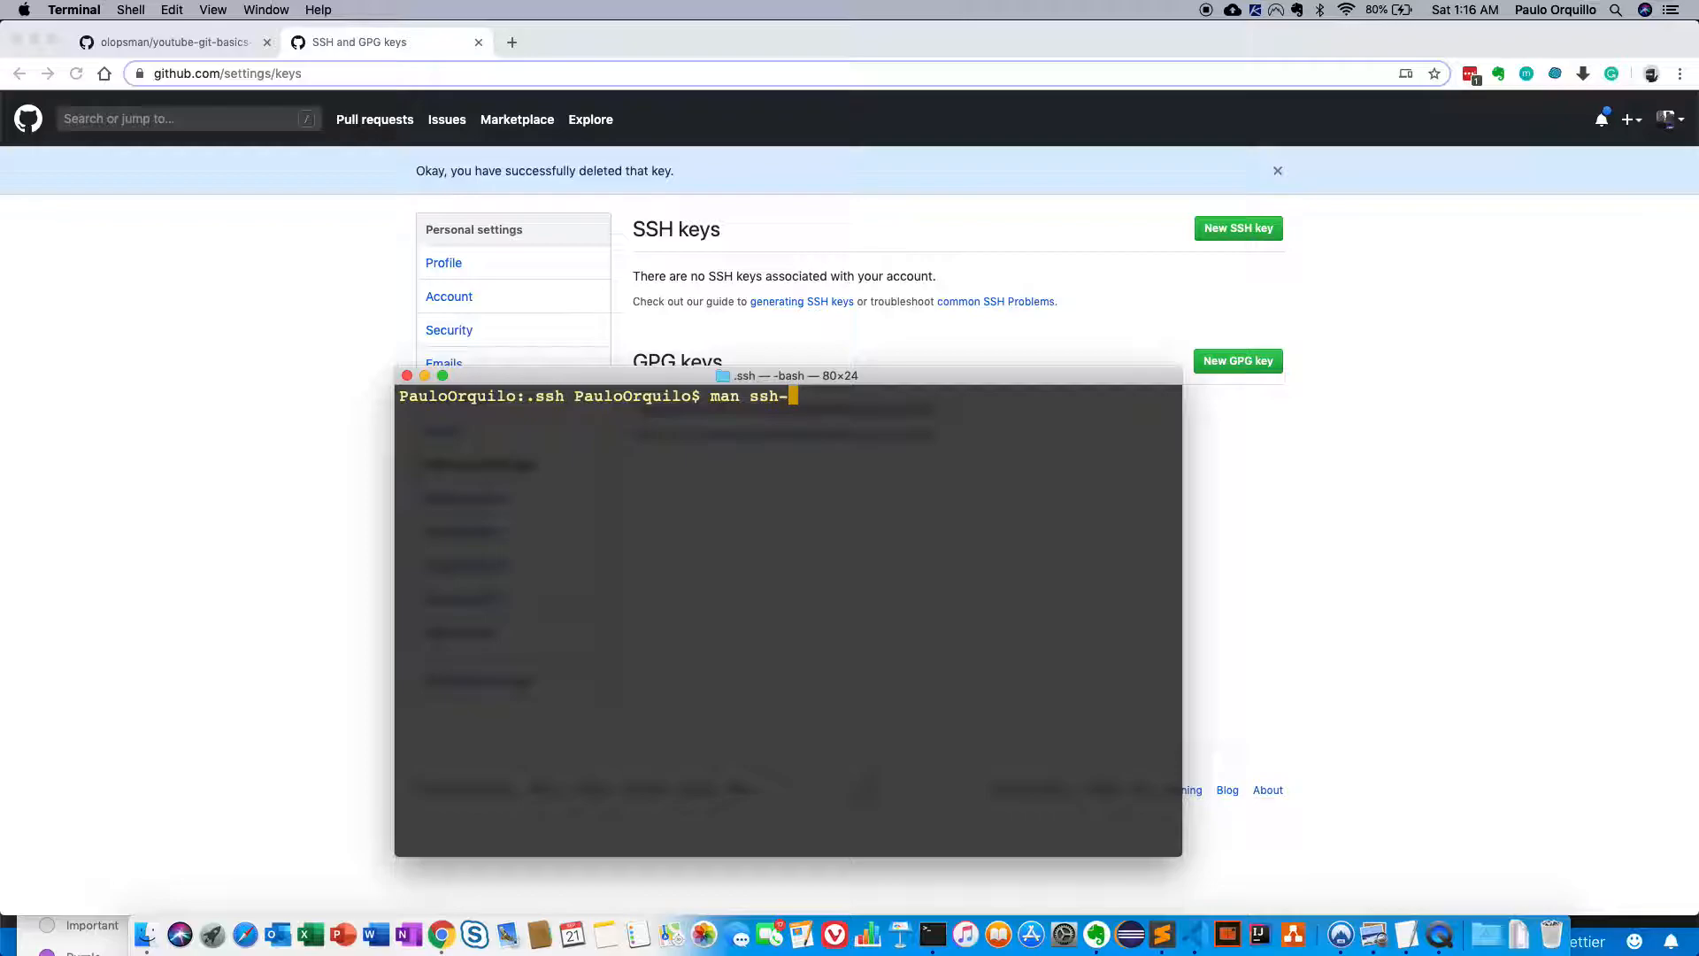
pyautogui.write('keygen')
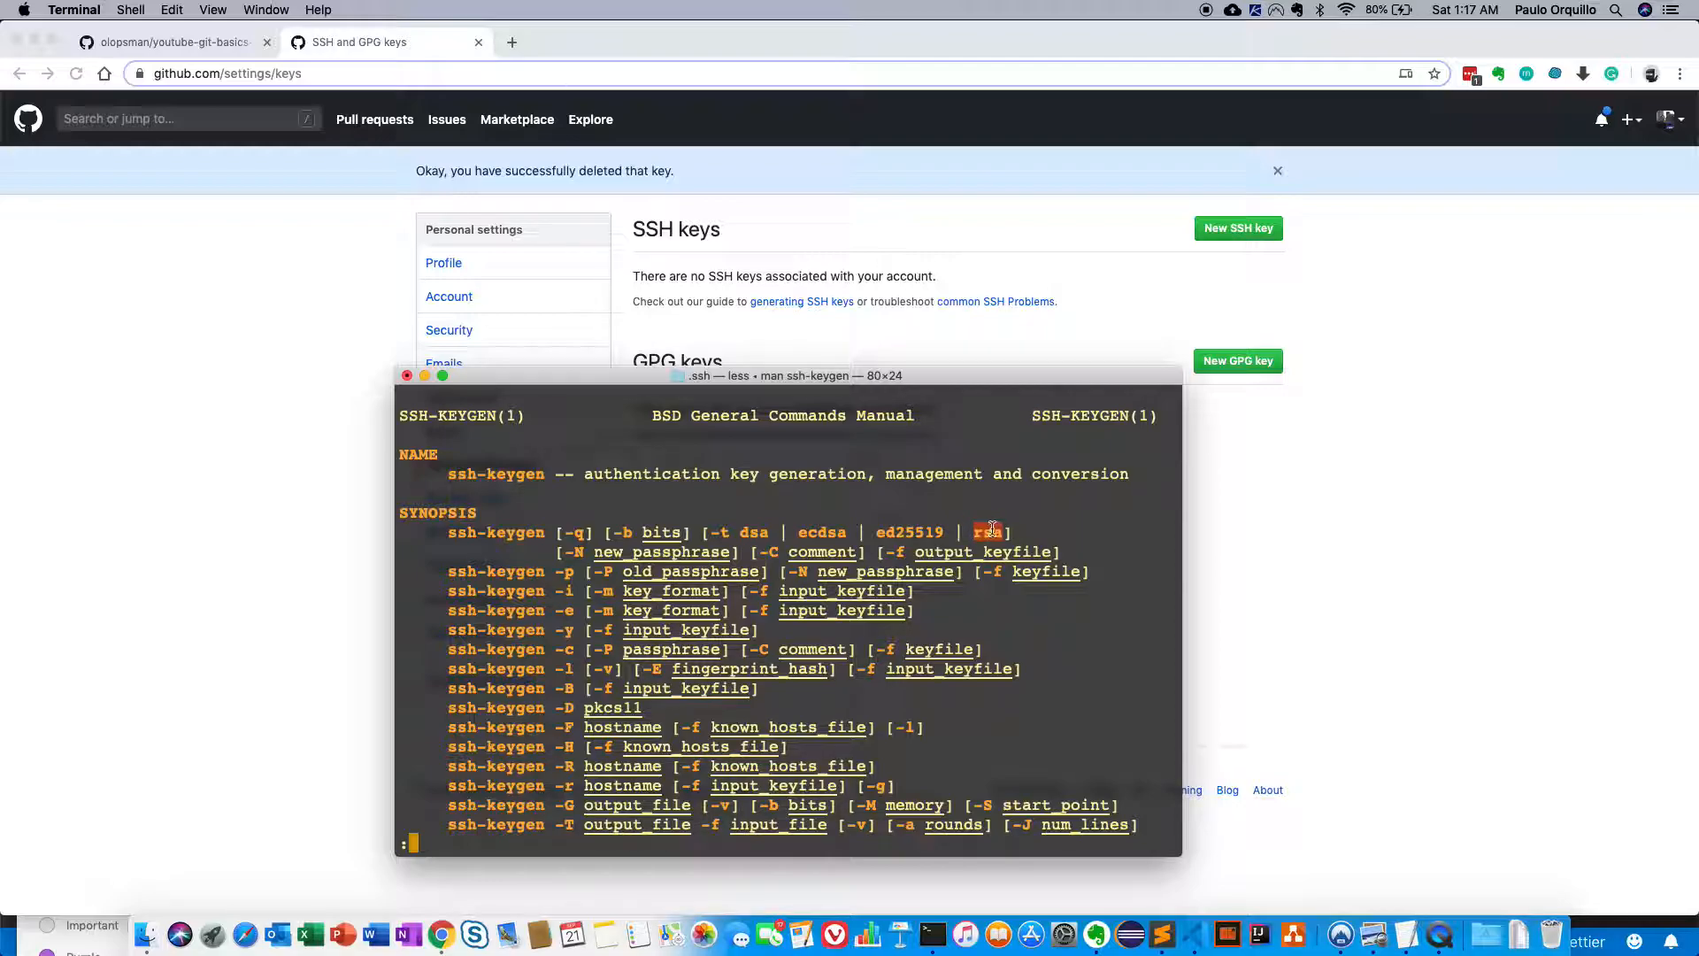
pyautogui.moveTo(870, 632)
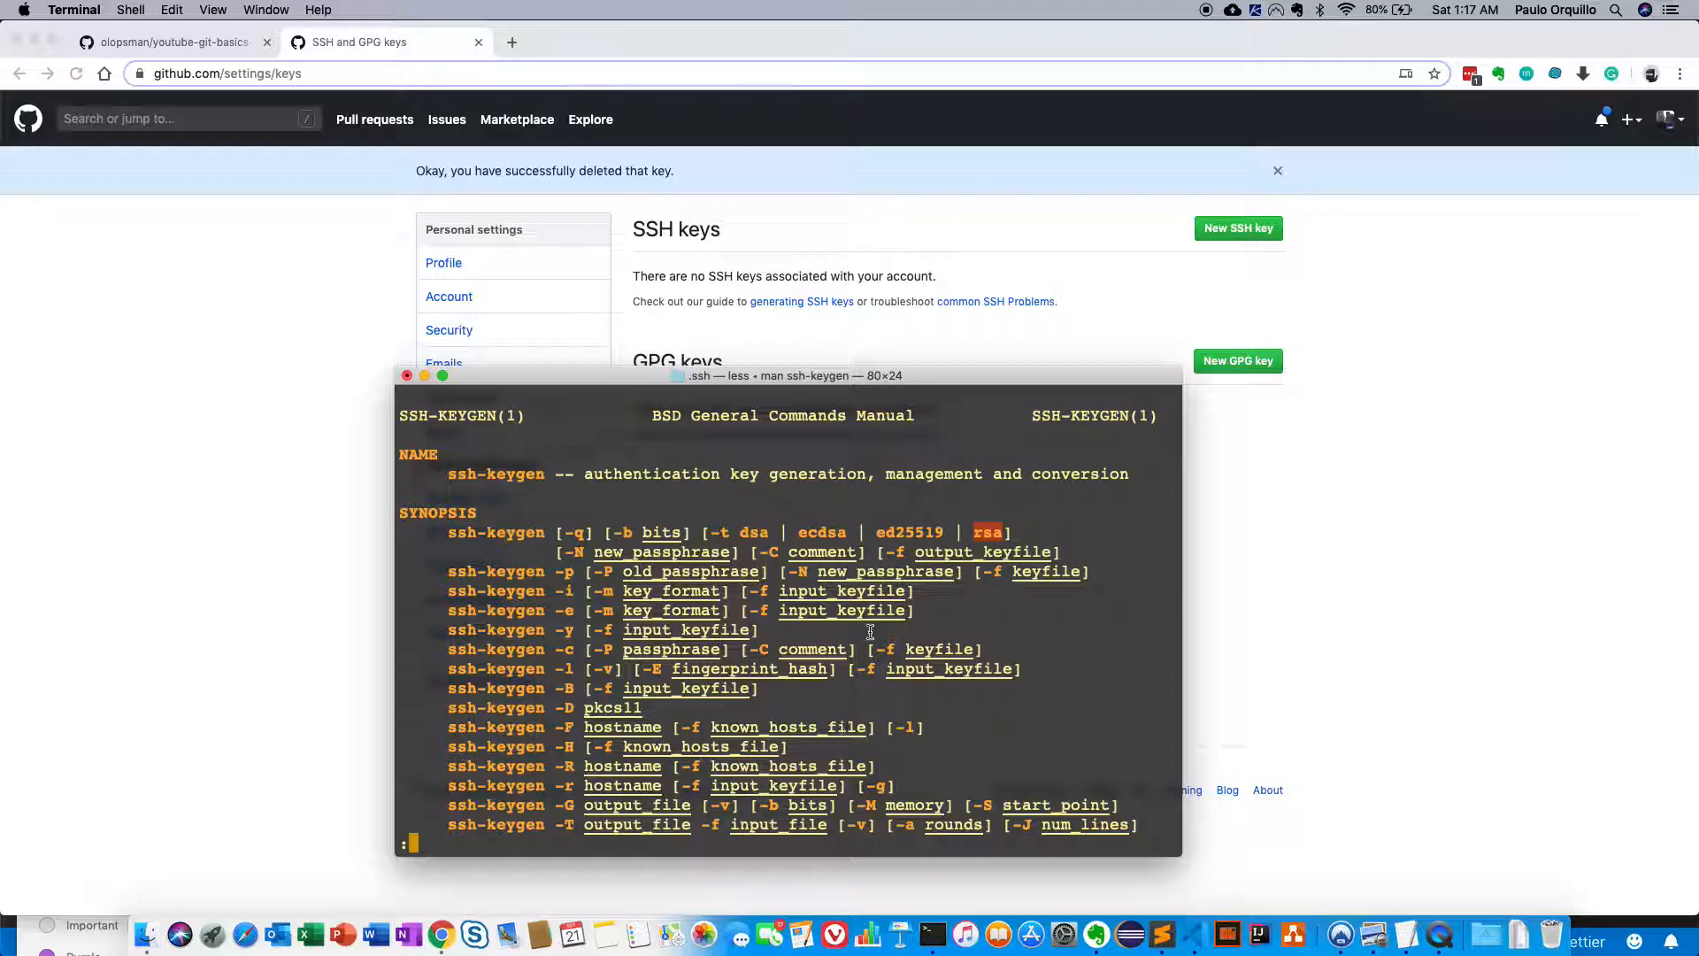
pyautogui.scroll(-3)
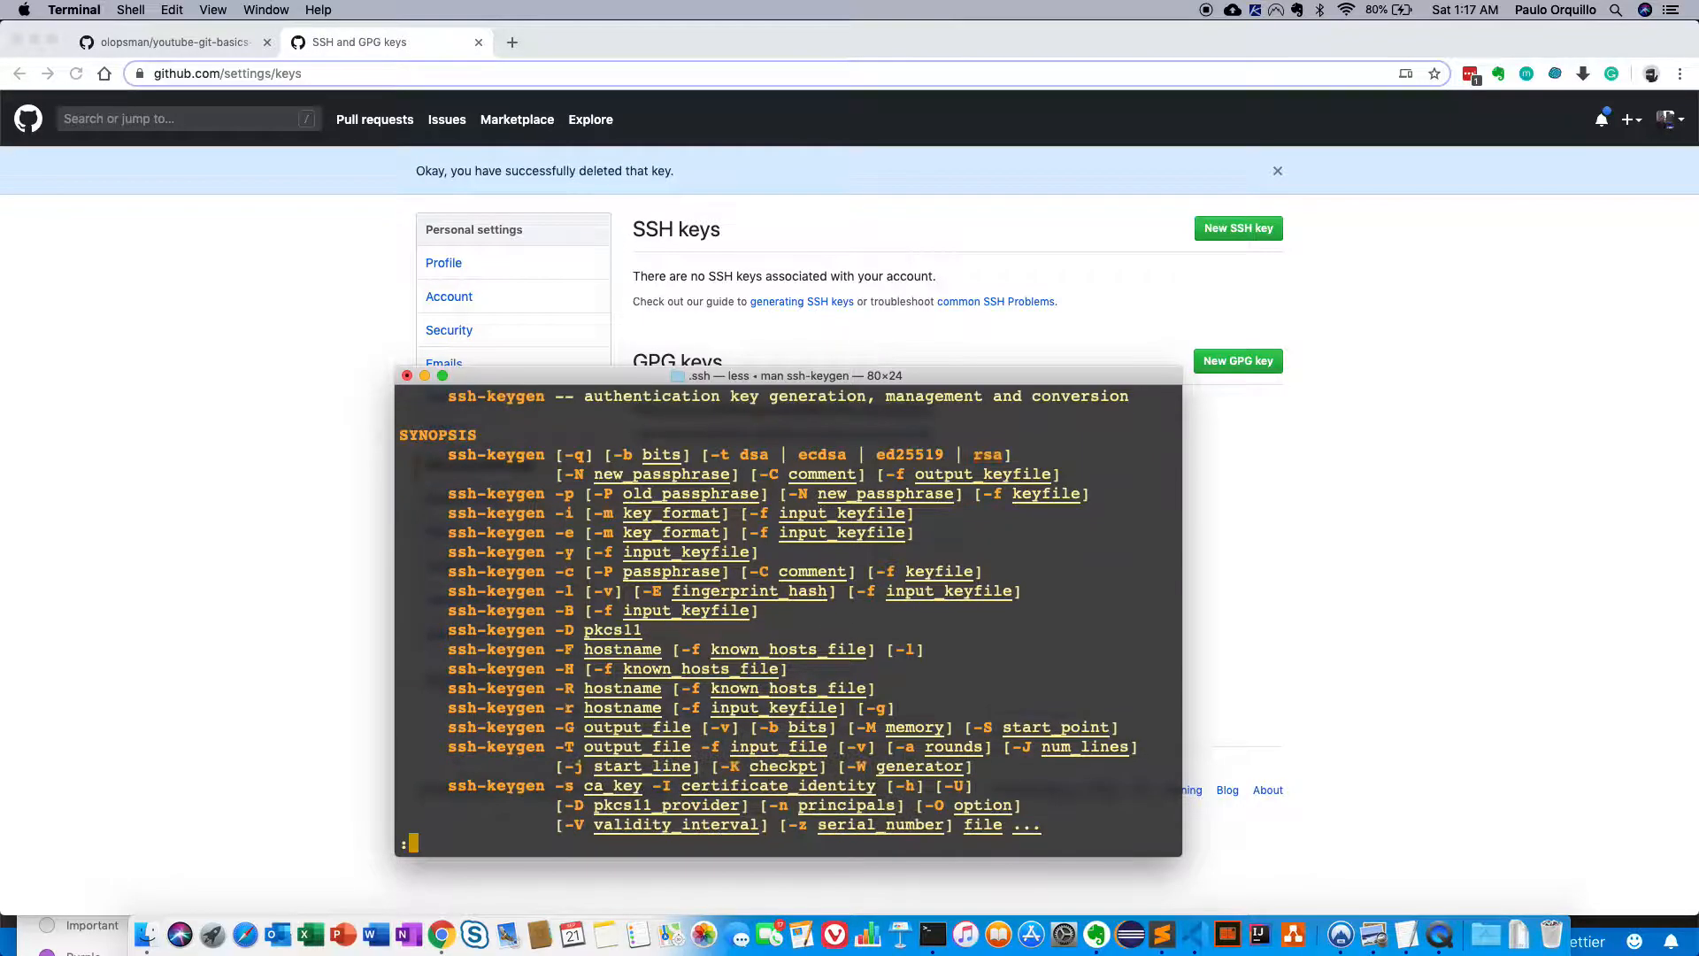
pyautogui.scroll(3)
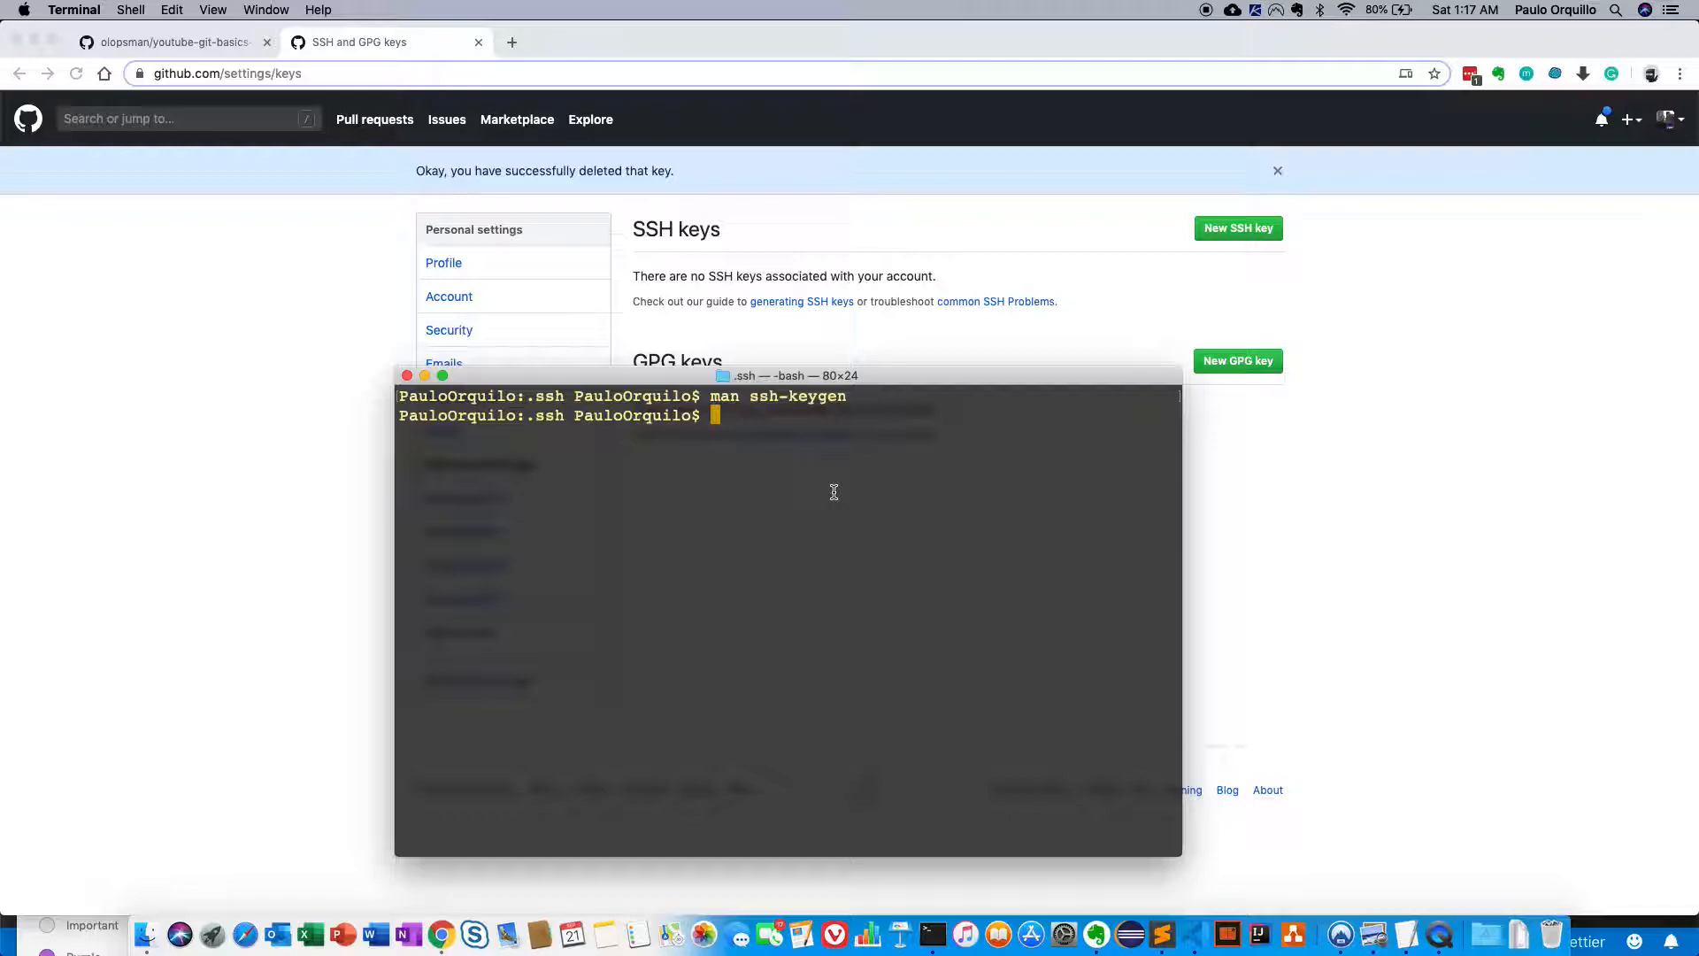
# Step: Generate the github_rsa RSA key pair without a passphrase and list .ssh to confirm
pyautogui.write('ssh')
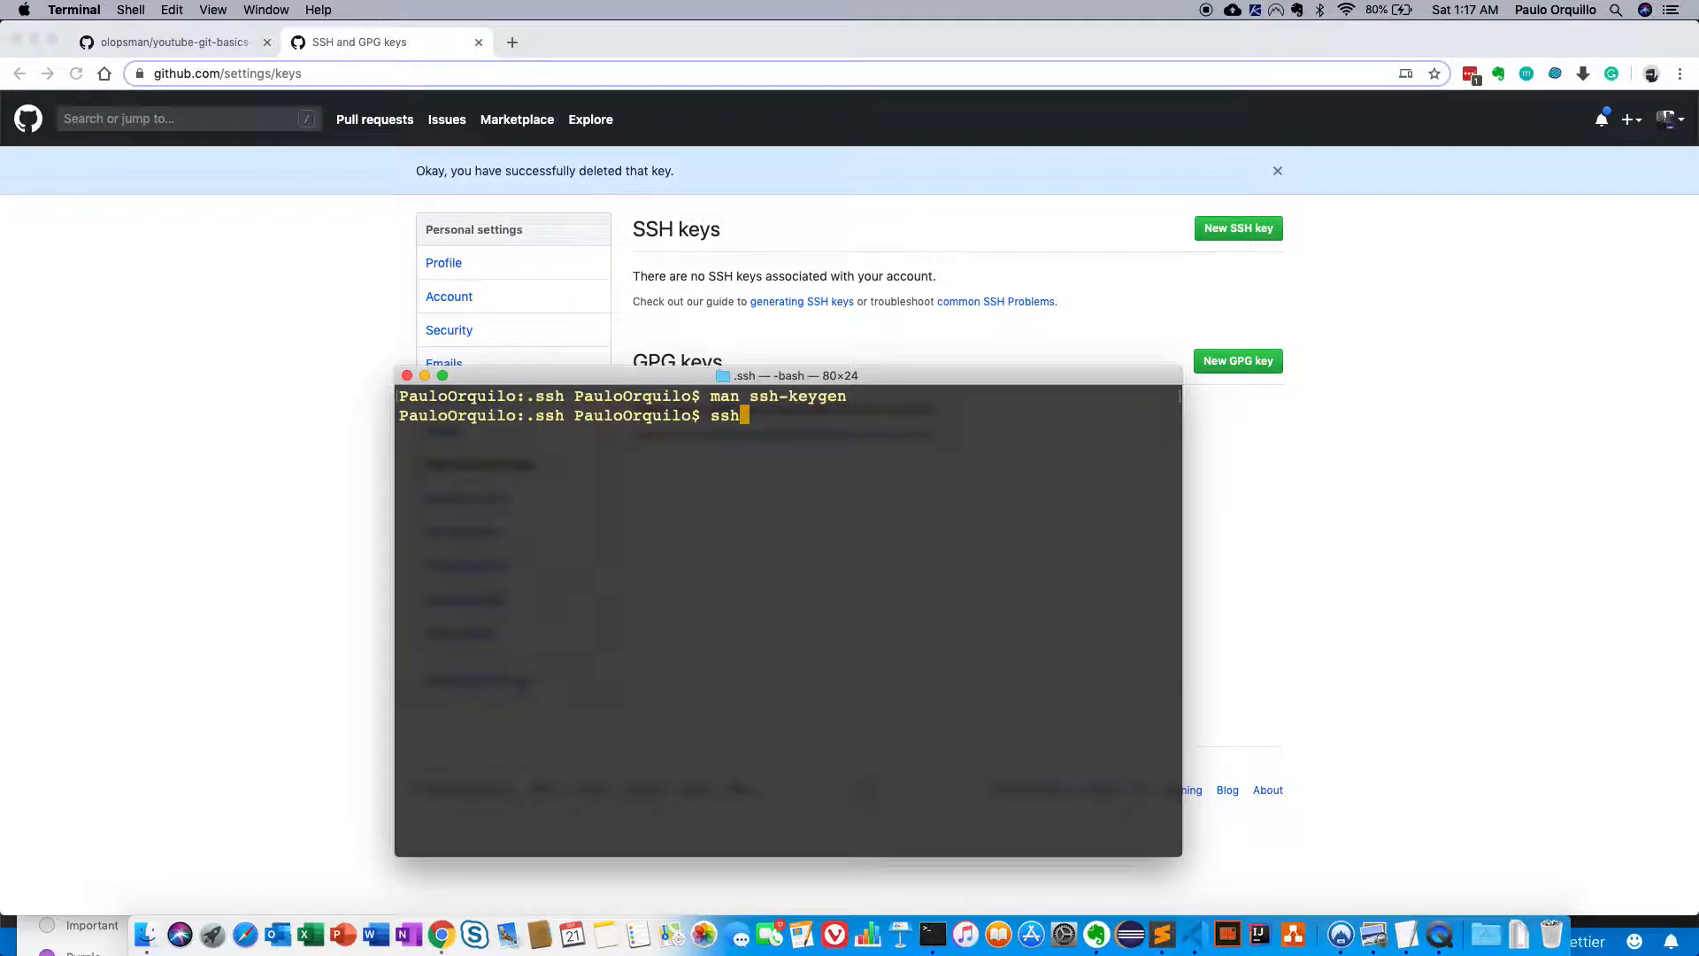
pyautogui.write('-keygen -t r')
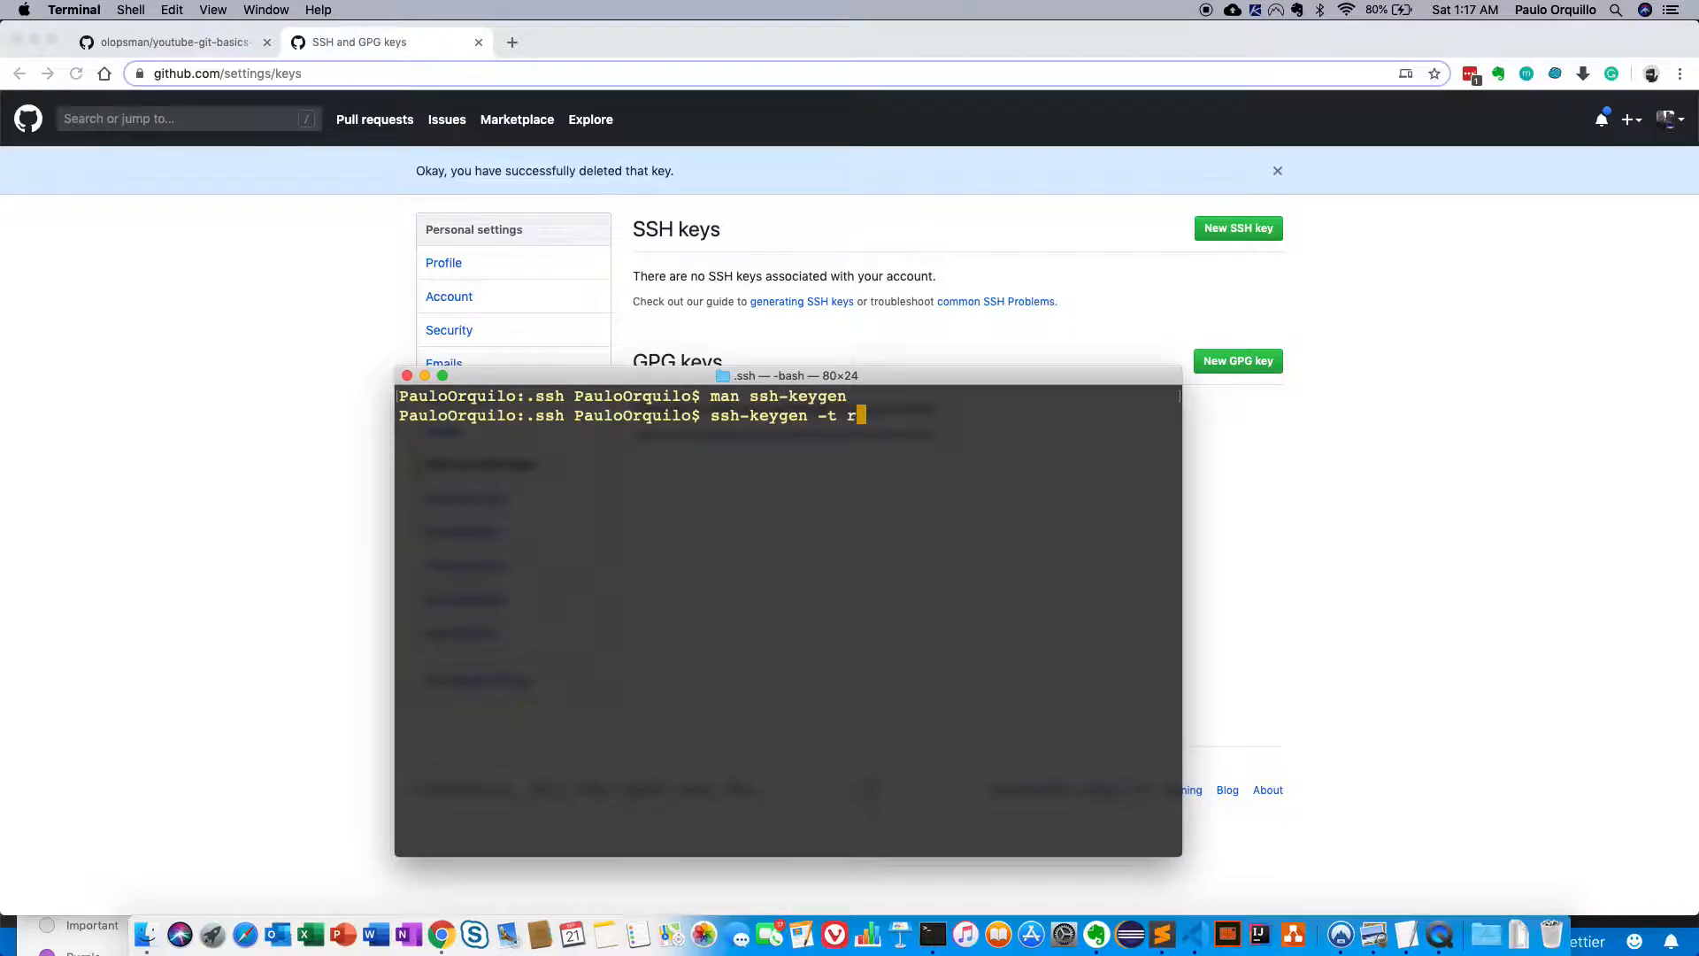
pyautogui.write('sa')
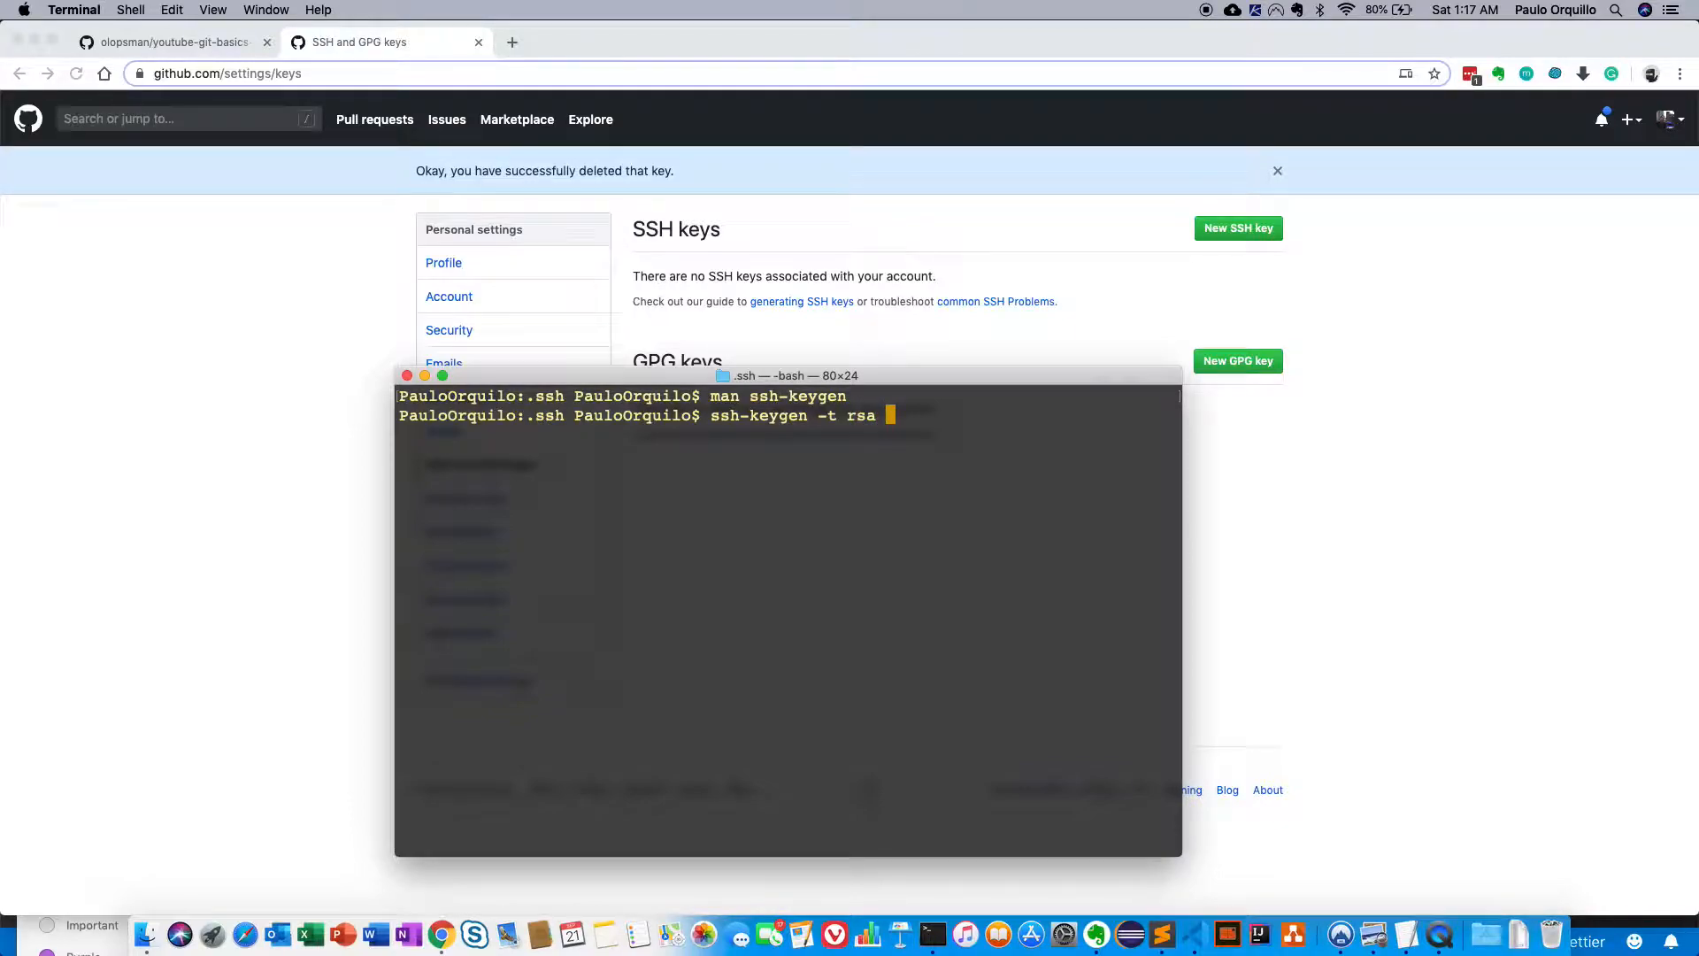
pyautogui.write('-')
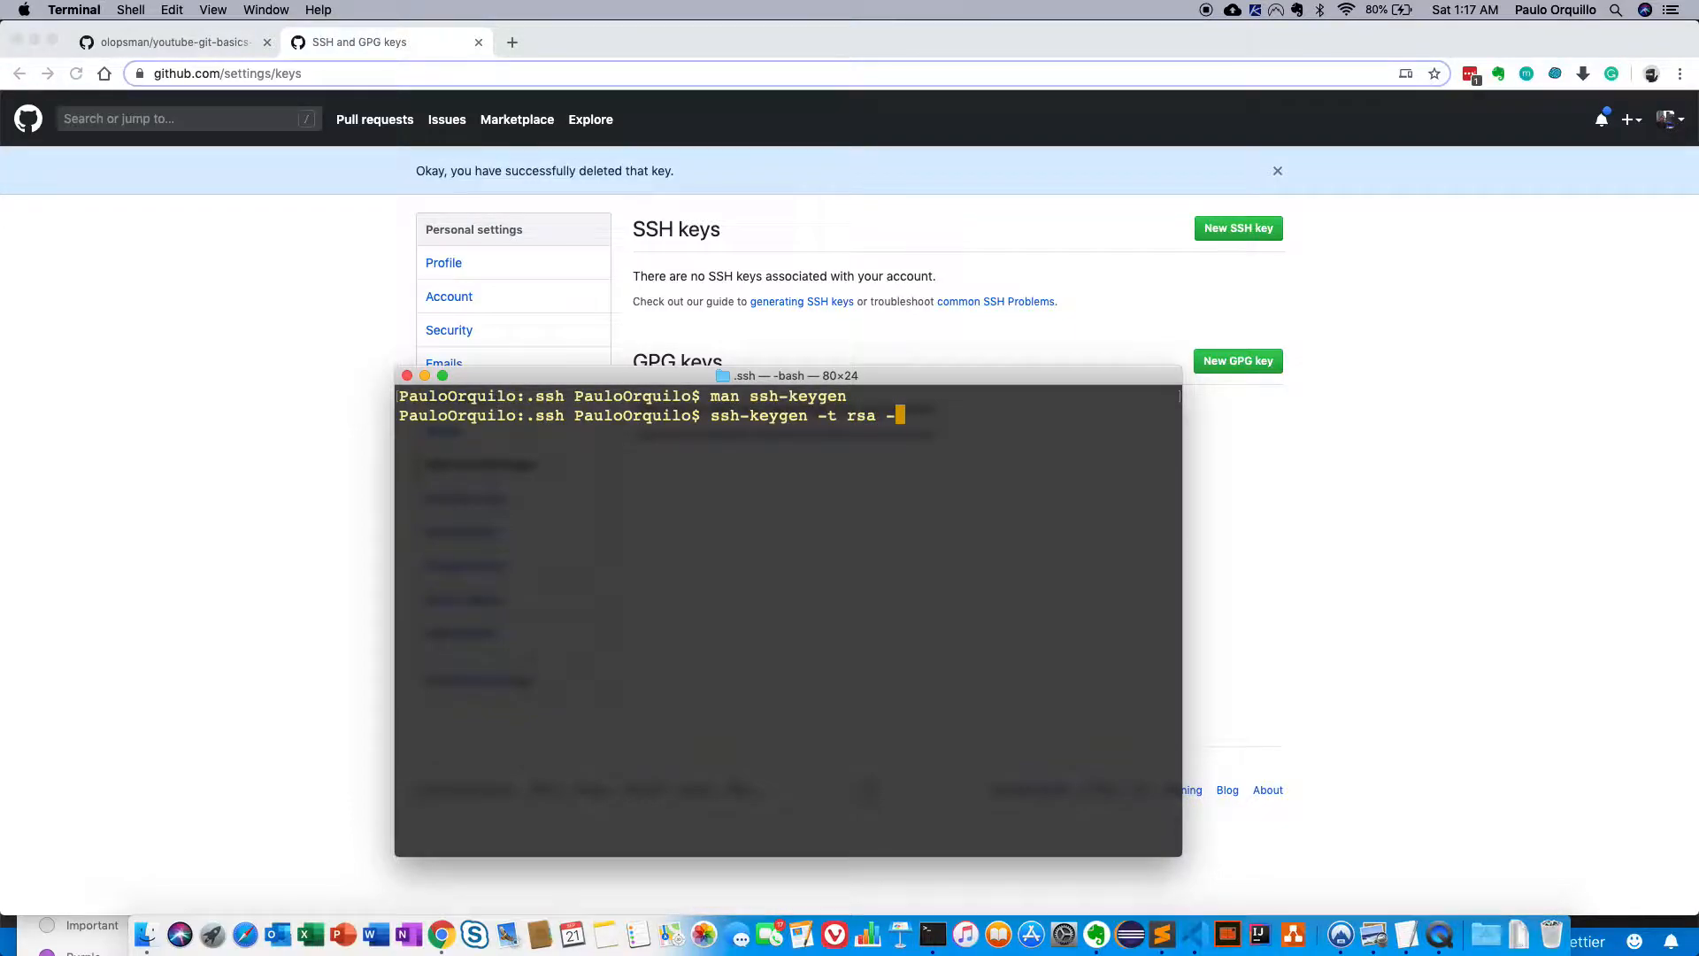
pyautogui.write('f')
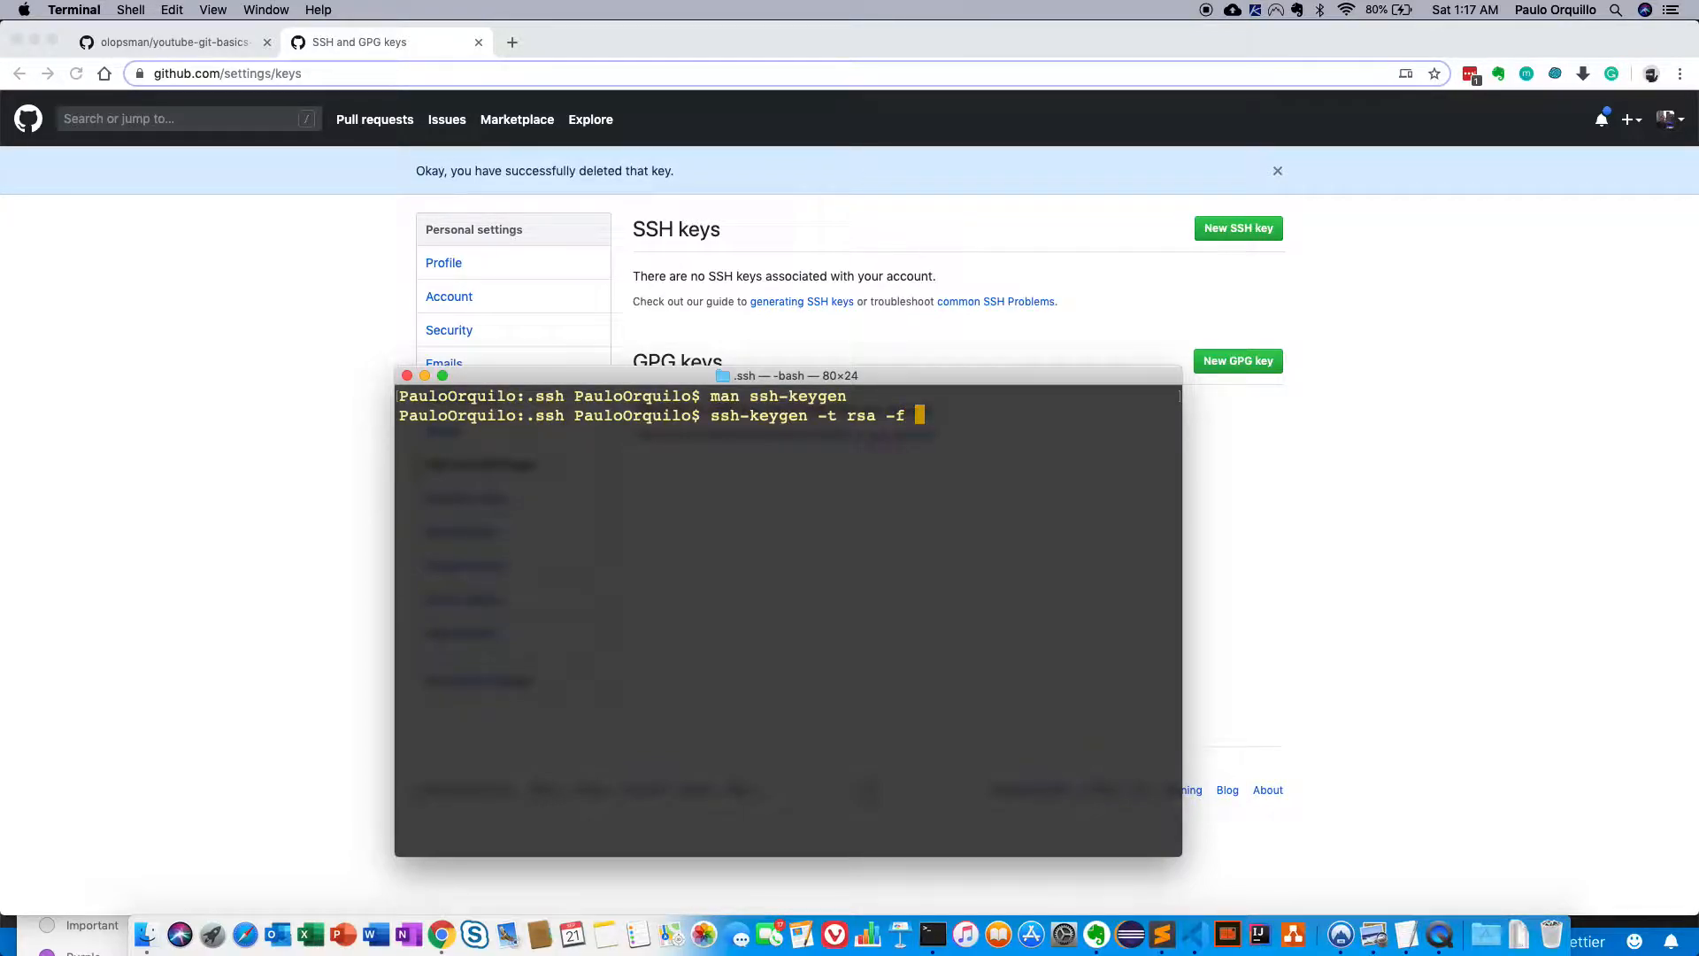
pyautogui.write('gith')
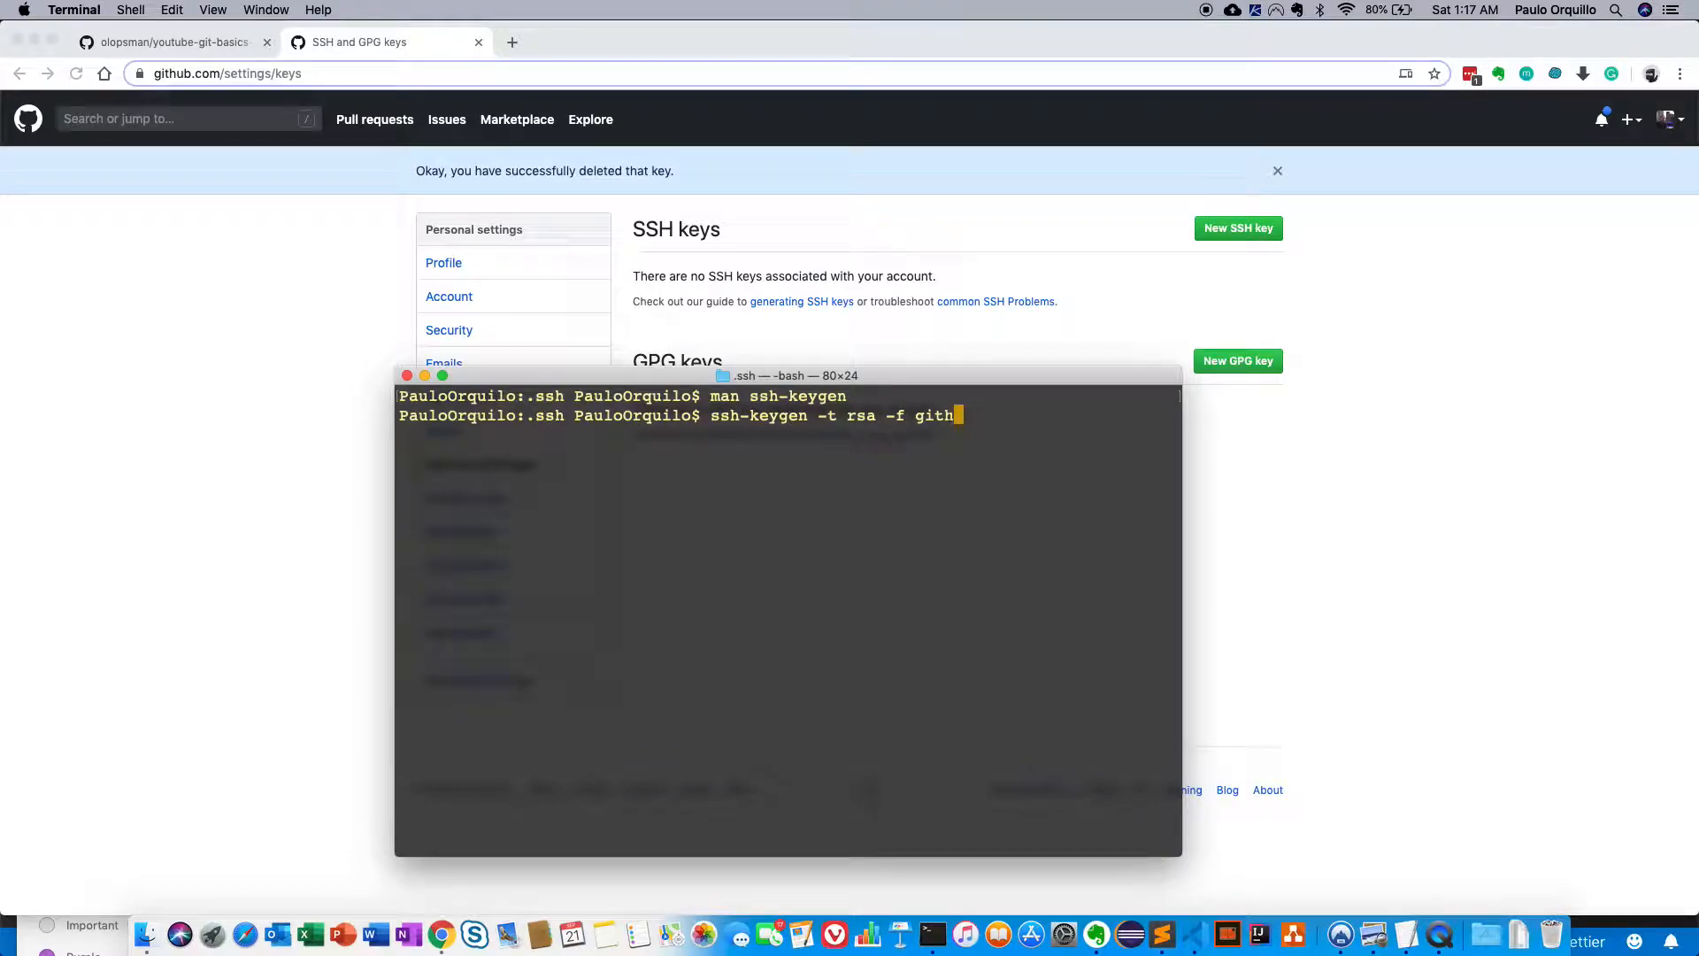
pyautogui.write('ub_rsa')
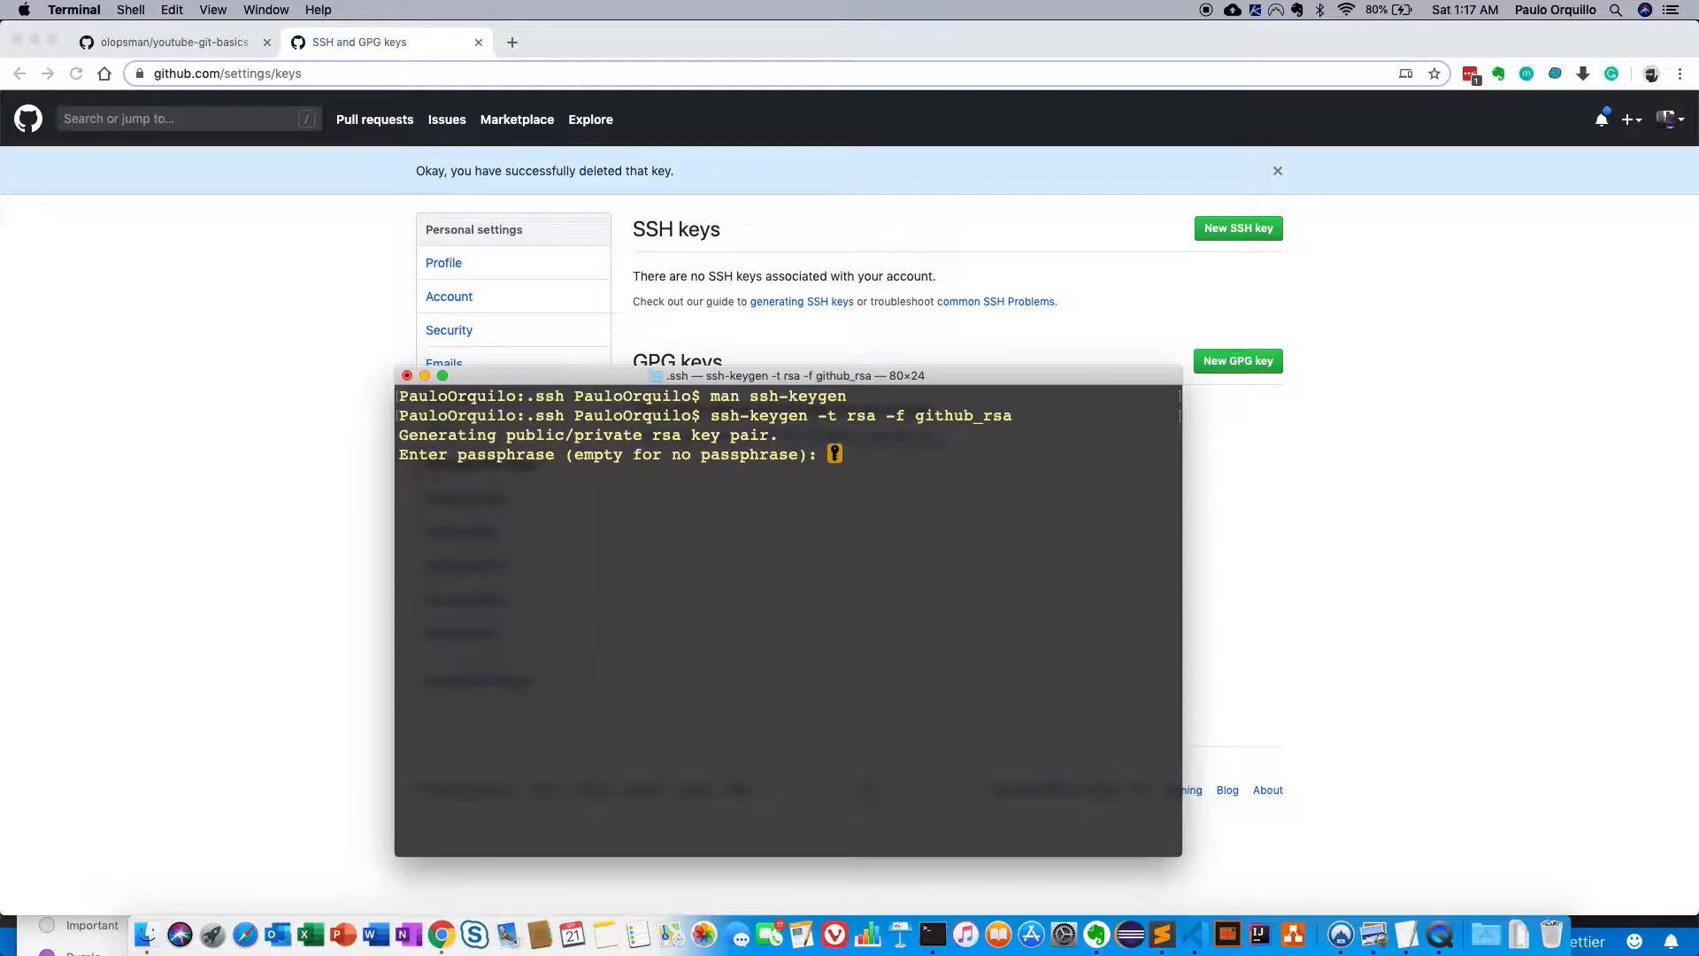
pyautogui.press('enter')
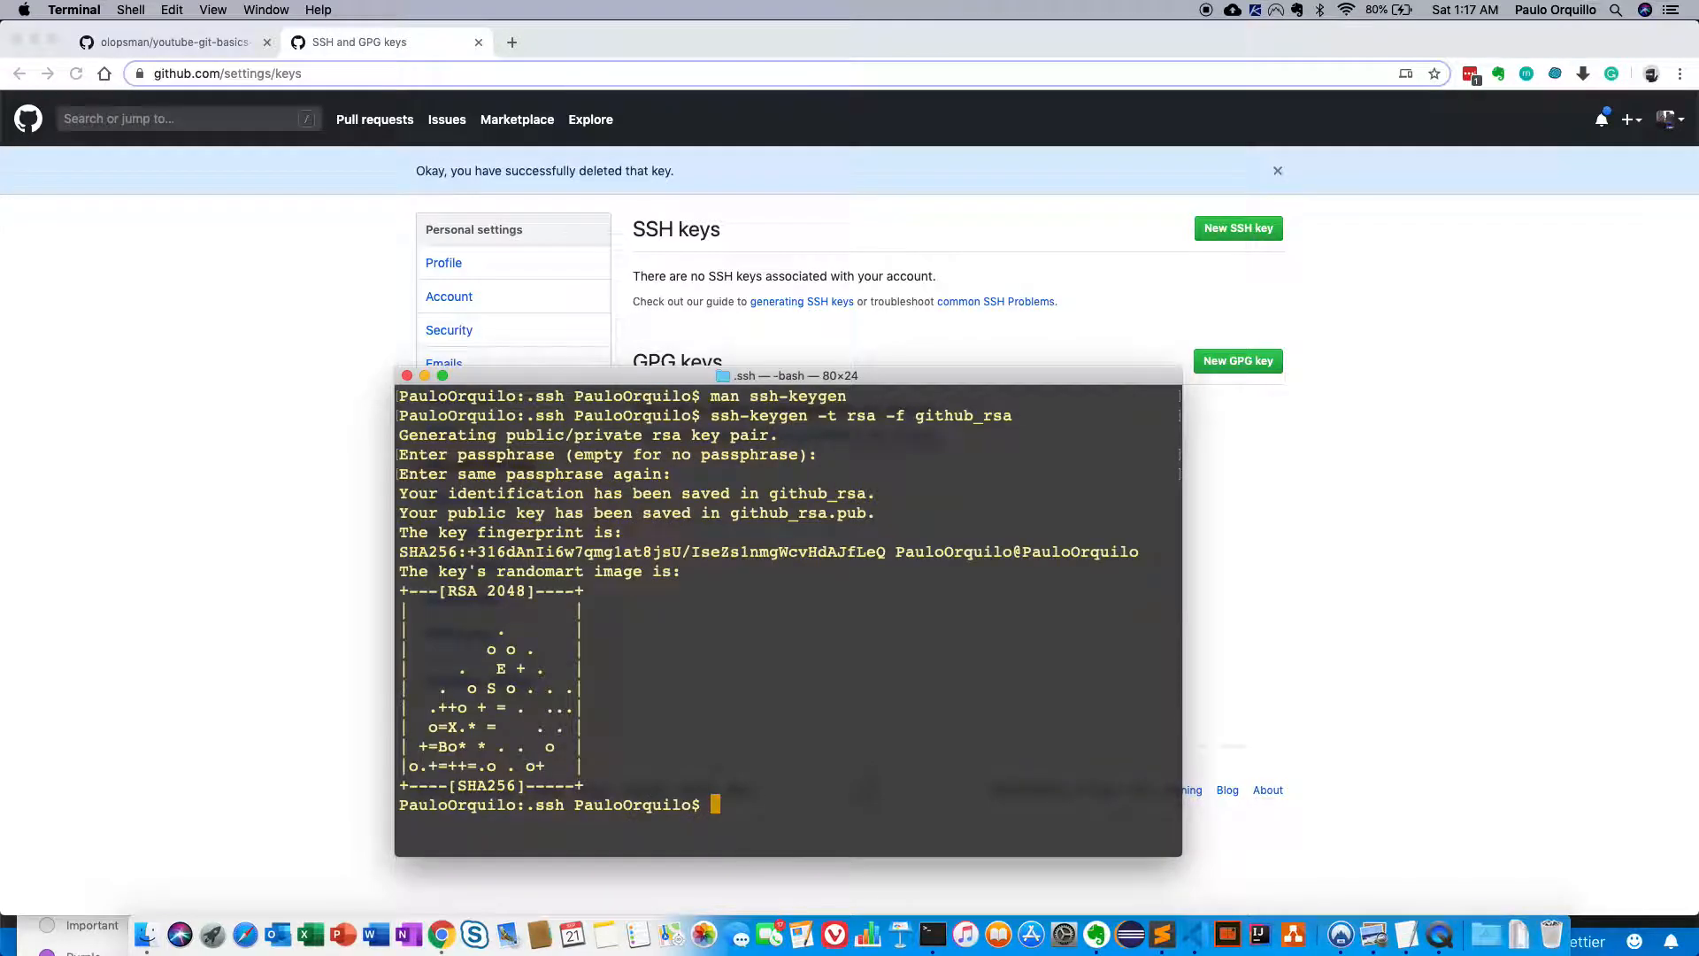
pyautogui.write('ls')
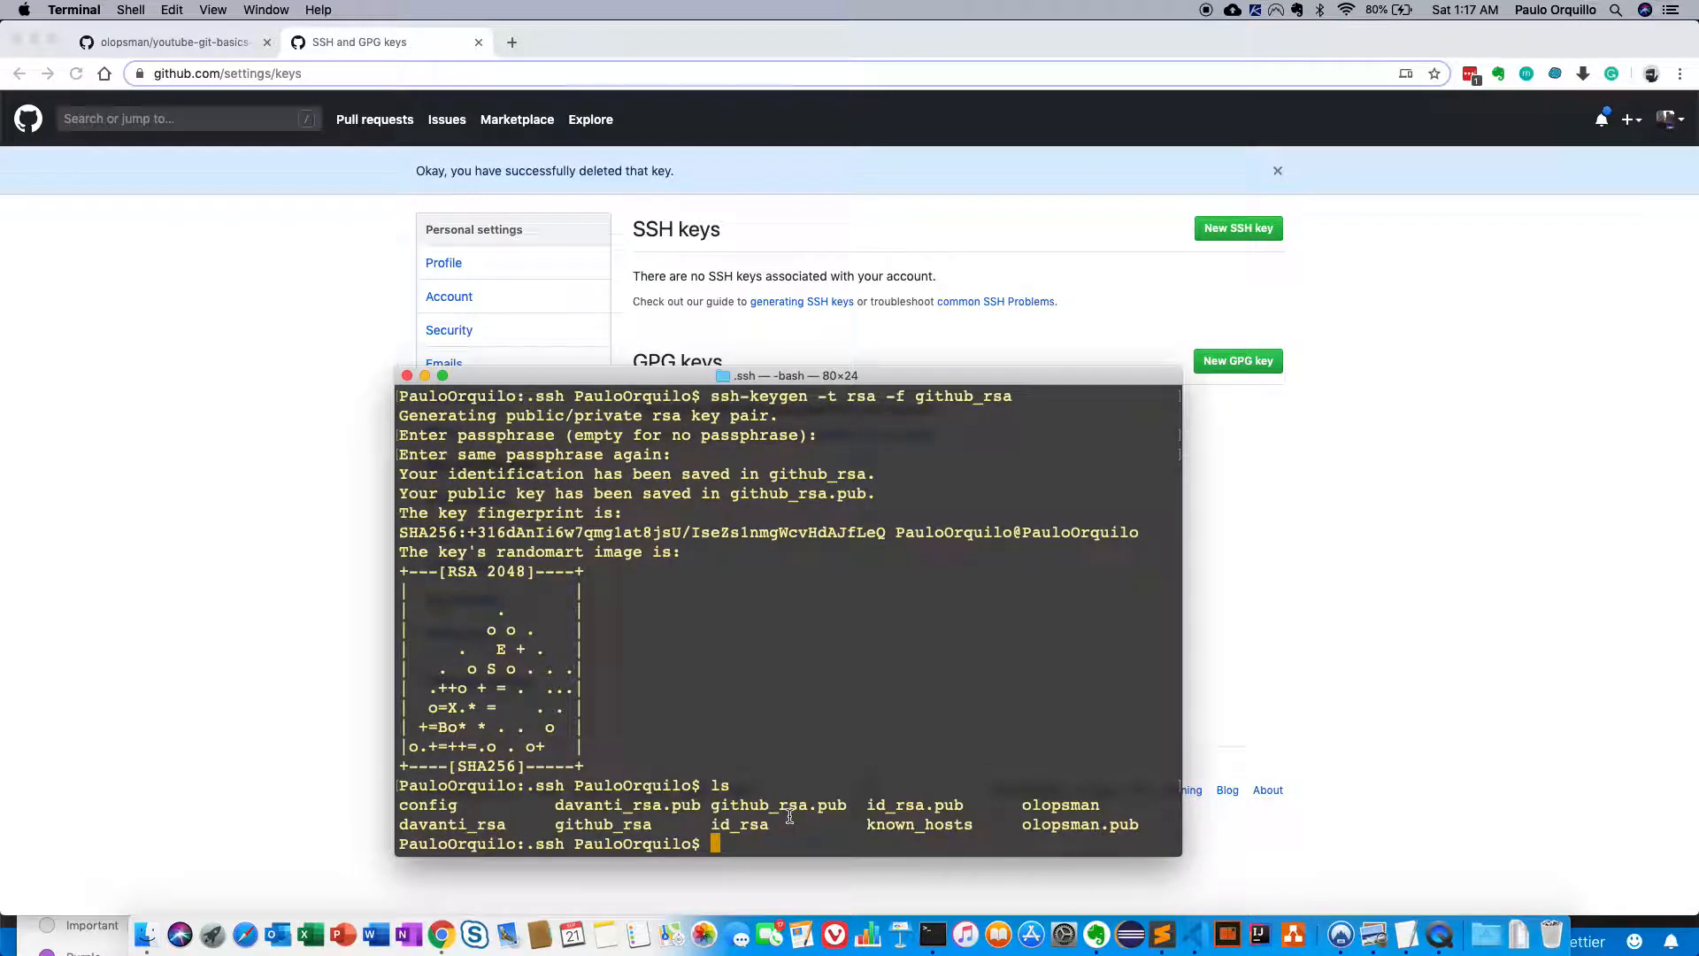
pyautogui.doubleClick(603, 824)
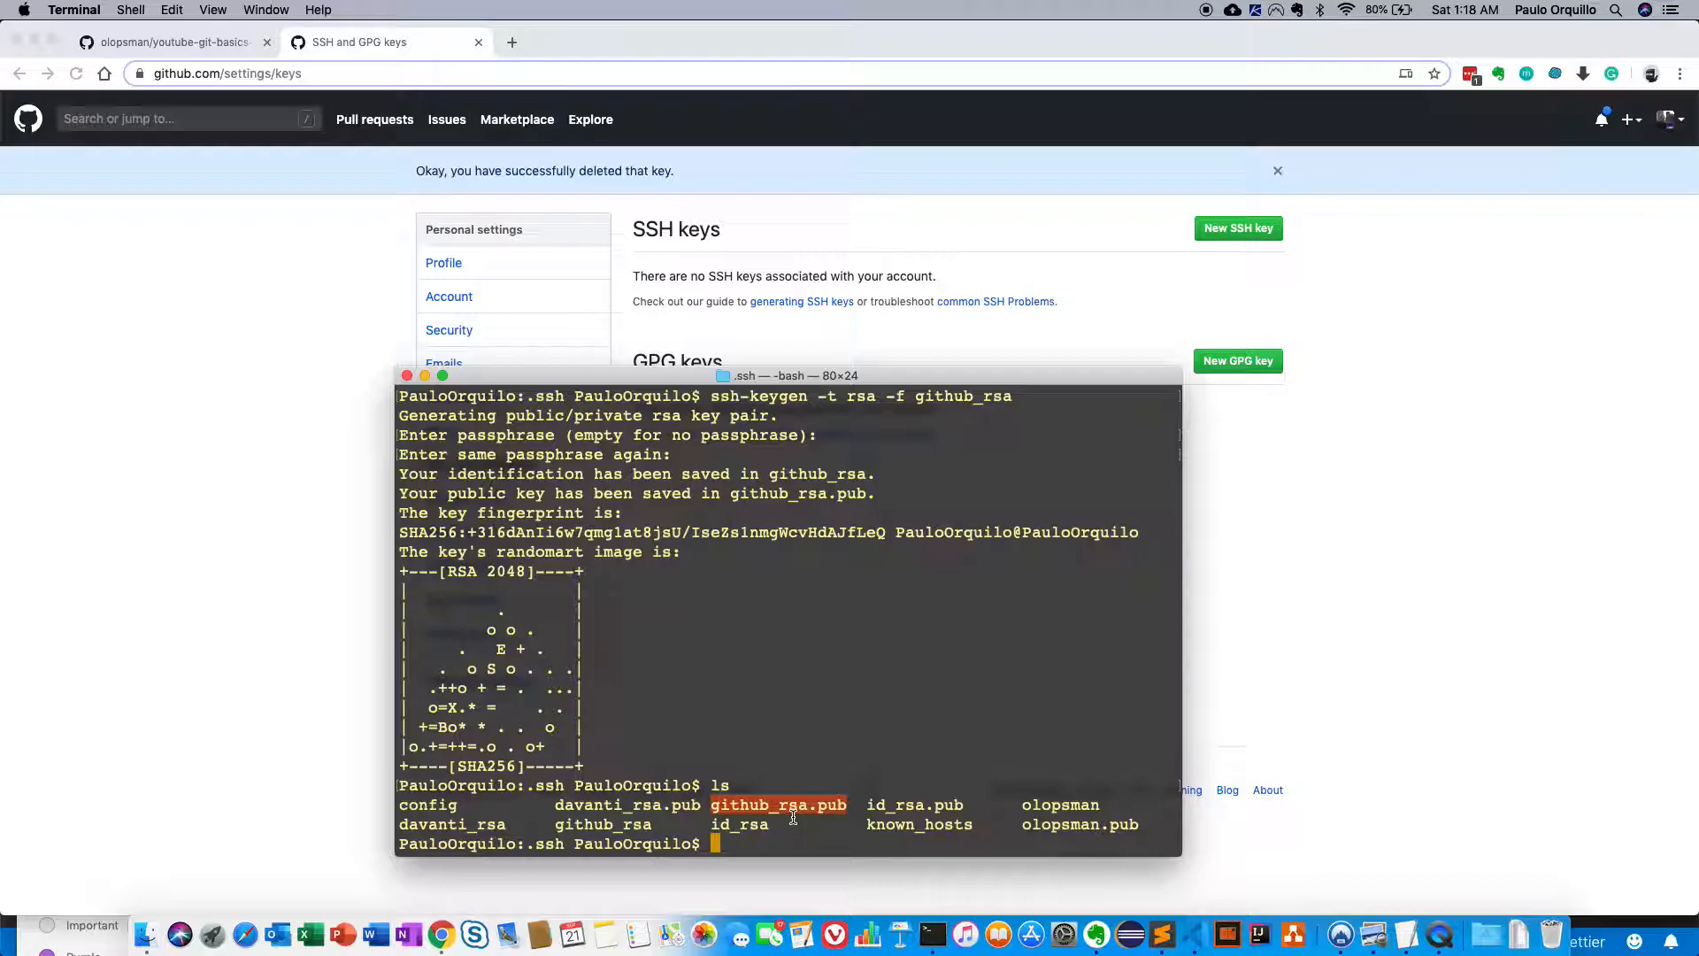
# Step: Print github_rsa.pub with cat and select the printed public key text
pyautogui.write('cat git')
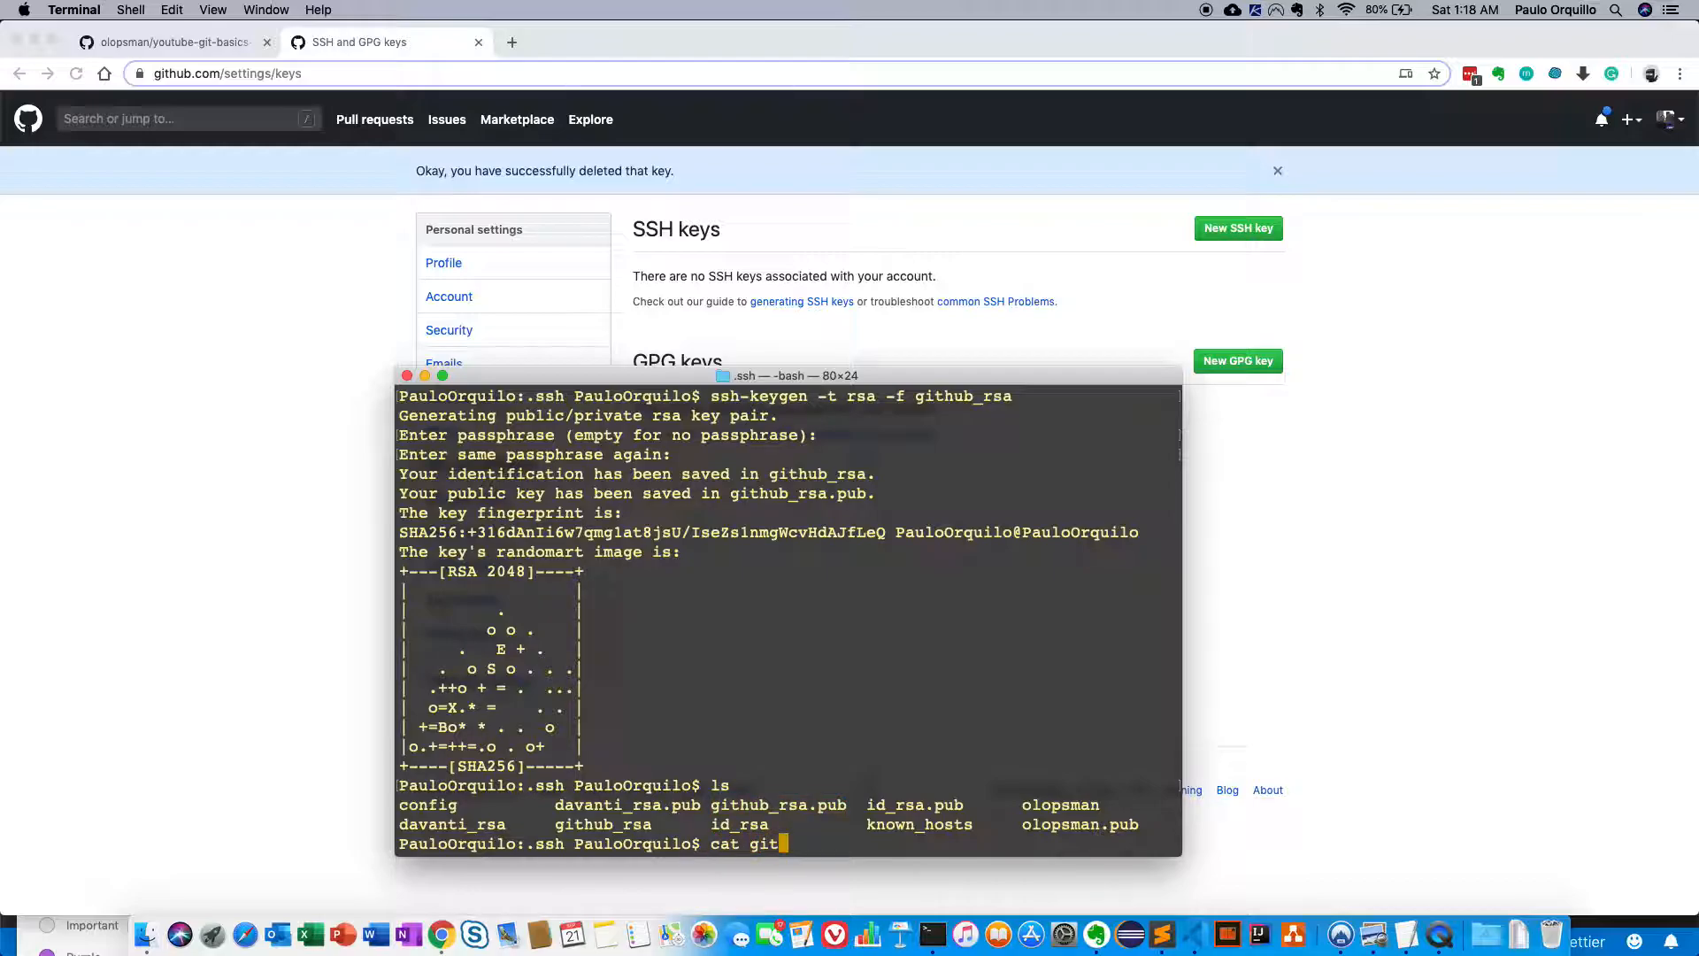
pyautogui.write('hub_')
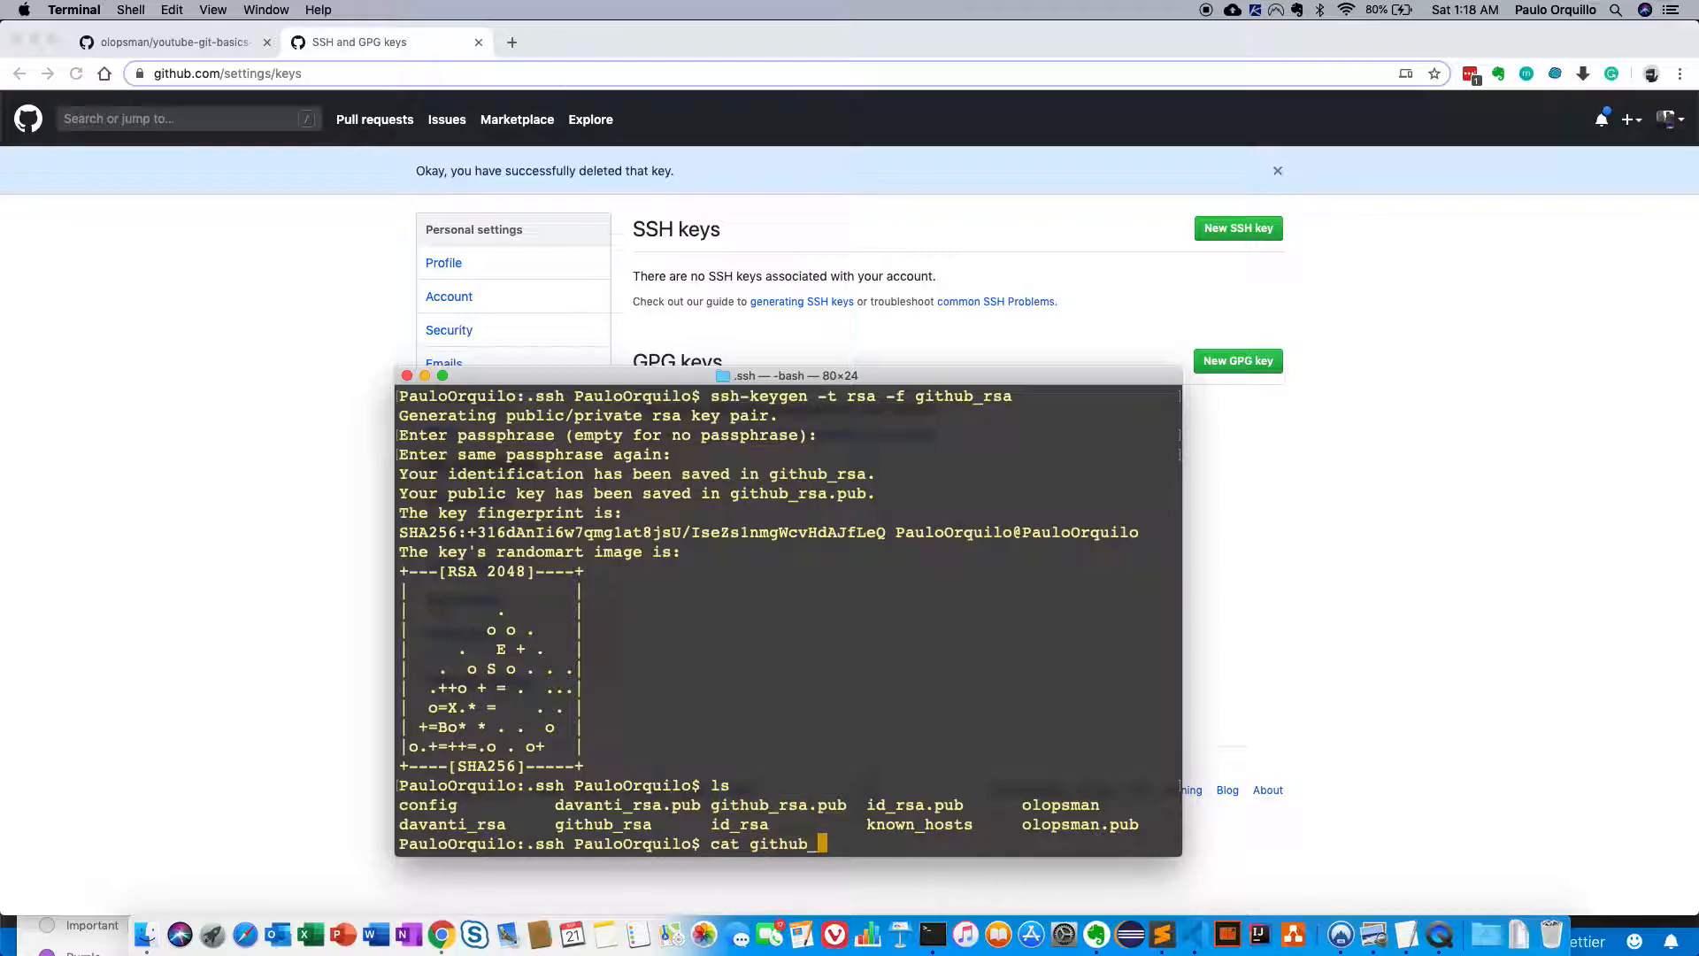
pyautogui.press('Return')
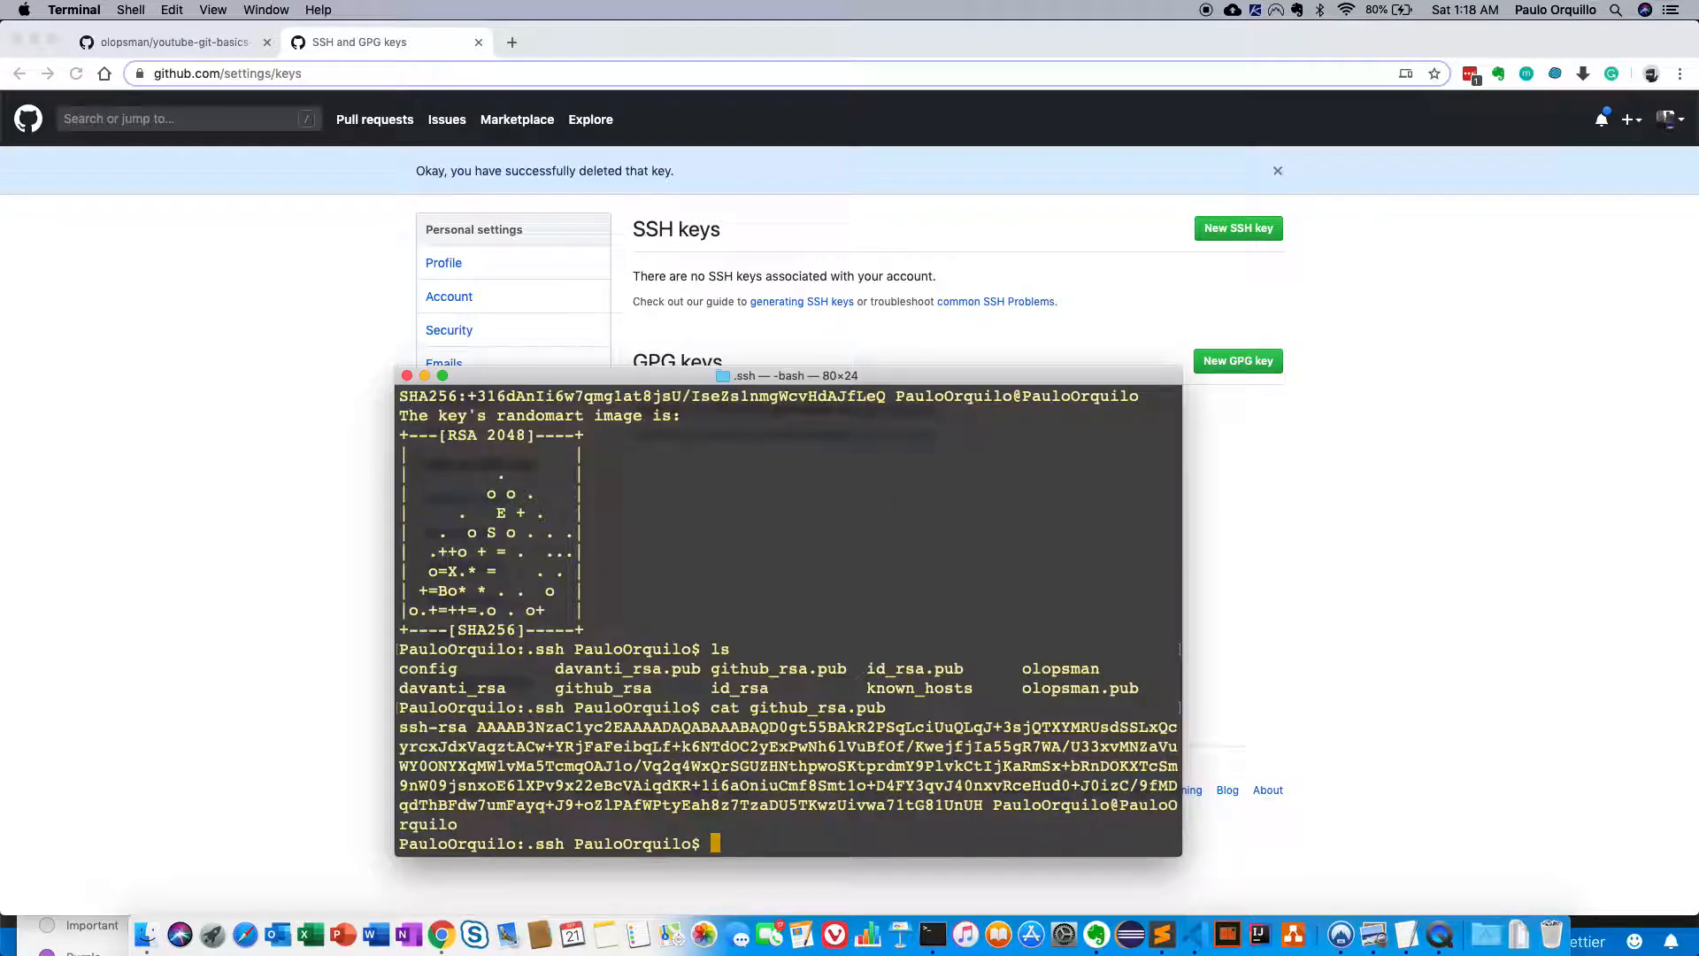
pyautogui.moveTo(416, 745); pyautogui.dragTo(458, 824)
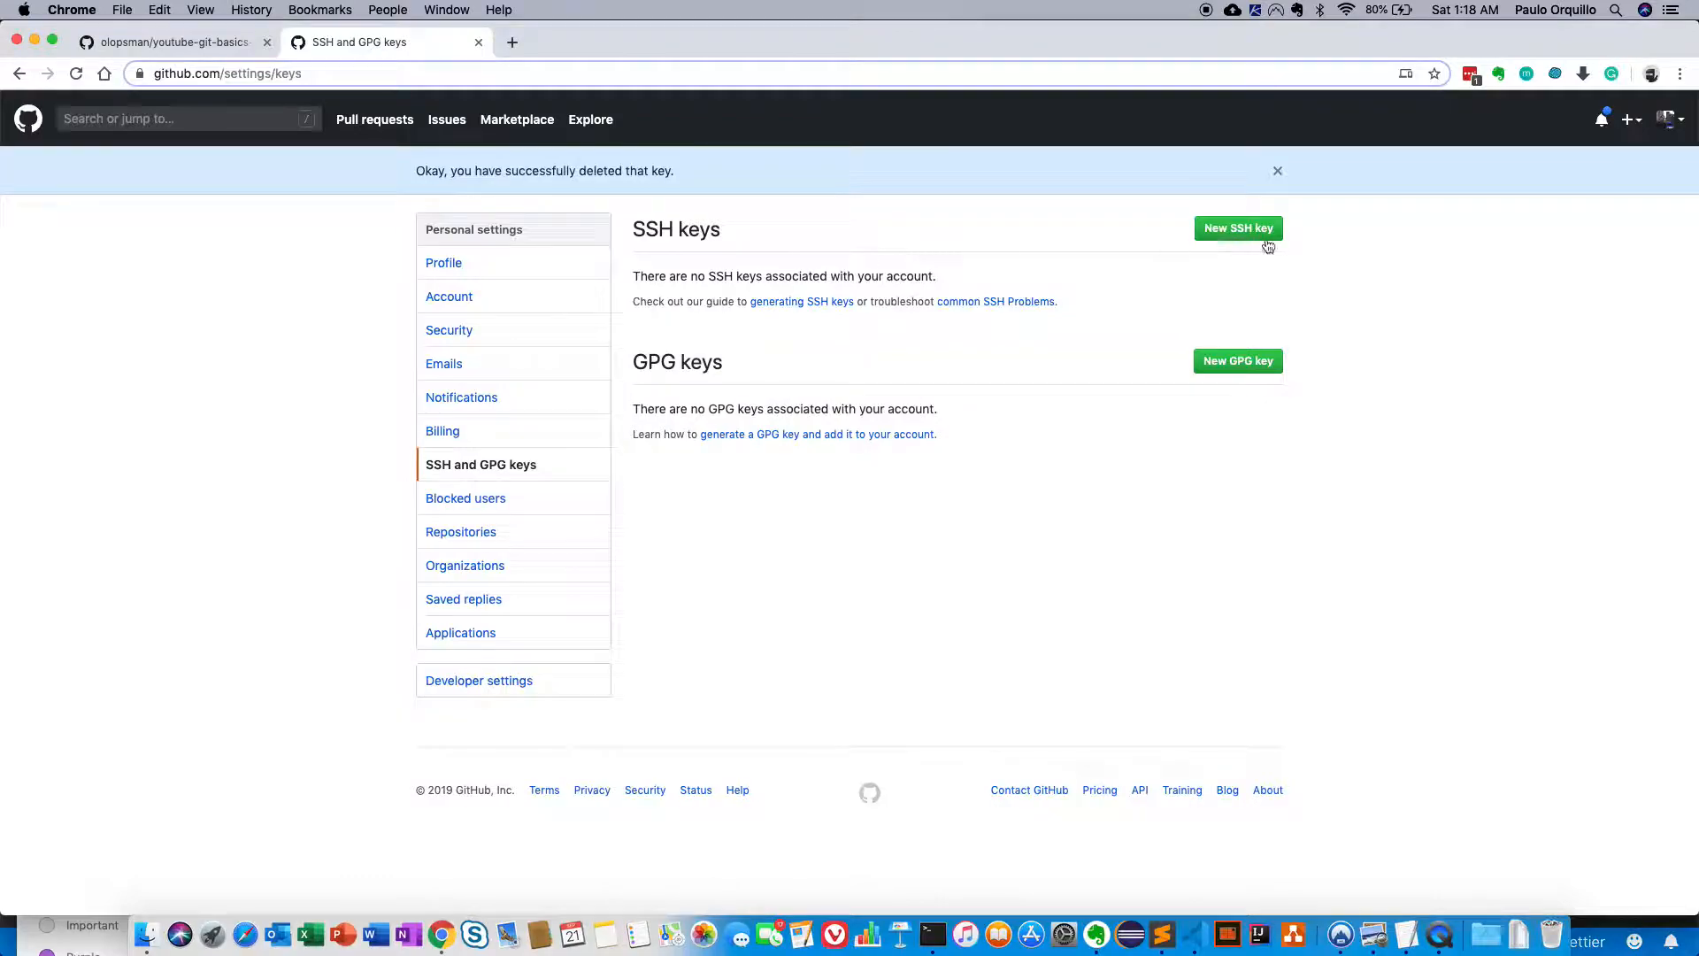
# Step: Add the pasted public key to GitHub as a new SSH key titled macbook-github
pyautogui.click(1237, 227)
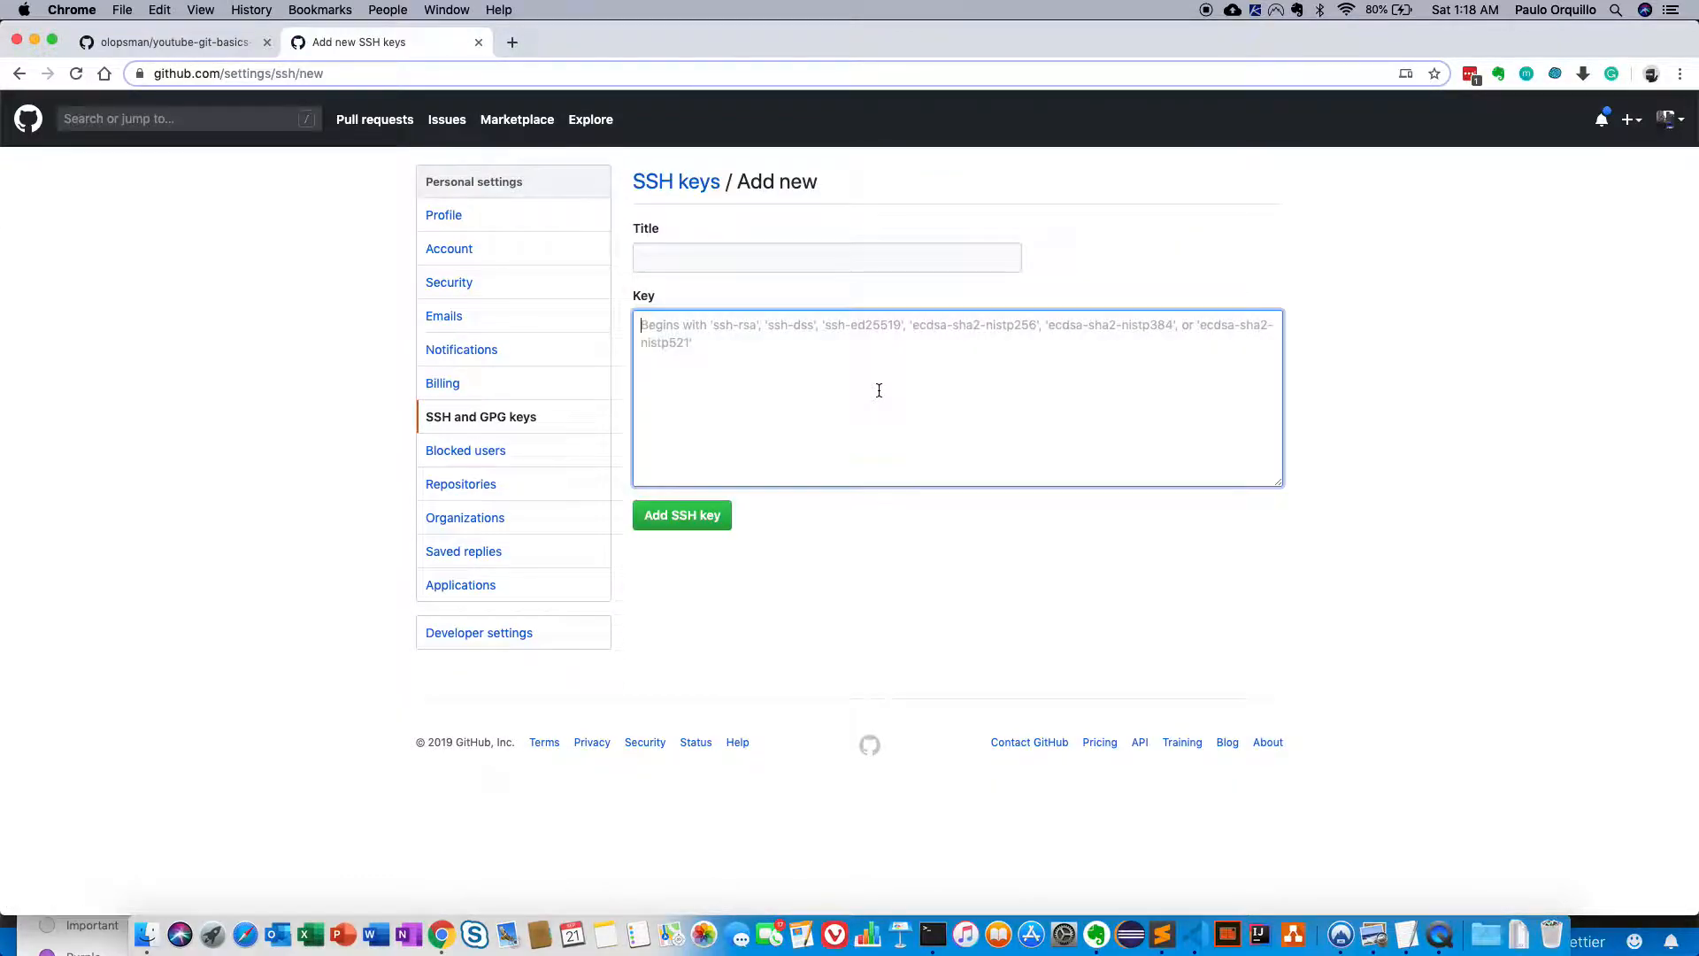
pyautogui.write('ma')
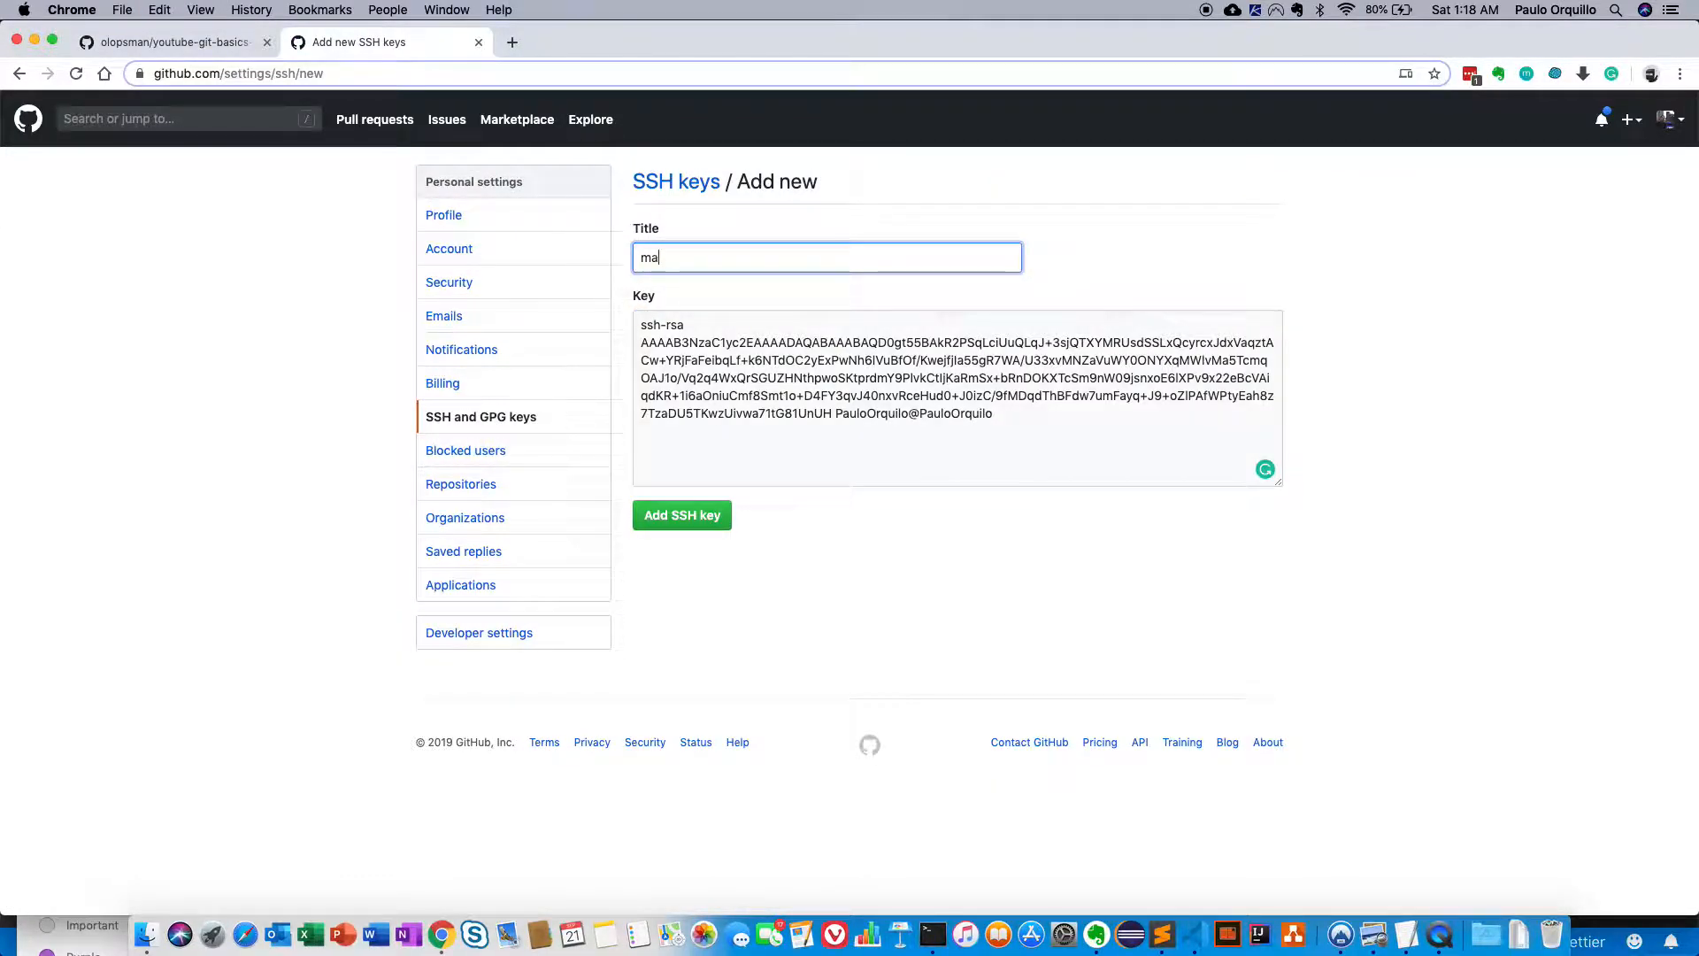
pyautogui.write('cbook')
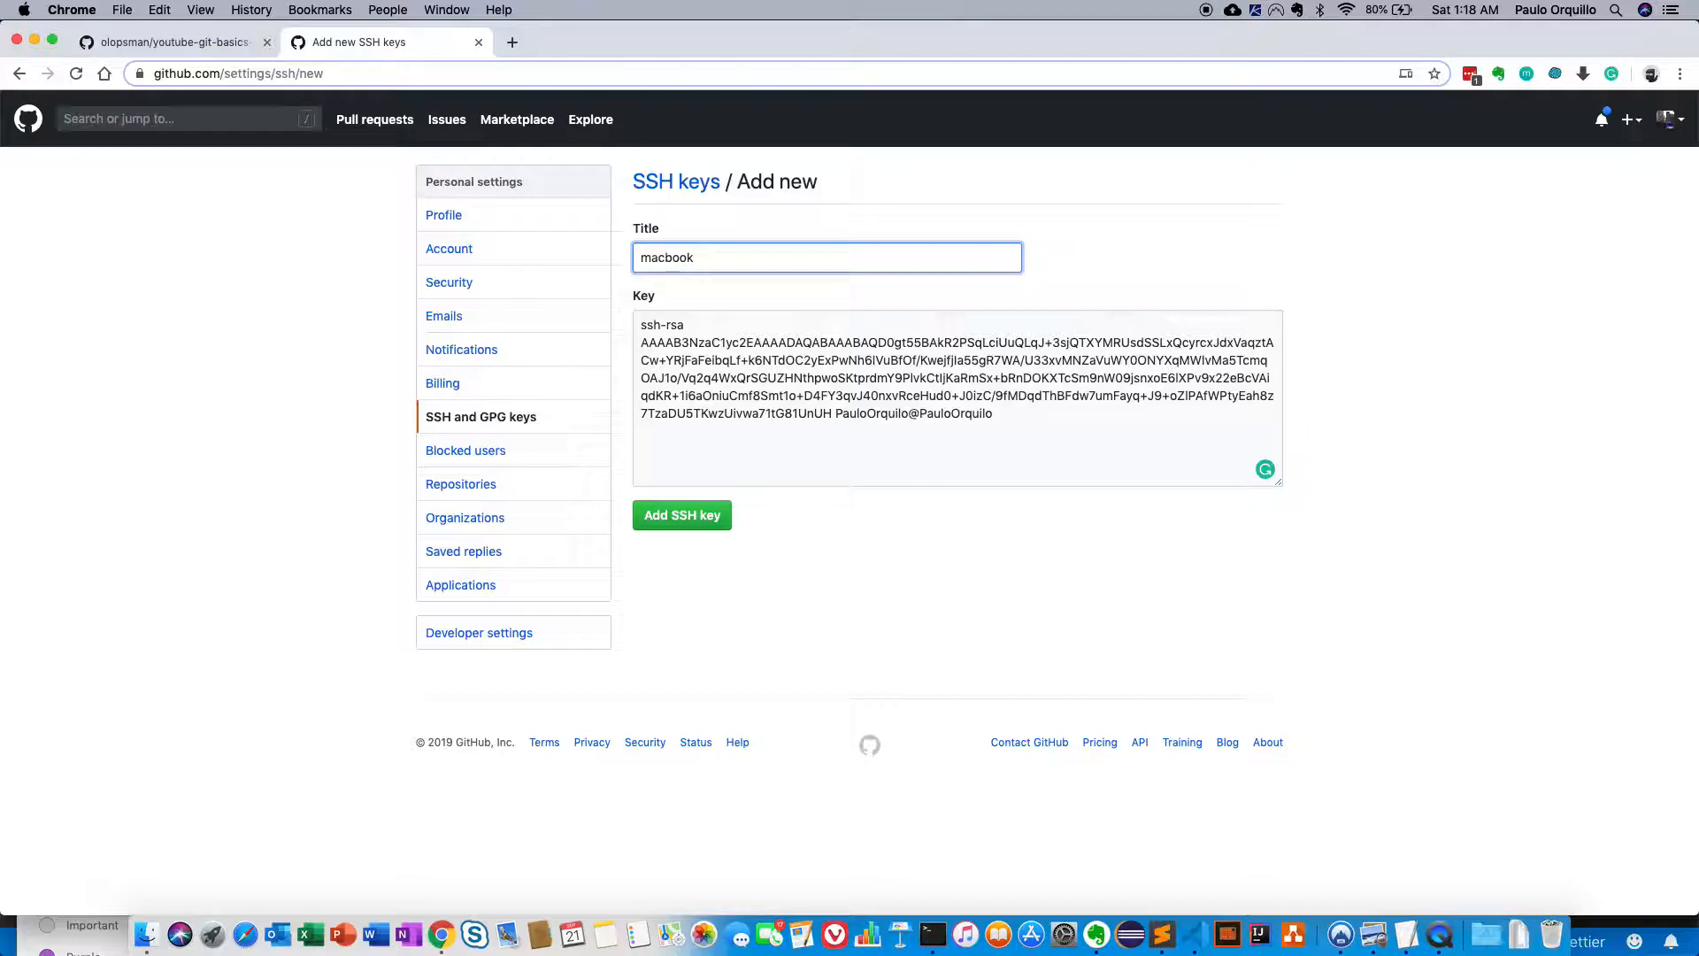
pyautogui.write('-gith')
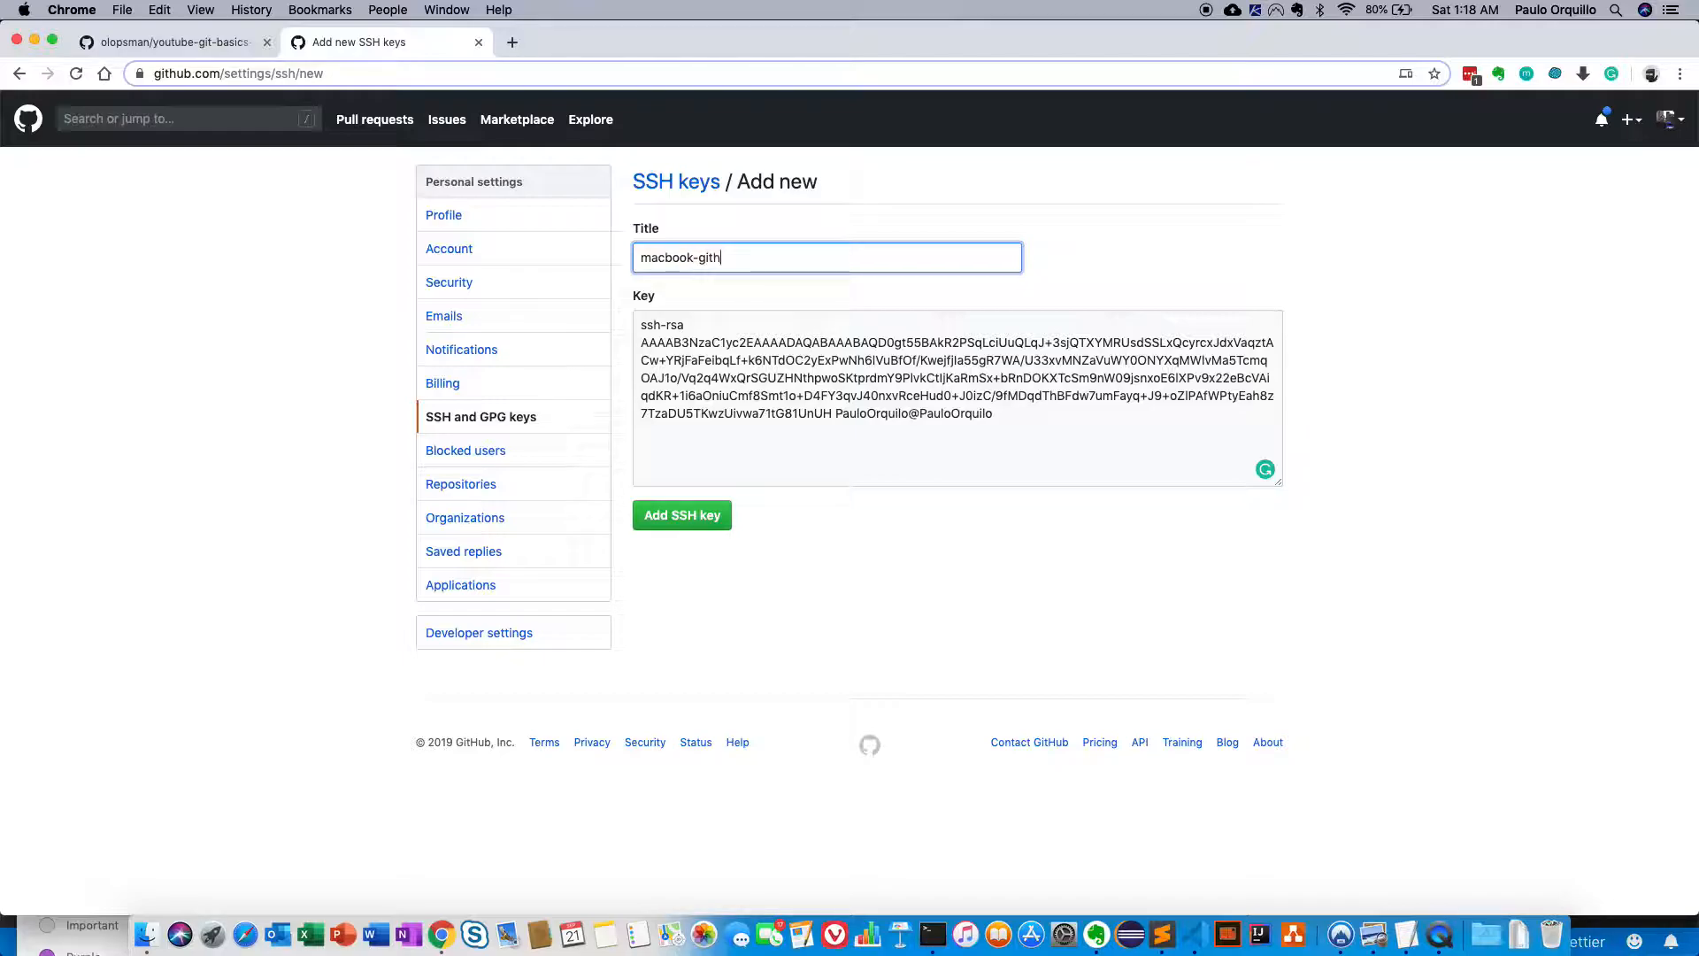
pyautogui.click(682, 515)
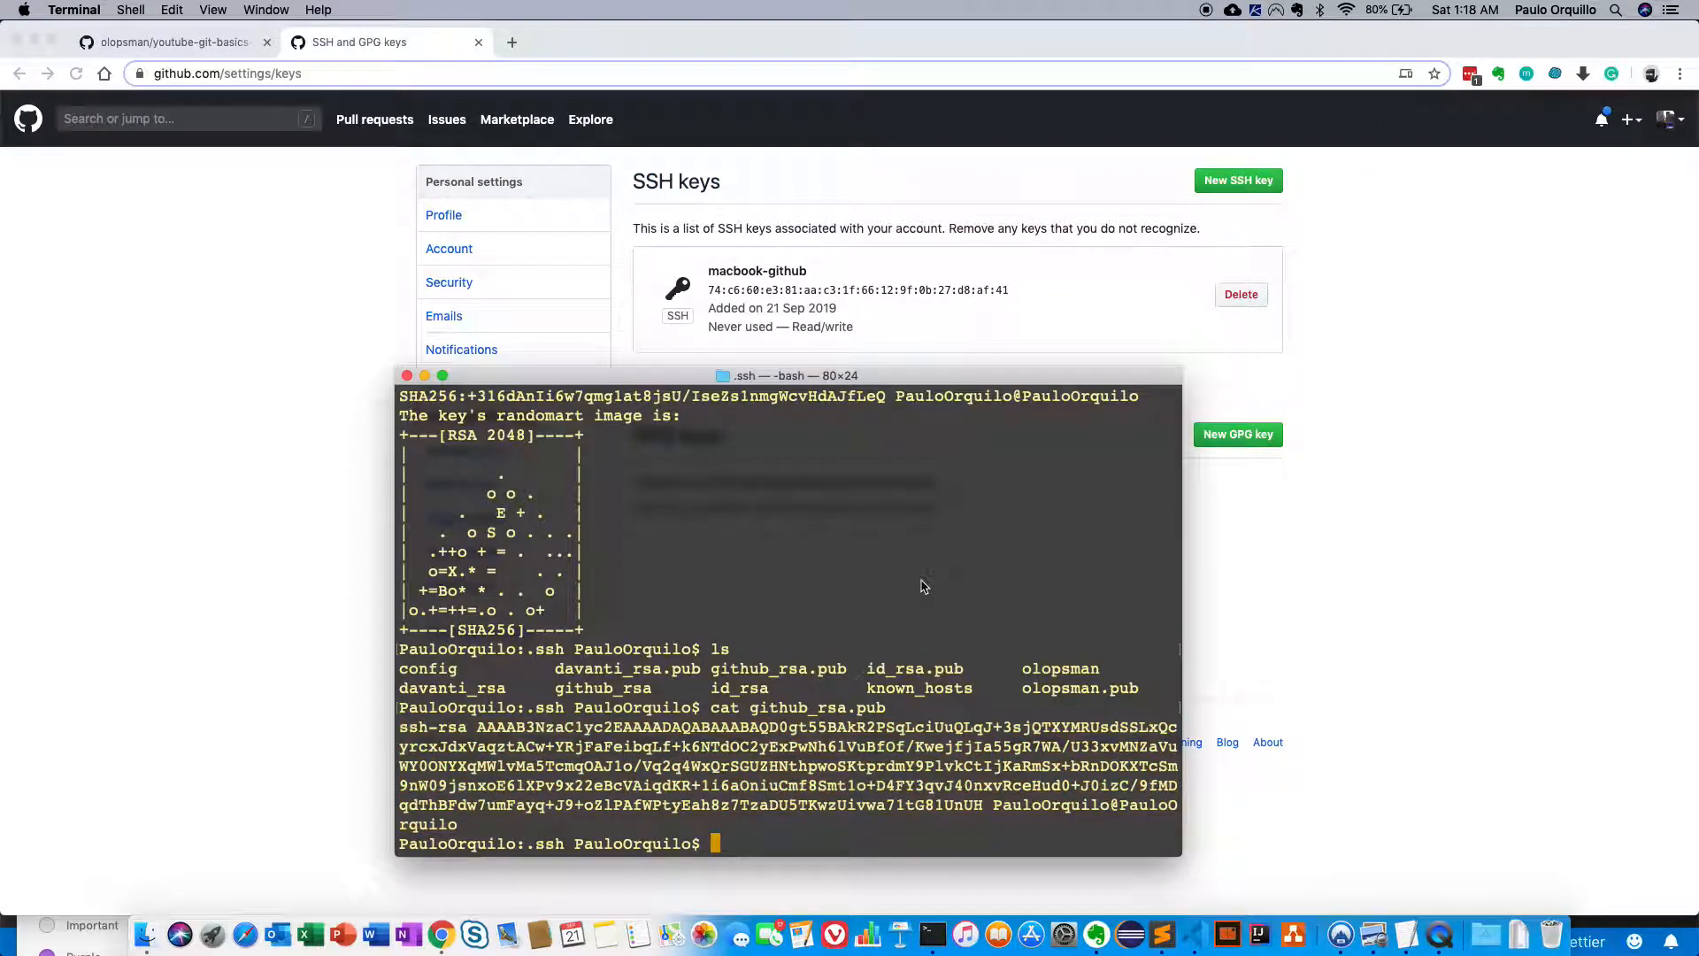
pyautogui.moveTo(913, 625)
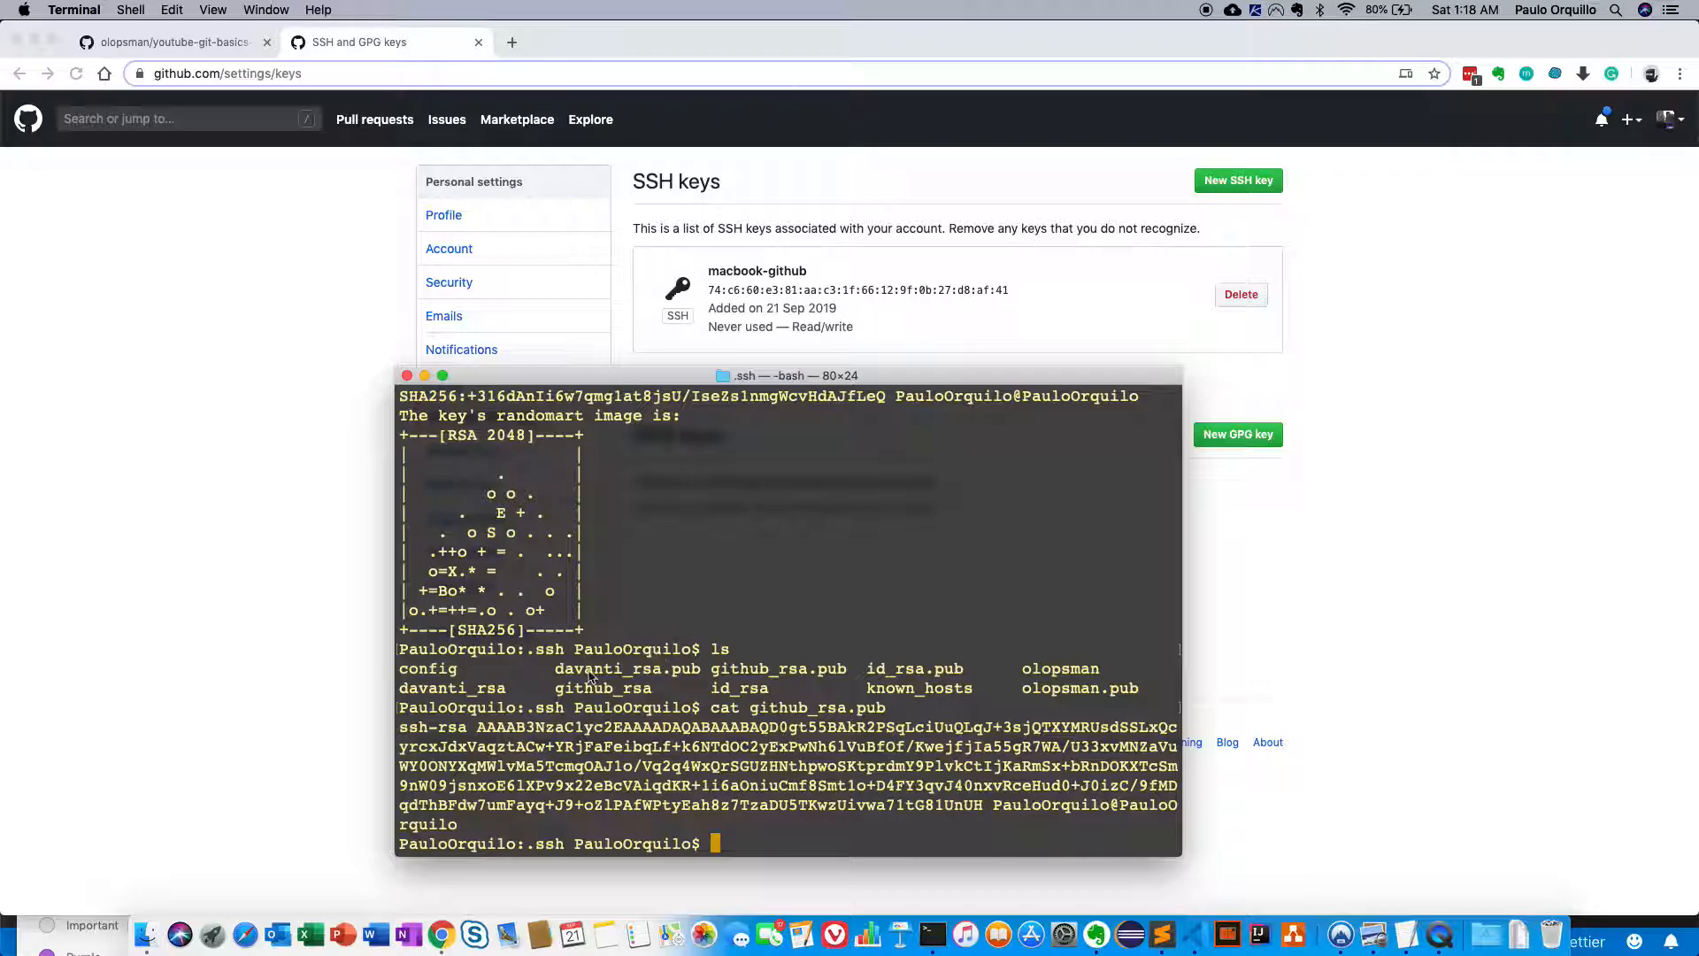
# Step: Run code . from the .ssh folder to open it in Visual Studio Code
pyautogui.moveTo(397, 727); pyautogui.dragTo(1179, 826)
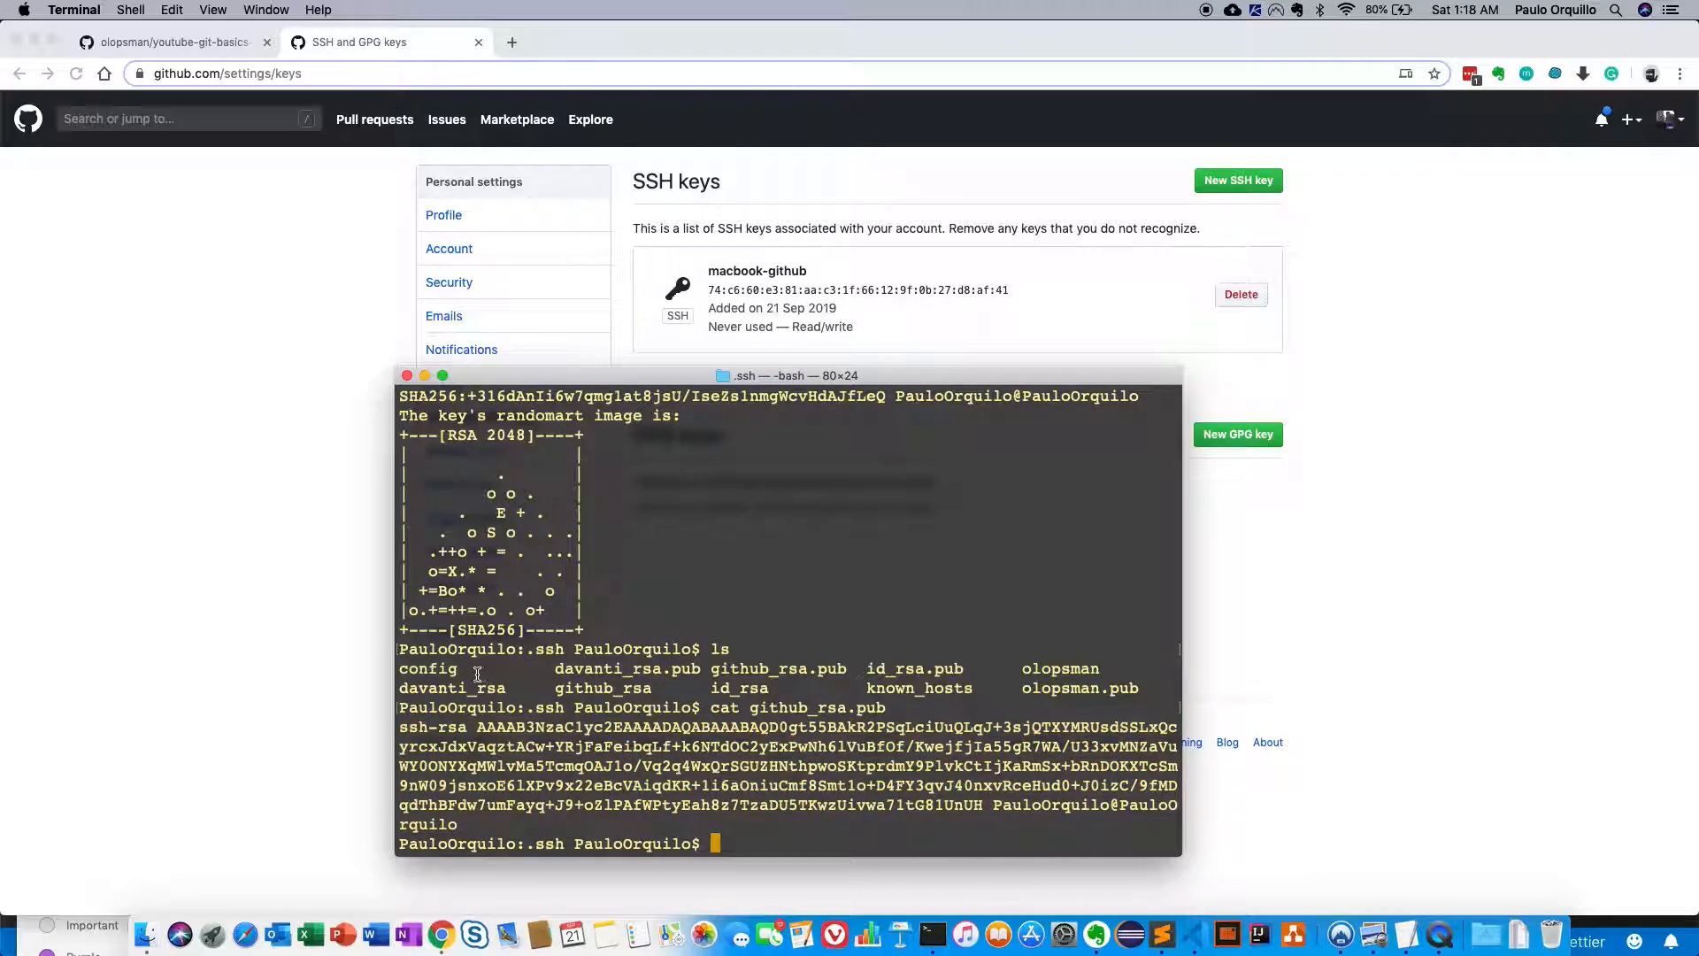
pyautogui.doubleClick(427, 669)
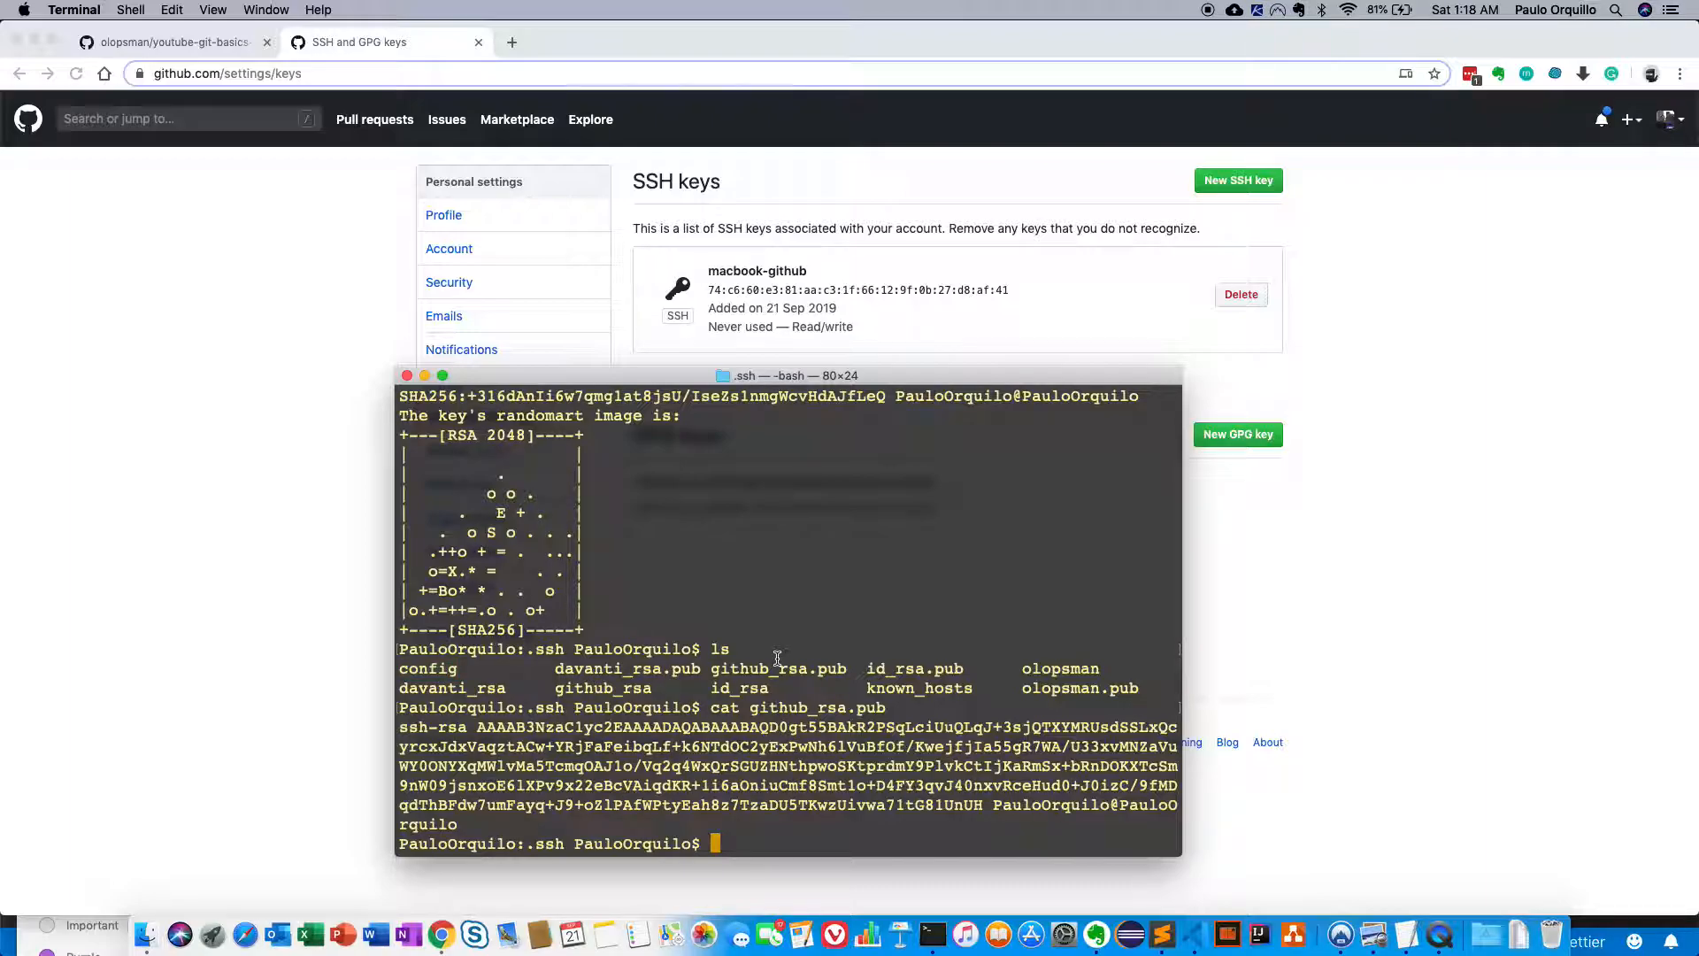
pyautogui.write('code .')
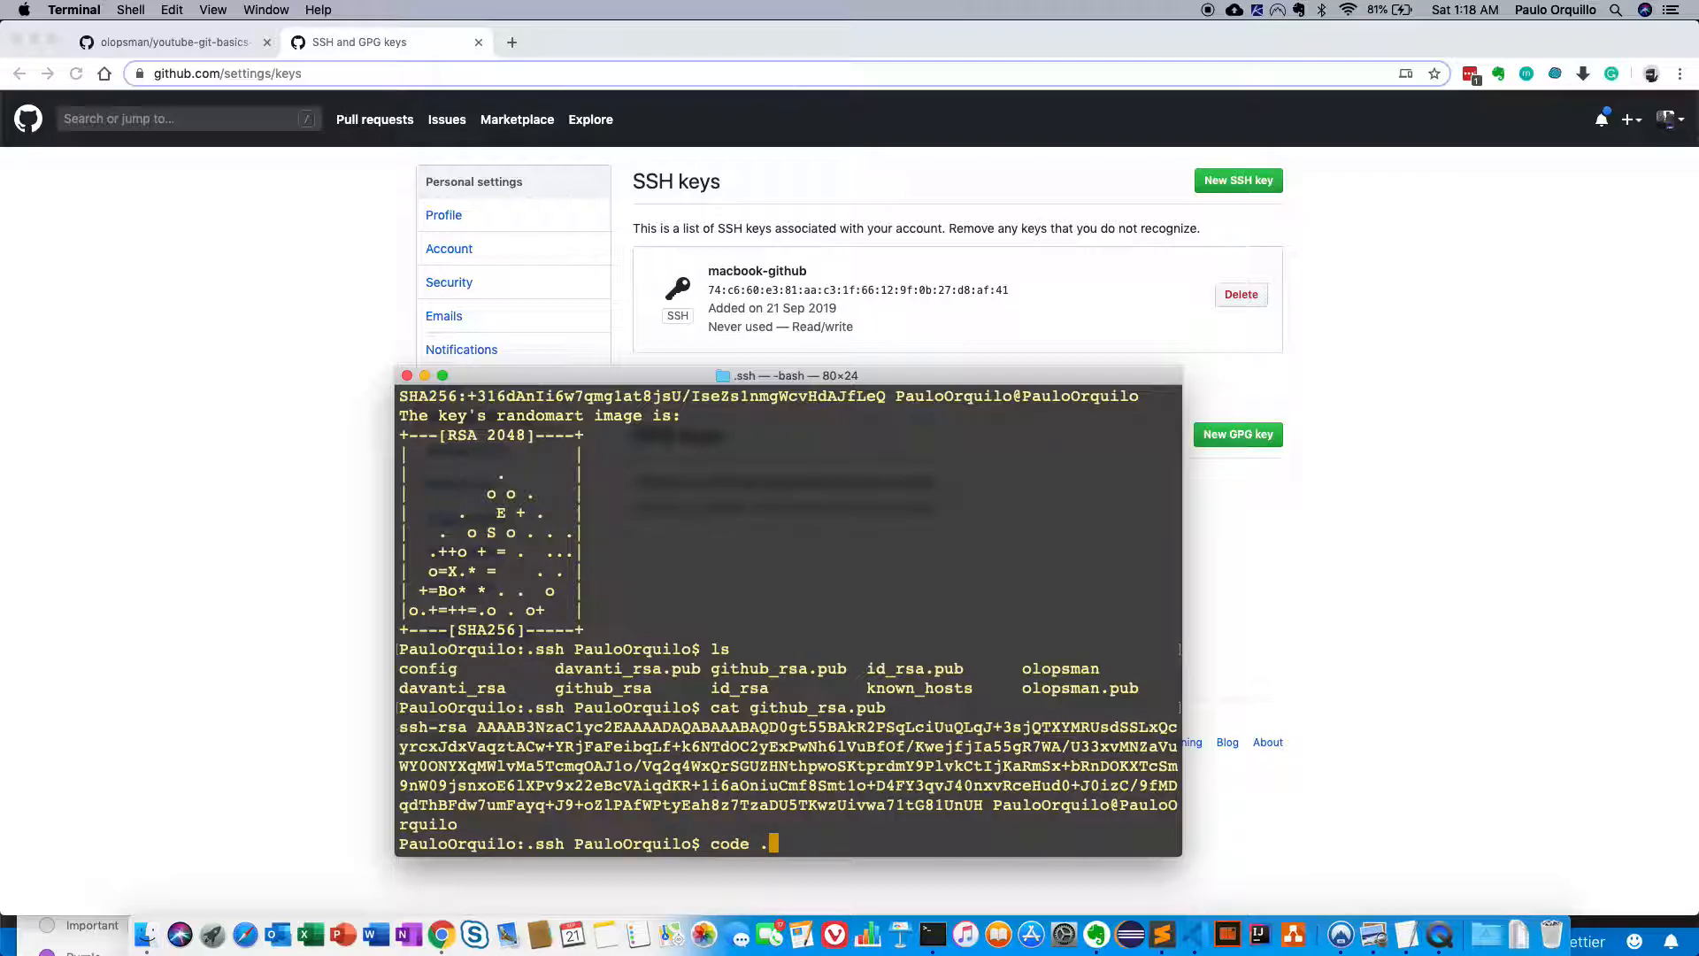
pyautogui.press('enter')
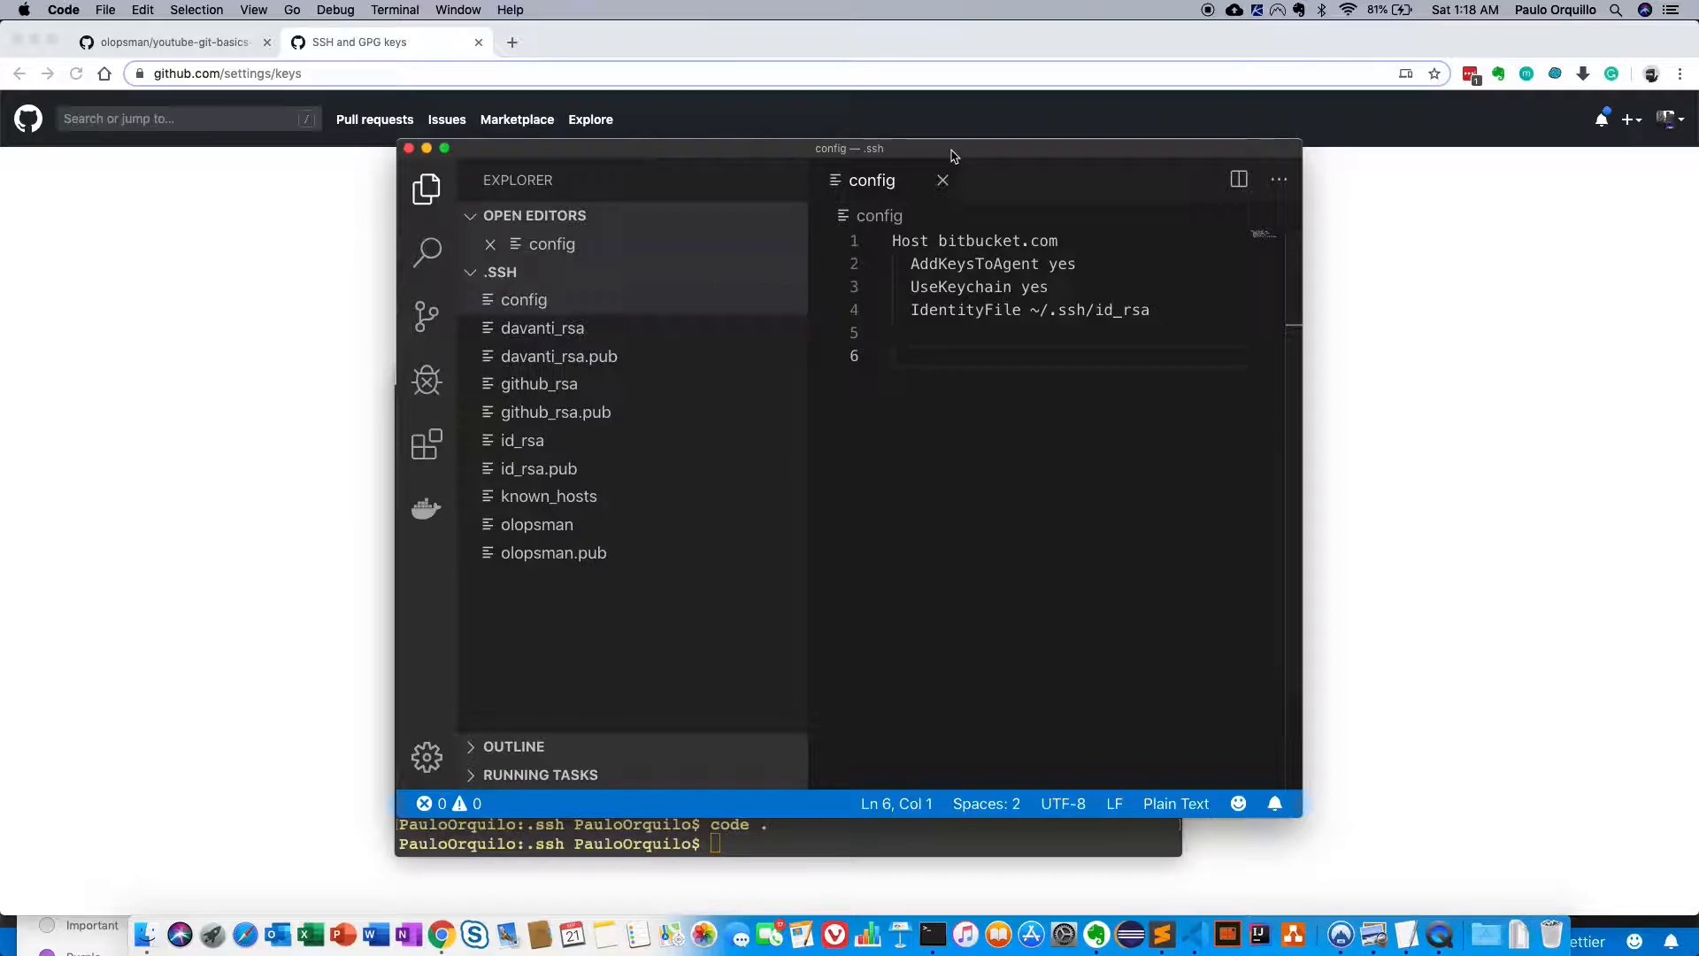
# Step: Add a Host github.com entry with IdentityFile ~/.ssh/github_rsa to config and save
pyautogui.click(443, 149)
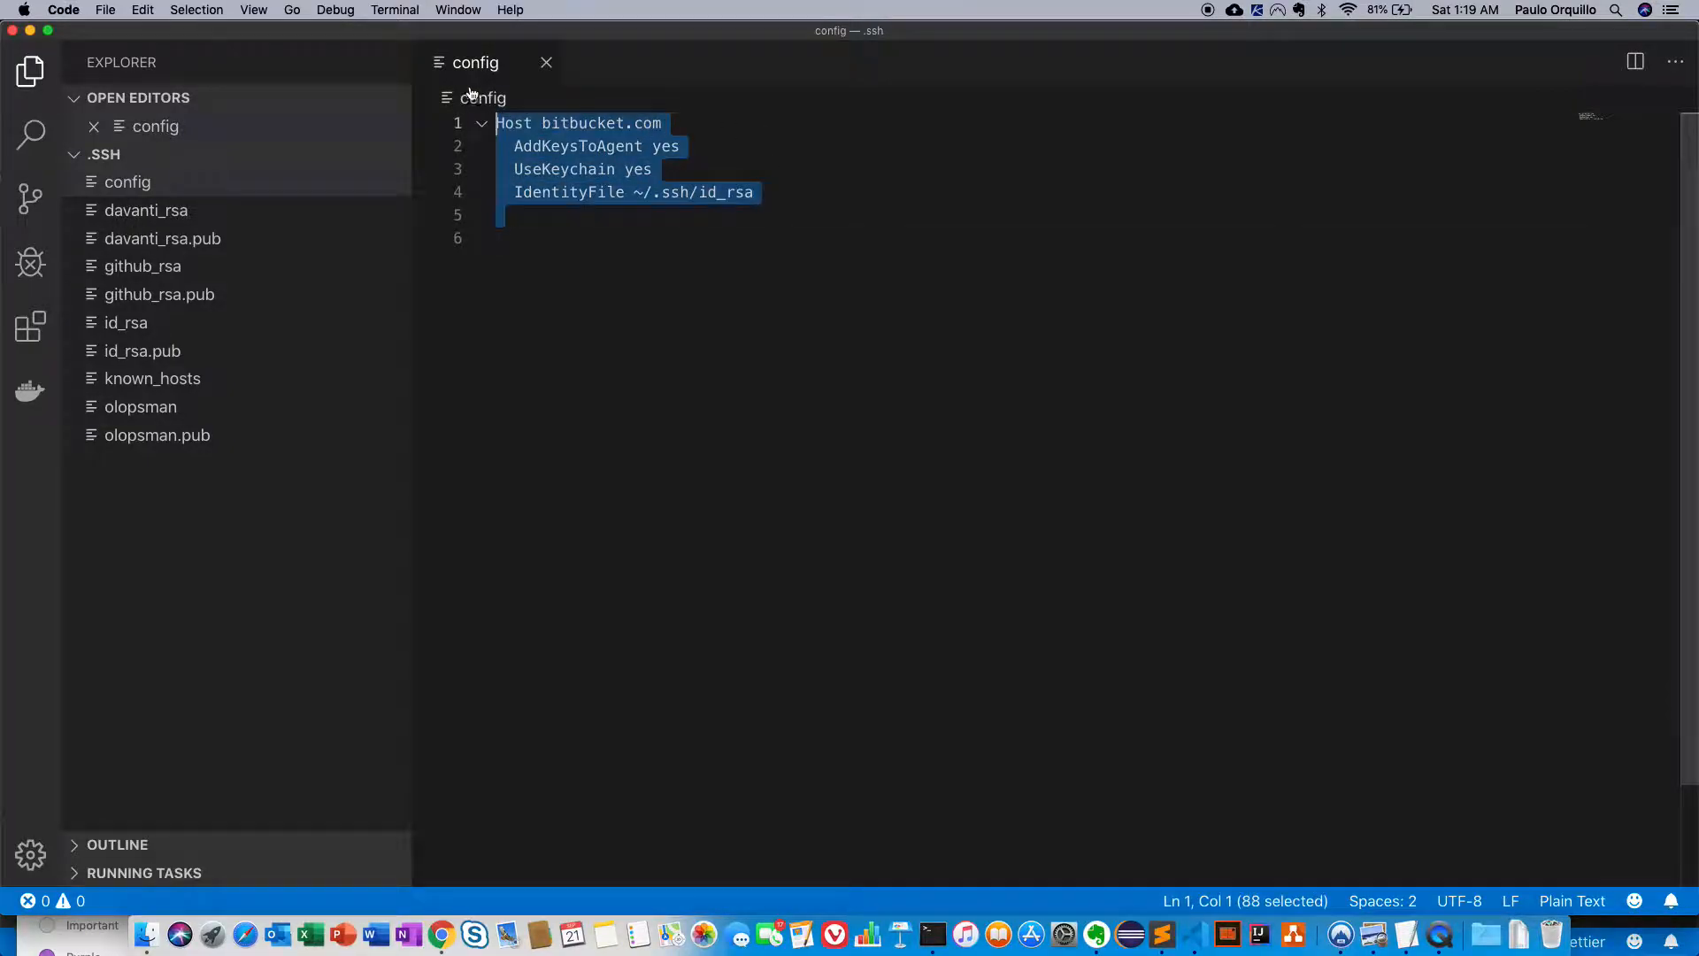
pyautogui.click(499, 239)
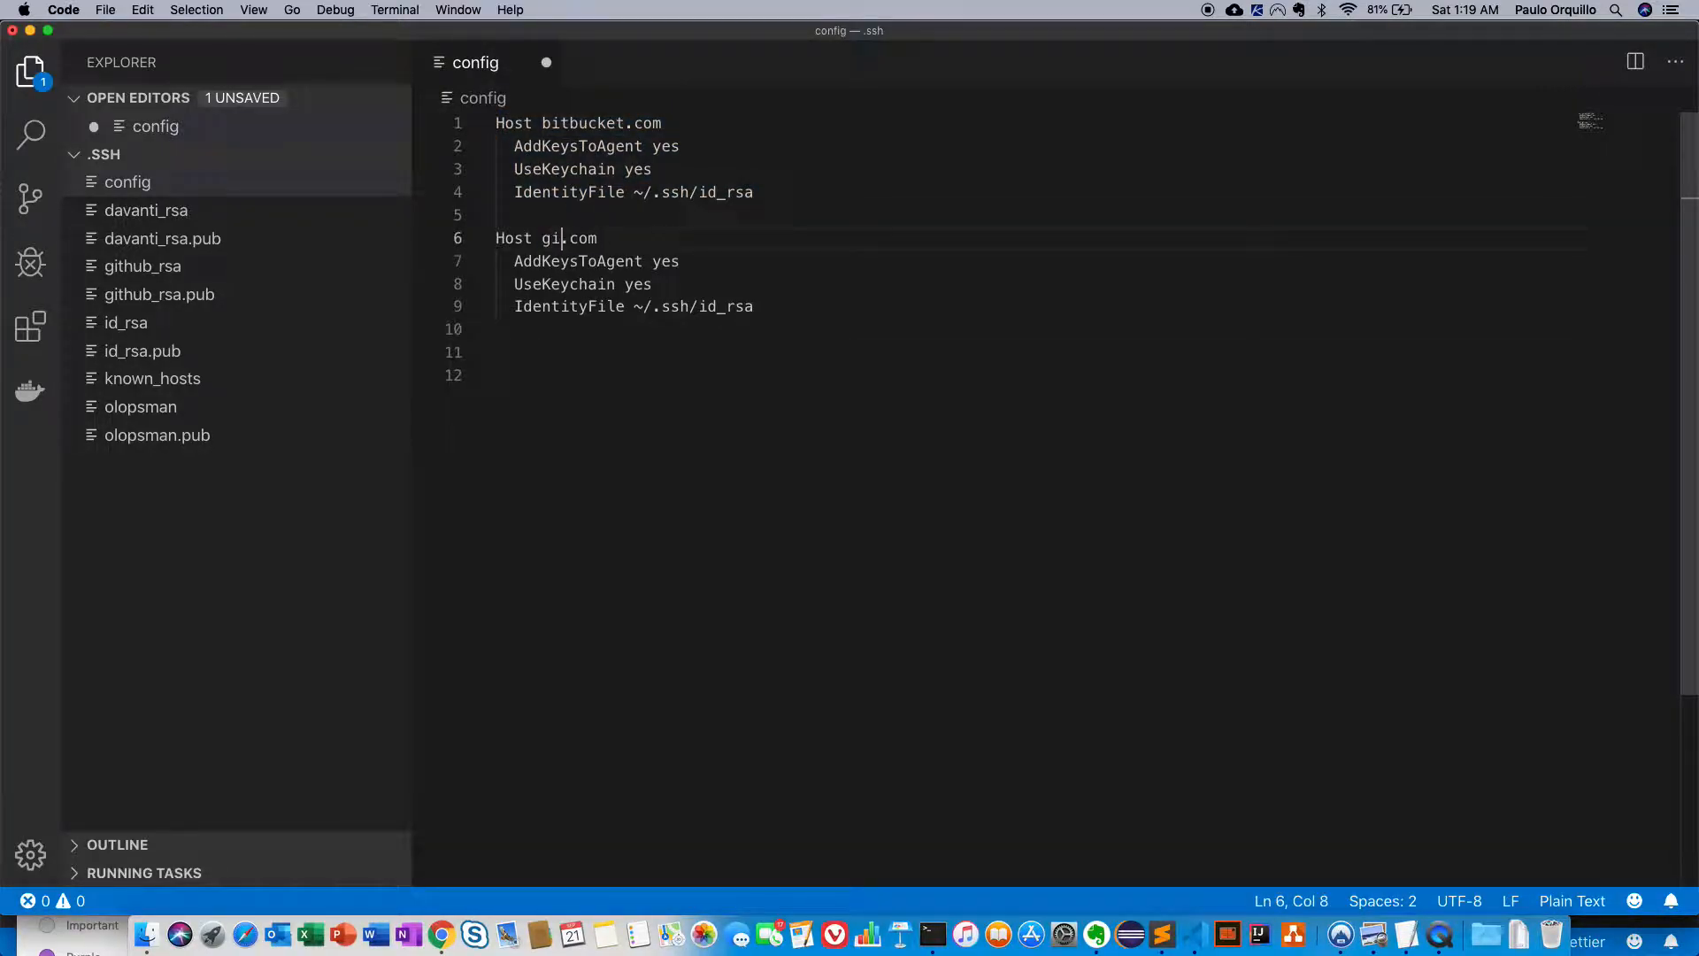
pyautogui.write('thub')
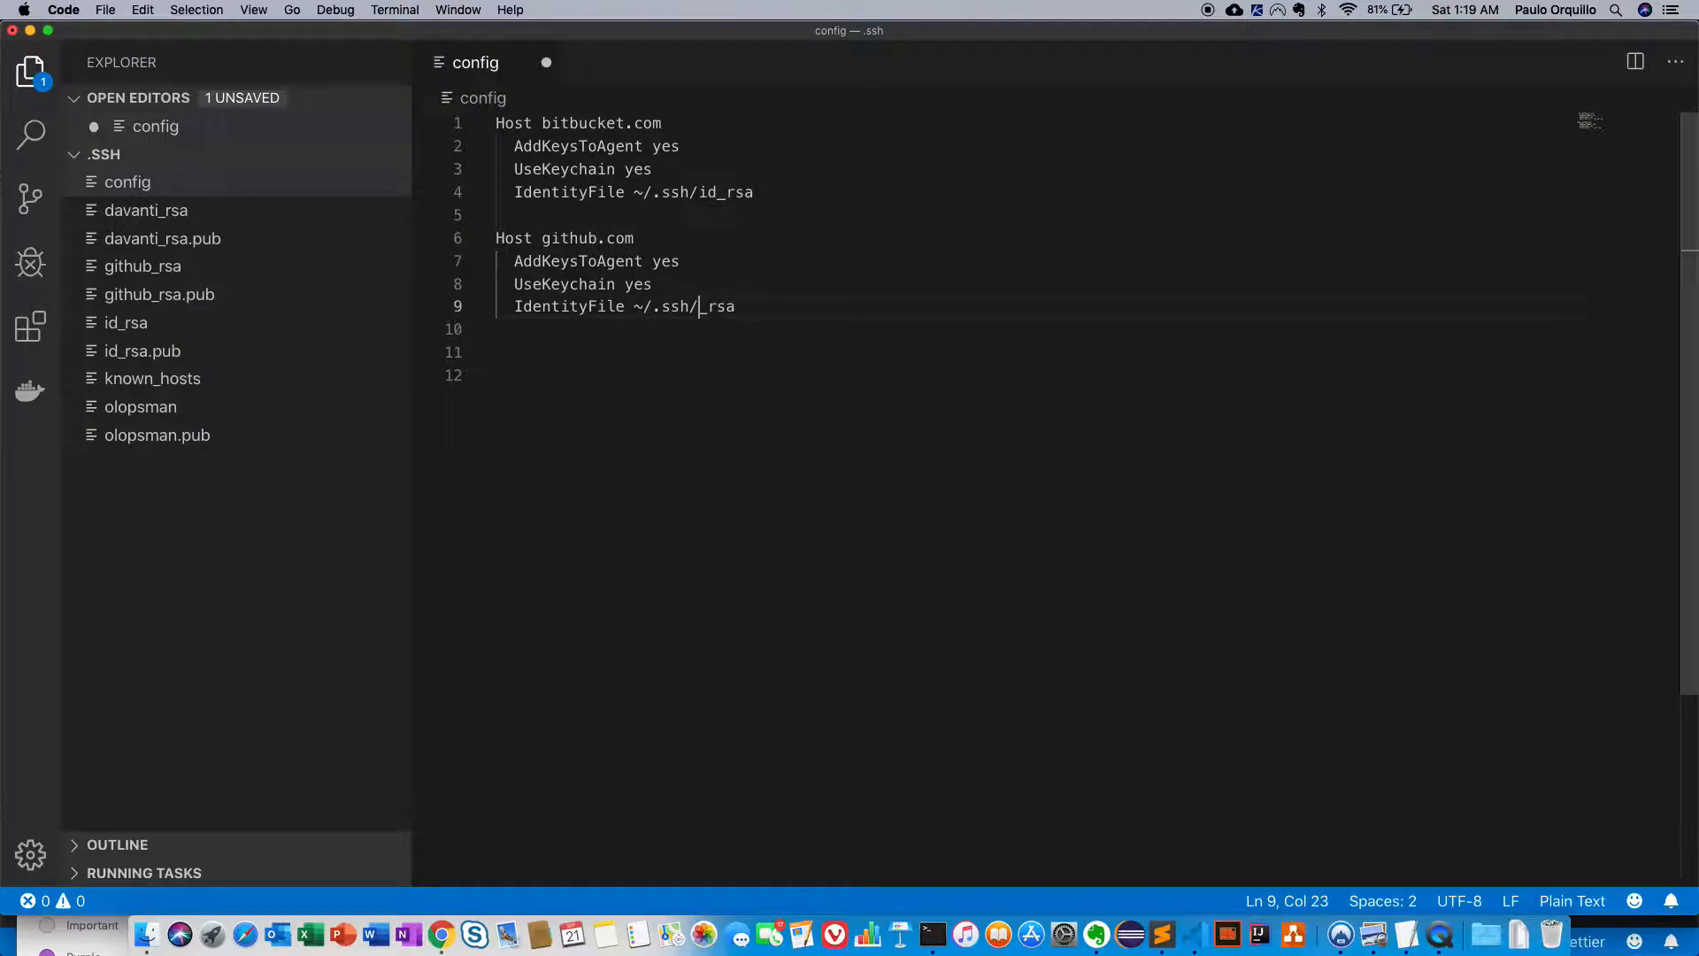
pyautogui.write('github')
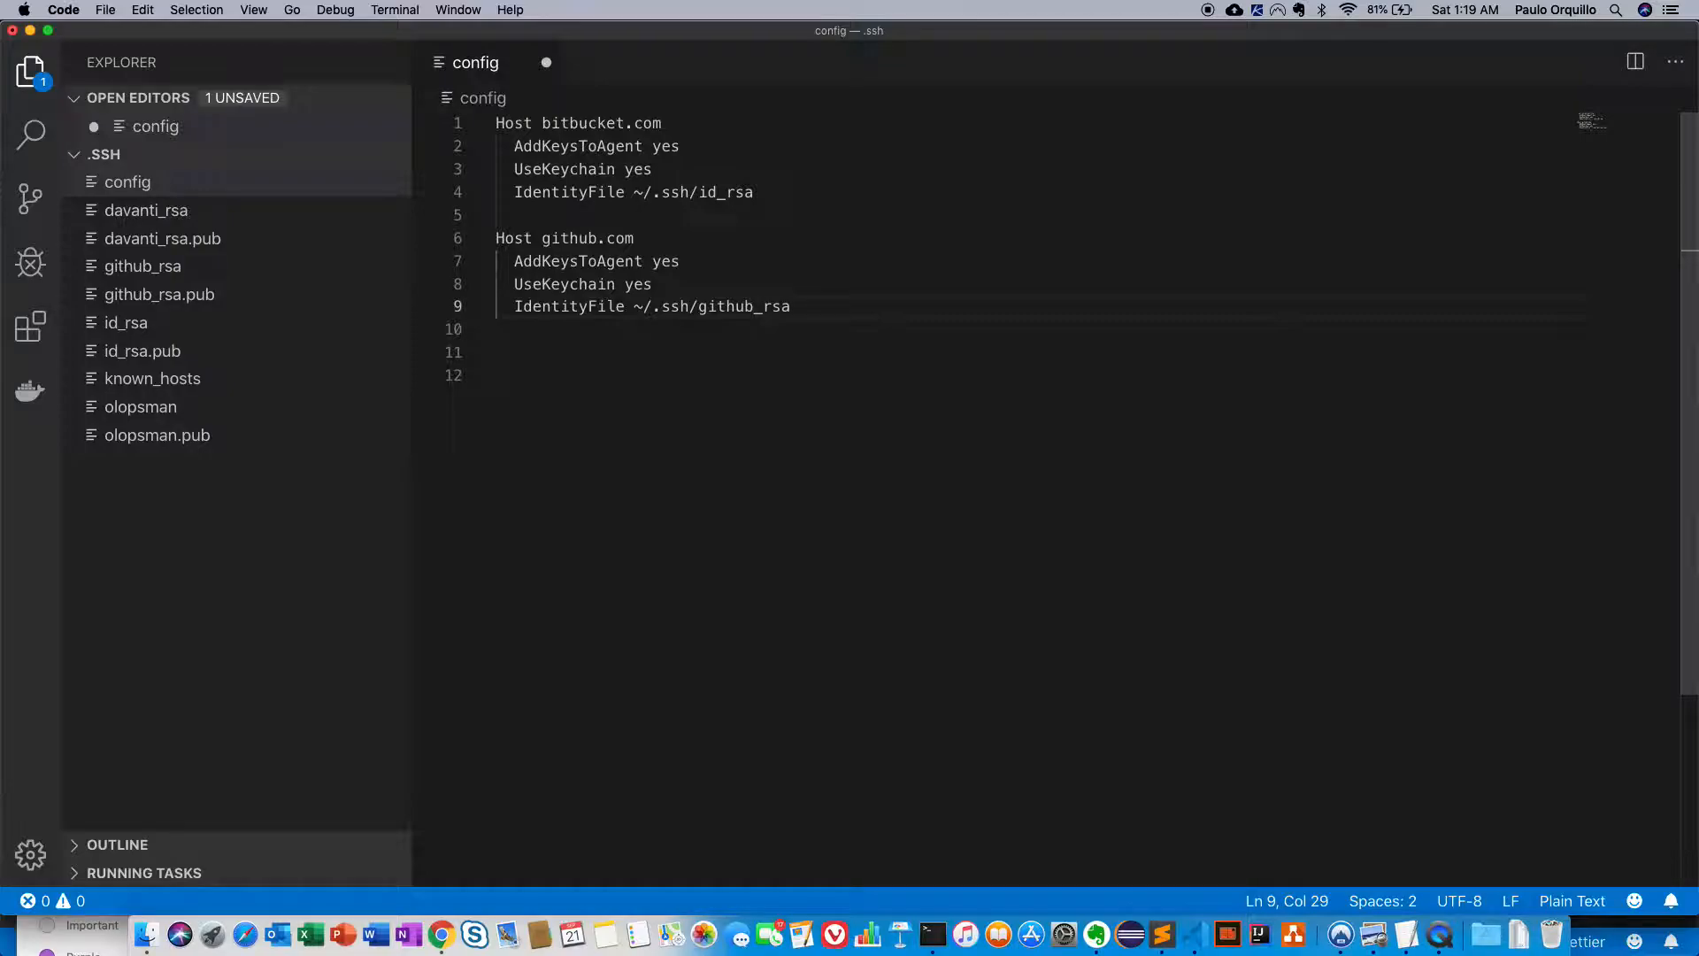
pyautogui.doubleClick(578, 261)
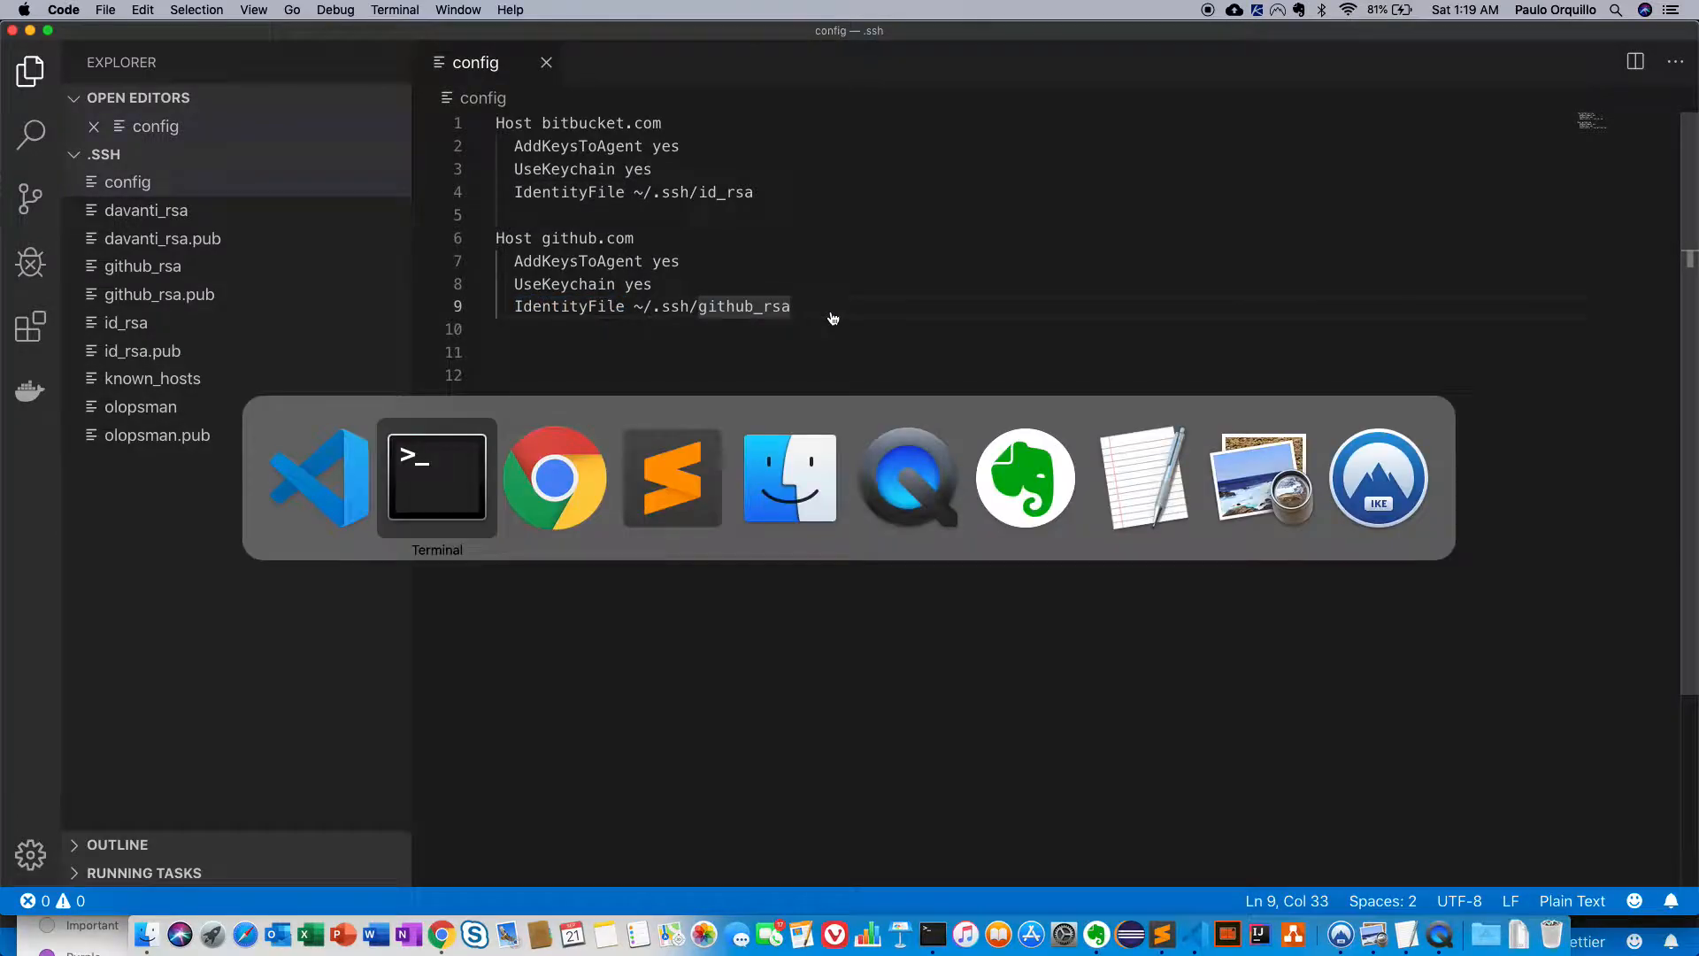
# Step: Open a Terminal at the Git folder and copy the repository's SSH clone address
pyautogui.click(435, 477)
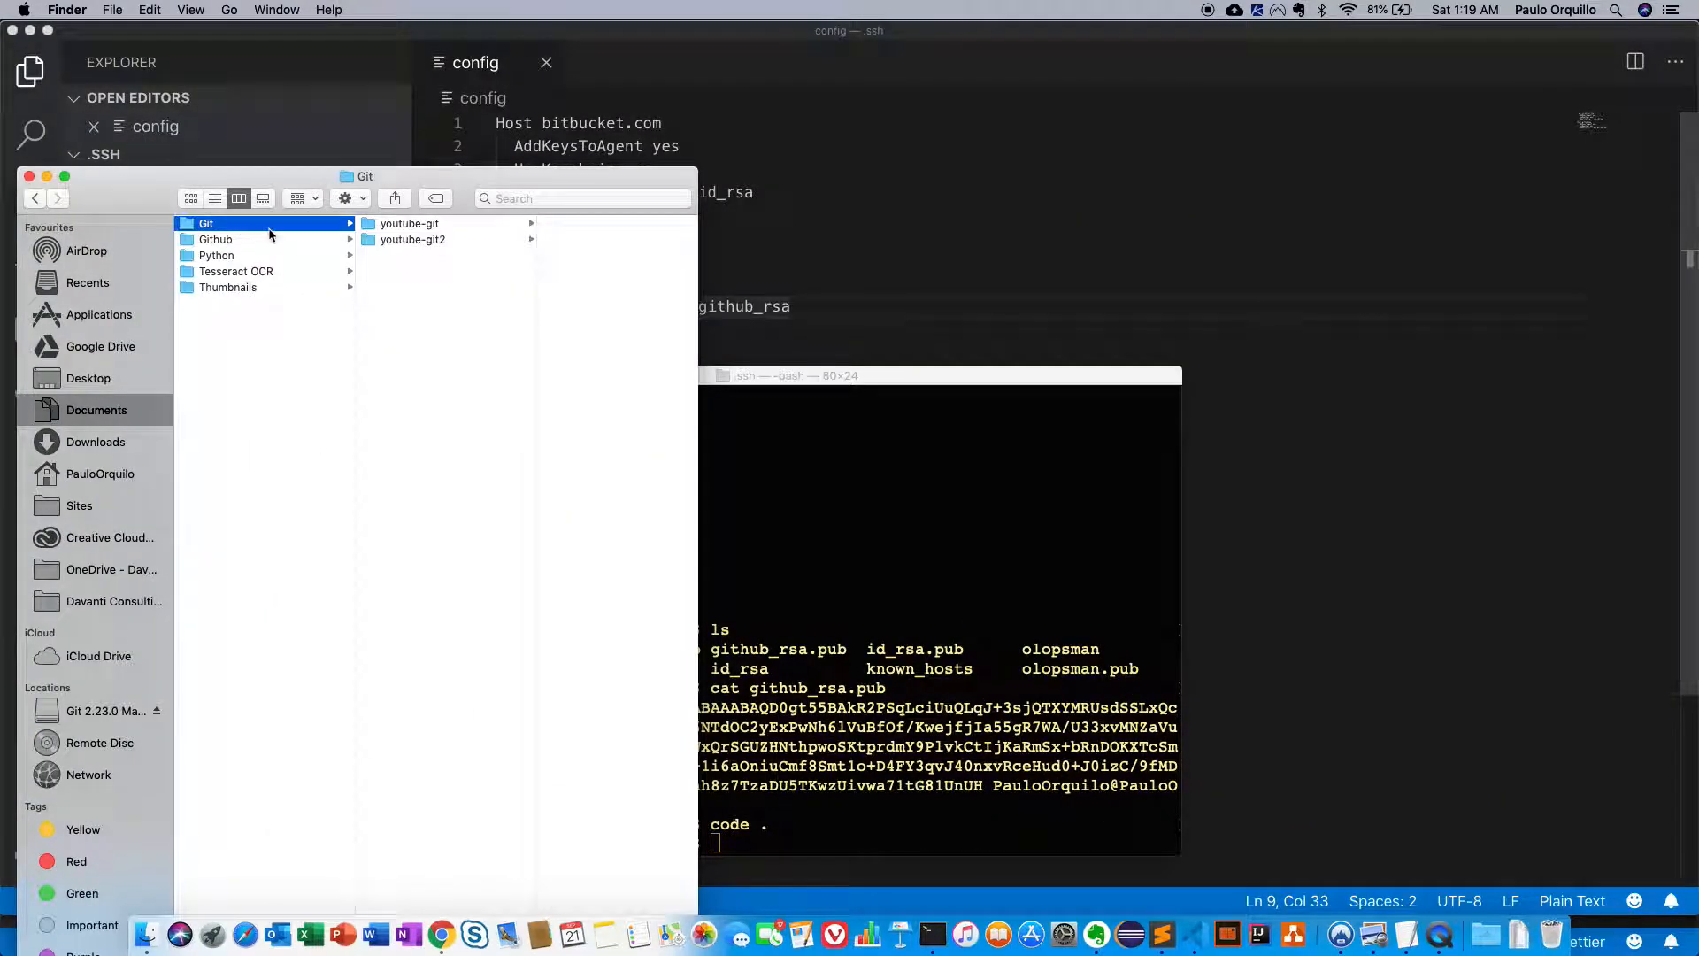
pyautogui.rightClick(206, 223)
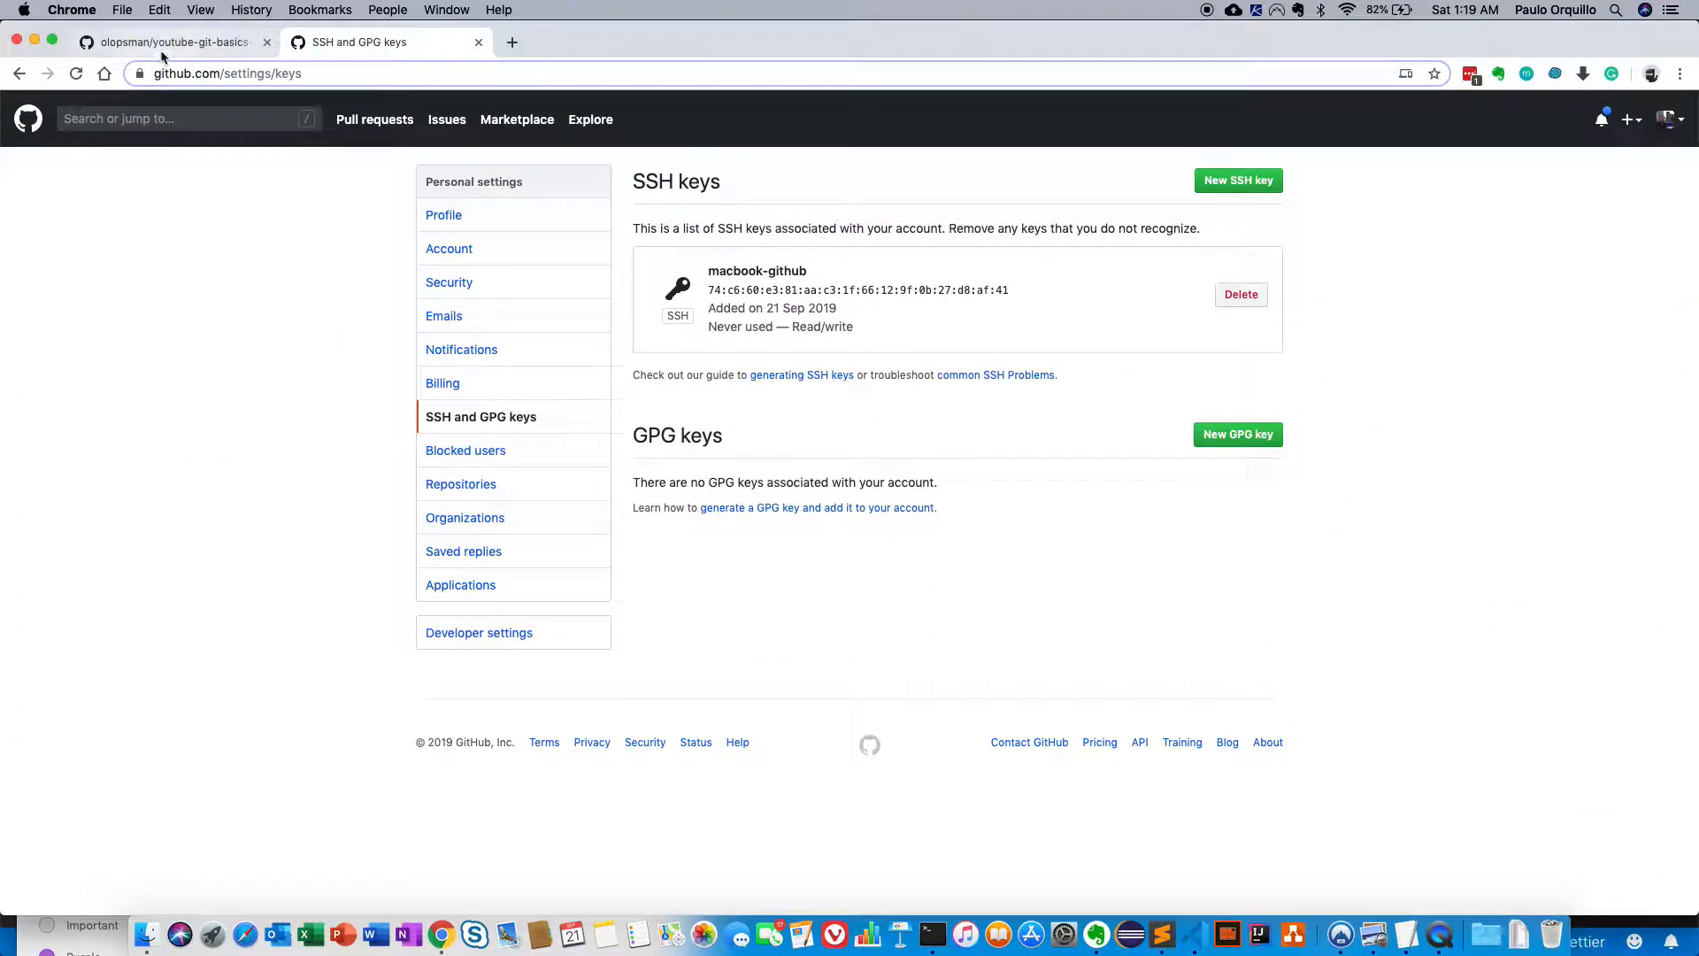
pyautogui.click(168, 43)
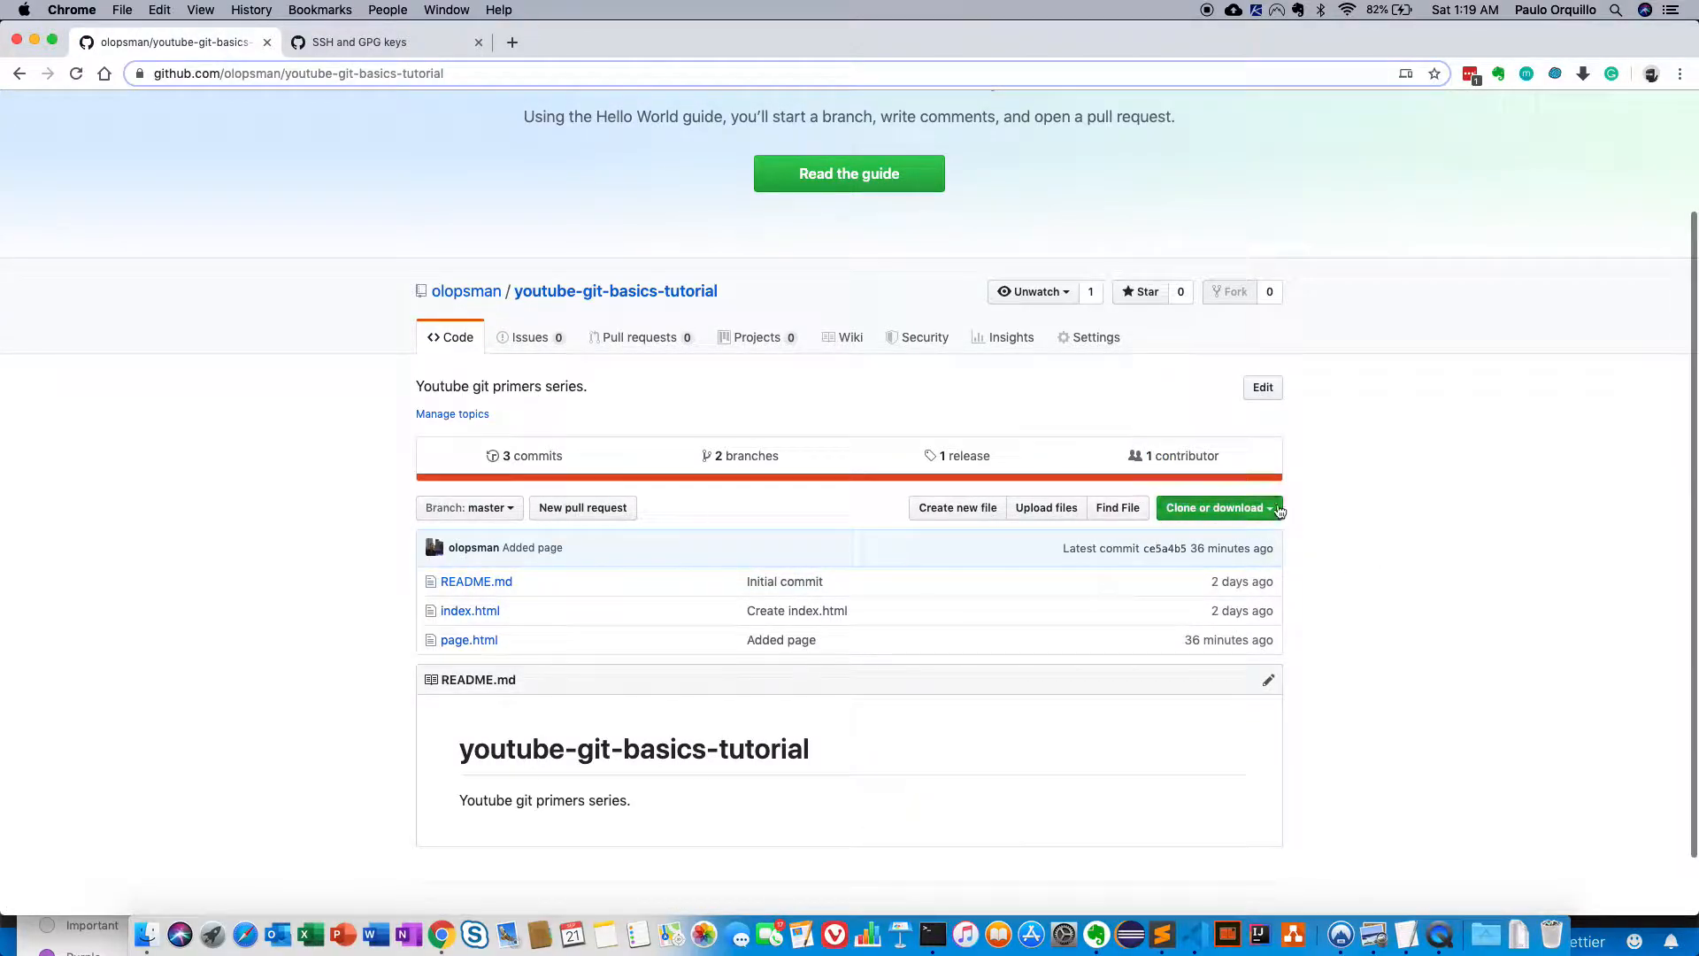
pyautogui.click(1213, 507)
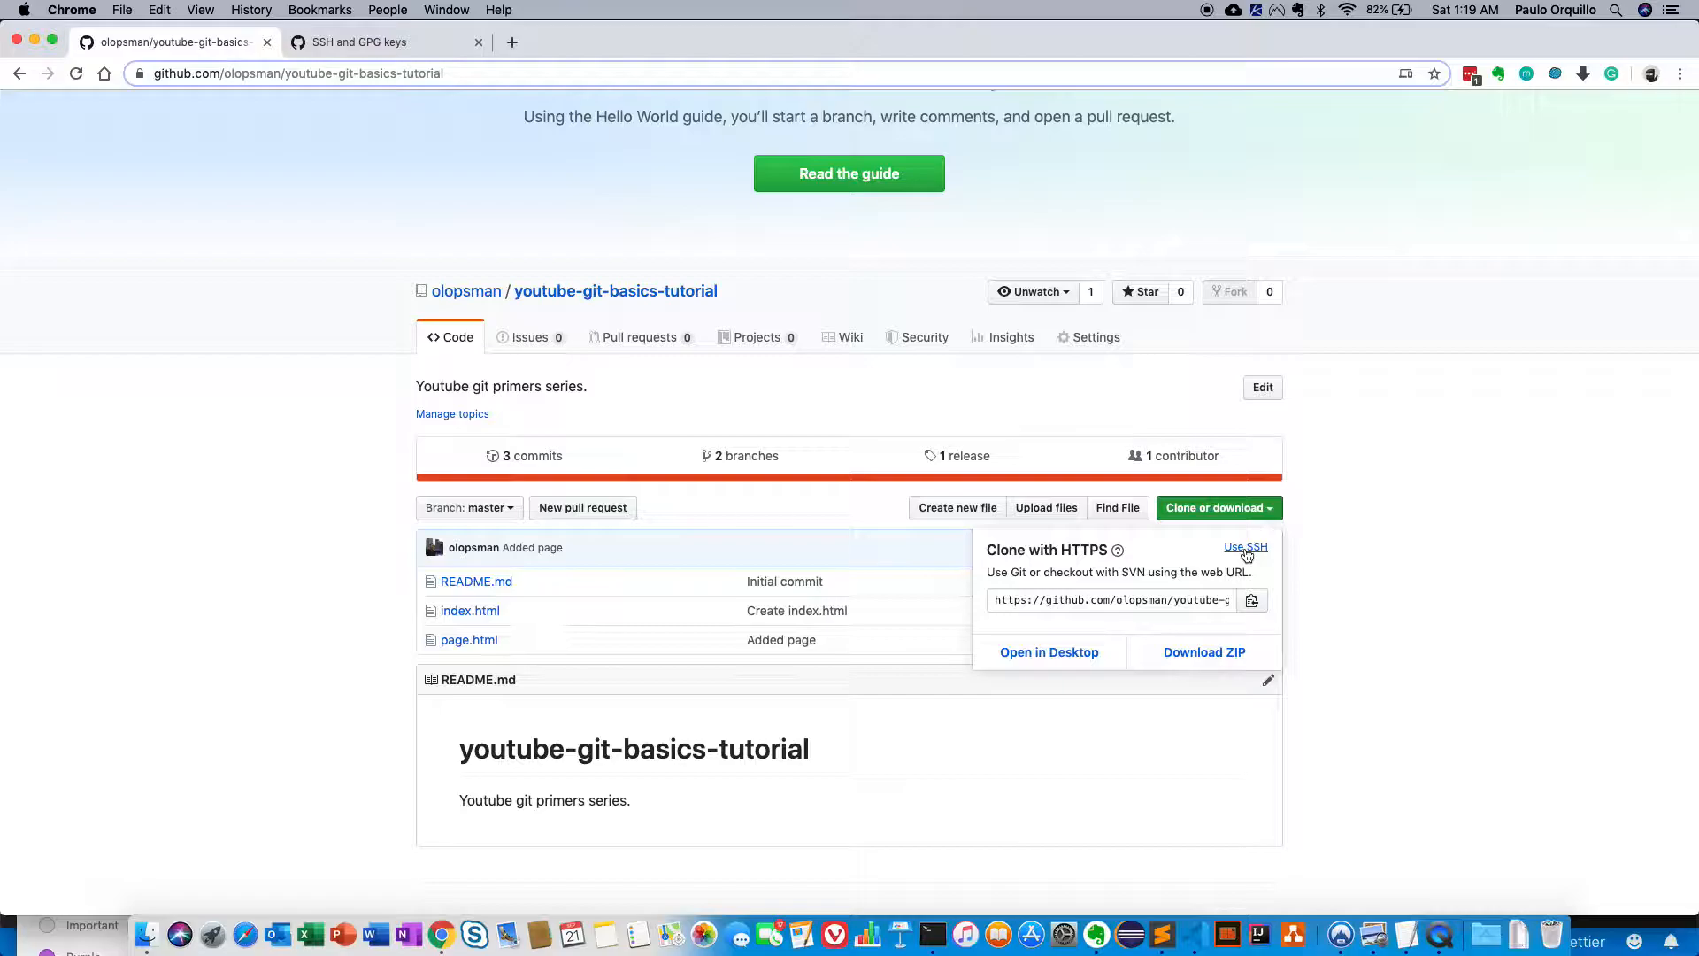
pyautogui.click(1246, 546)
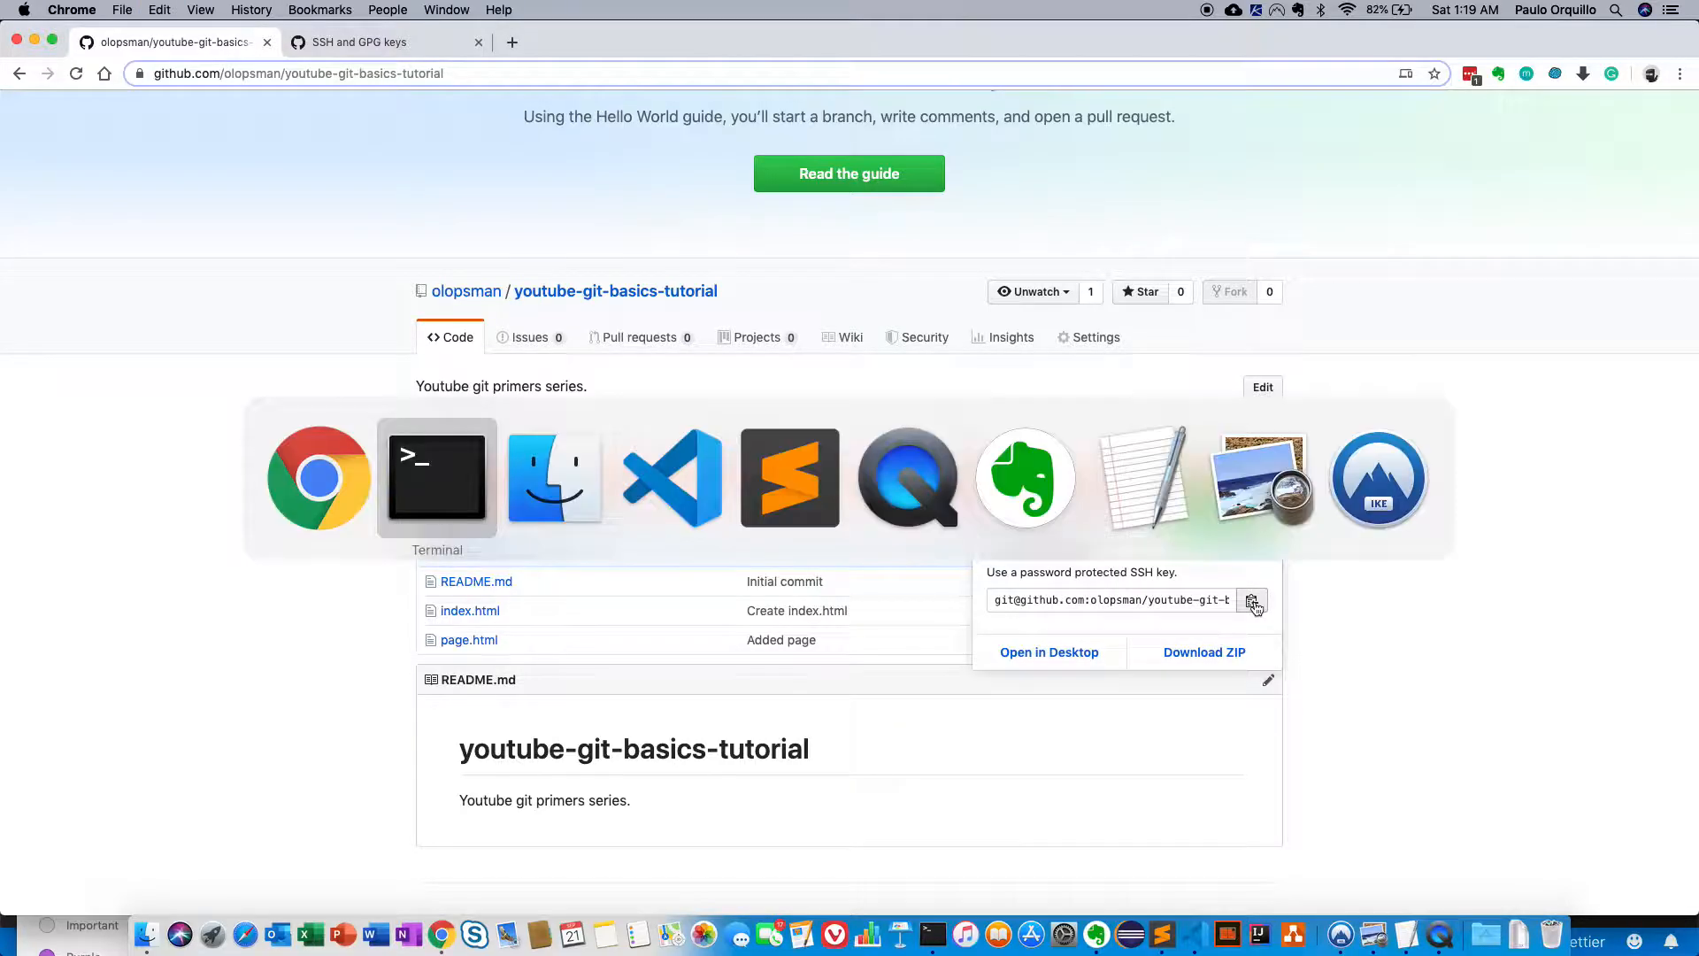
pyautogui.click(435, 477)
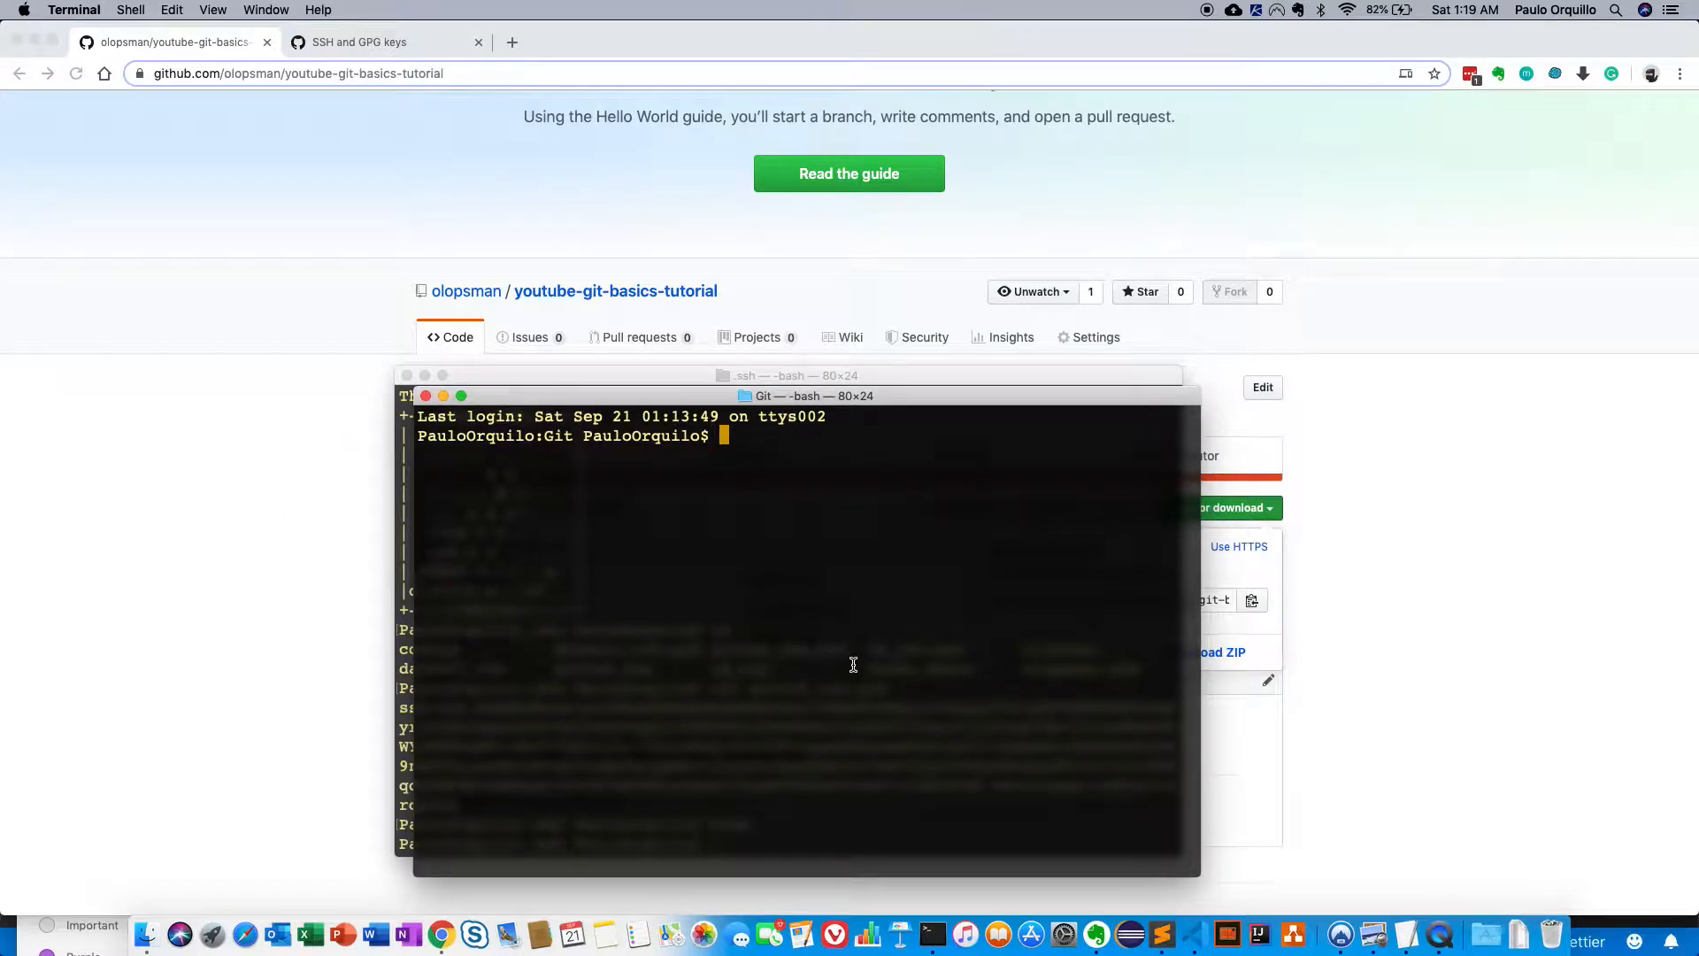
# Step: Clone youtube-git-basics-tutorial over SSH and open the cloned folder in Visual Studio Code
pyautogui.write('git clone git@github.com:olopsman/youtube-git-basics-tutorial.git')
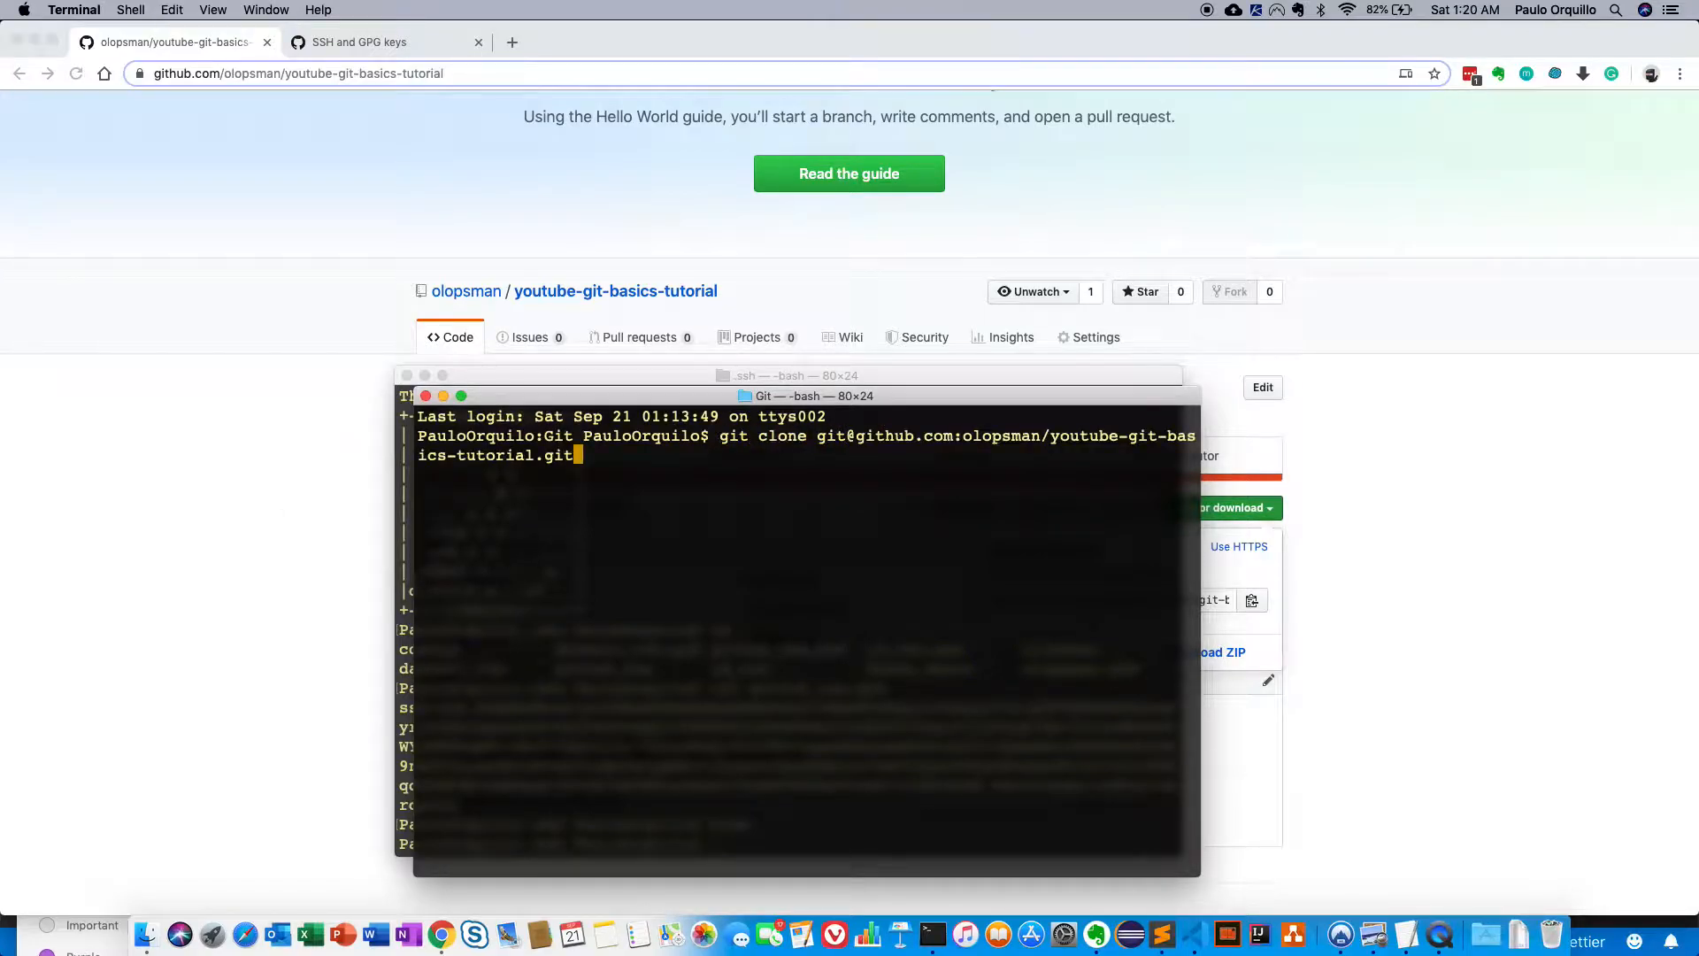
pyautogui.press('enter')
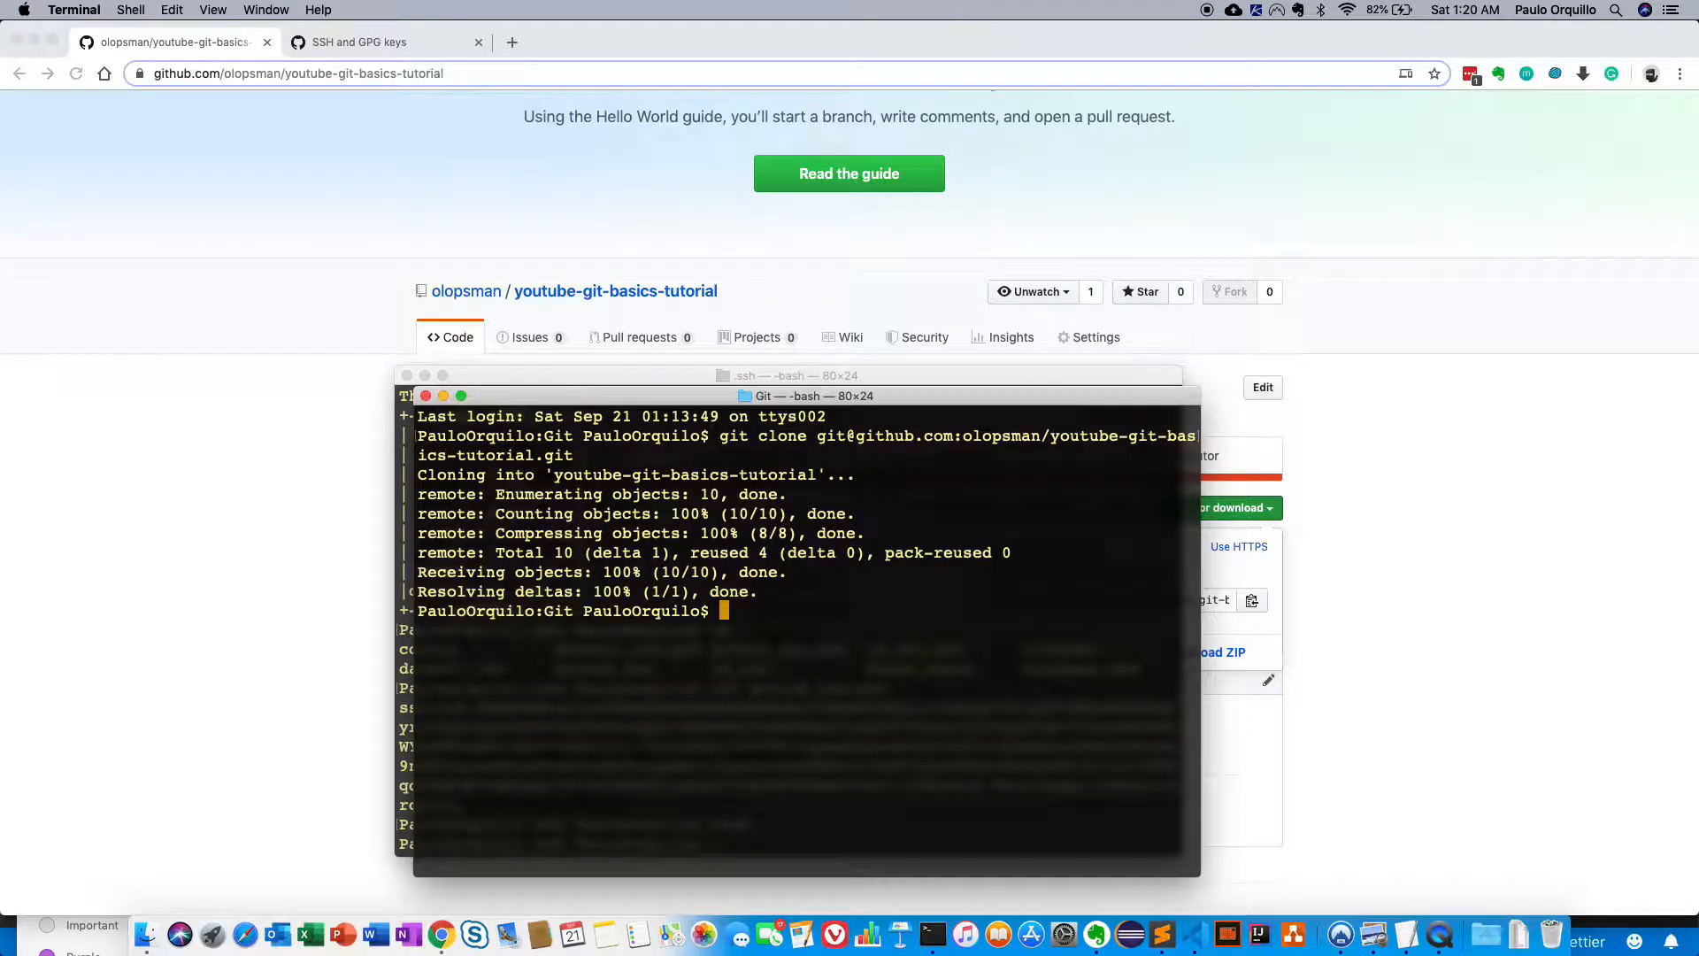
pyautogui.press('cmd+tab')
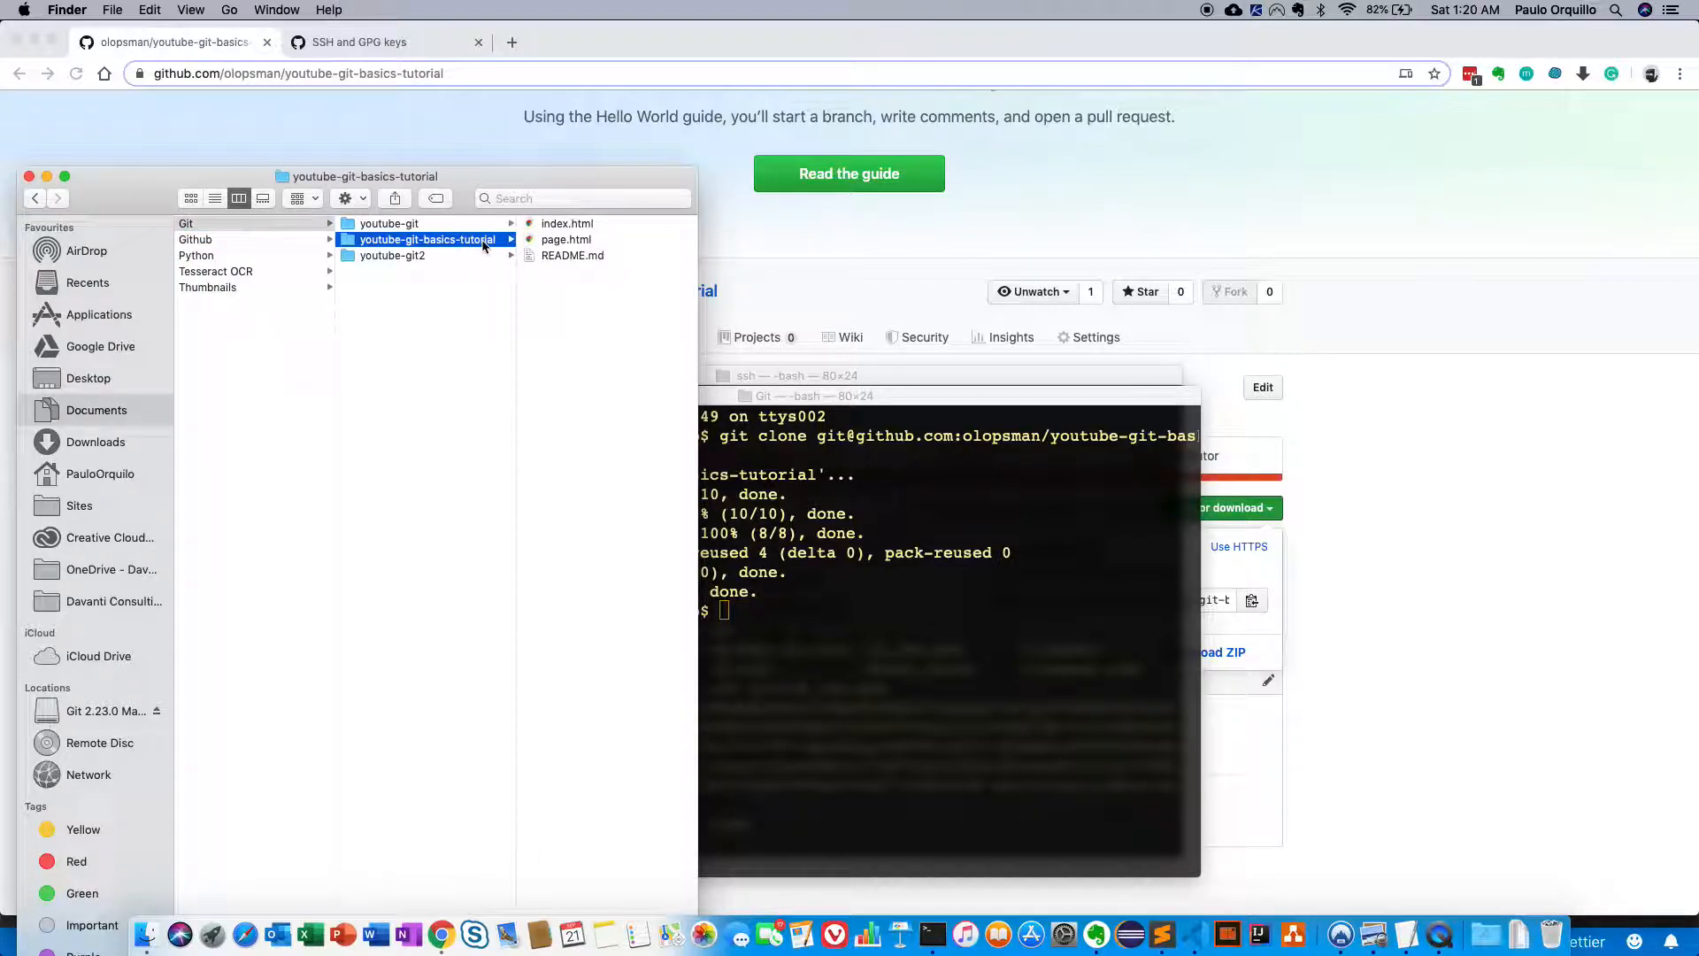
pyautogui.rightClick(425, 238)
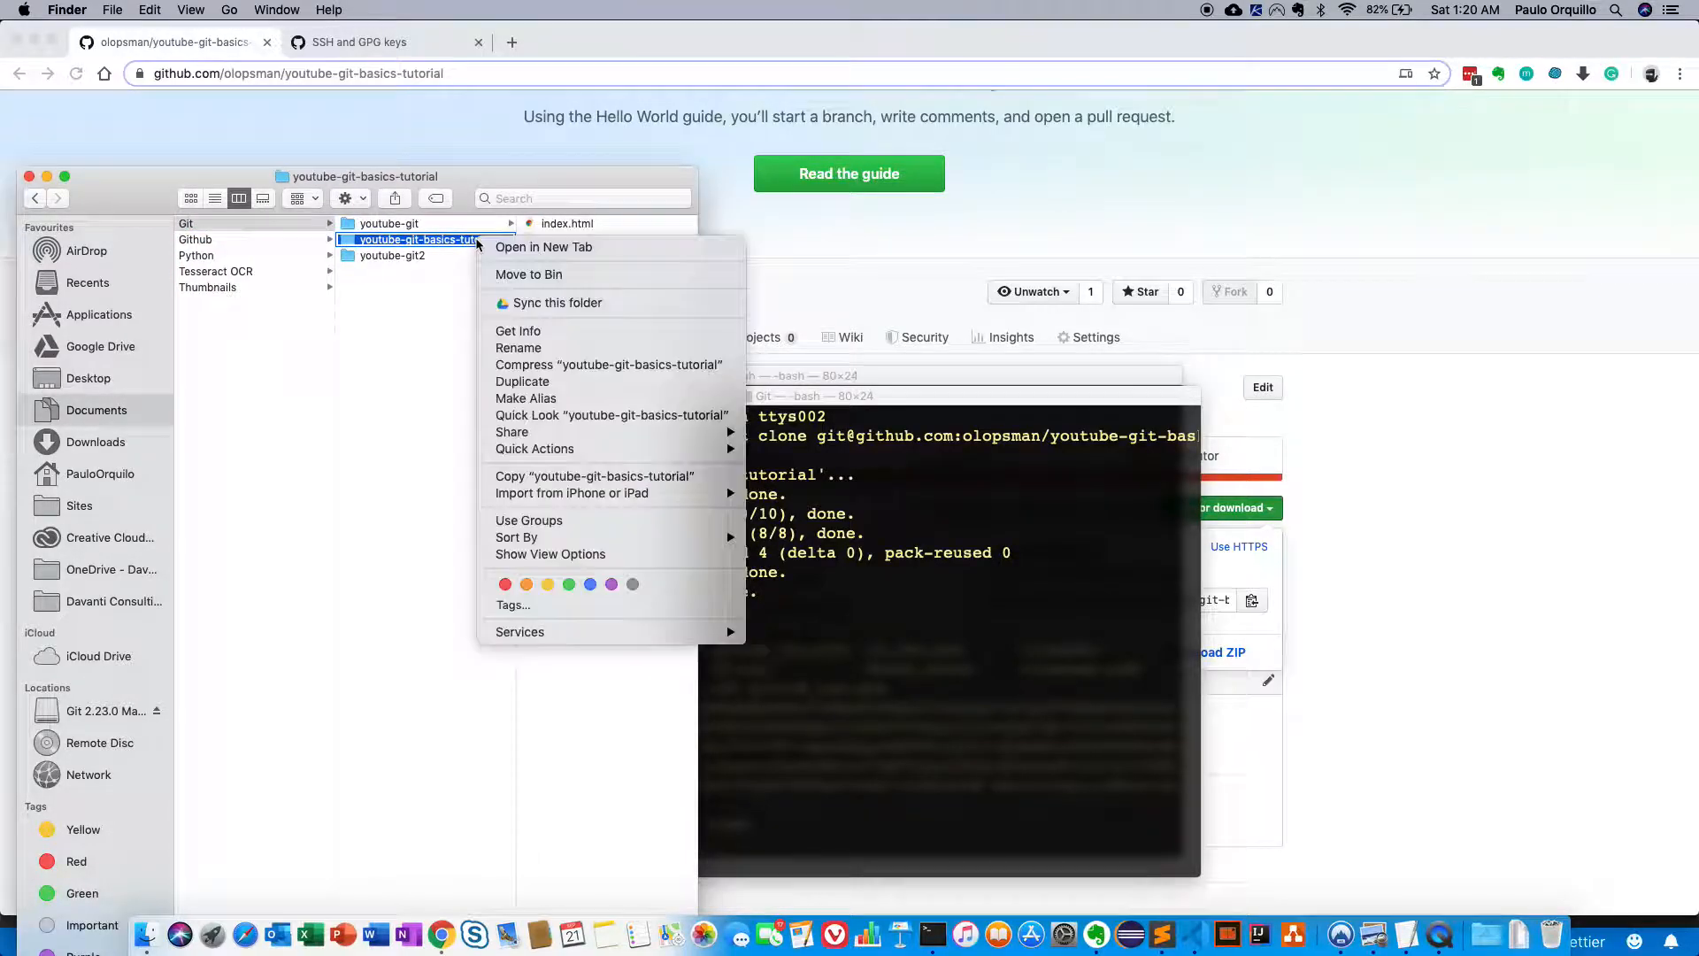
pyautogui.moveTo(521, 632)
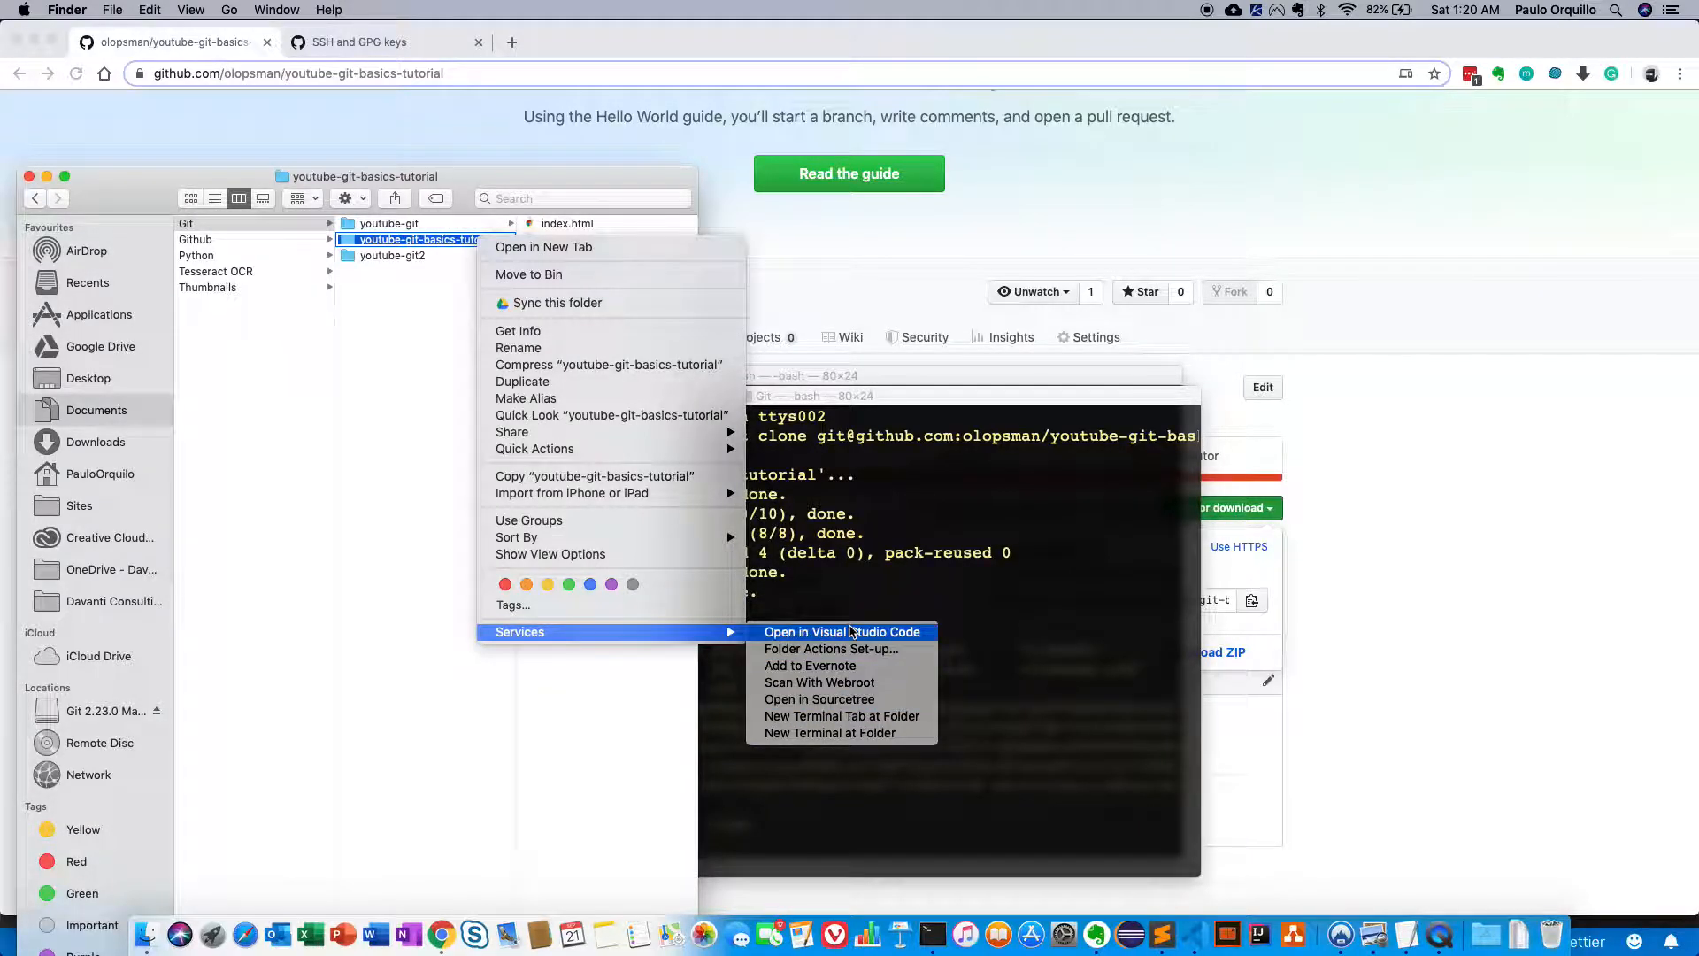
pyautogui.click(841, 632)
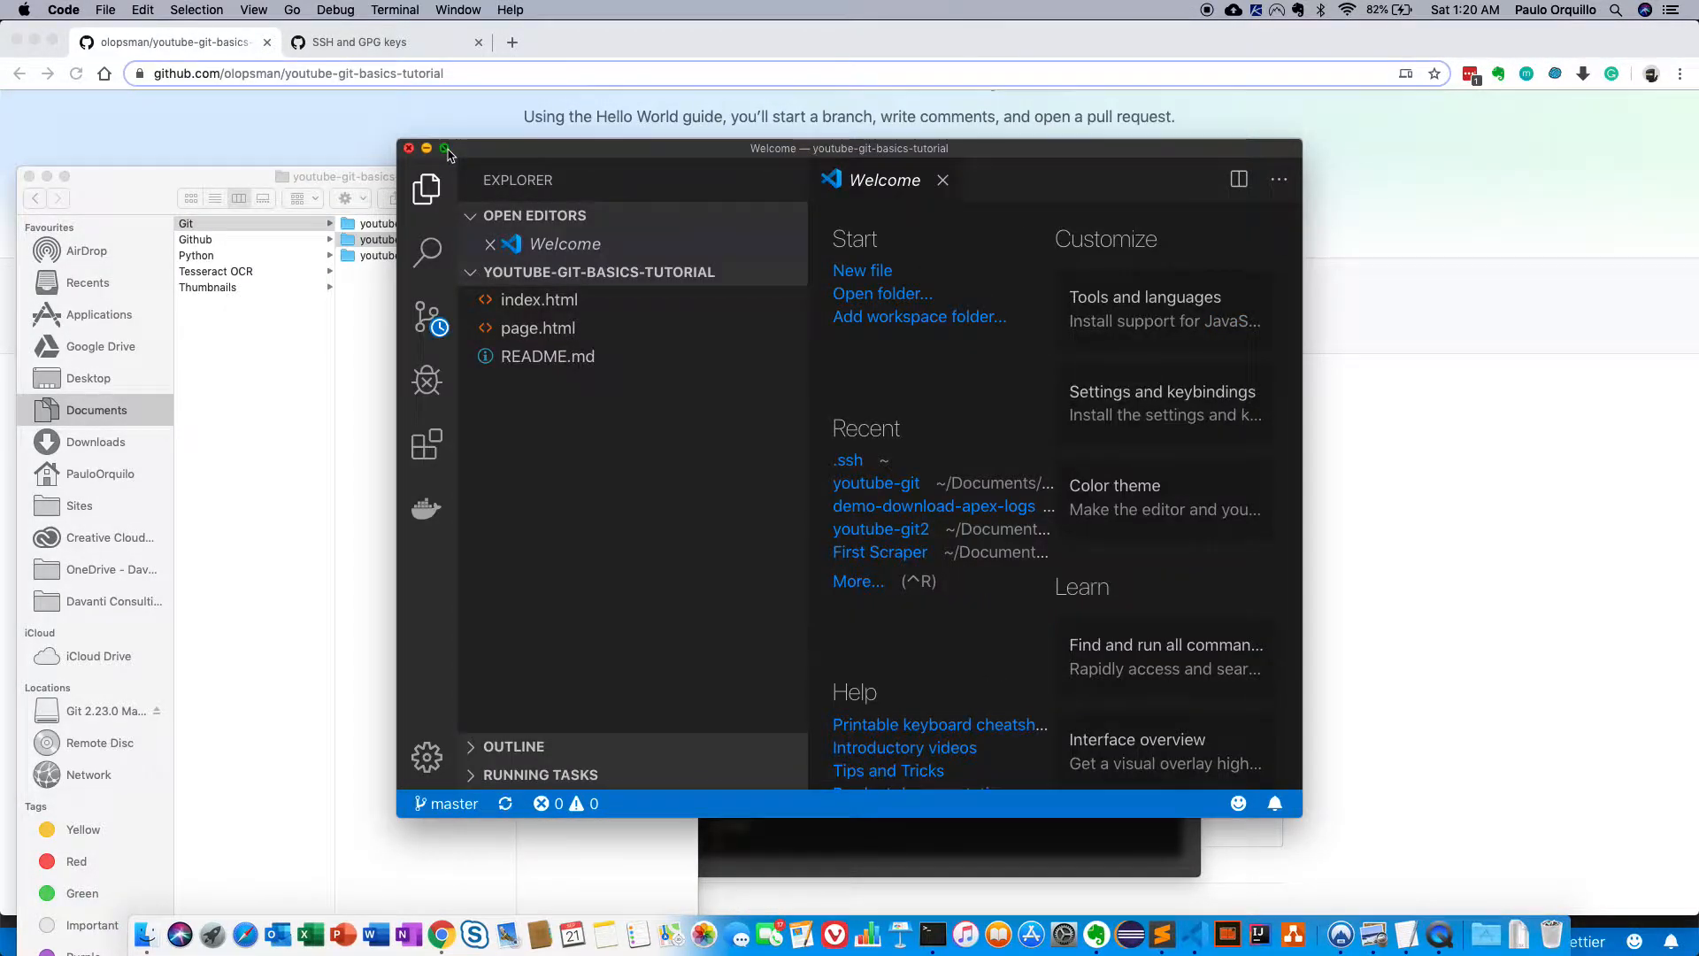
# Step: Open a new integrated terminal and run git remote -v to show origin's SSH URLs
pyautogui.click(444, 149)
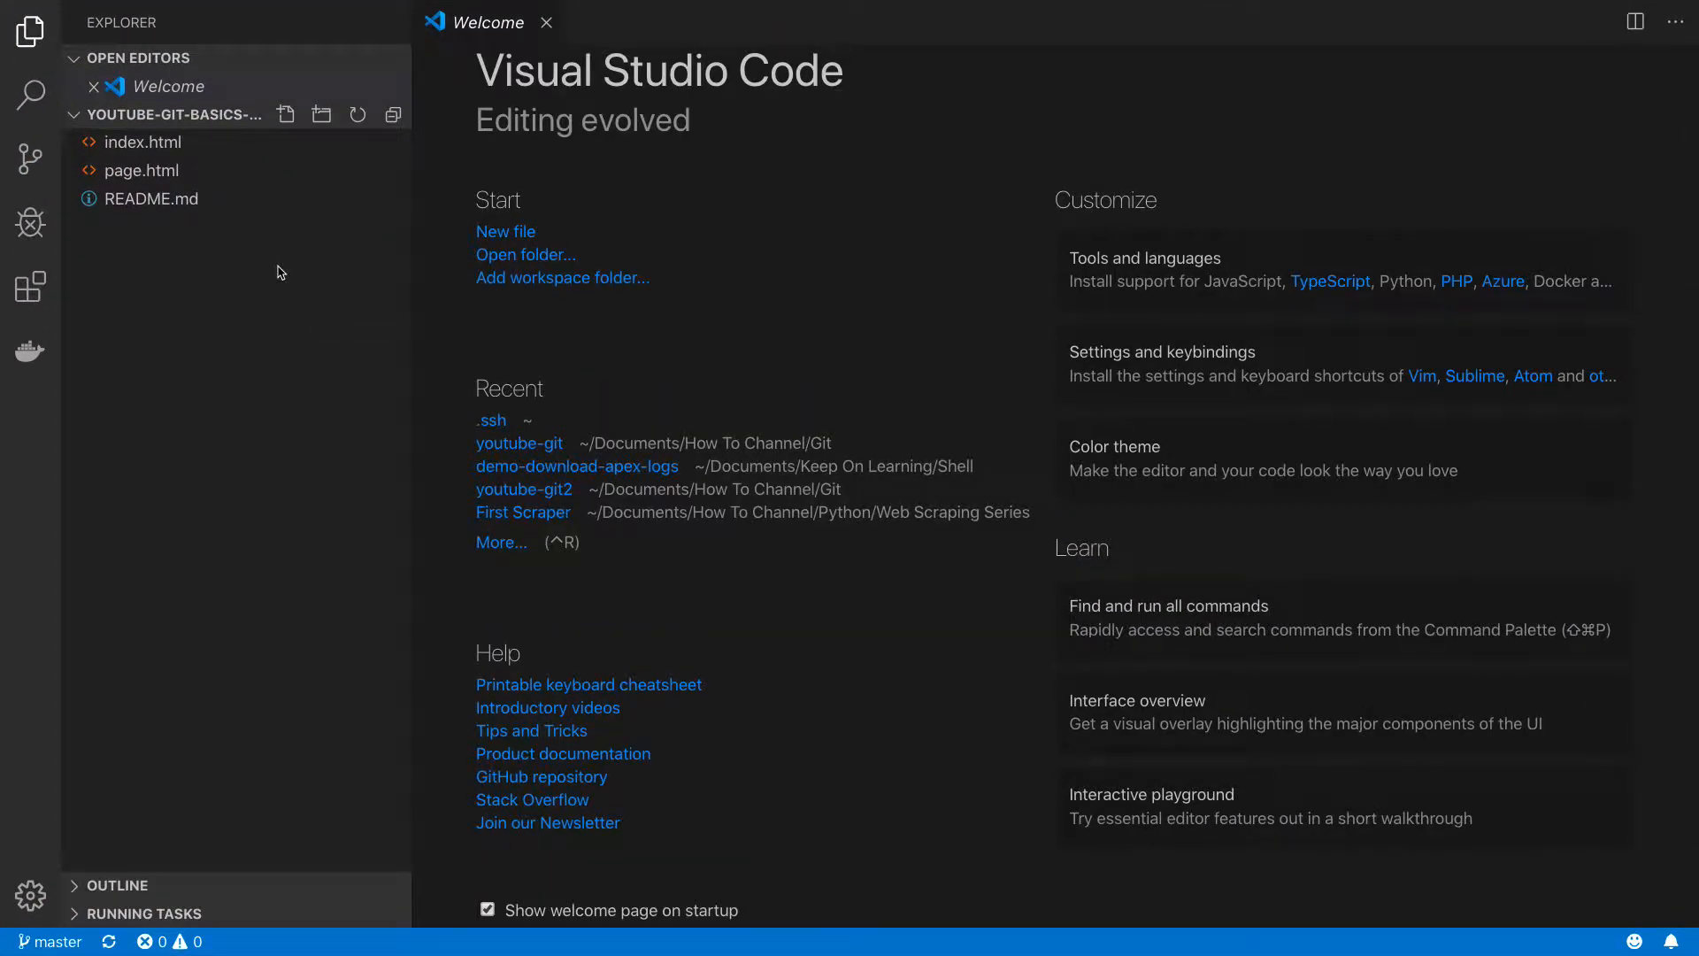
pyautogui.click(396, 10)
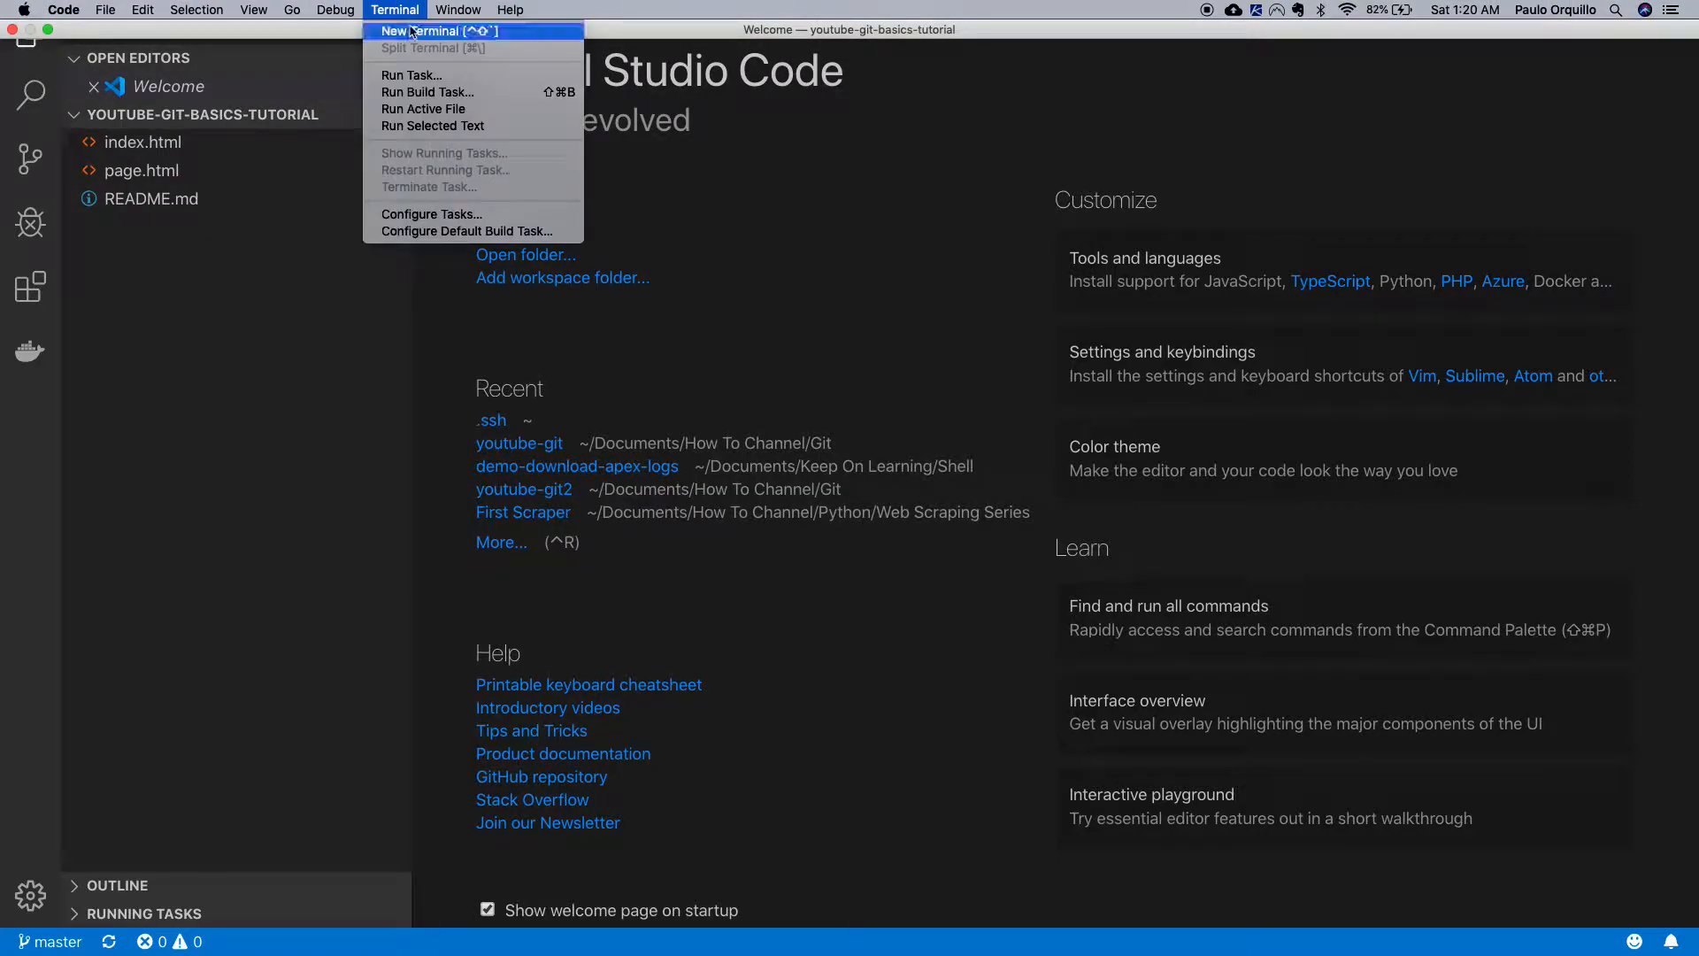
pyautogui.click(431, 30)
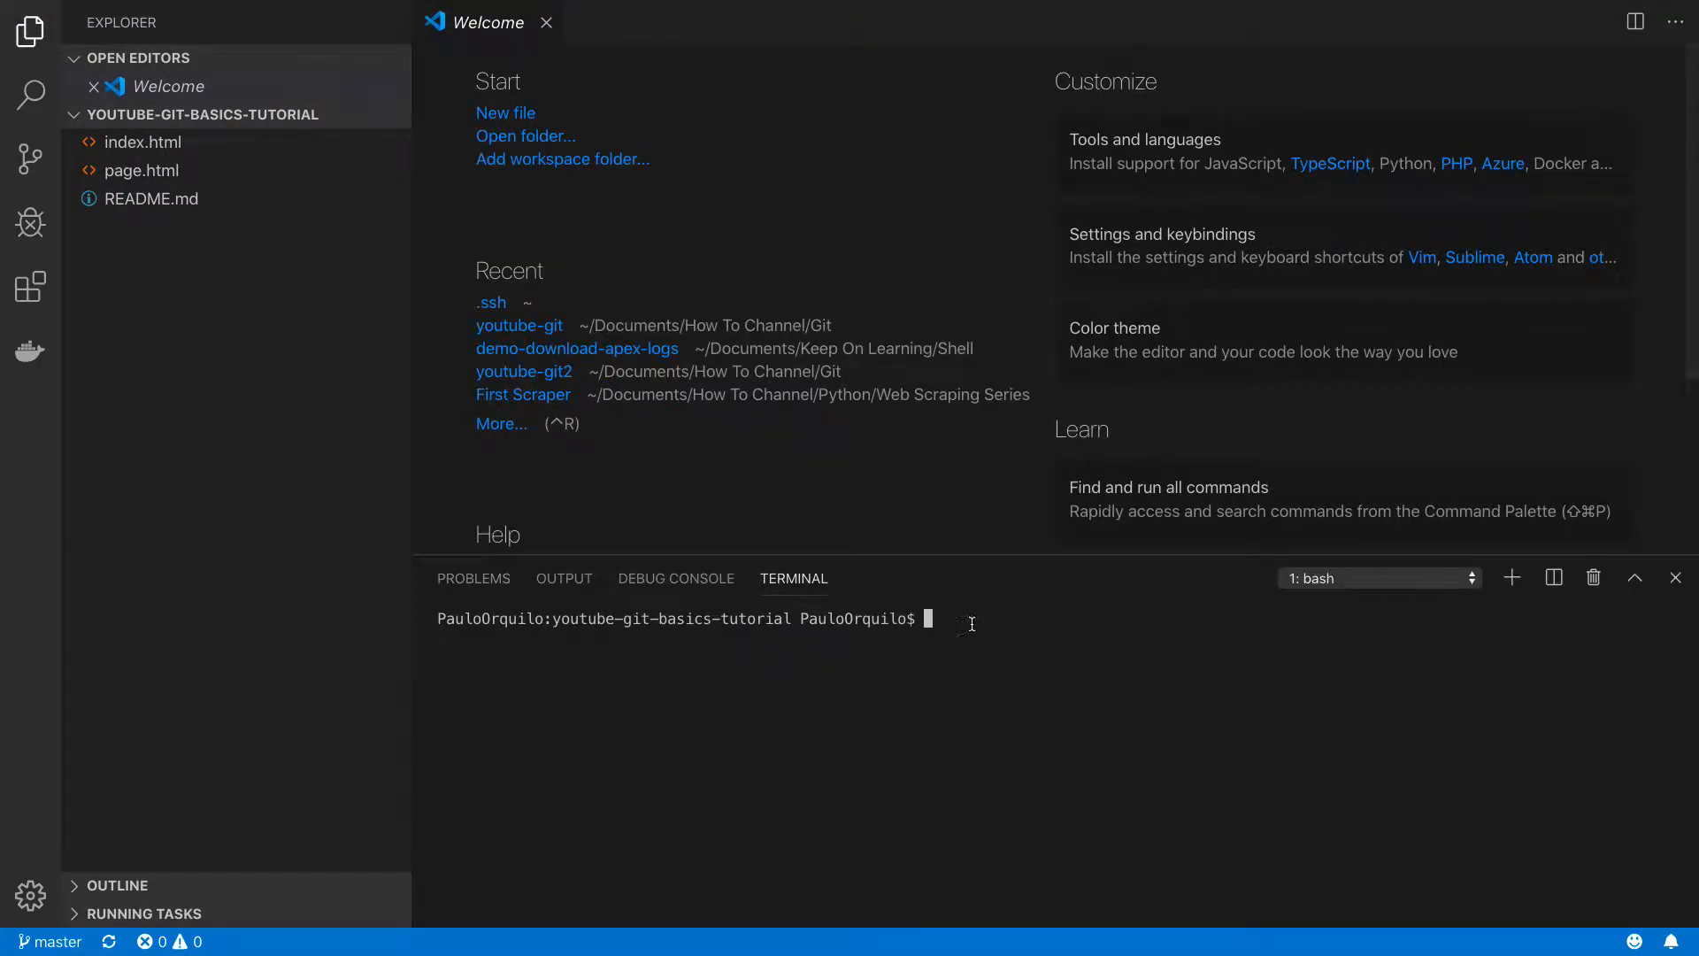
pyautogui.write('git remote')
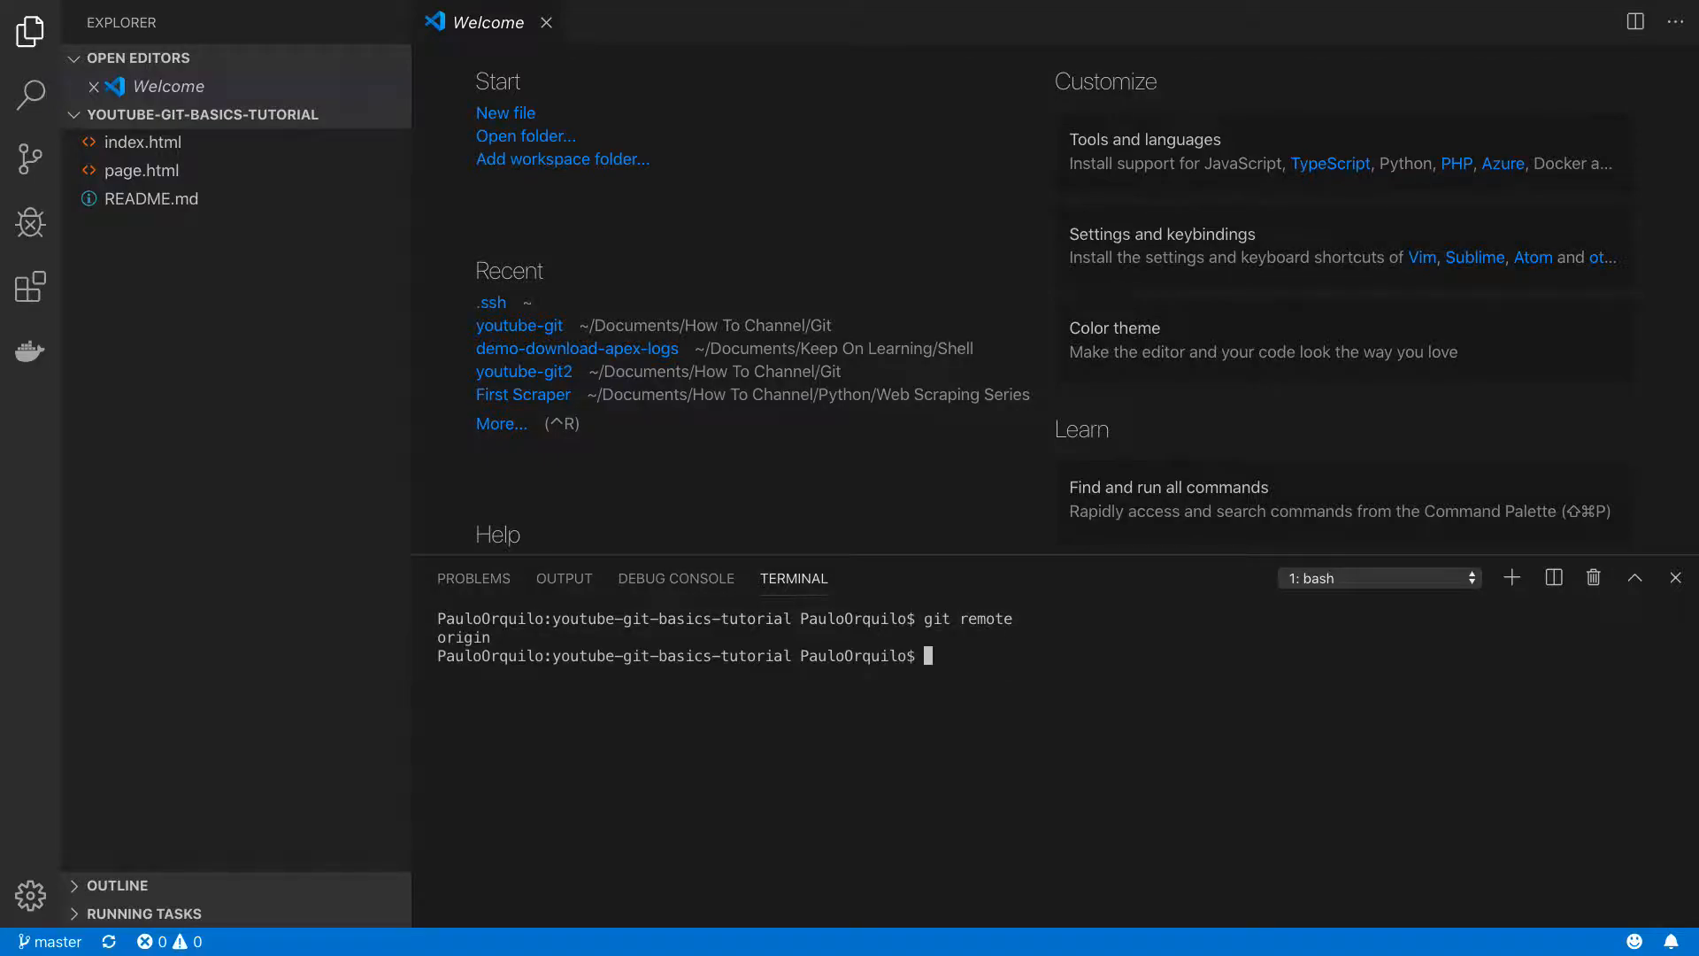
pyautogui.doubleClick(463, 638)
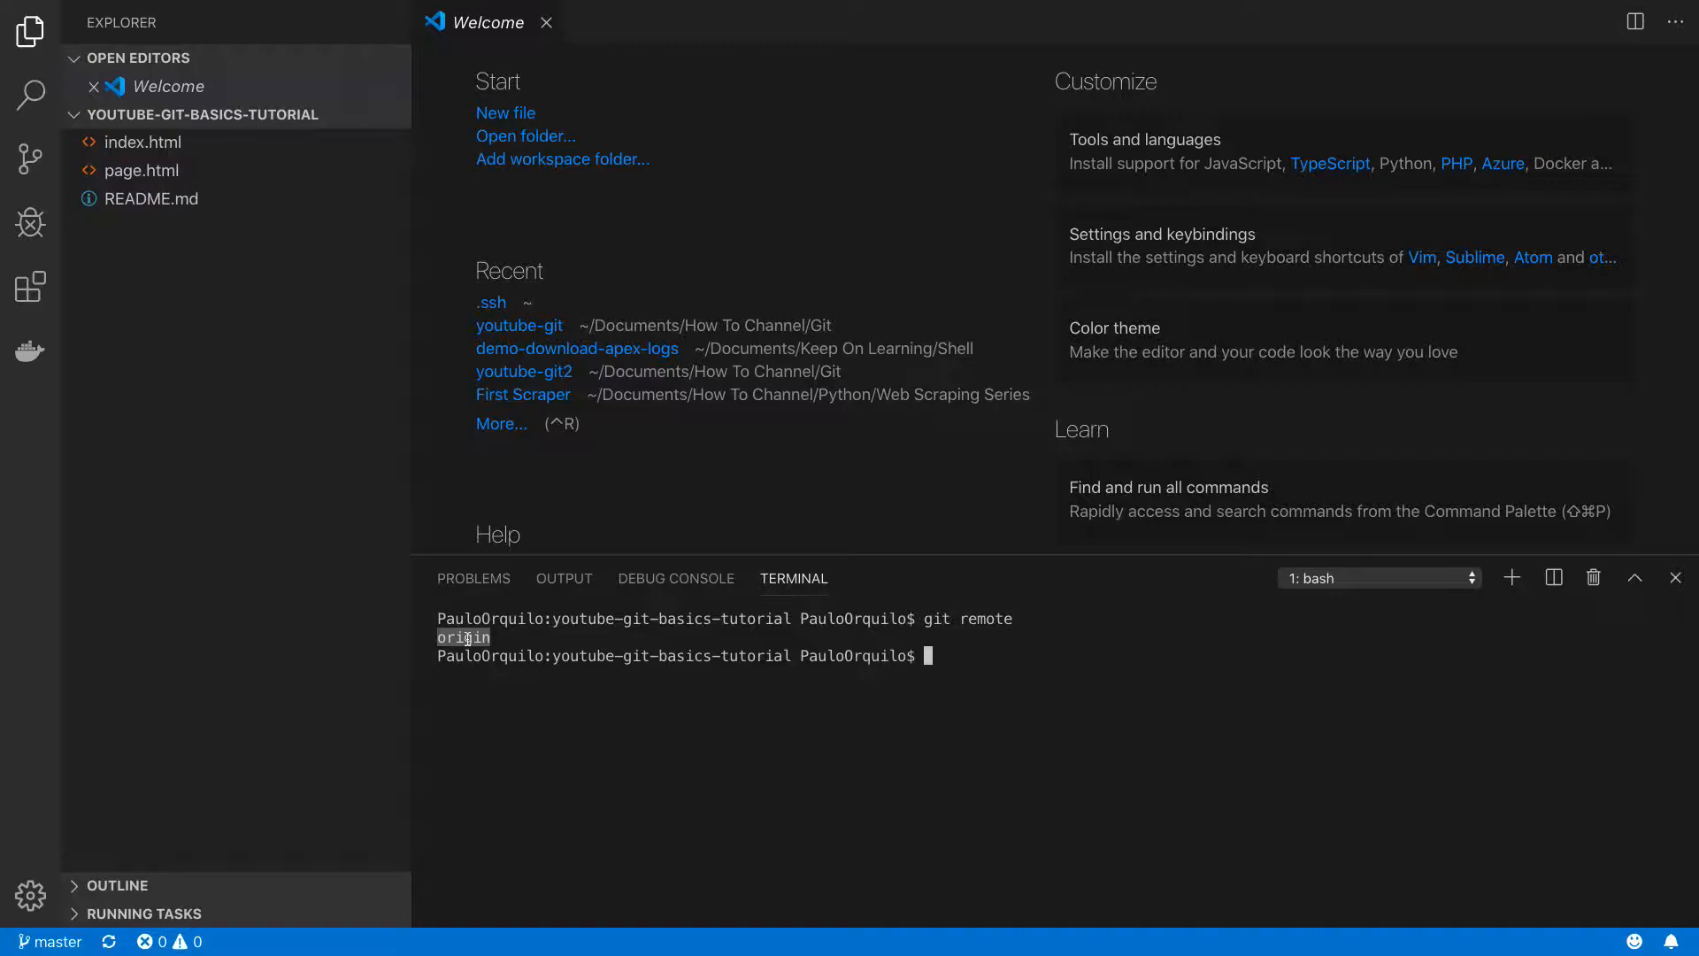
pyautogui.write('git remote -v')
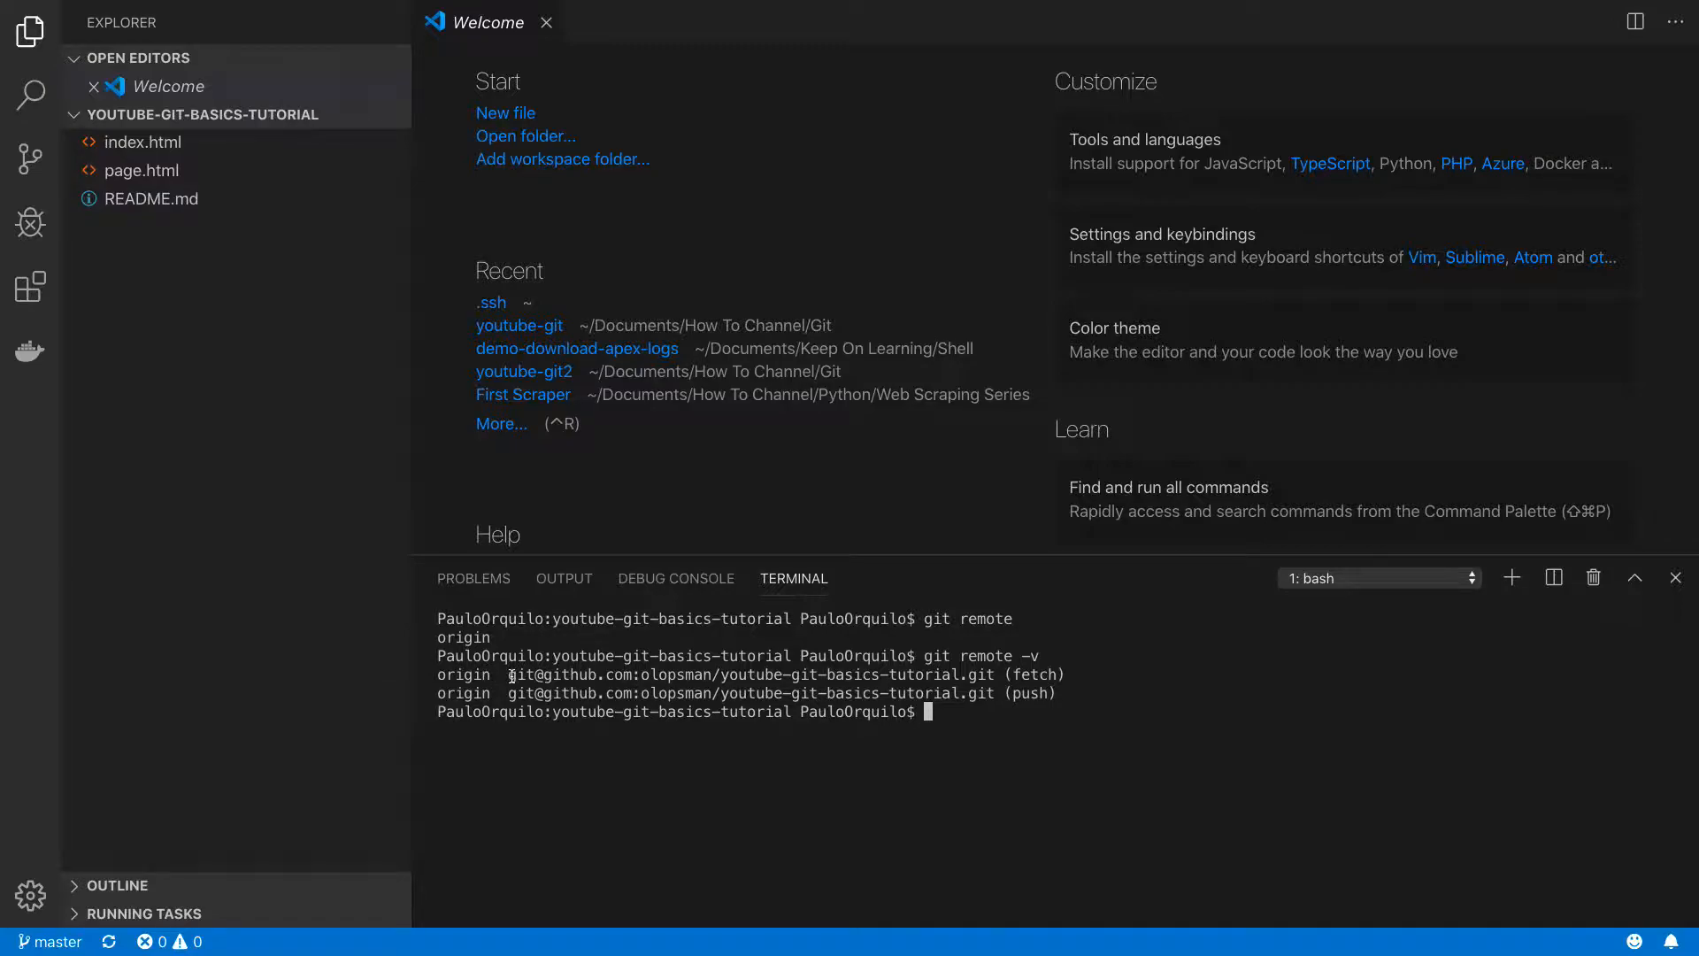
pyautogui.doubleClick(753, 674)
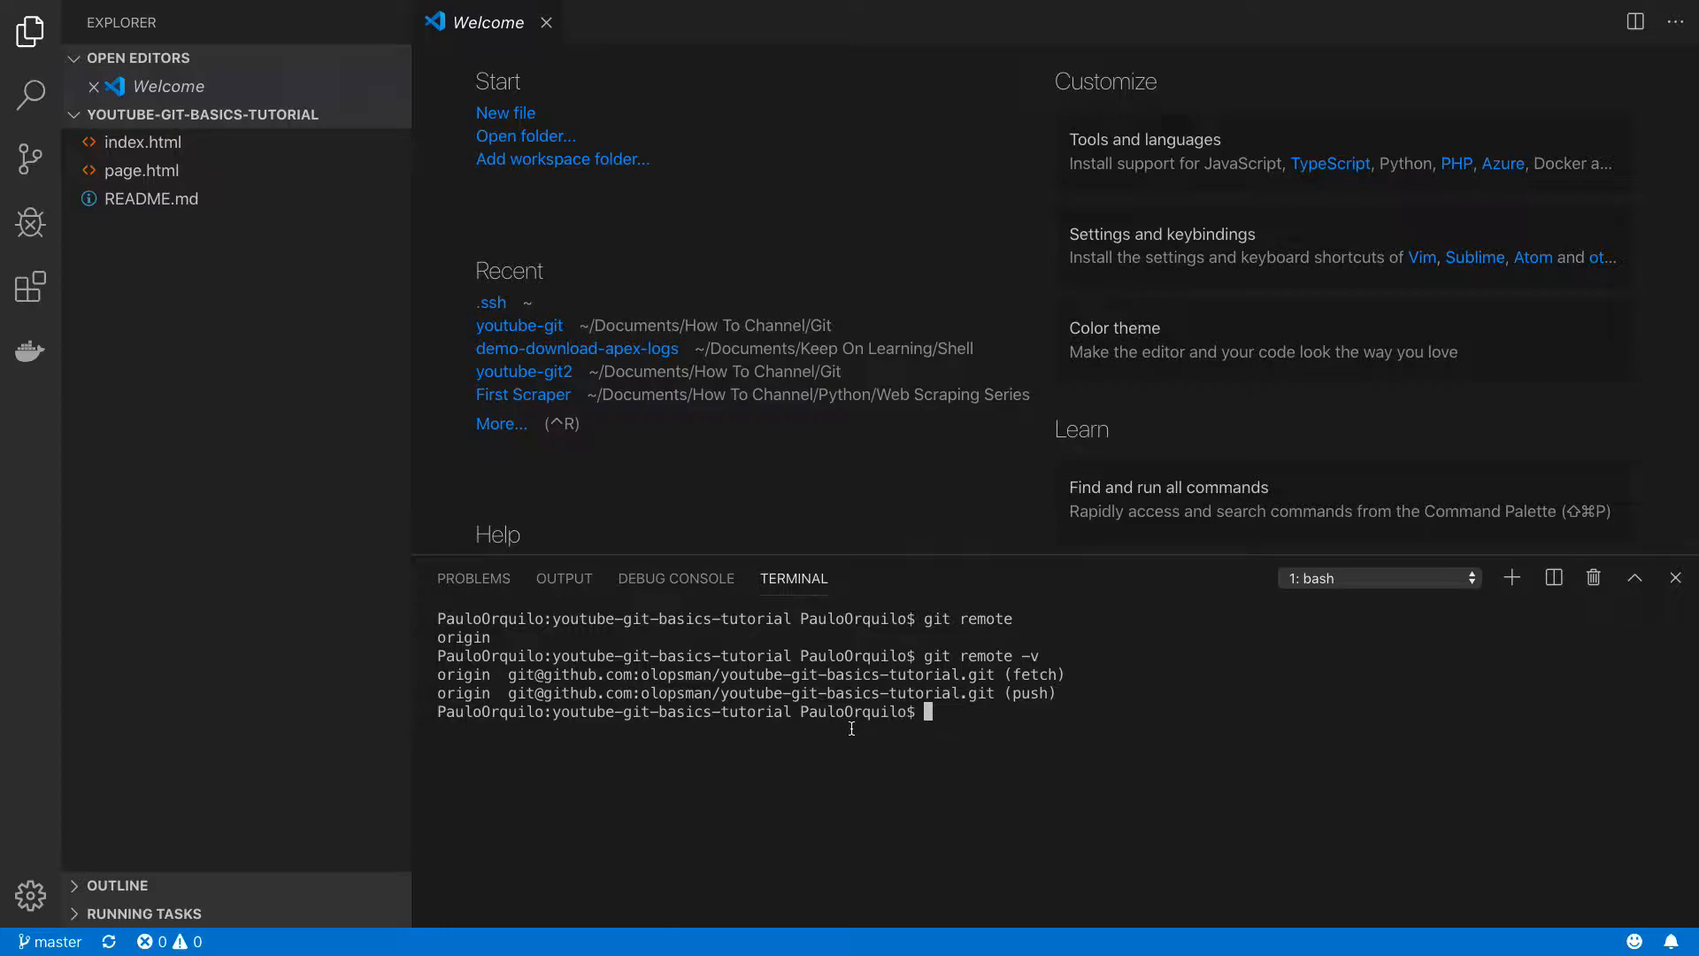
pyautogui.moveTo(904, 711)
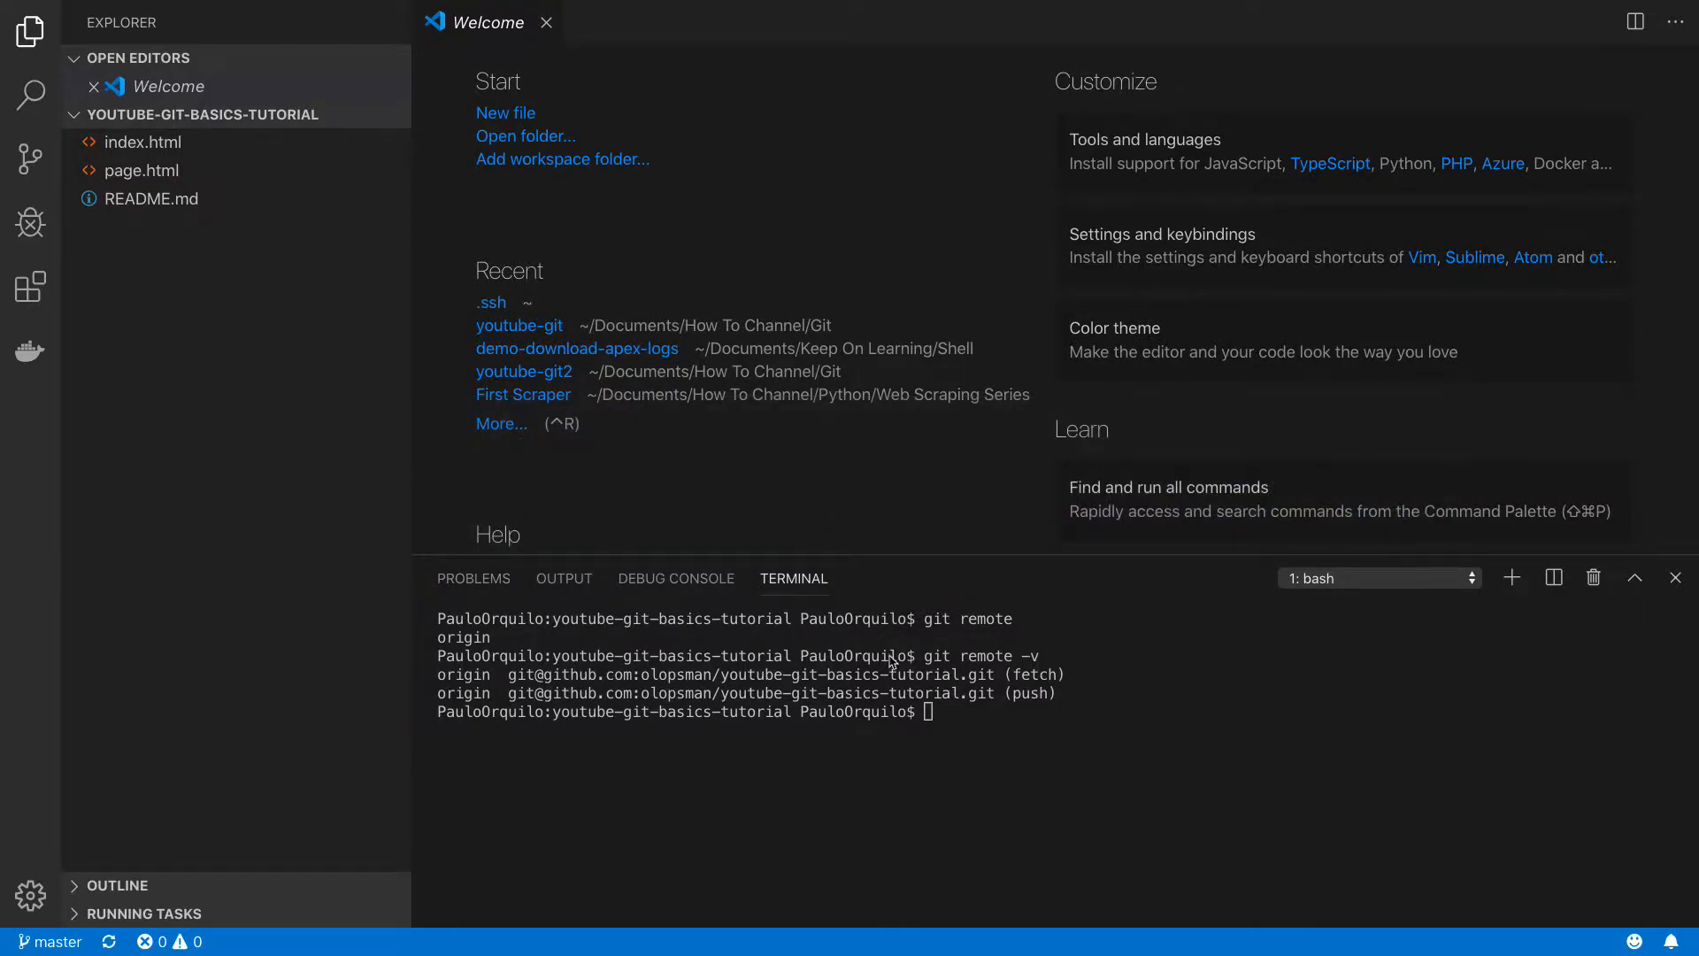
pyautogui.moveTo(1058, 742)
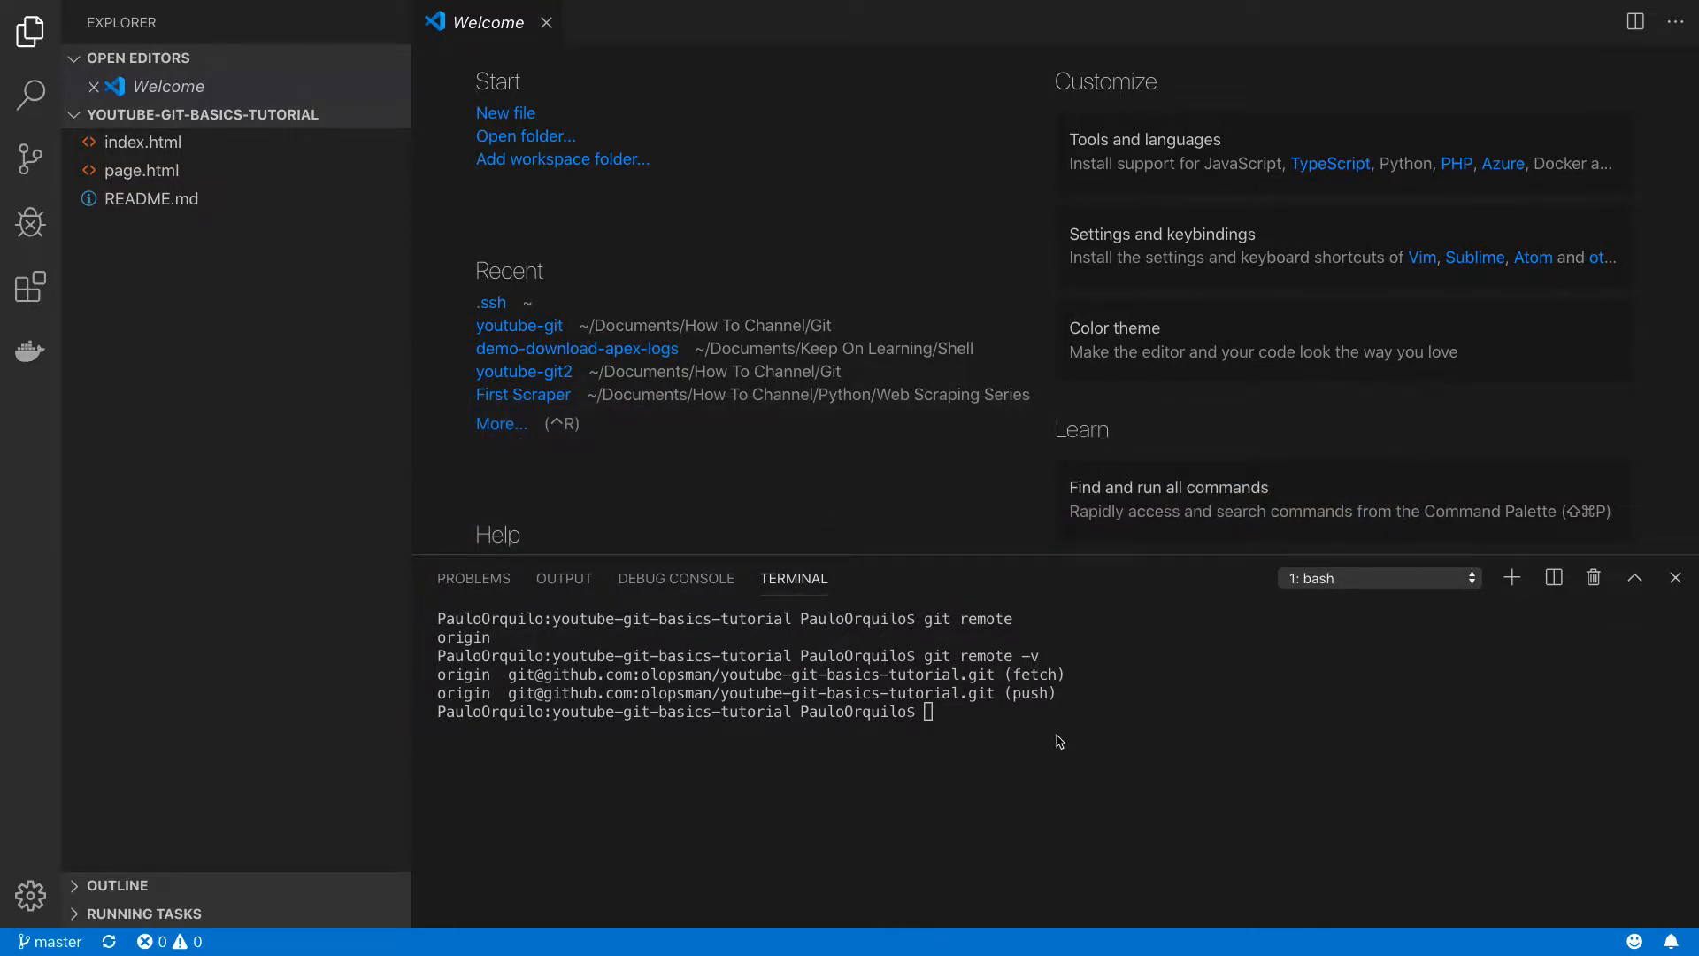
# Step: Create blog.html with an HTML skeleton titled Blog, then run git status and git add
pyautogui.click(942, 711)
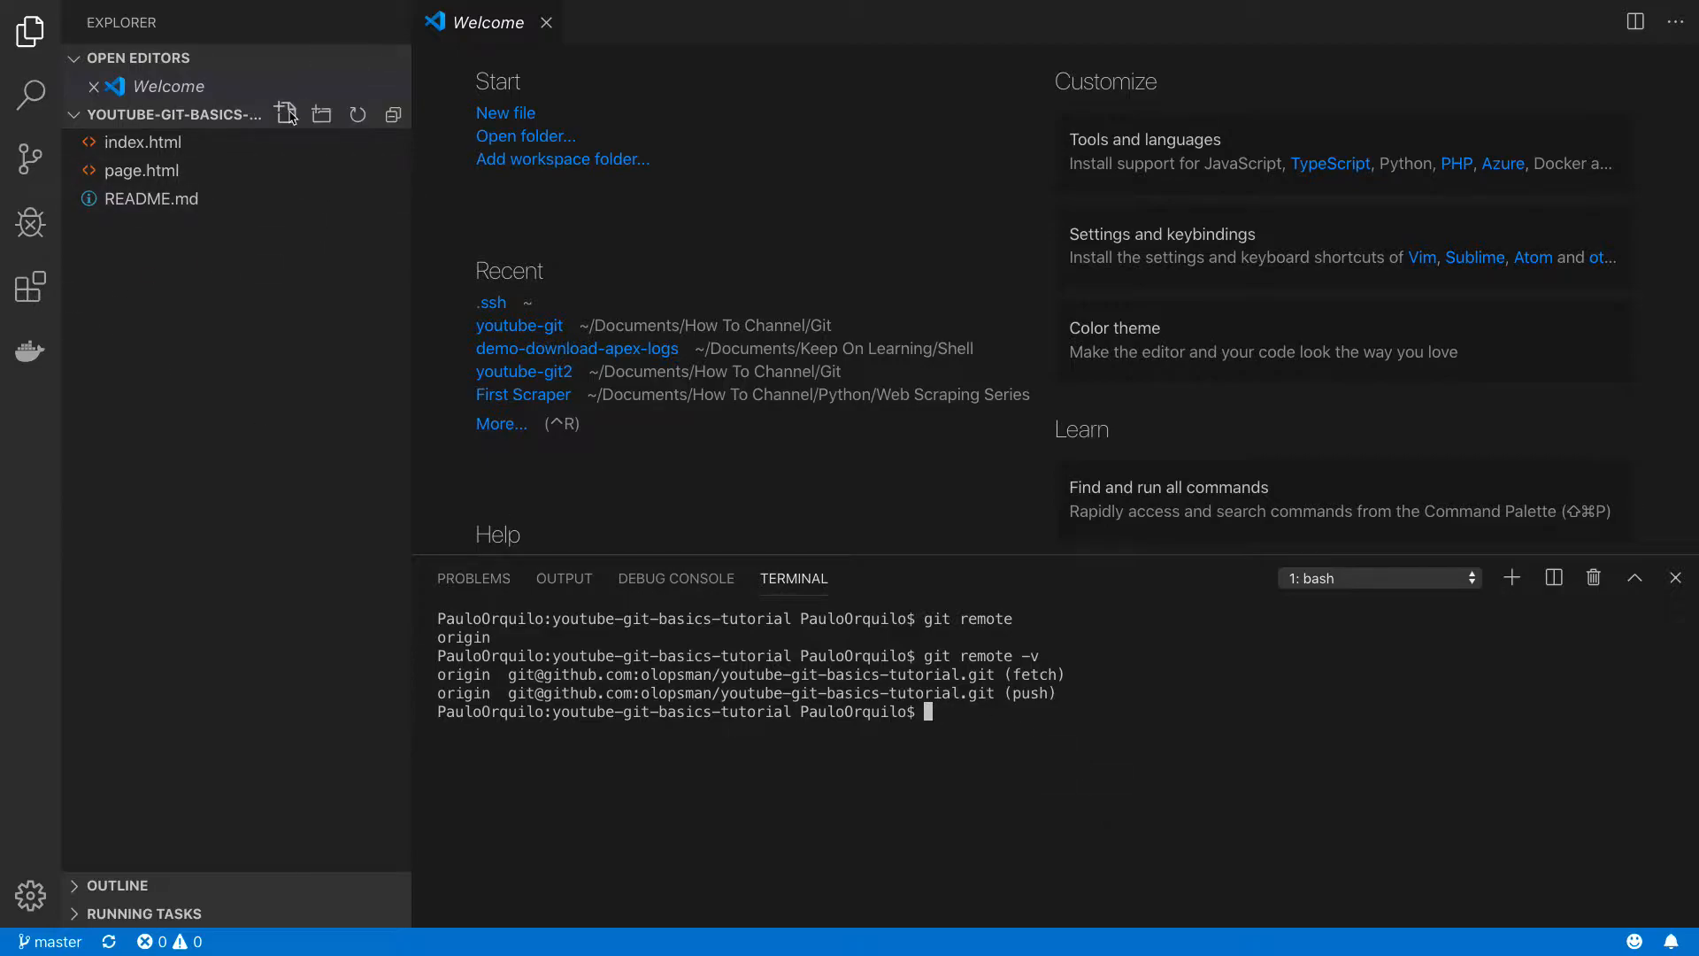
pyautogui.click(285, 114)
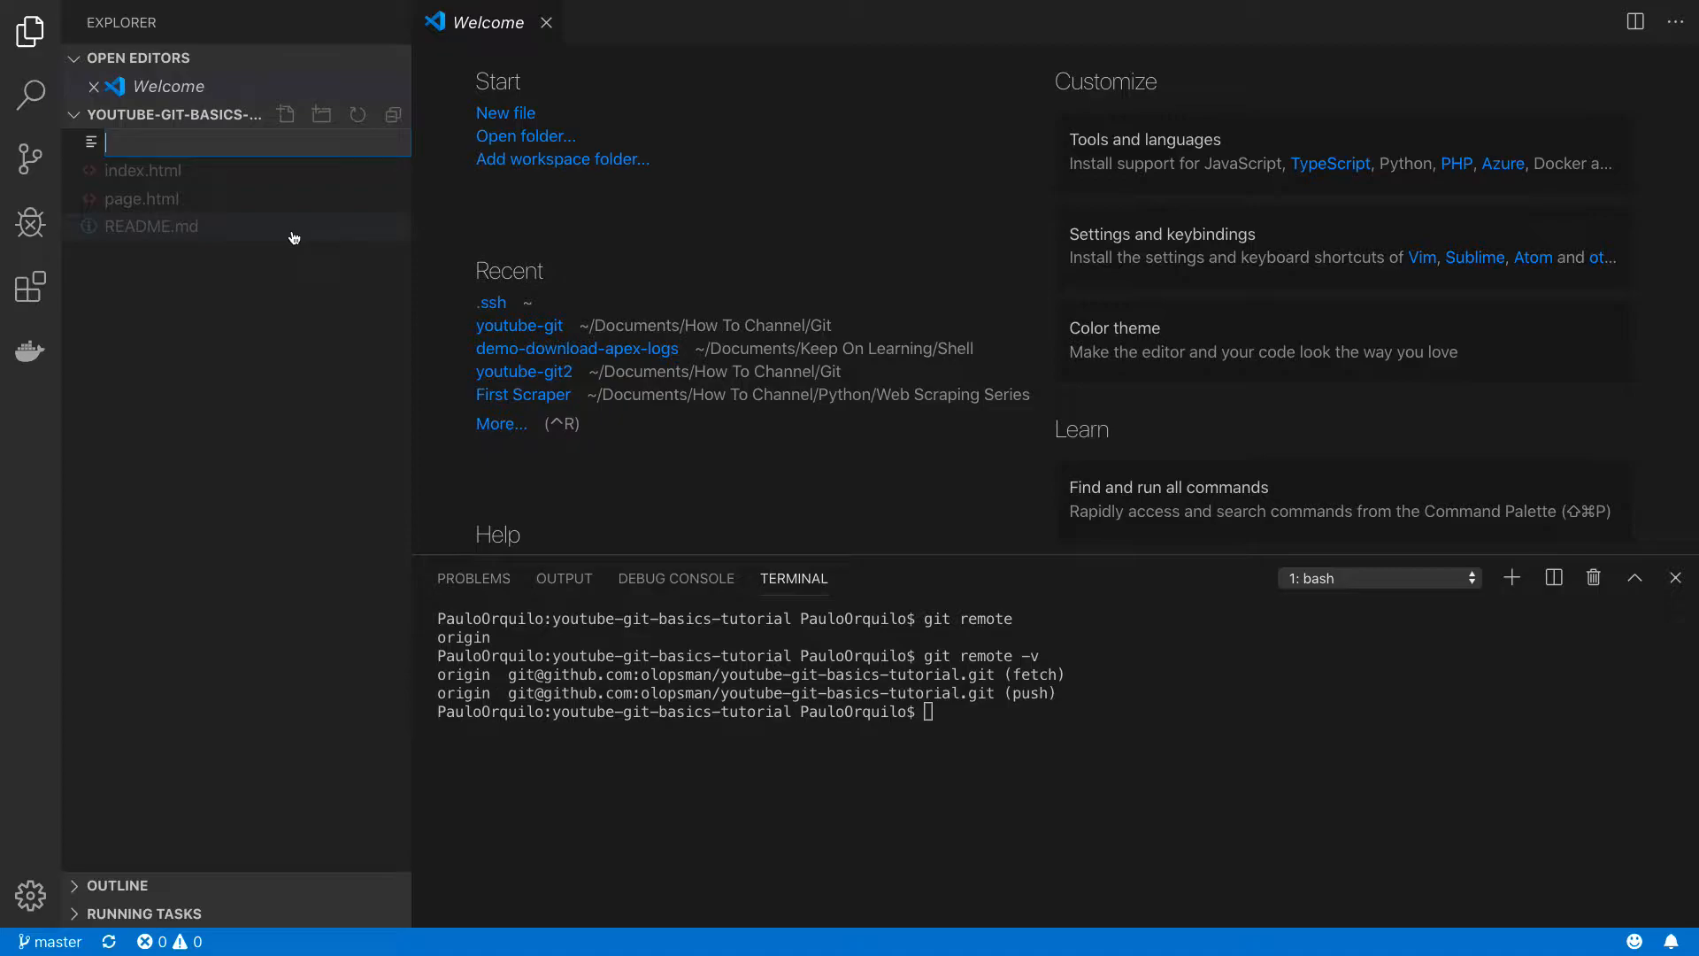
pyautogui.write('blog.html')
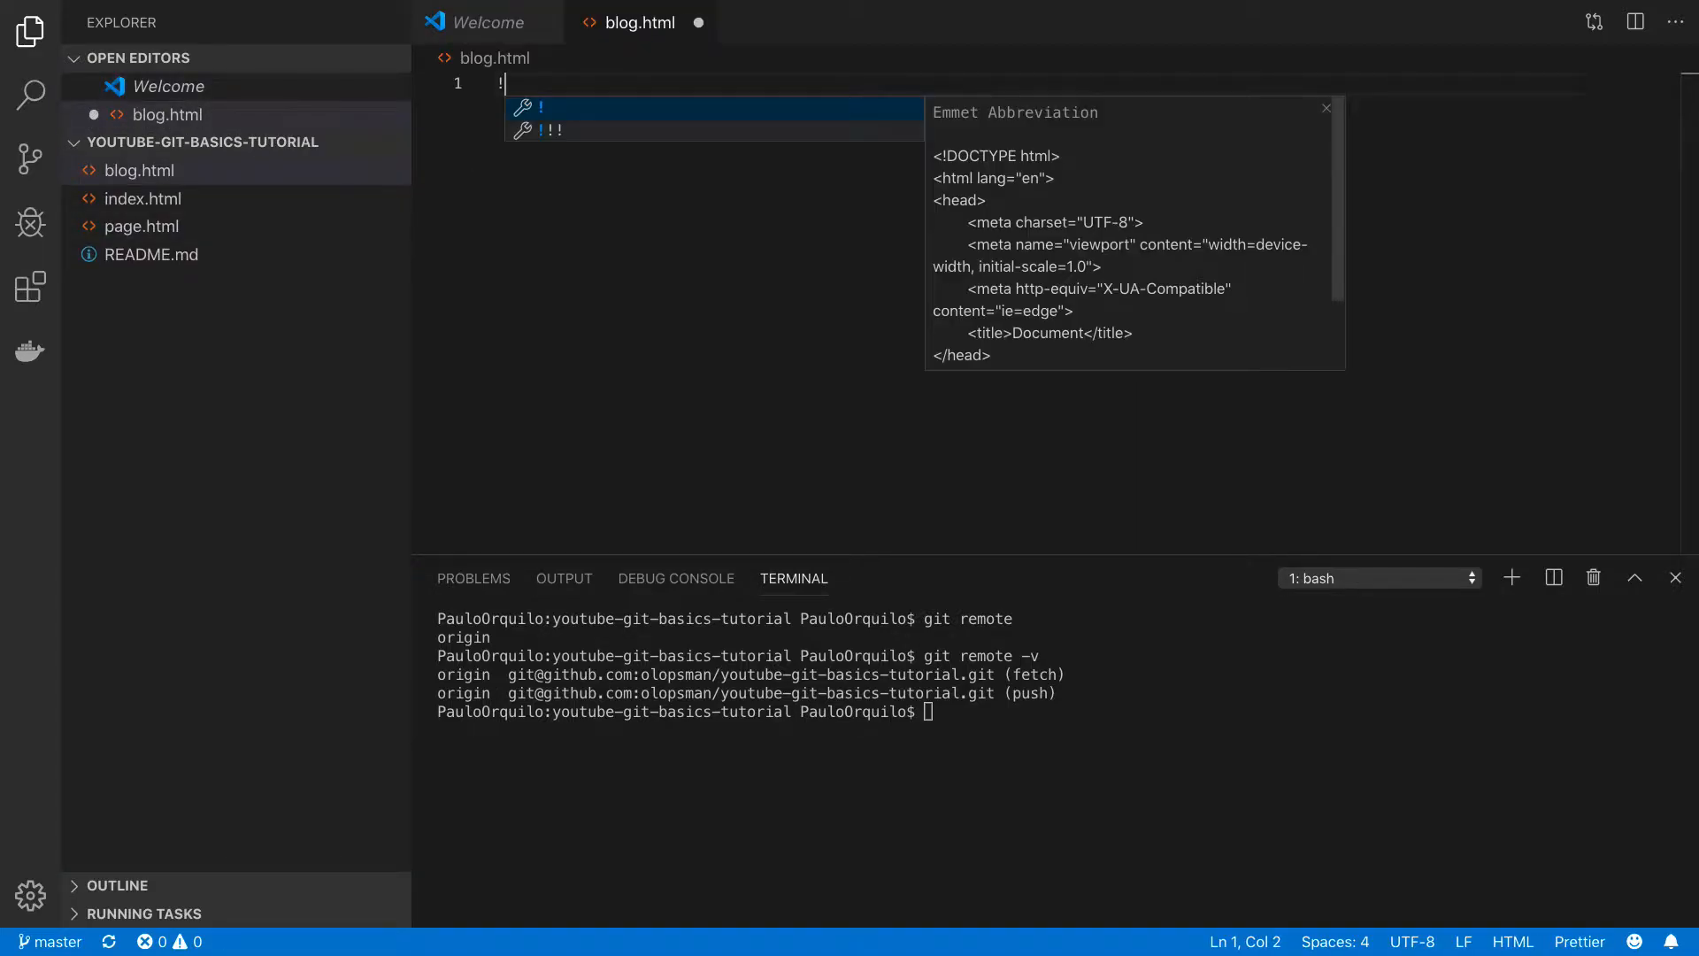
pyautogui.press('Tab')
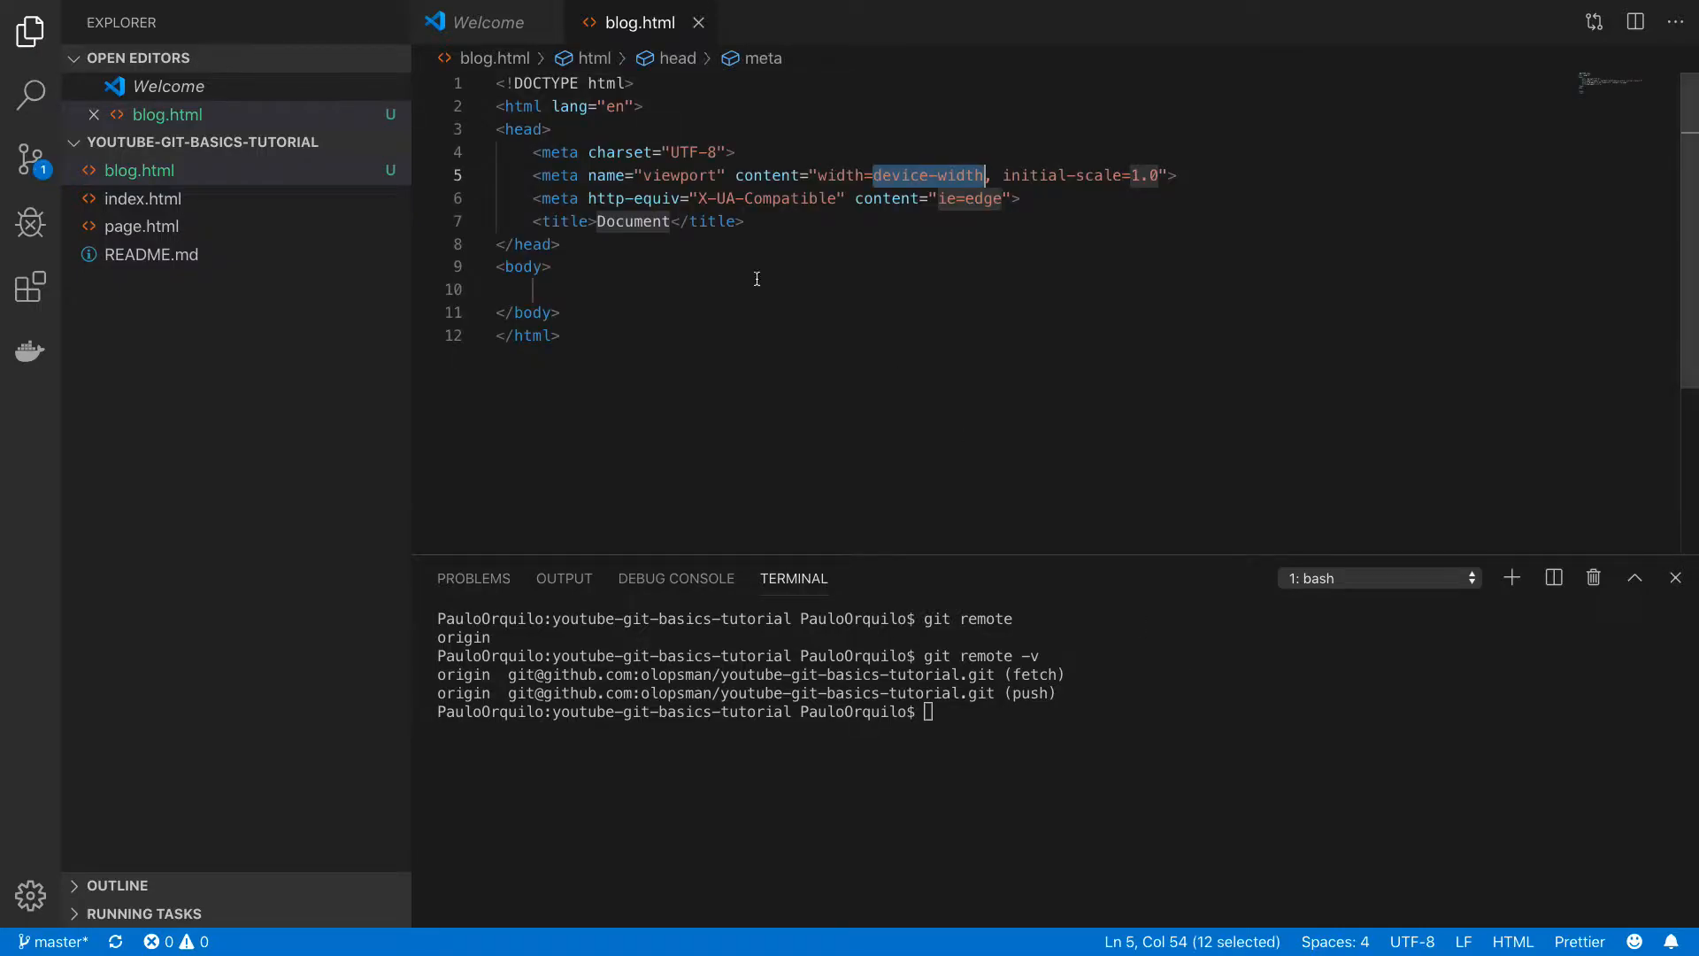
pyautogui.write('Blog')
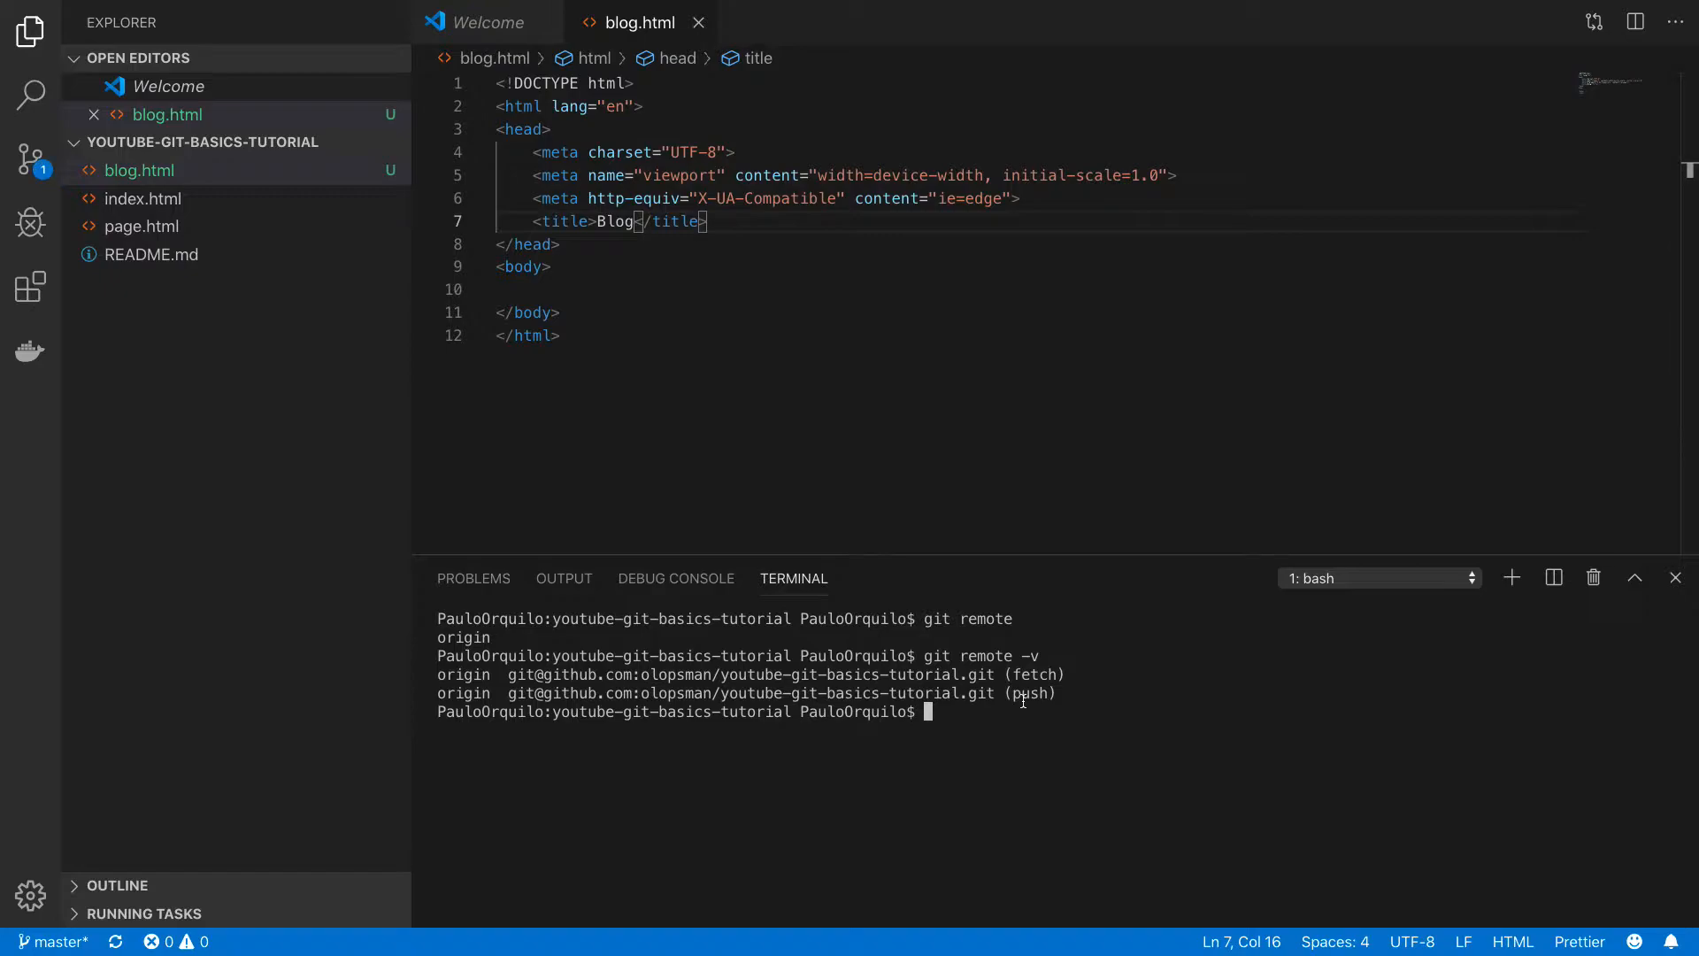
pyautogui.write('git status')
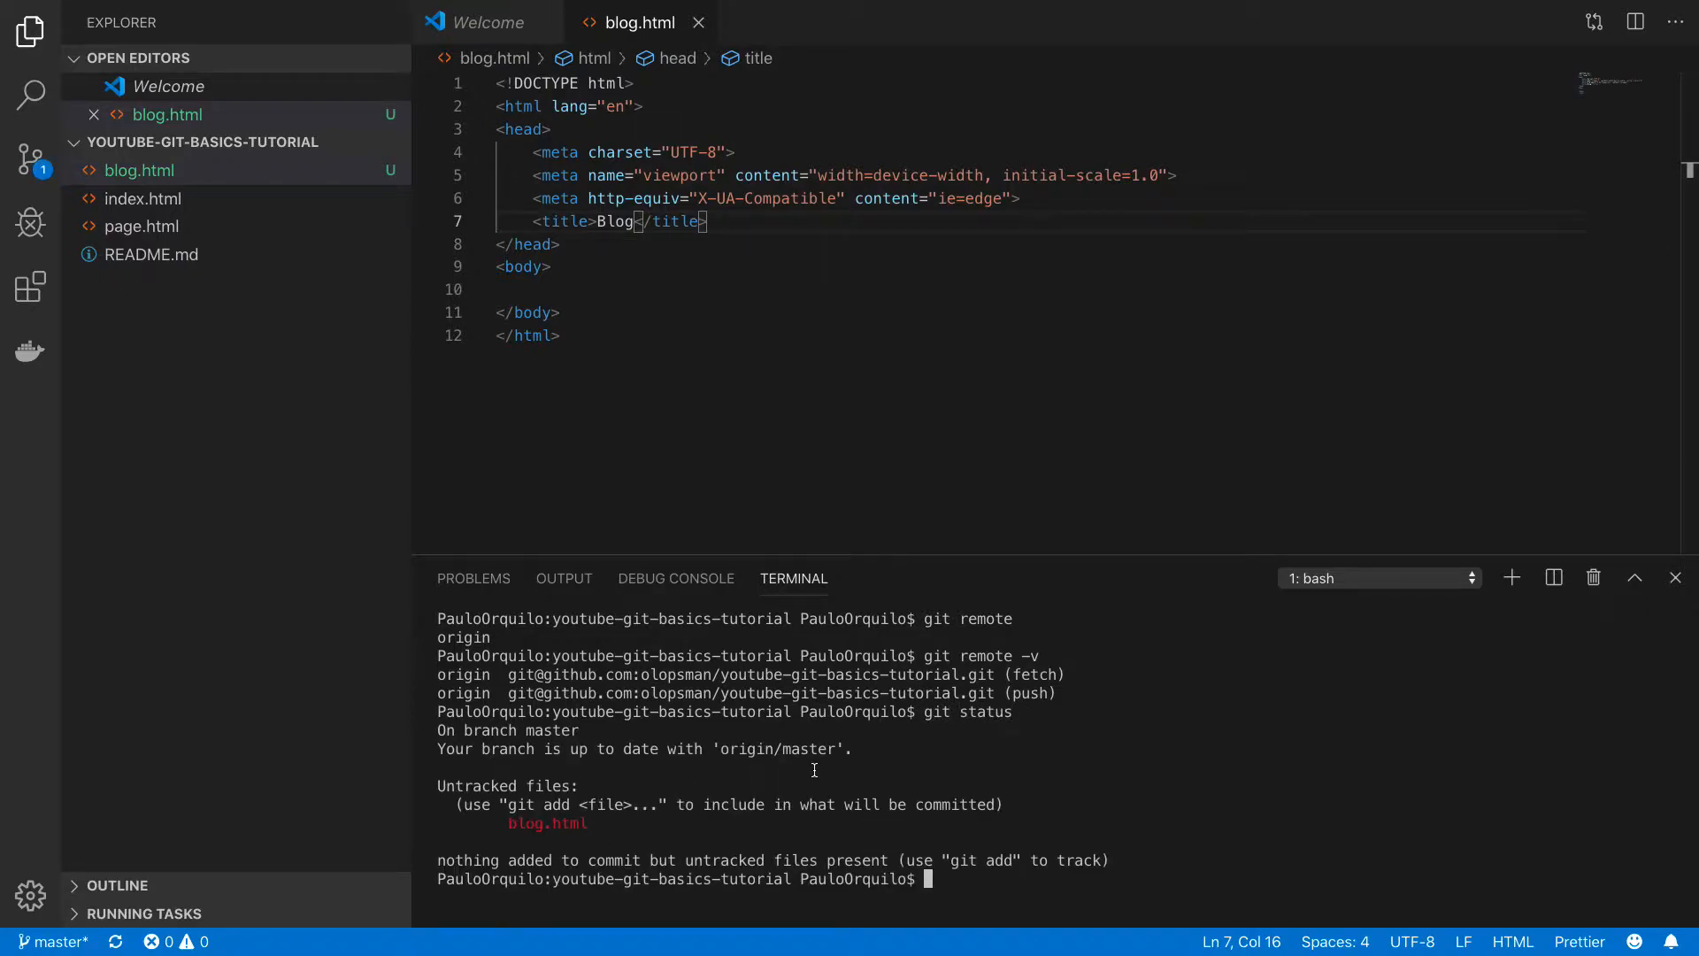
pyautogui.write('git add .')
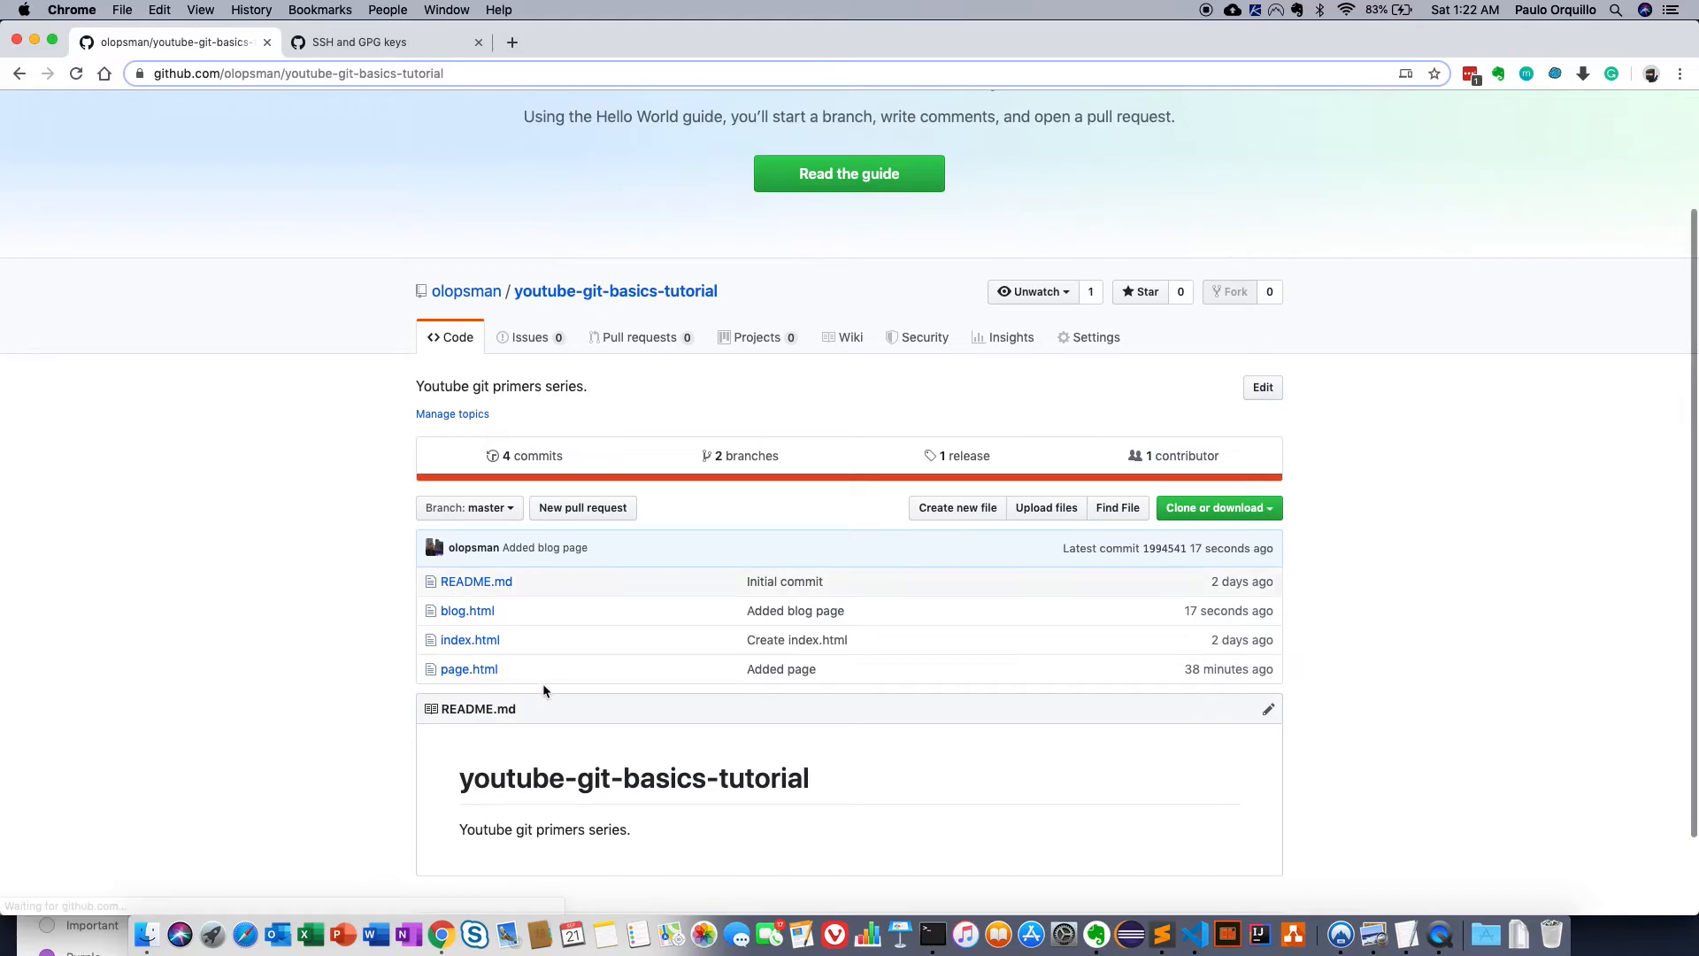
pyautogui.moveTo(1067, 609)
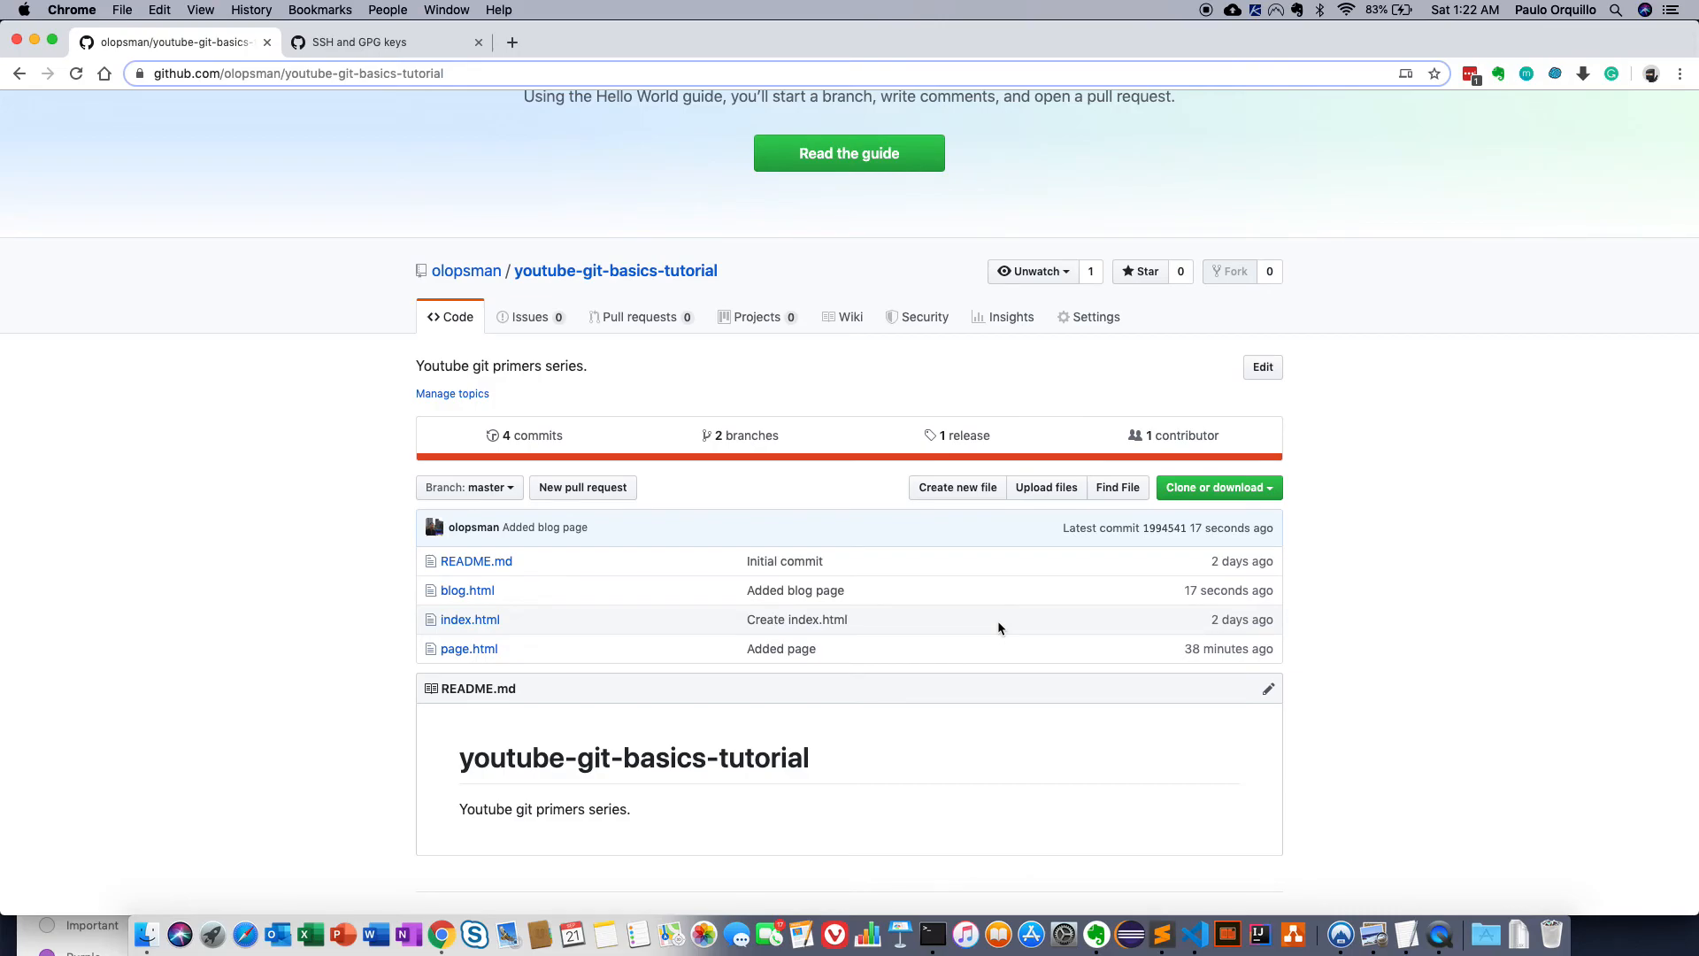
pyautogui.moveTo(1111, 680)
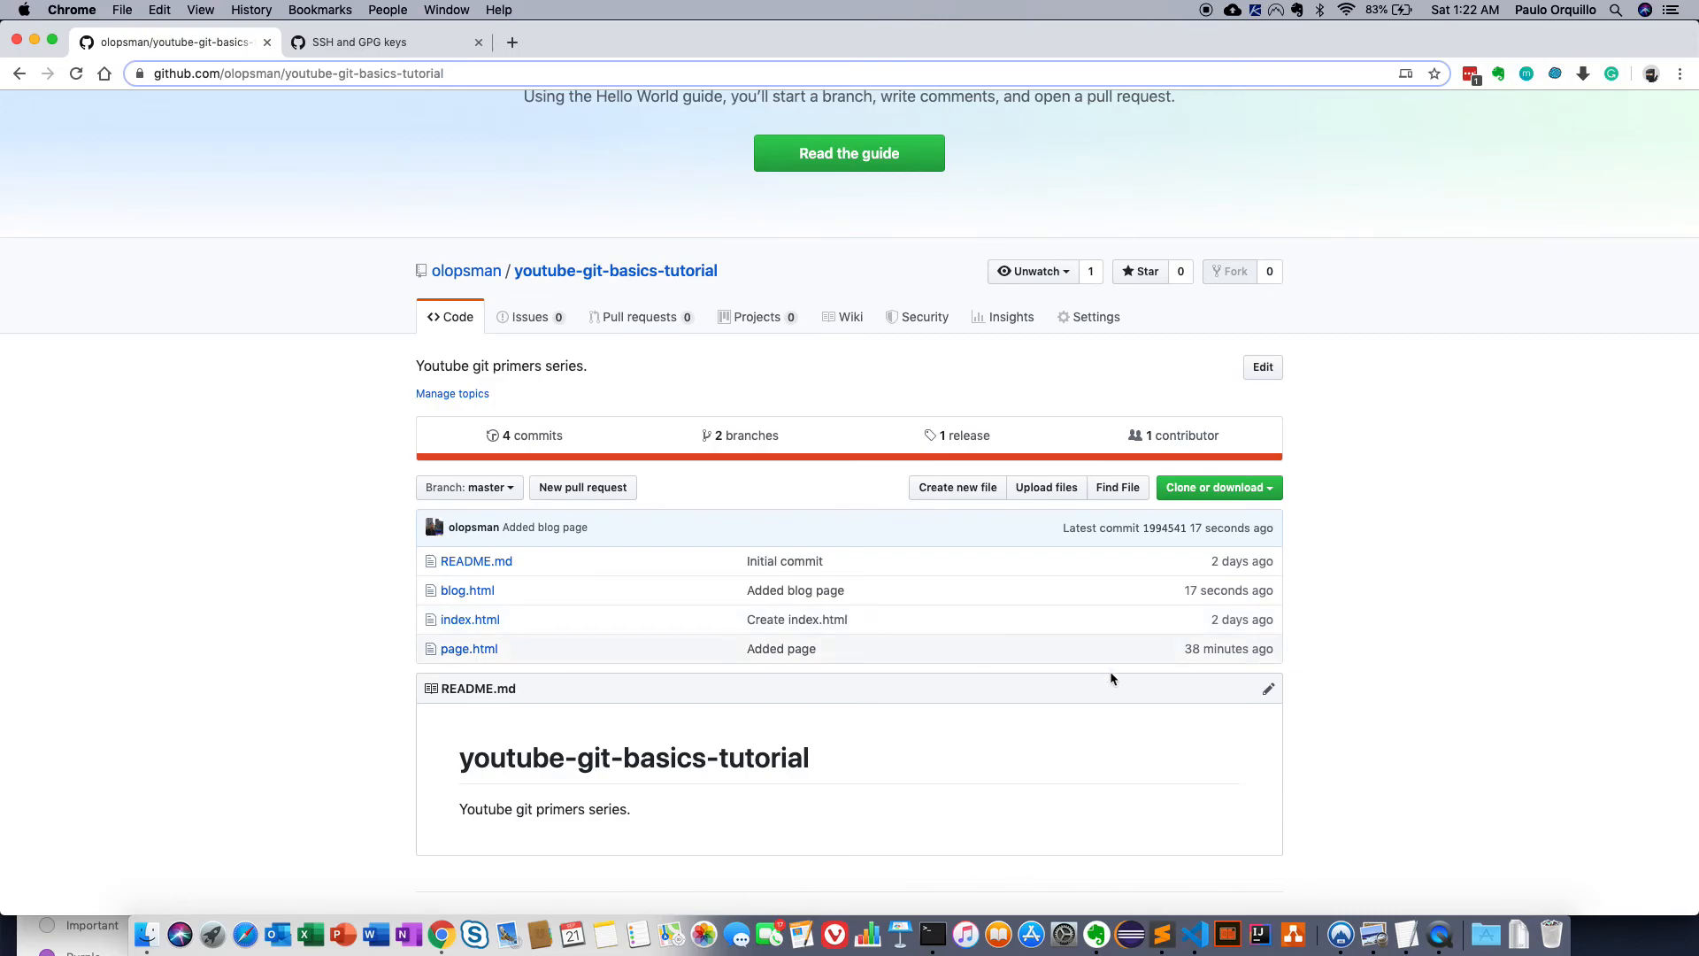